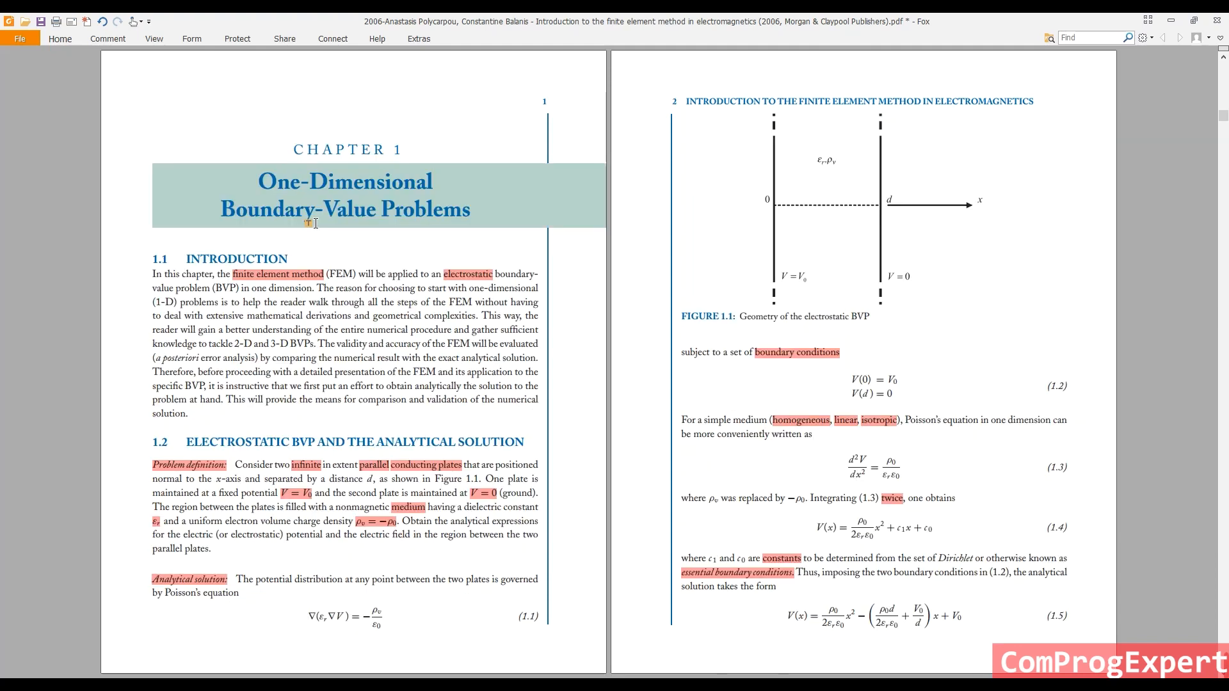
Scroll through the book's chapter down to the worked-example pages 25–26.
scroll(down, 3)
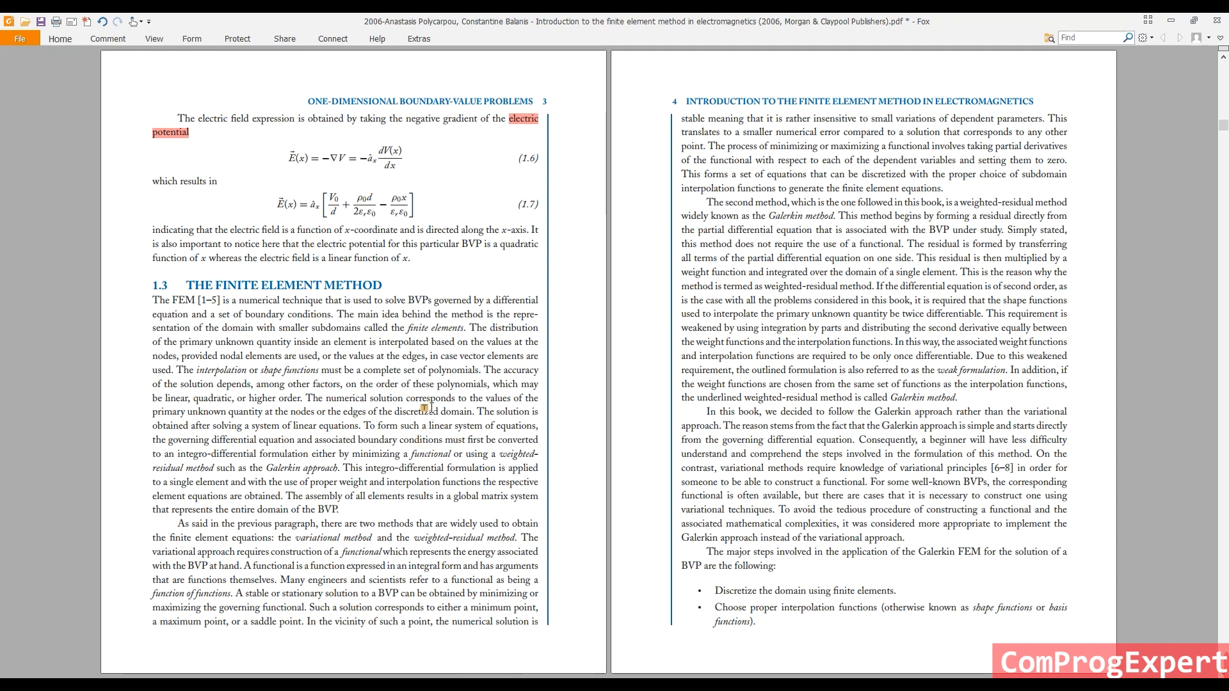
scroll(down, 3)
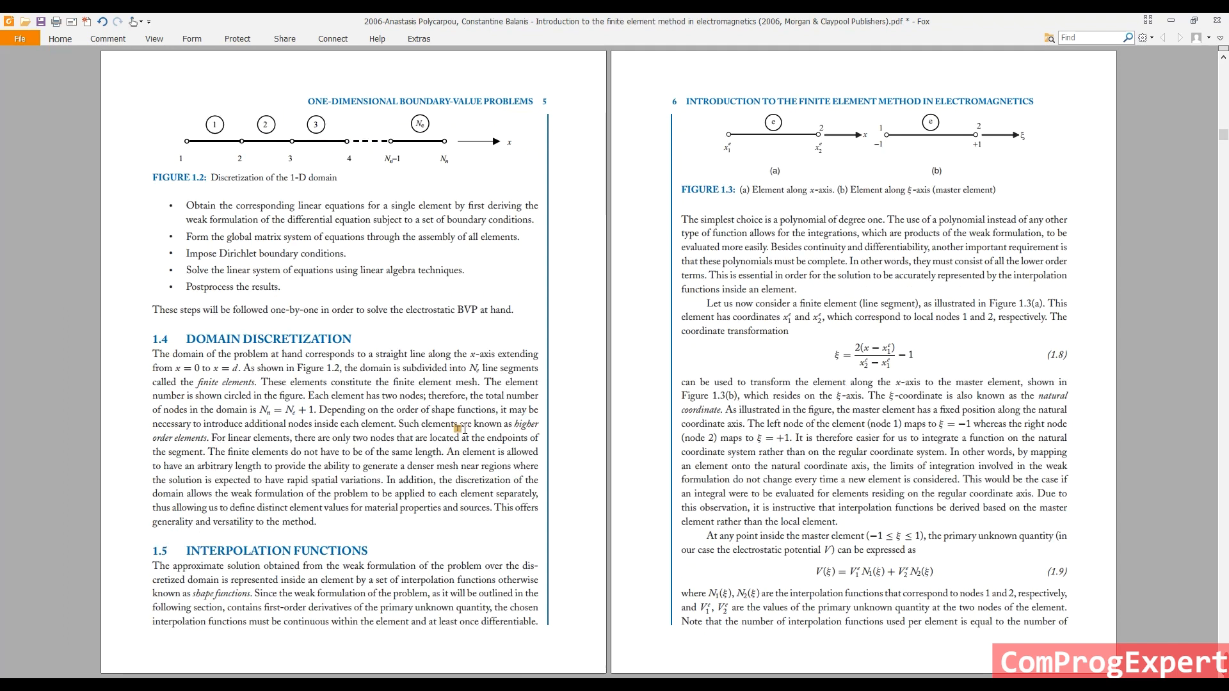
scroll(up, 3)
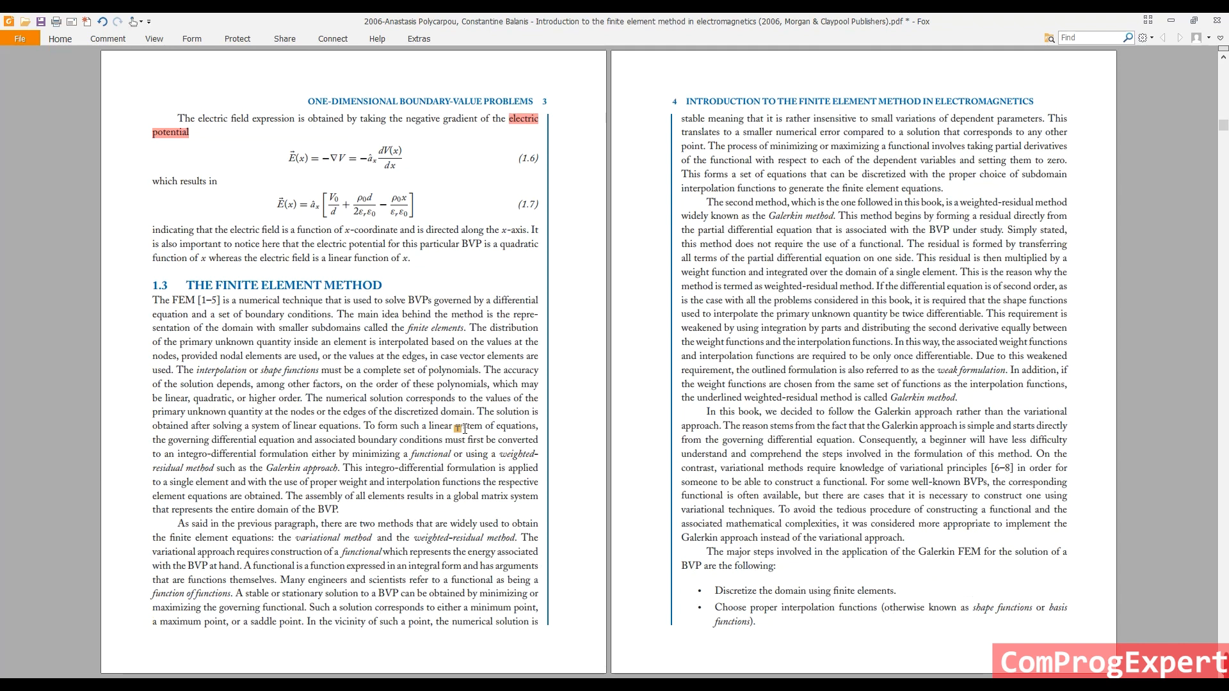
scroll(up, 3)
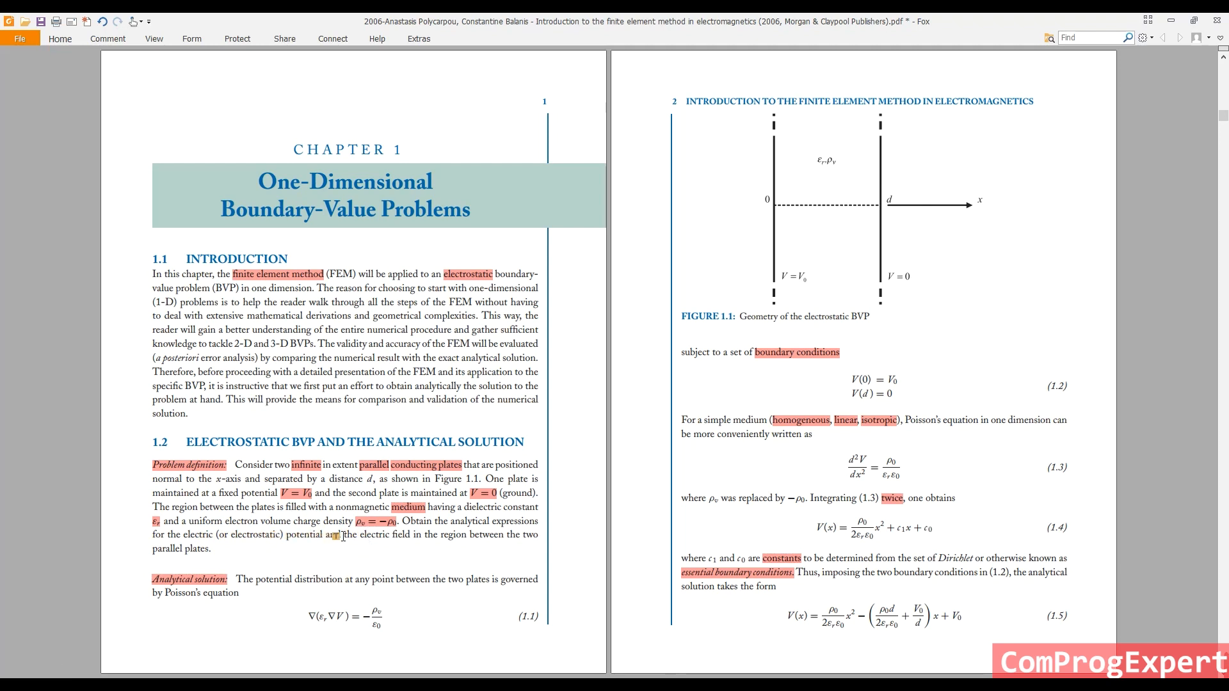
mouse_move(371, 530)
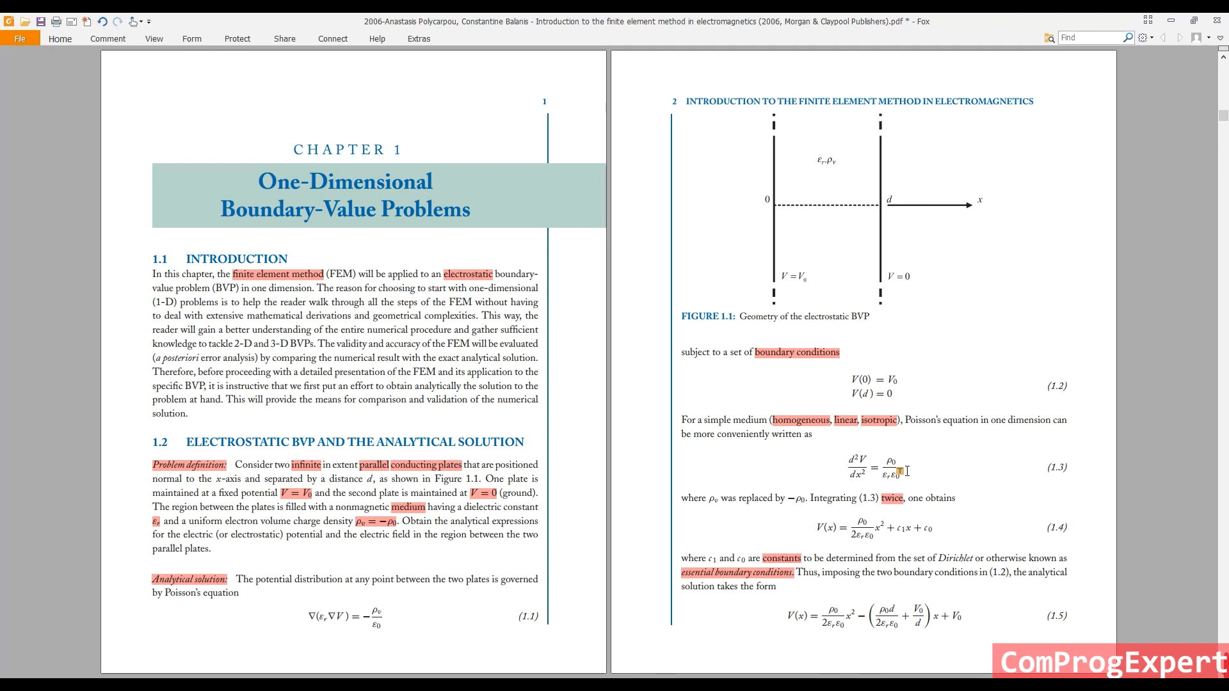
mouse_move(890, 546)
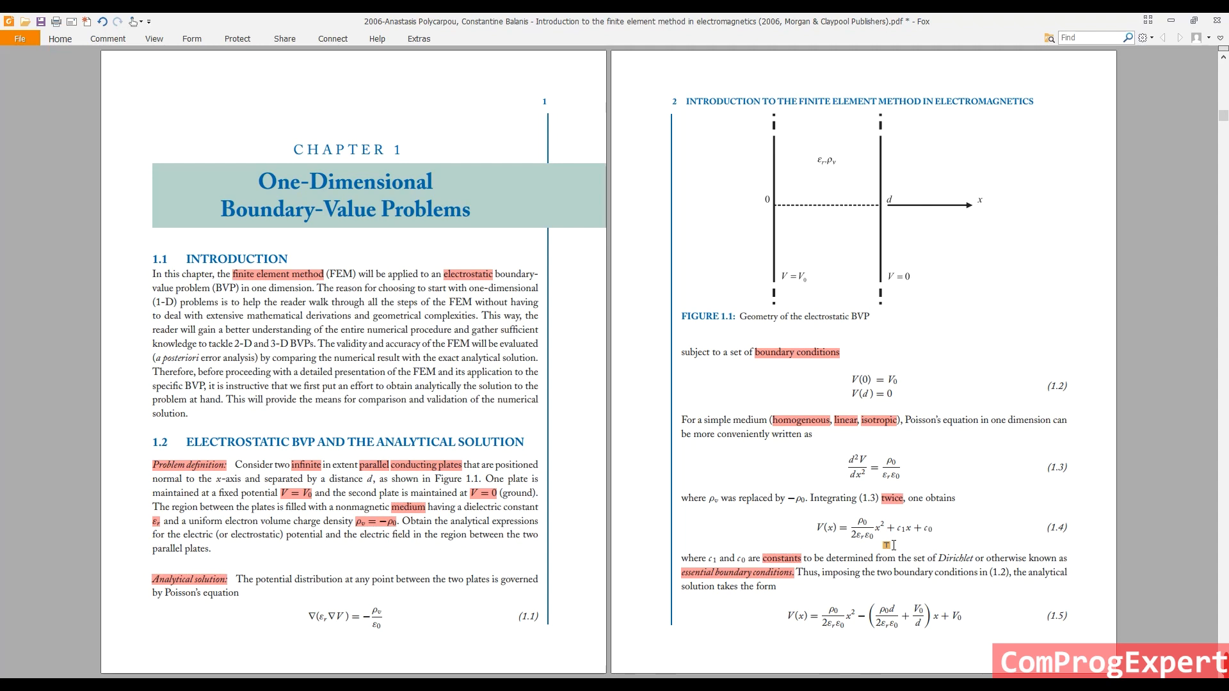
mouse_move(644, 19)
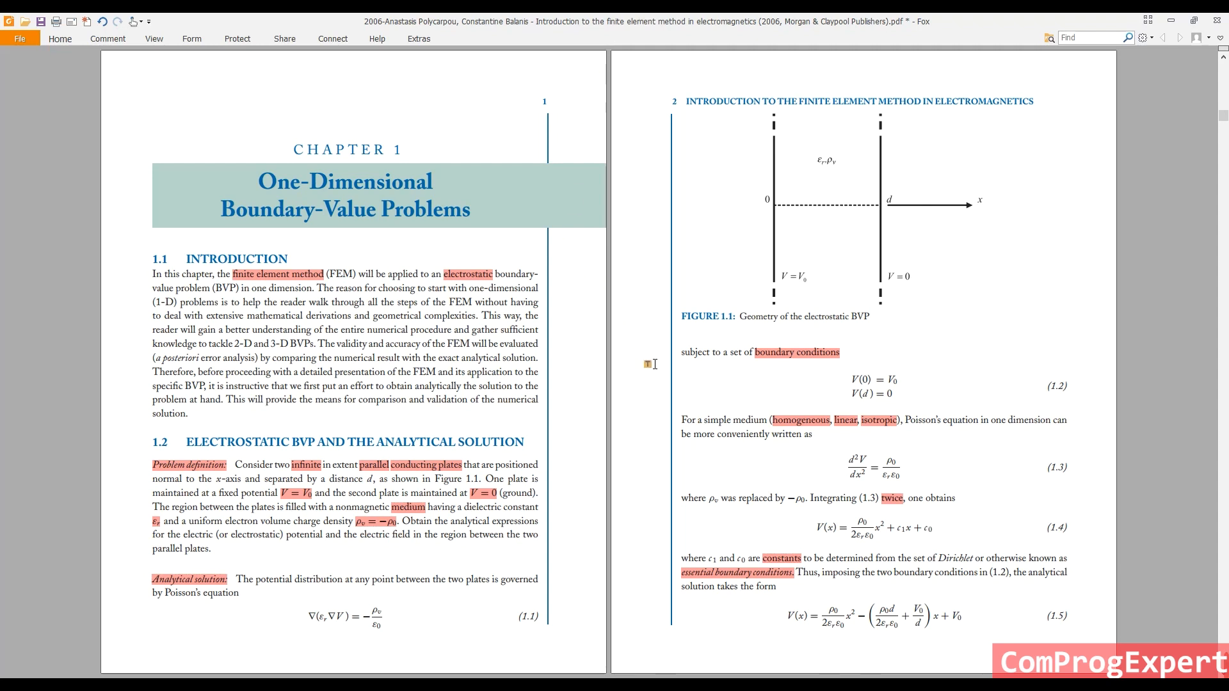
scroll(down, 3)
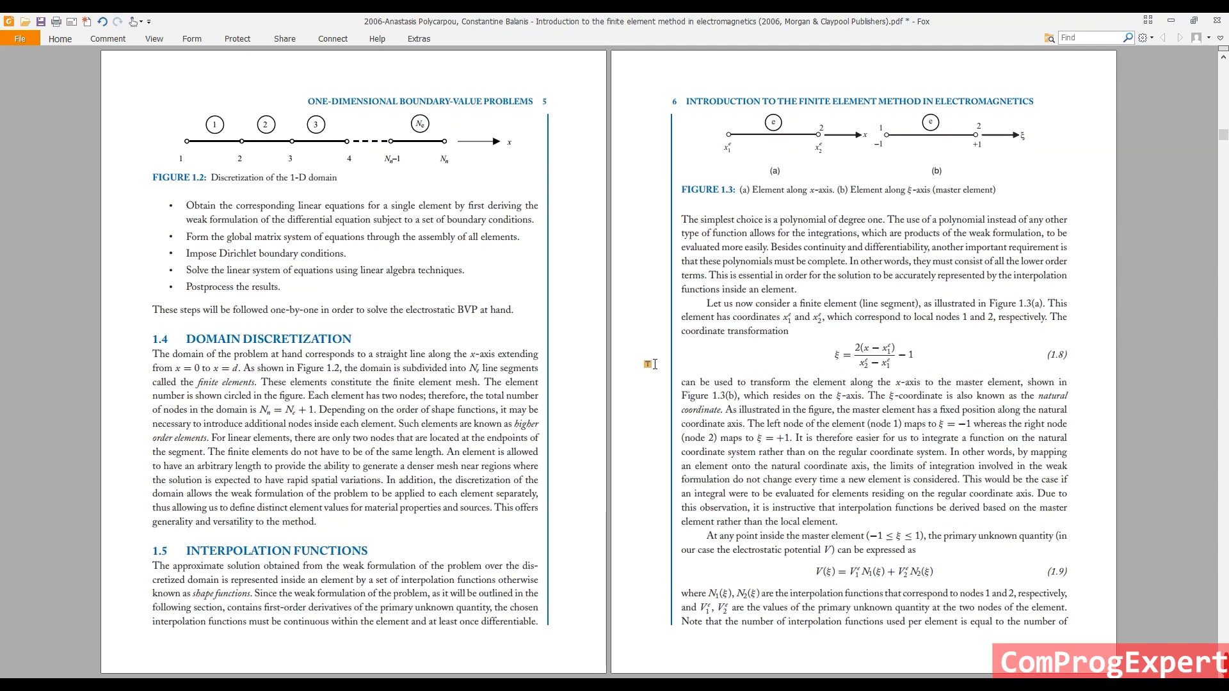
scroll(down, 3)
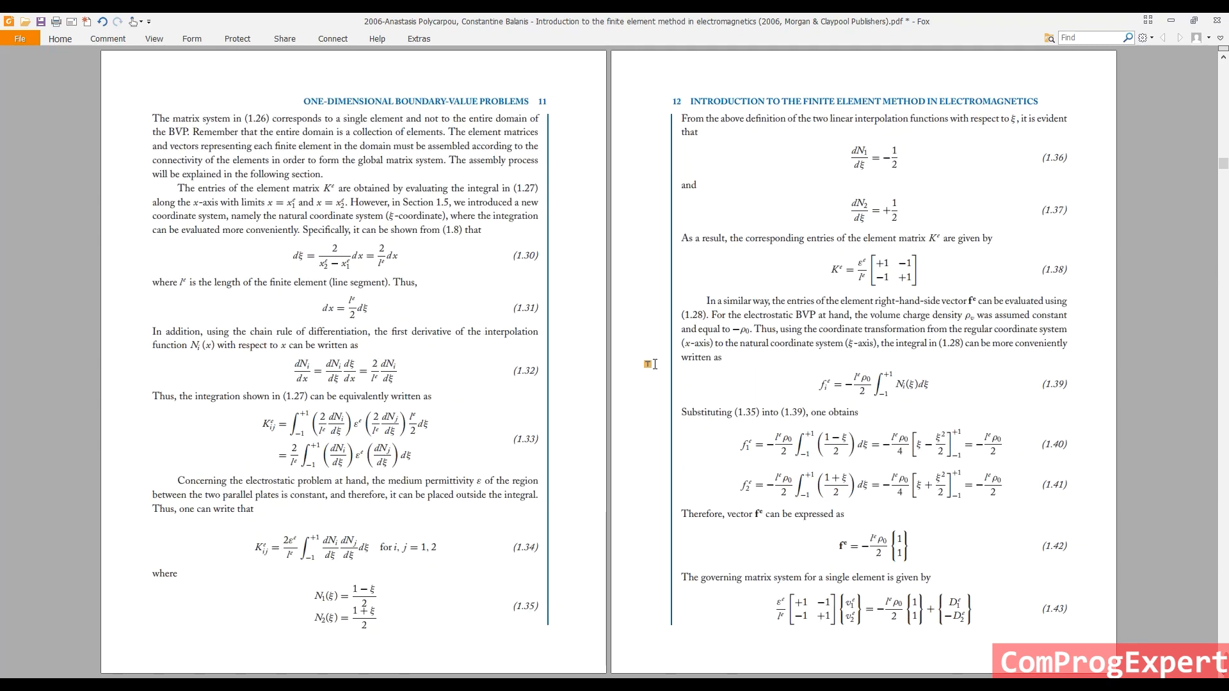
scroll(down, 3)
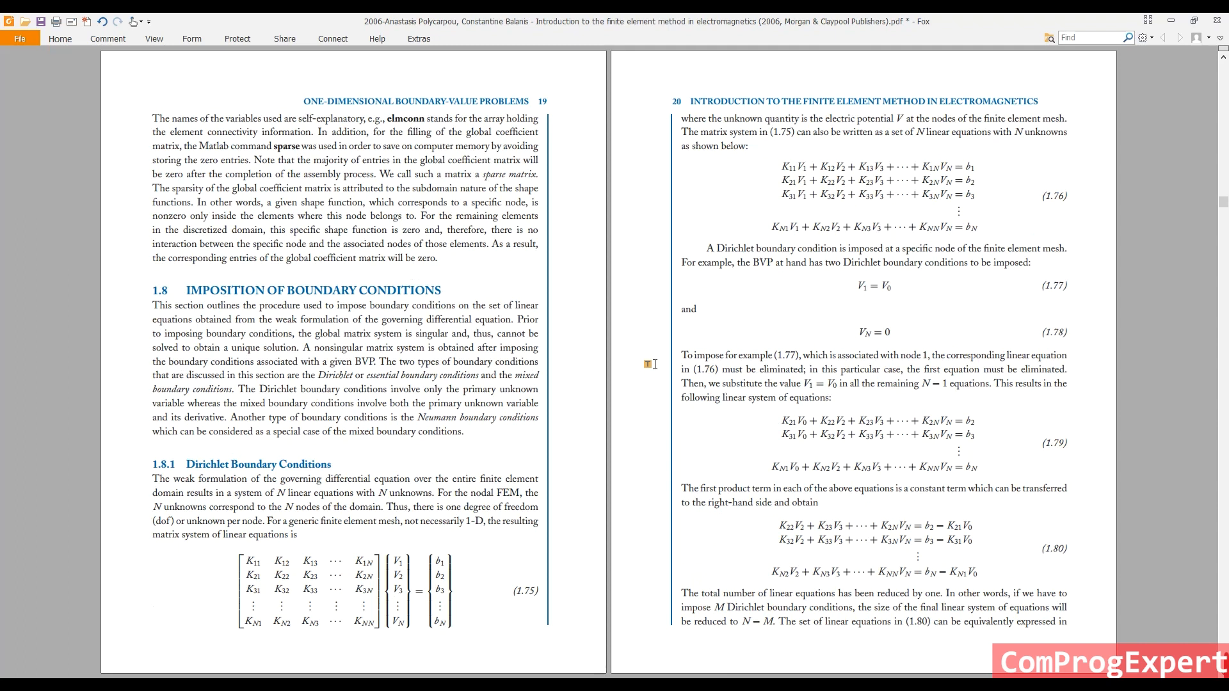
scroll(down, 3)
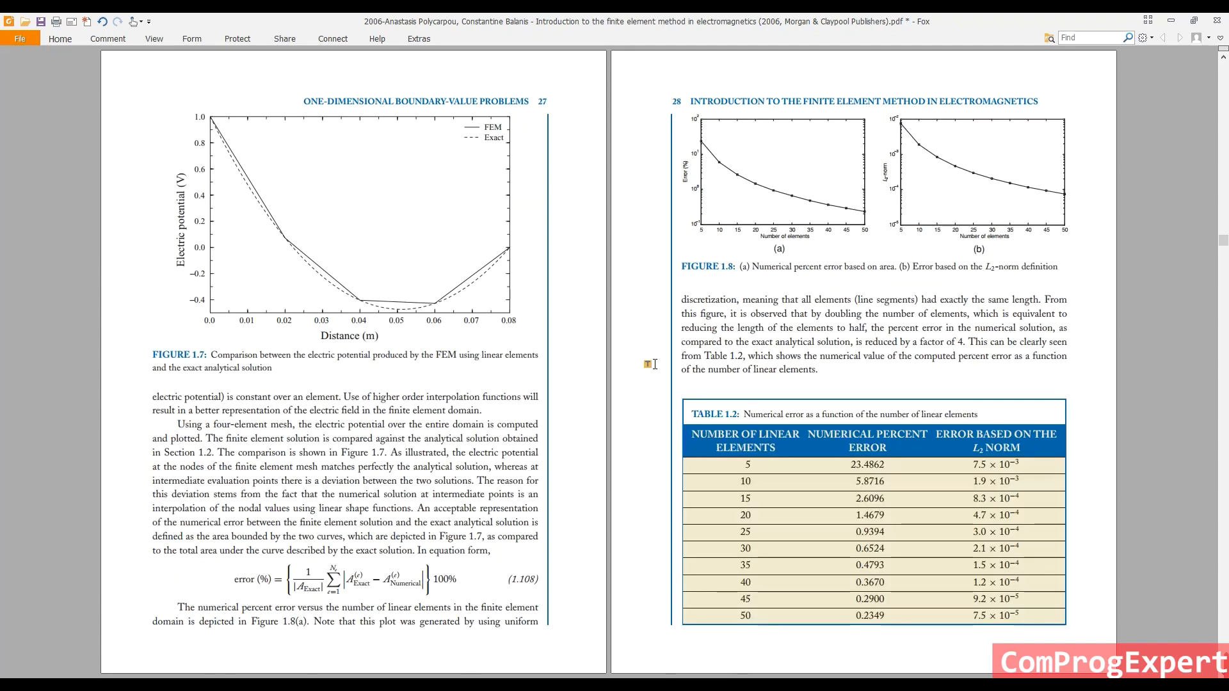
scroll(down, 3)
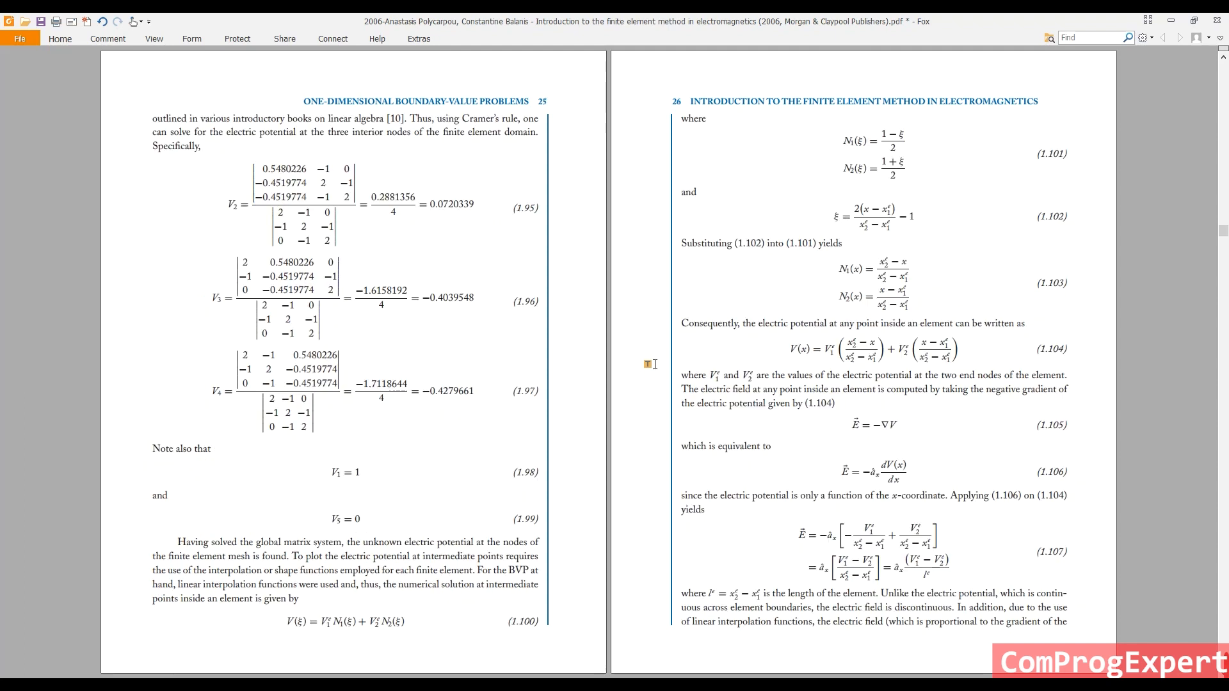
scroll(up, 3)
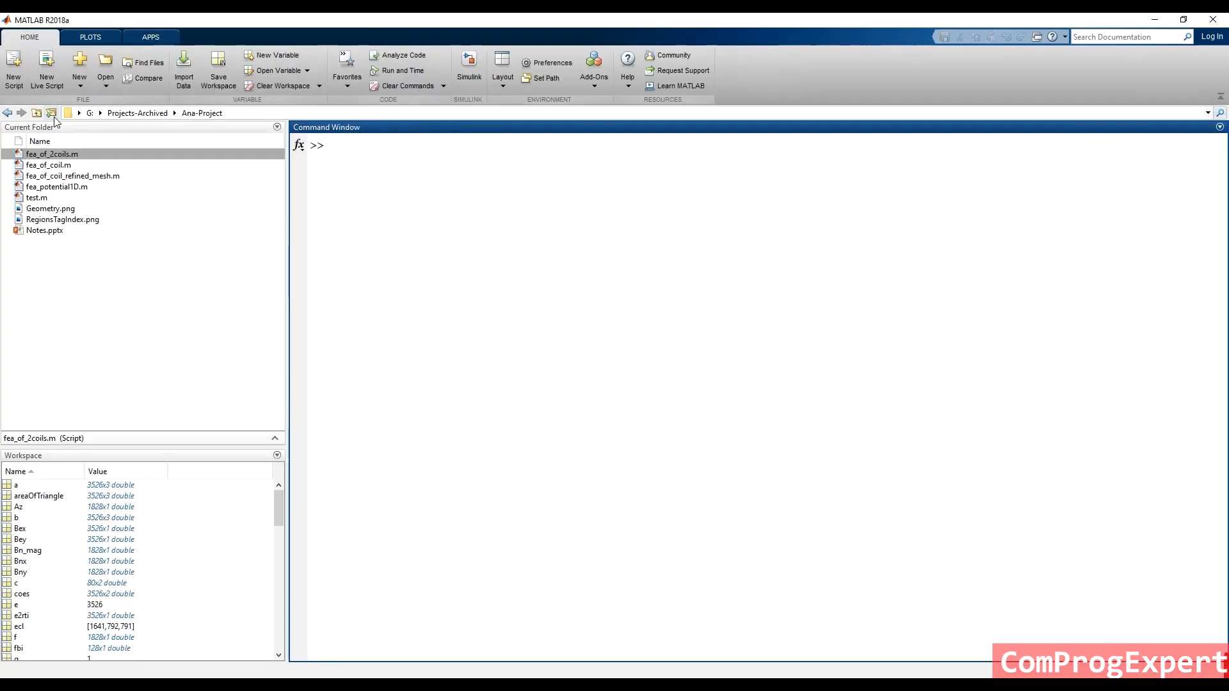
Browse to Desktop > FEM in Electromagnetics as the working folder and run clear all.
click(50, 113)
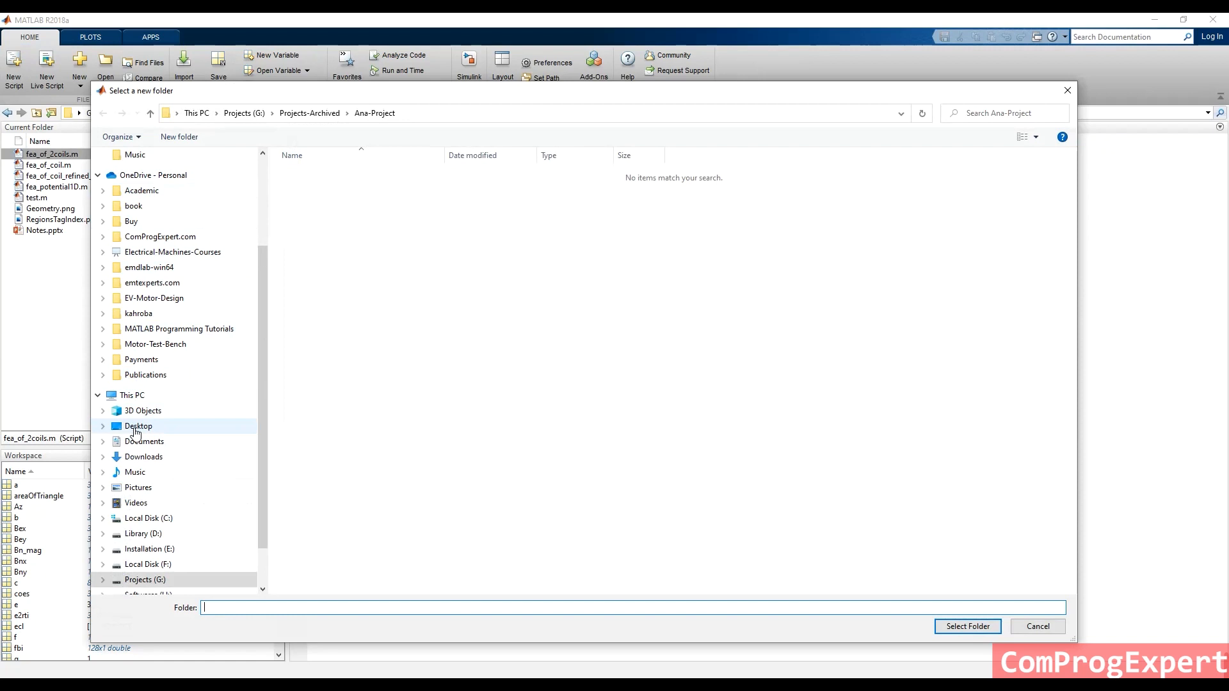
click(138, 425)
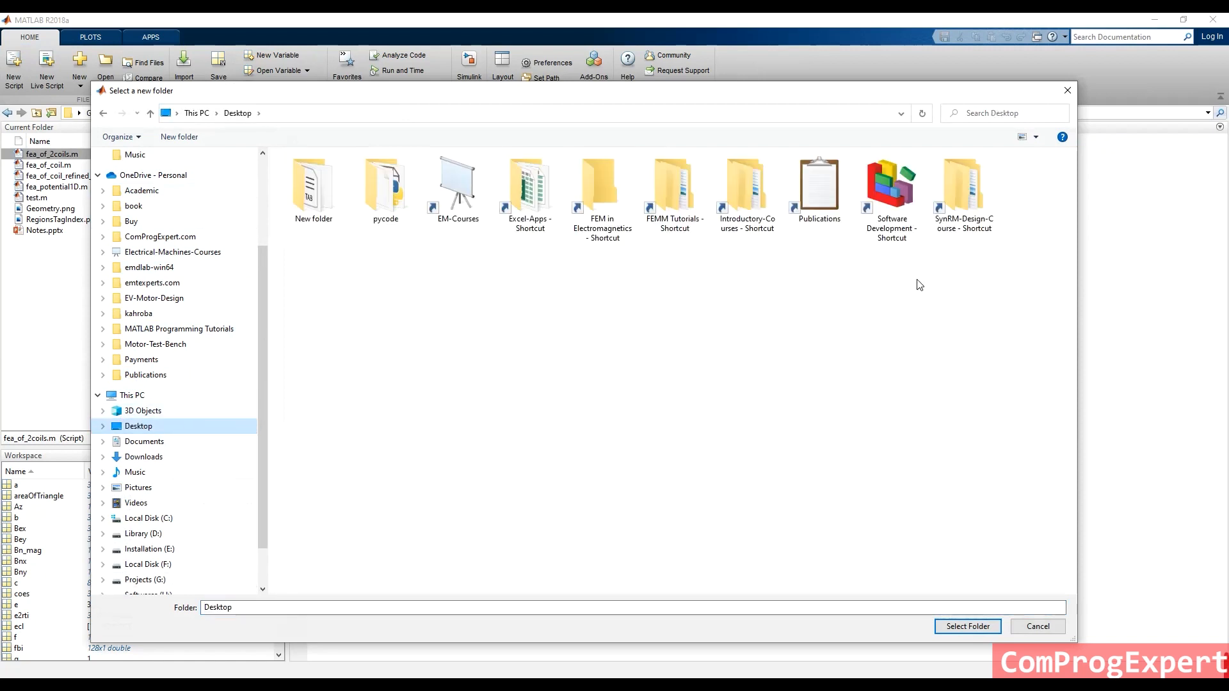
click(602, 192)
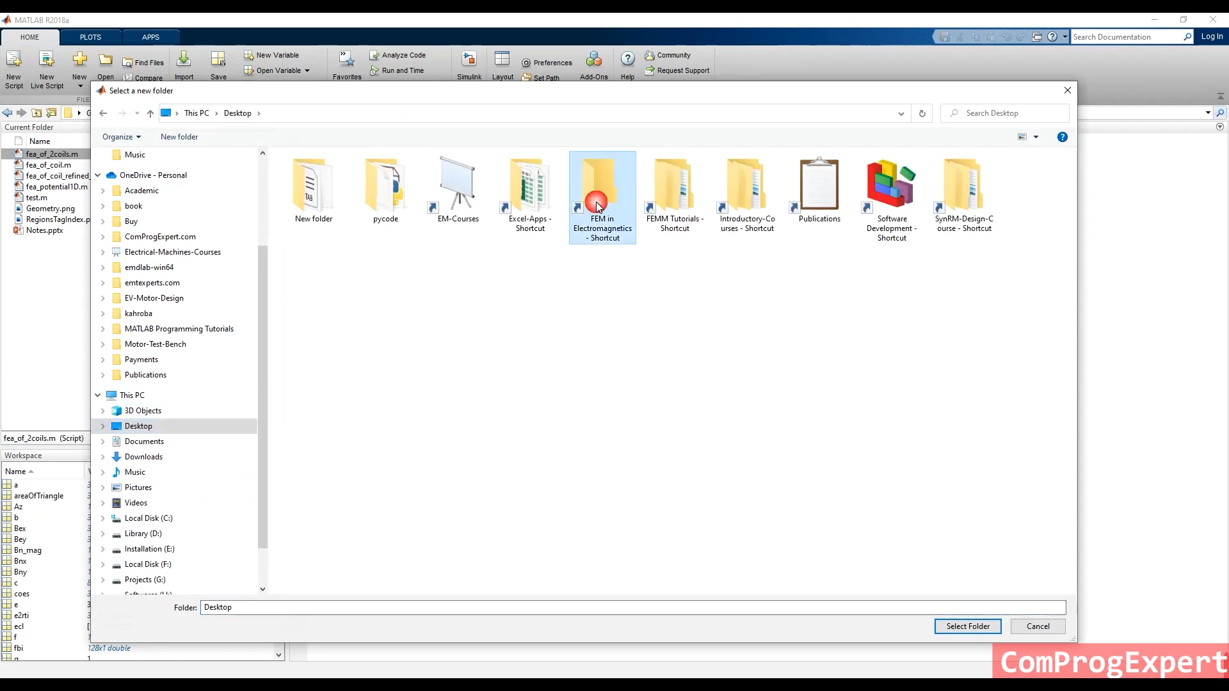
click(967, 626)
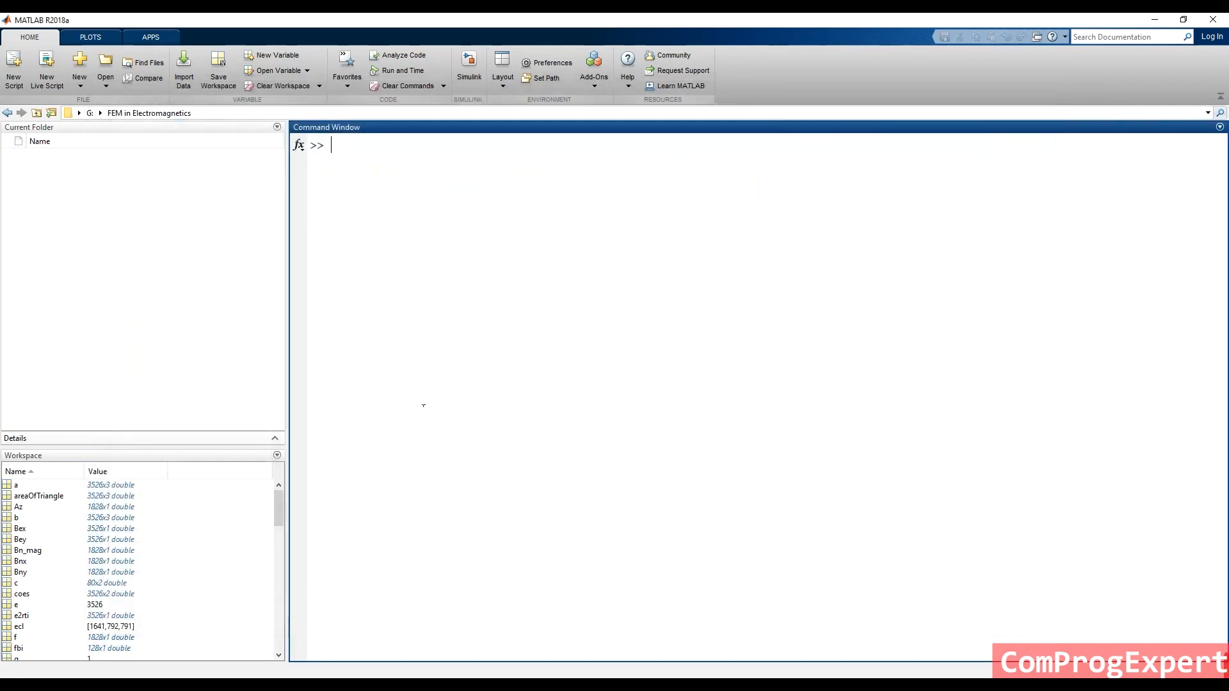
text(clear a)
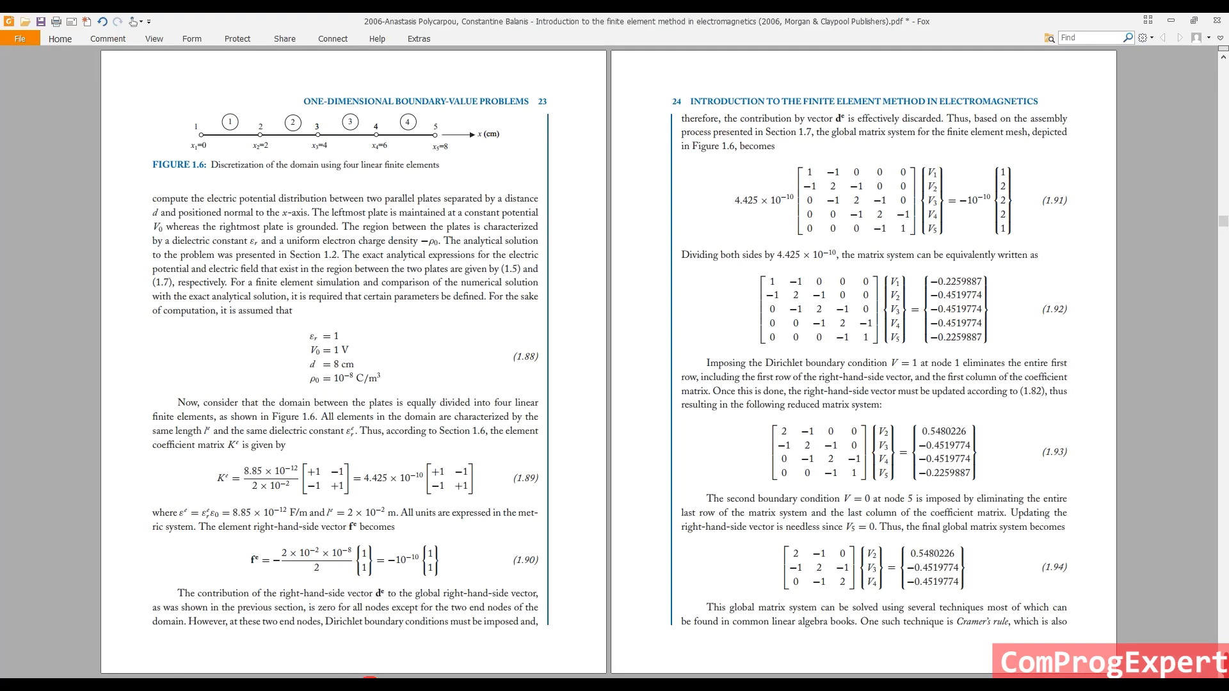
Scroll the book to Figure 1.7, the FEM versus exact potential plot on page 27.
scroll(down, 3)
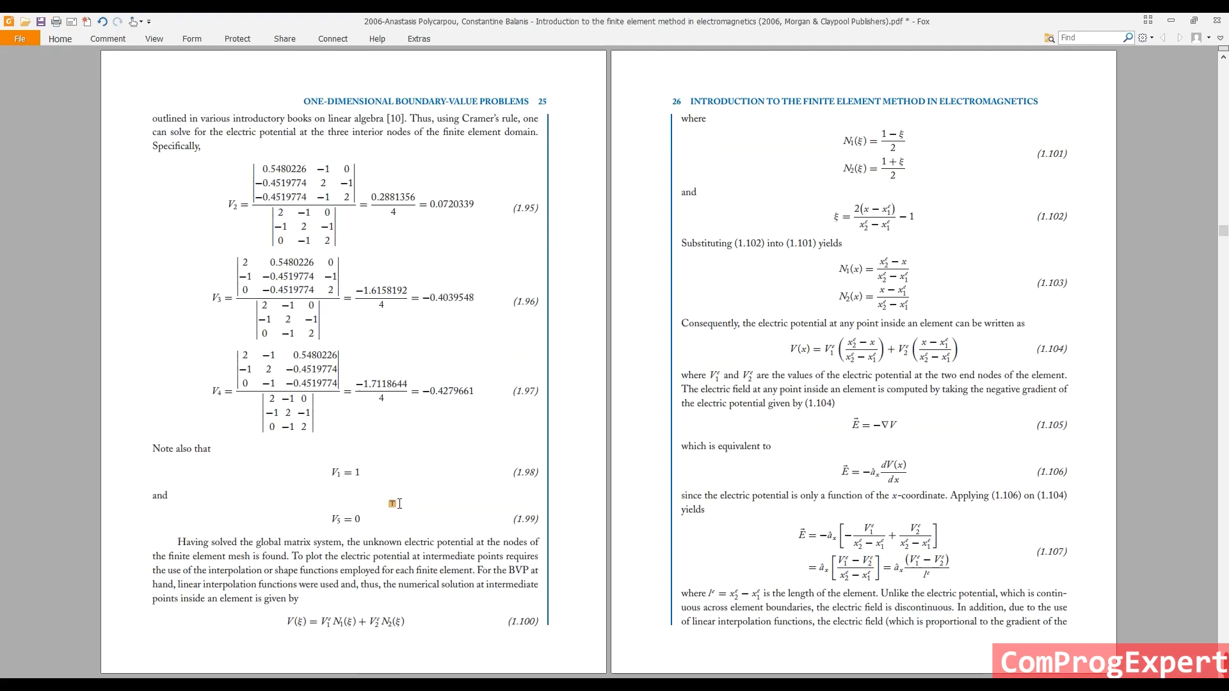
scroll(down, 3)
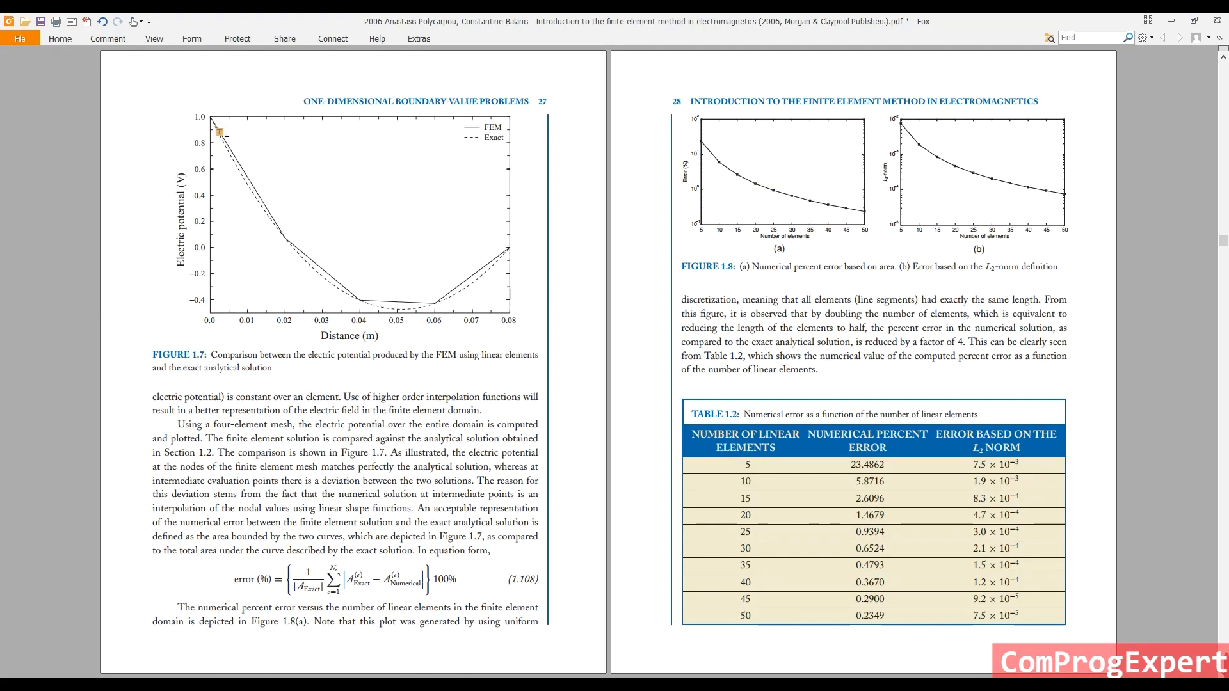
mouse_move(530, 265)
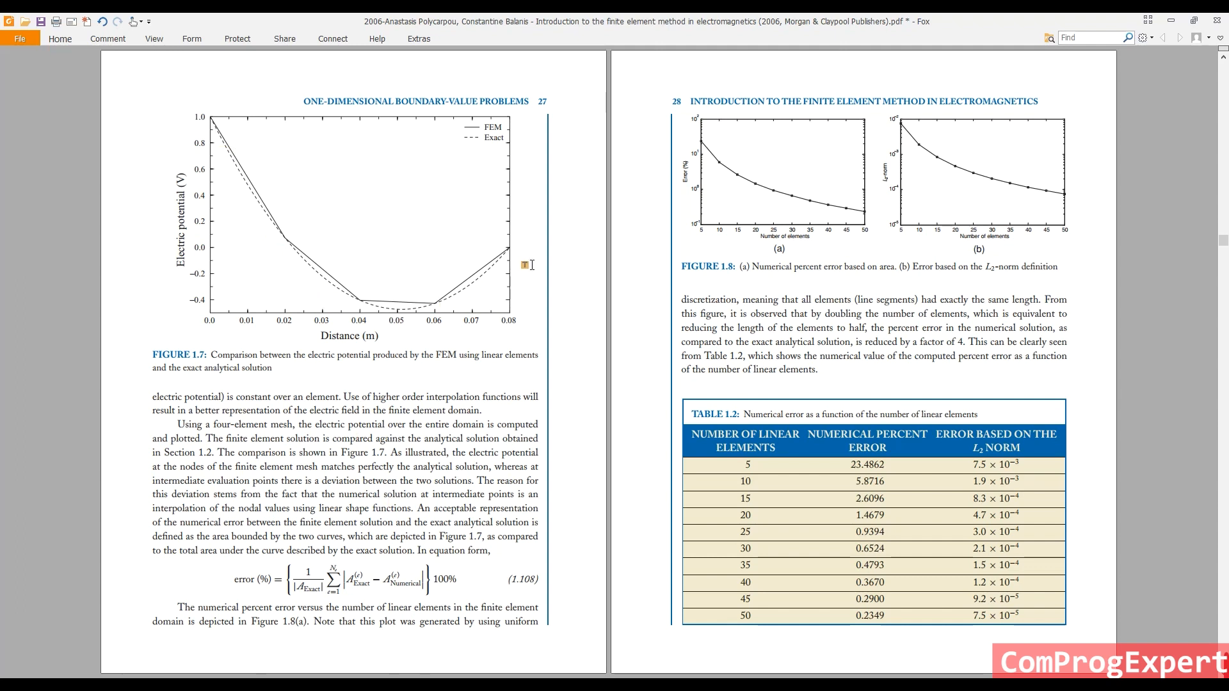
mouse_move(428, 346)
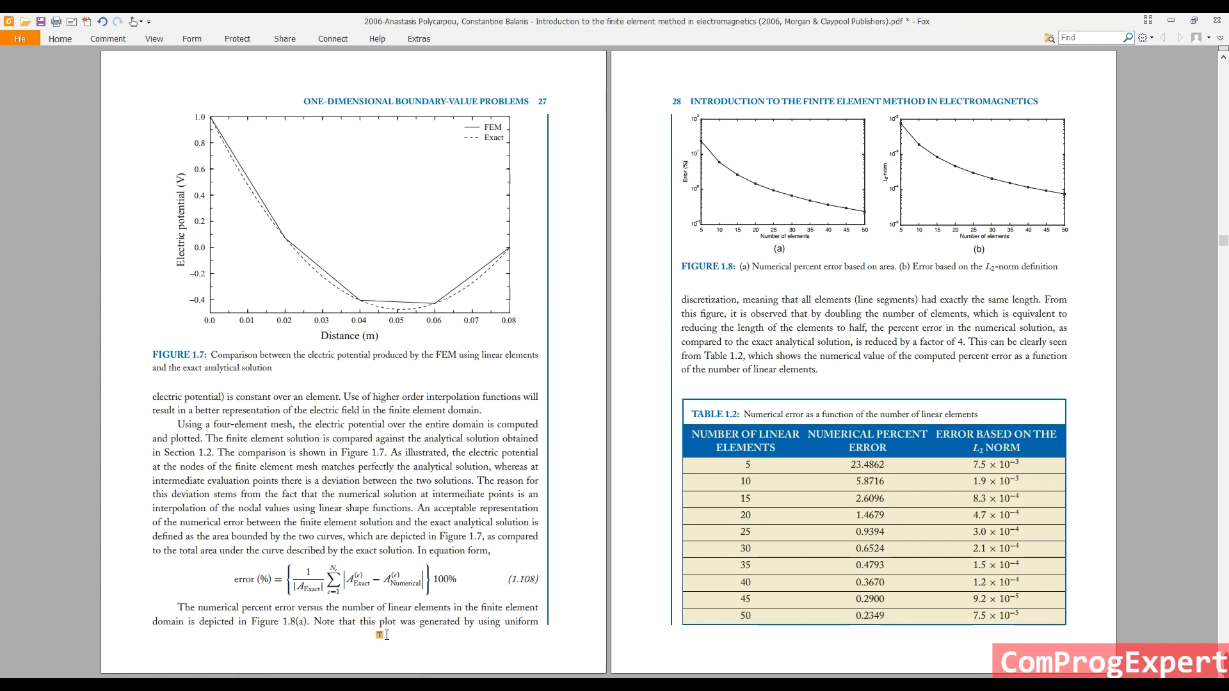
scroll(up, 3)
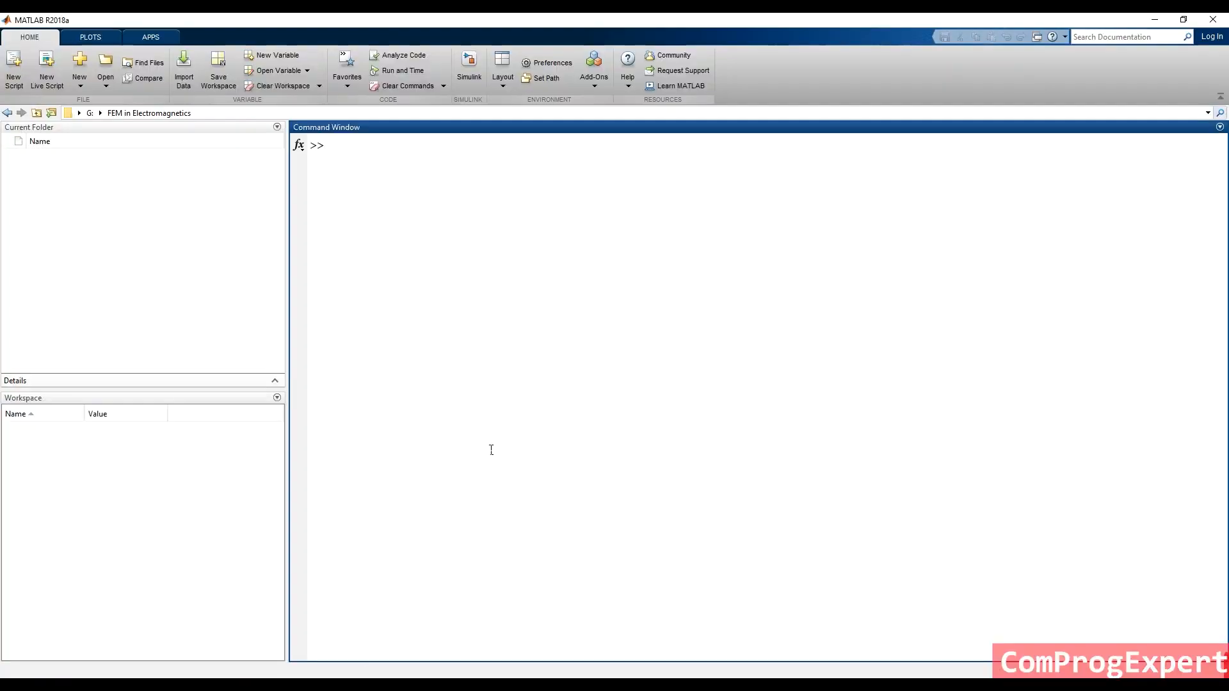
Create a new script and save it as AnalyticSolution.m in the working folder.
click(13, 69)
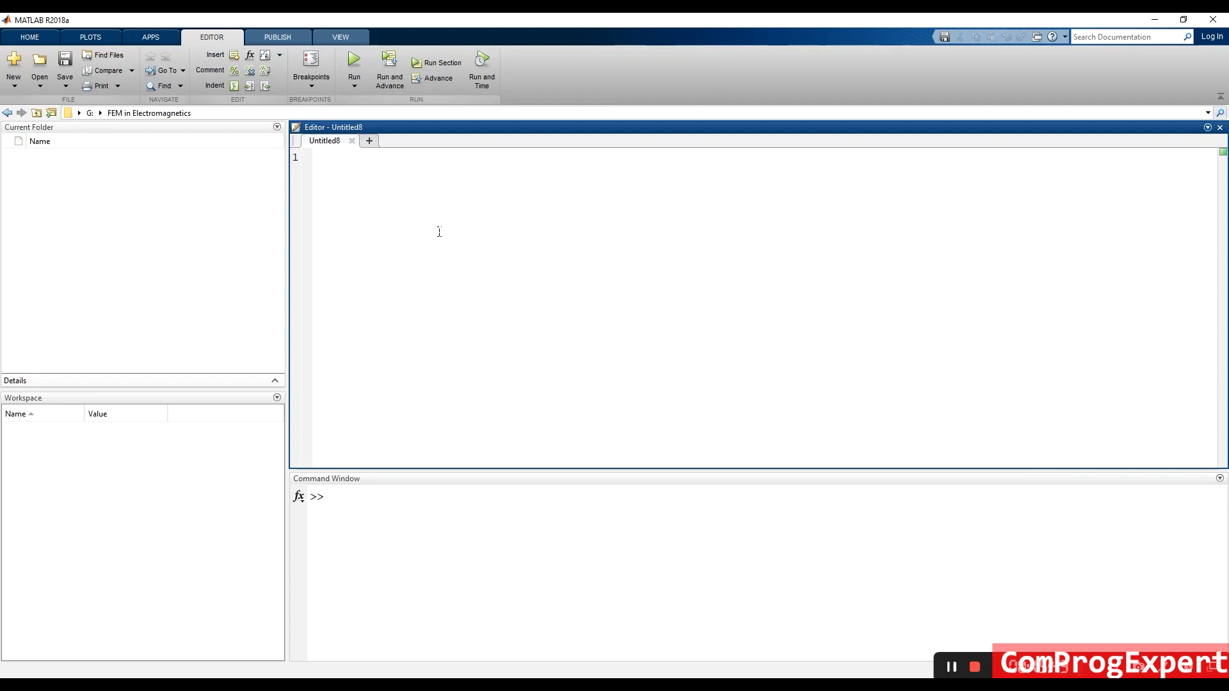
click(65, 66)
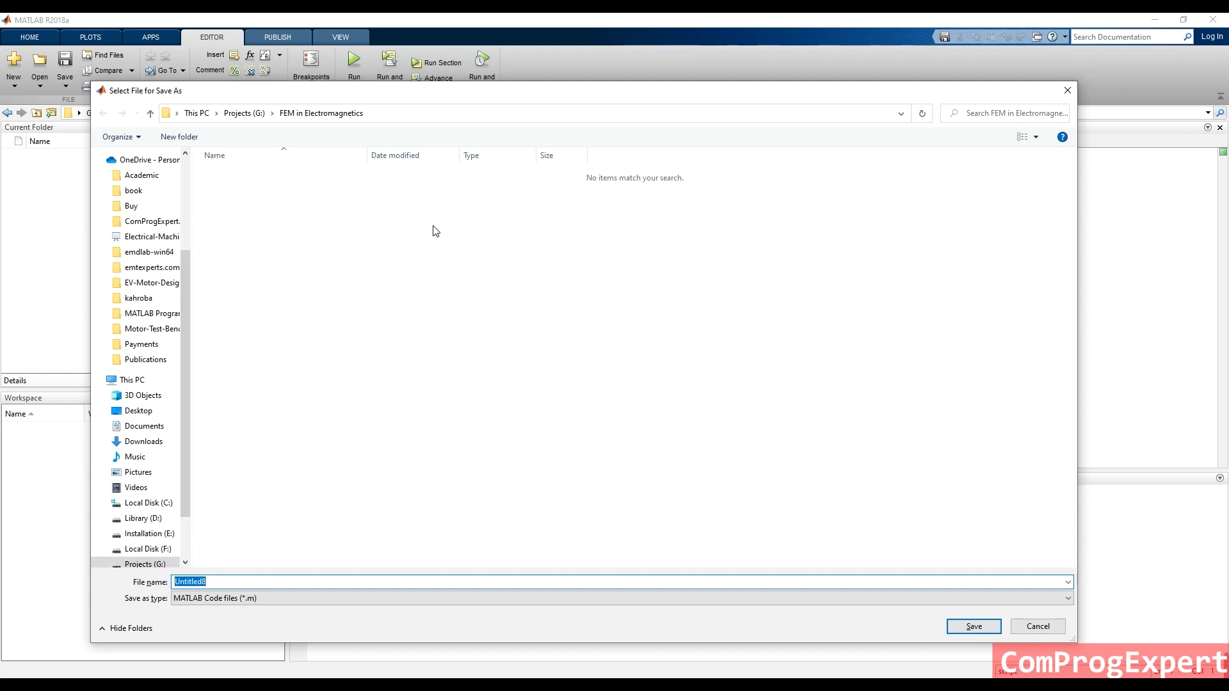
text(Analytic)
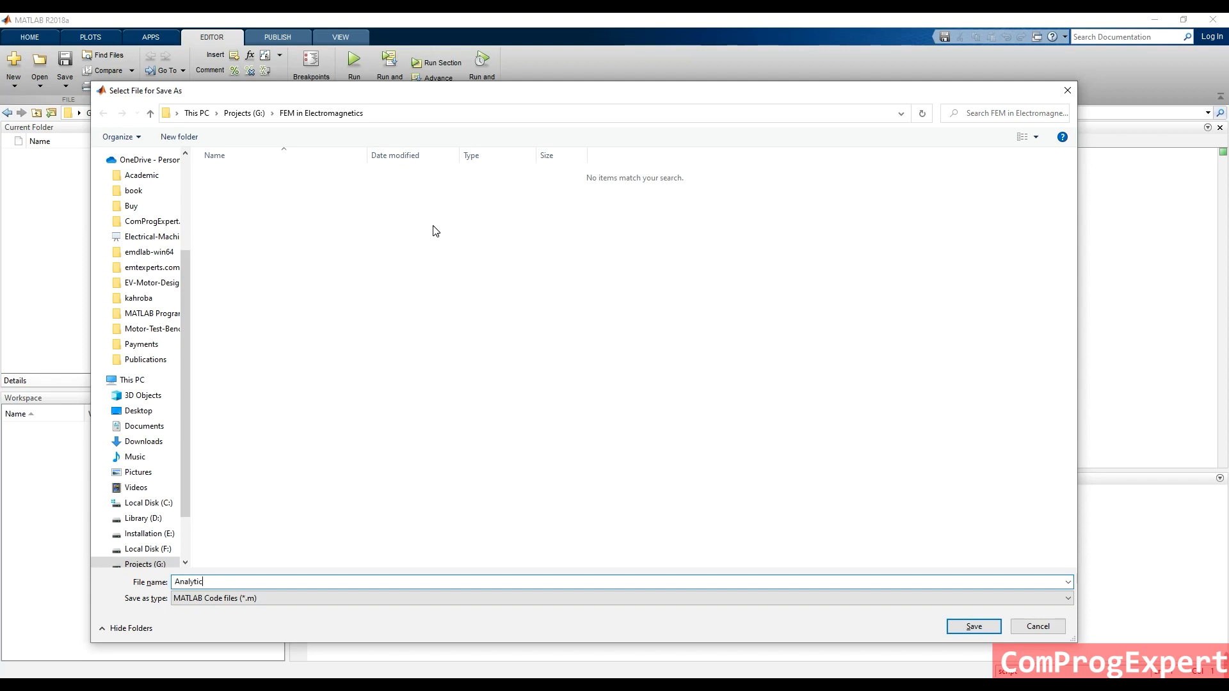
text(Solution)
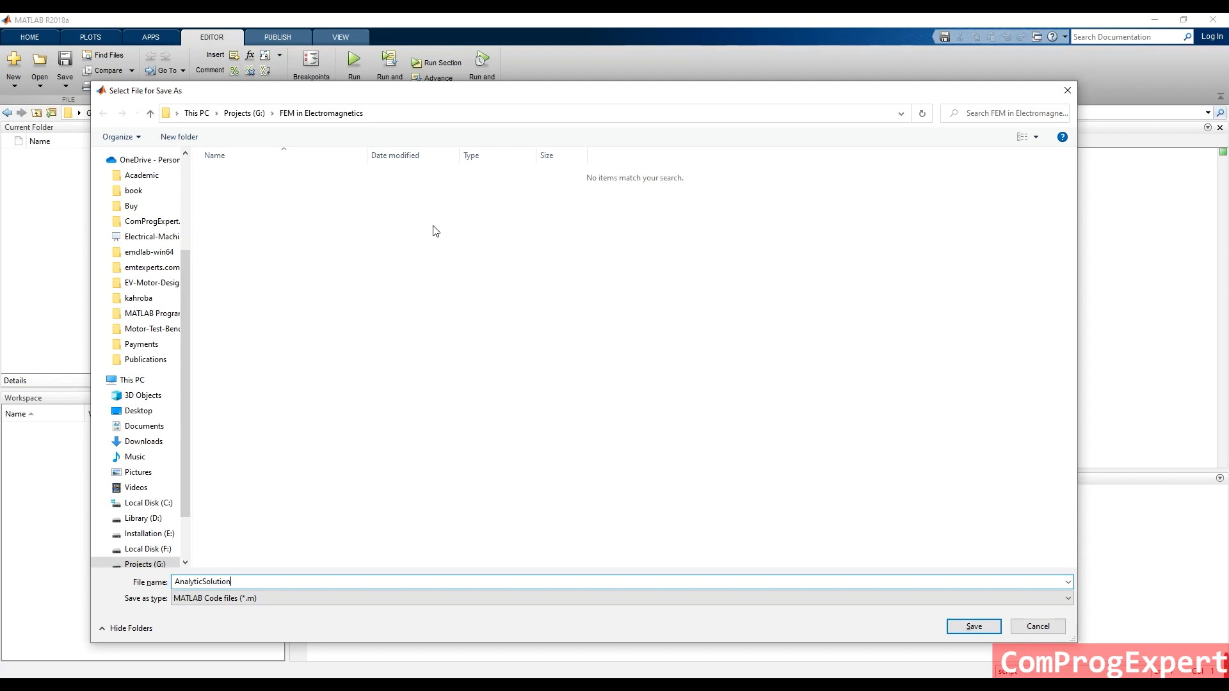
click(973, 626)
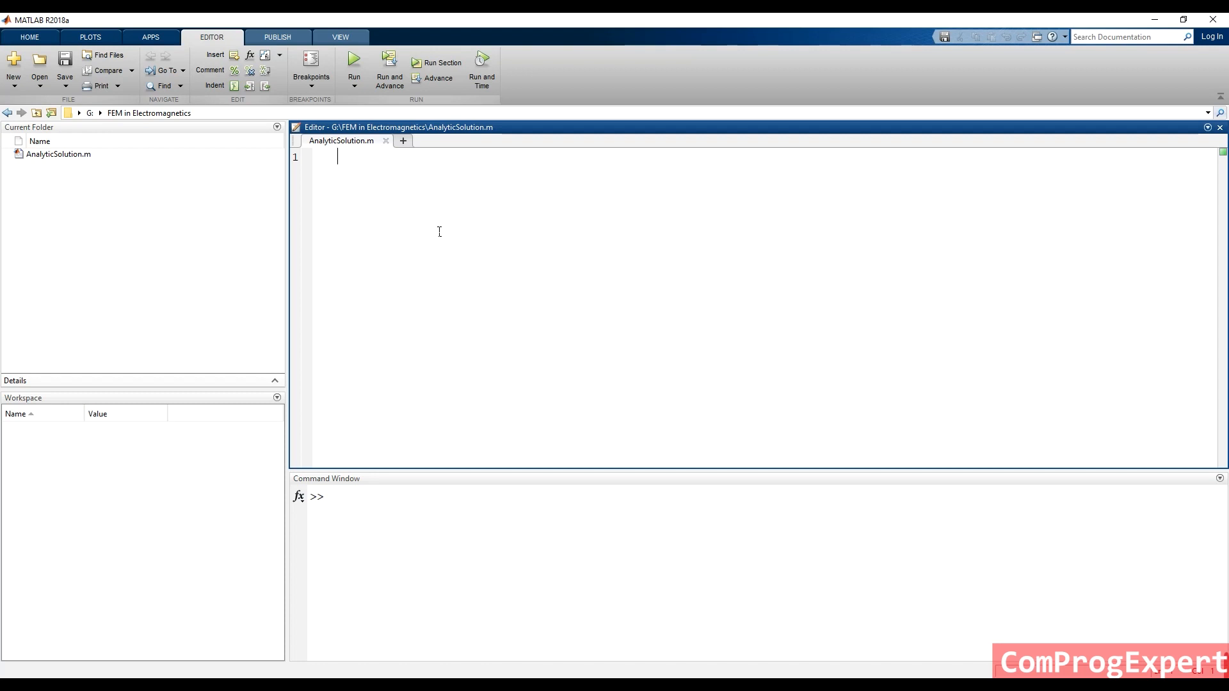
Begin the script with clc; clear; close all; on separate lines.
text(clc)
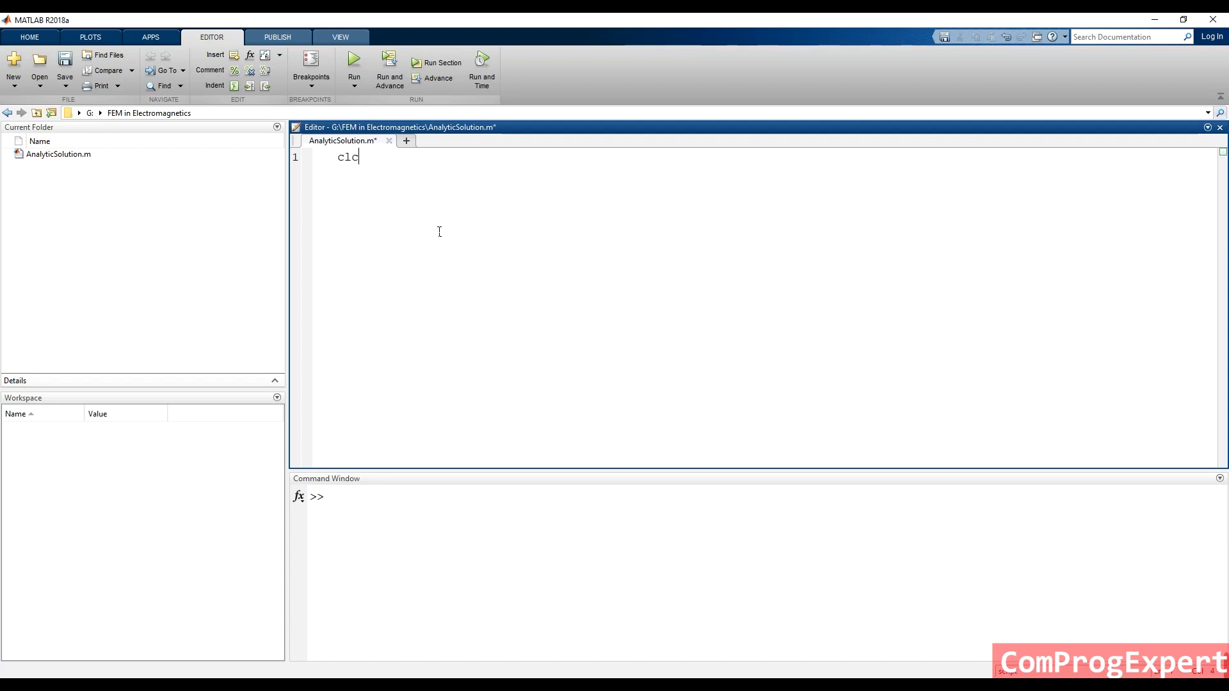
text(;)
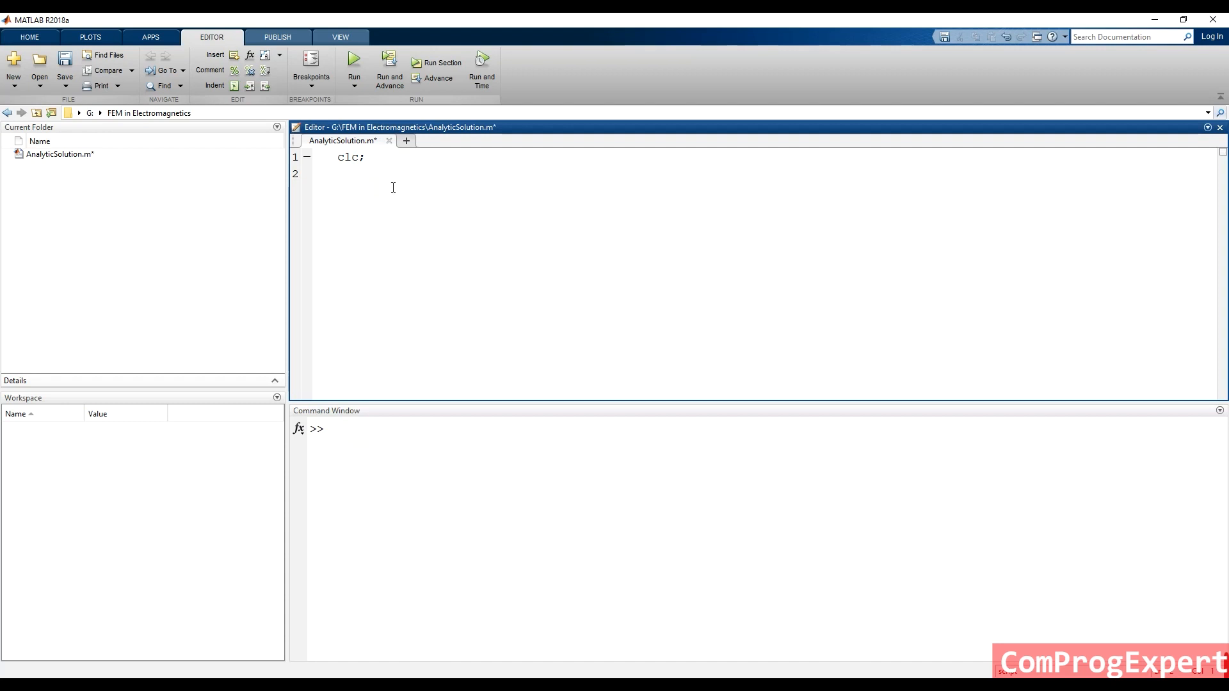
text(clear;)
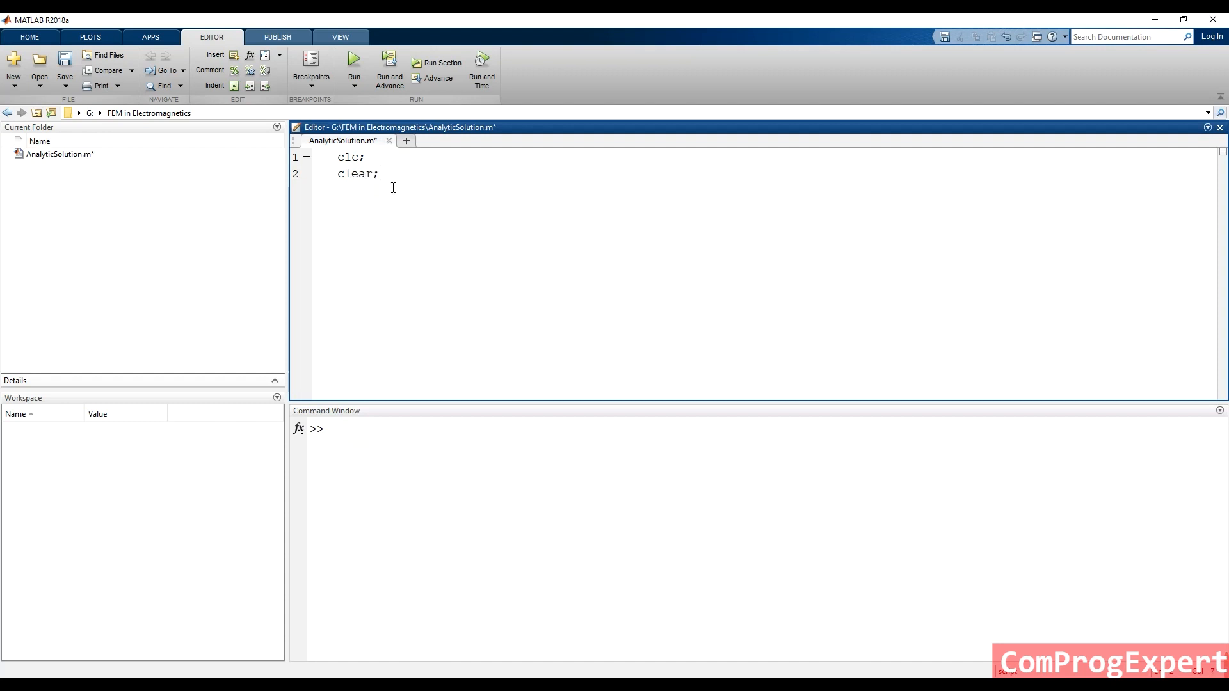
text(cl)
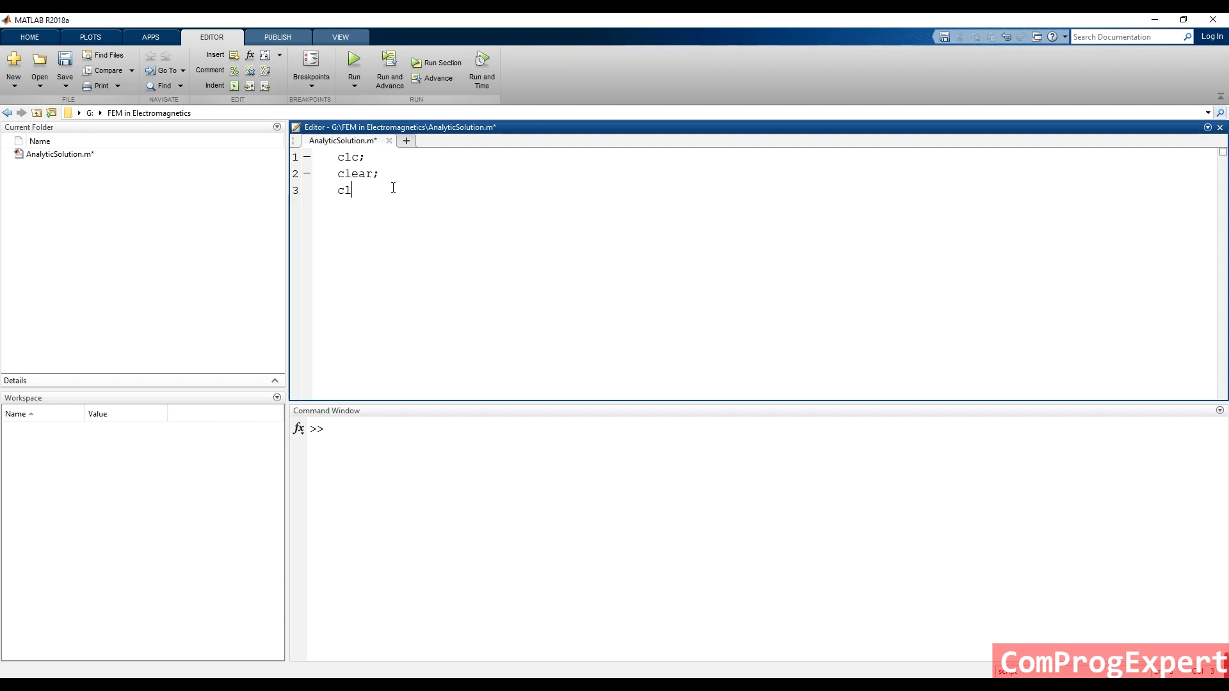
text(ose all;)
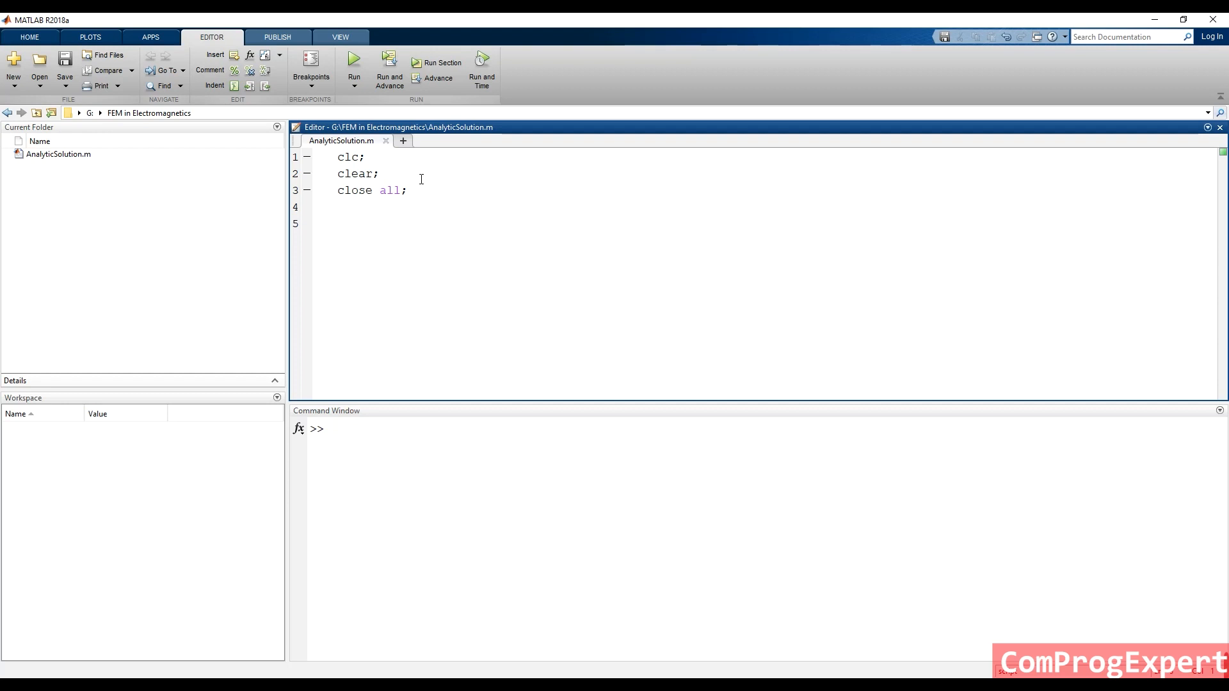
Write a % inputs section defining er = 1, V0 = 1 and d = 8.
text(%)
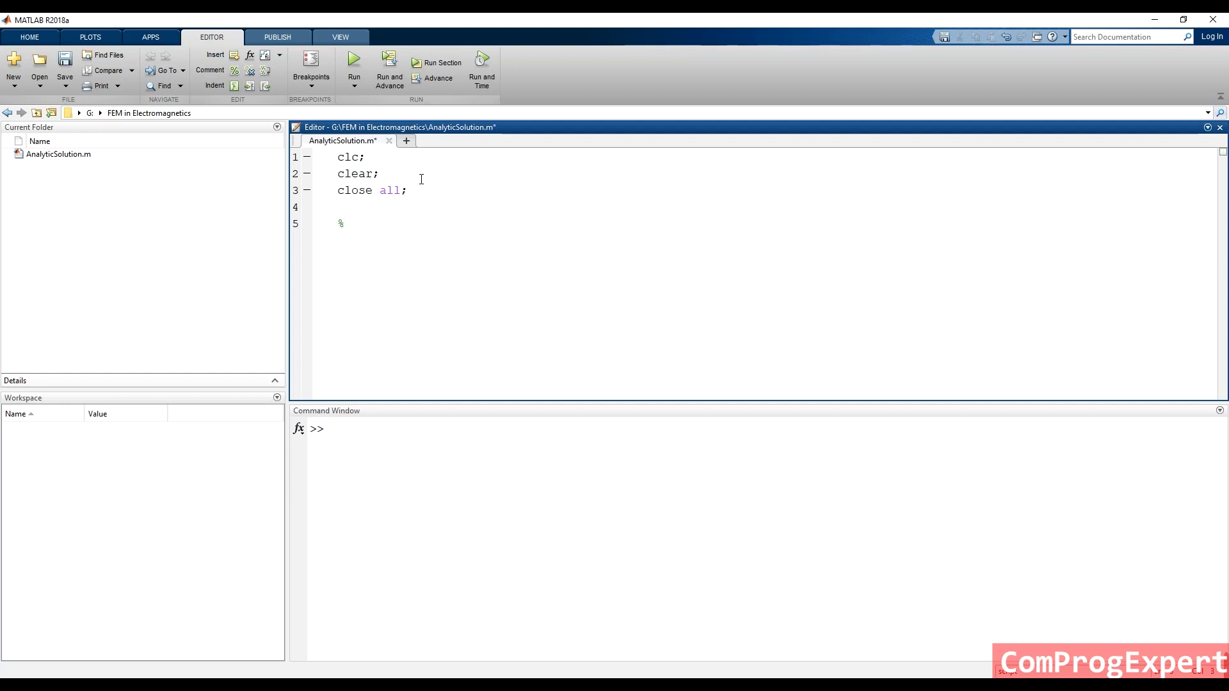
text(inputs)
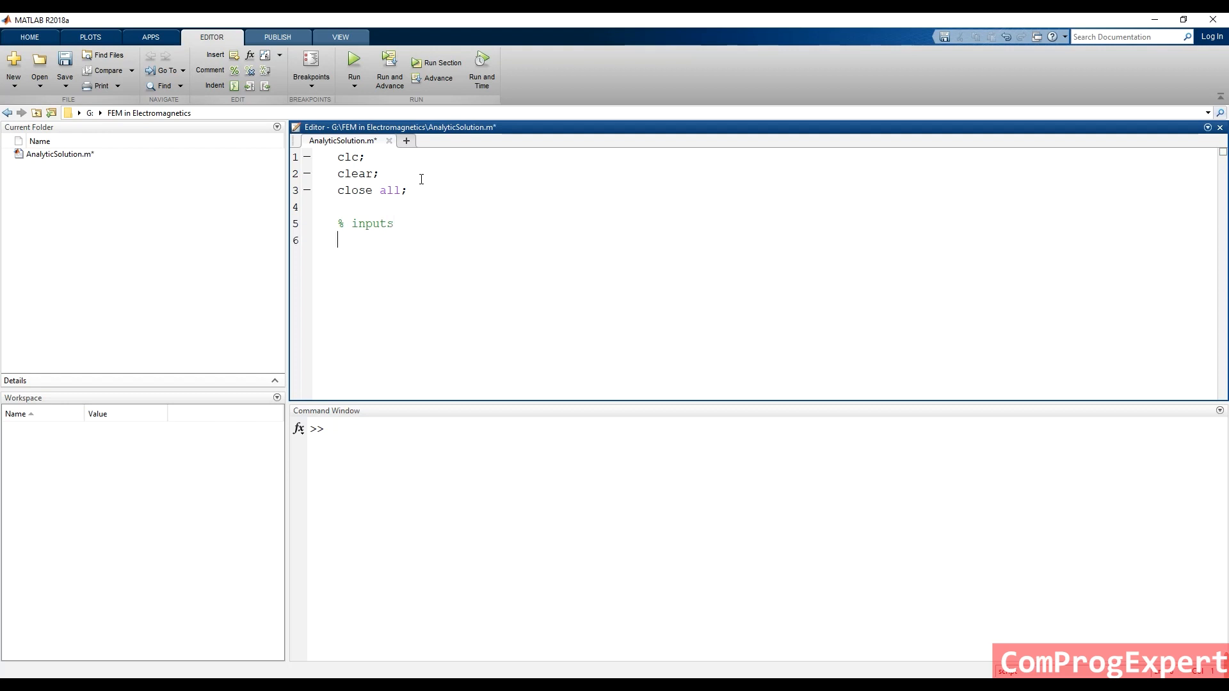
text(er)
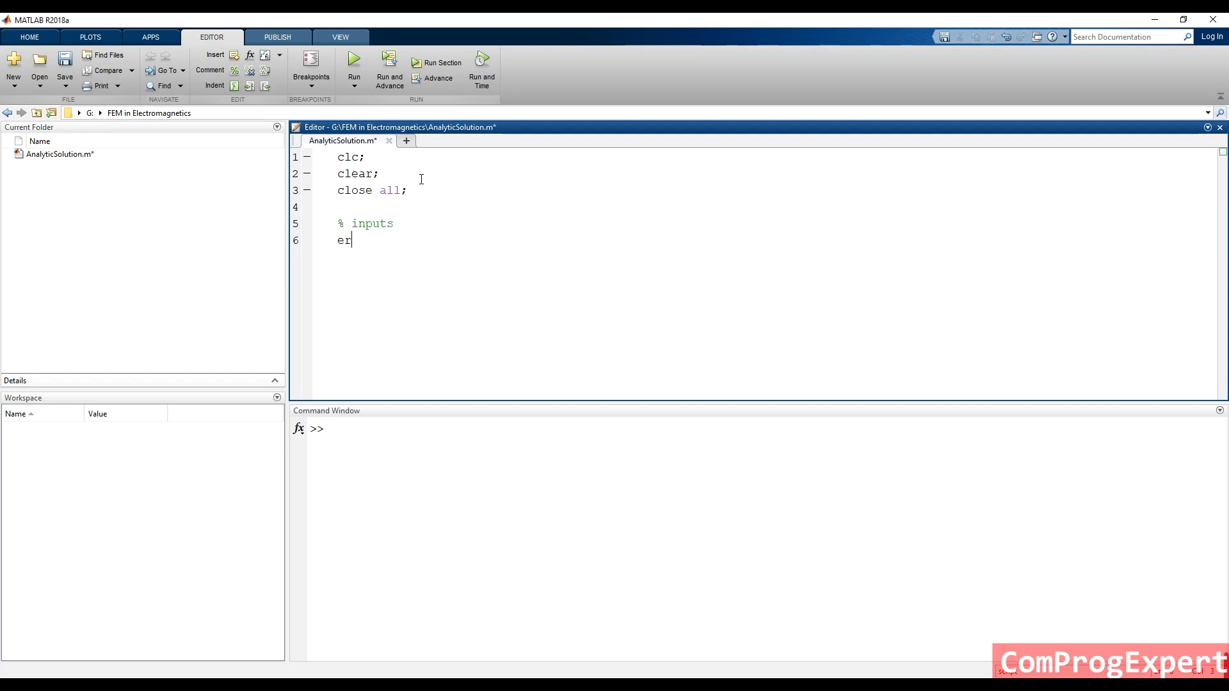
text(= 1;)
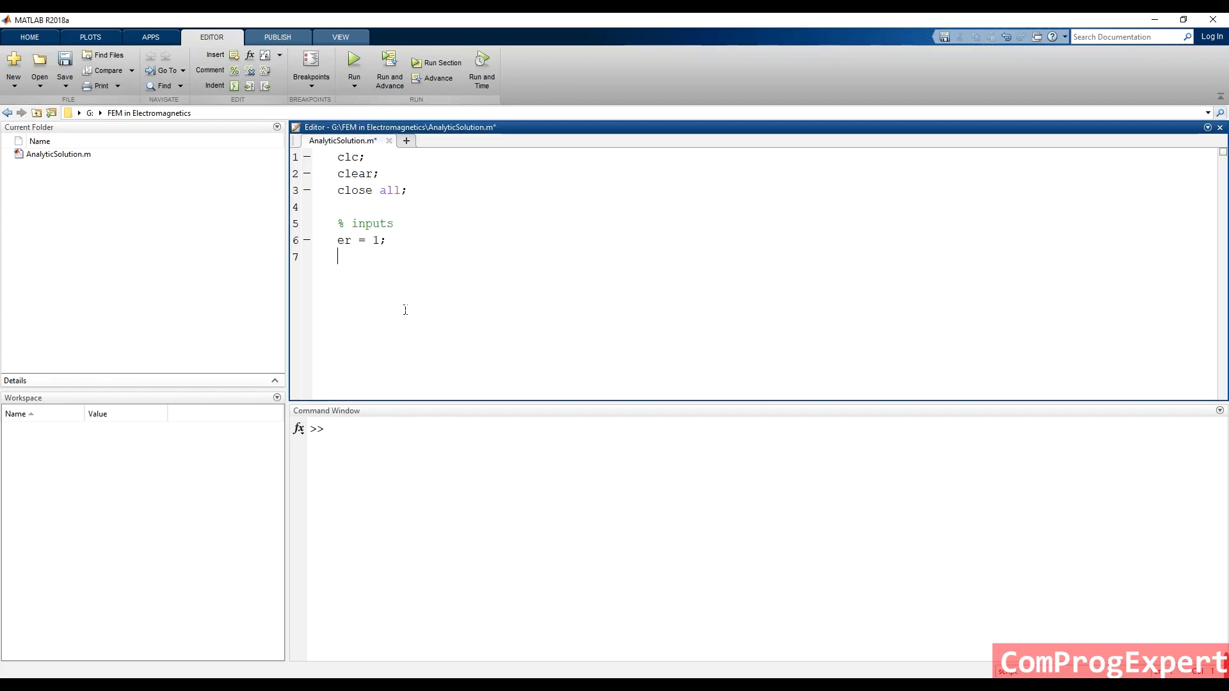
text(V0)
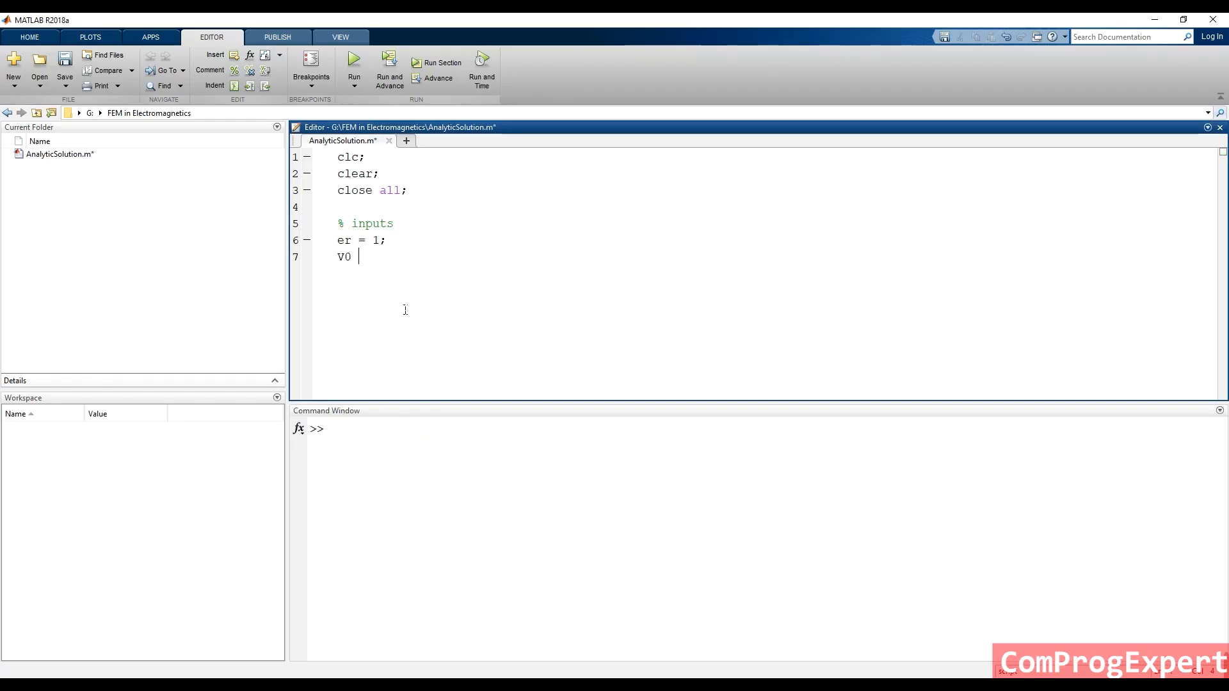
text(=)
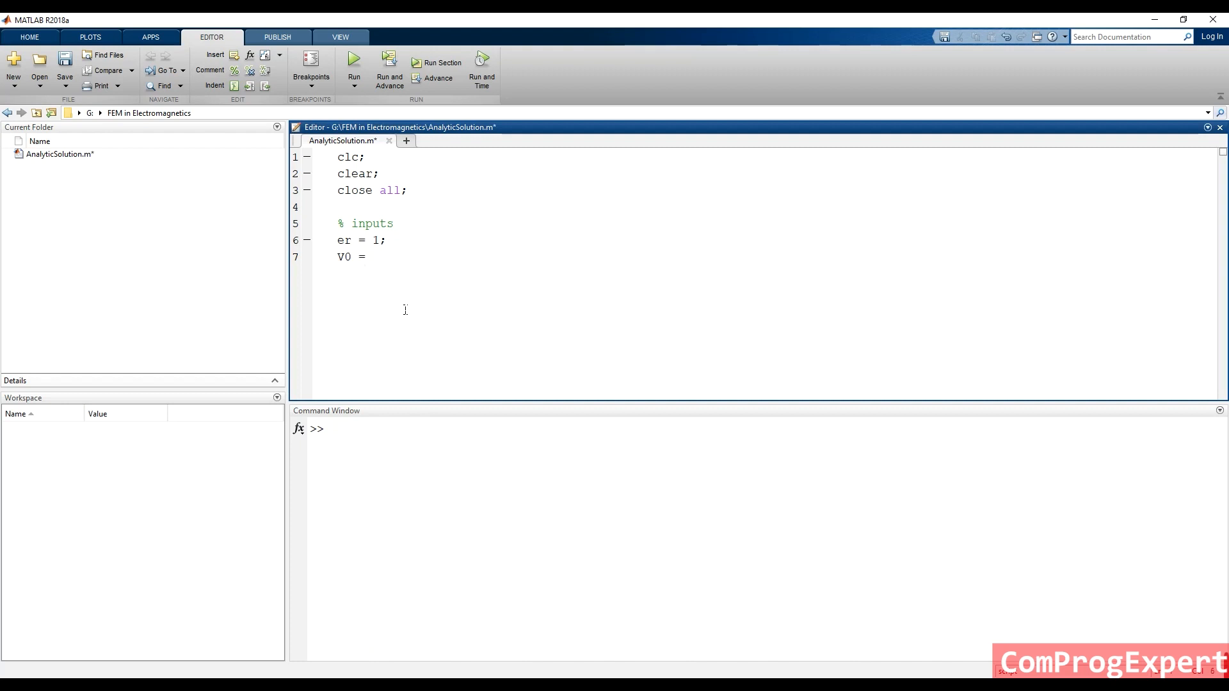
text(1;)
text(d)
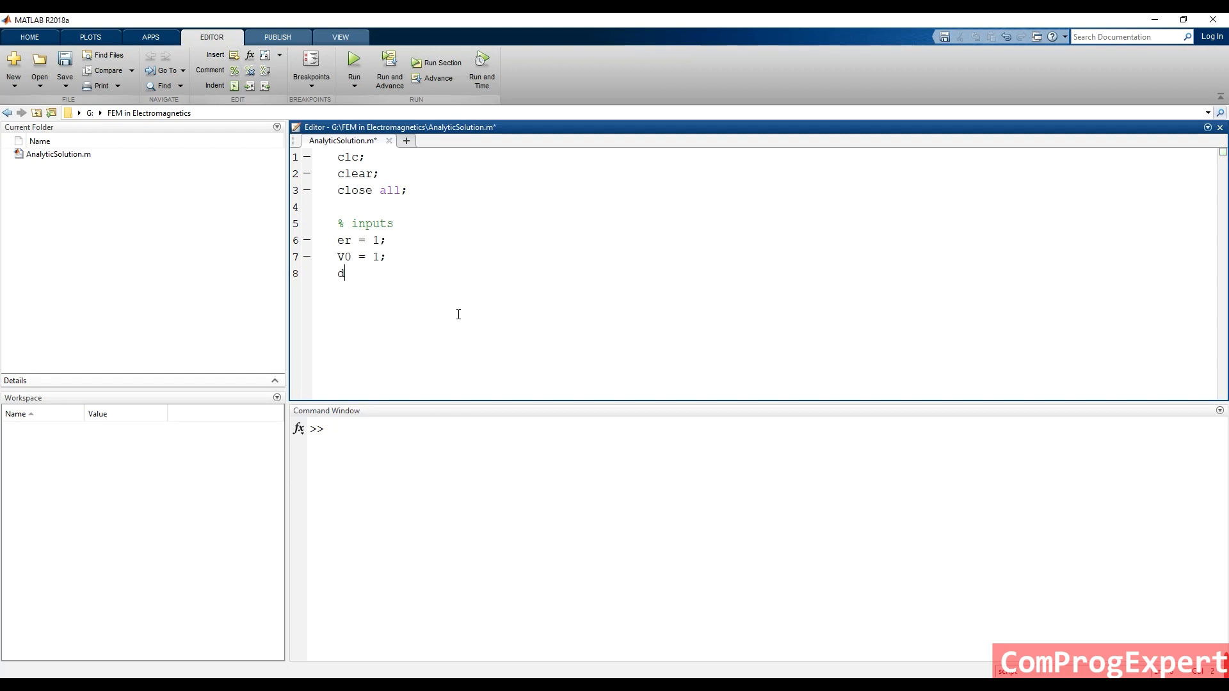
text(= 8;)
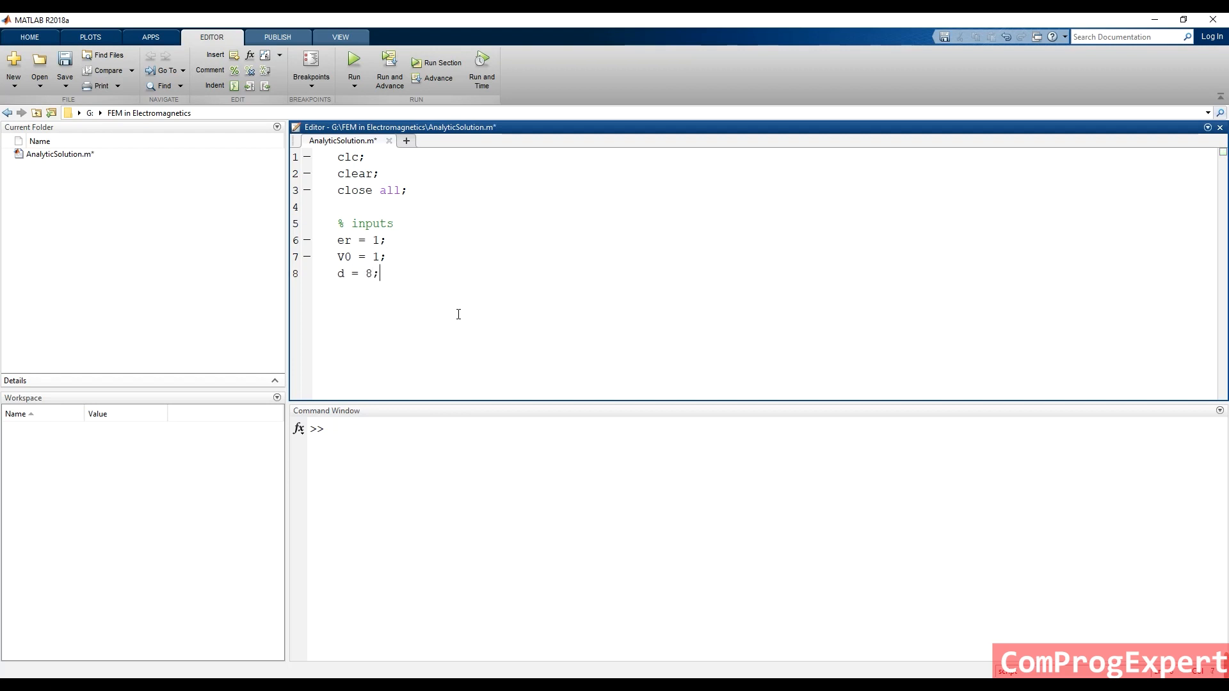
mouse_move(417, 264)
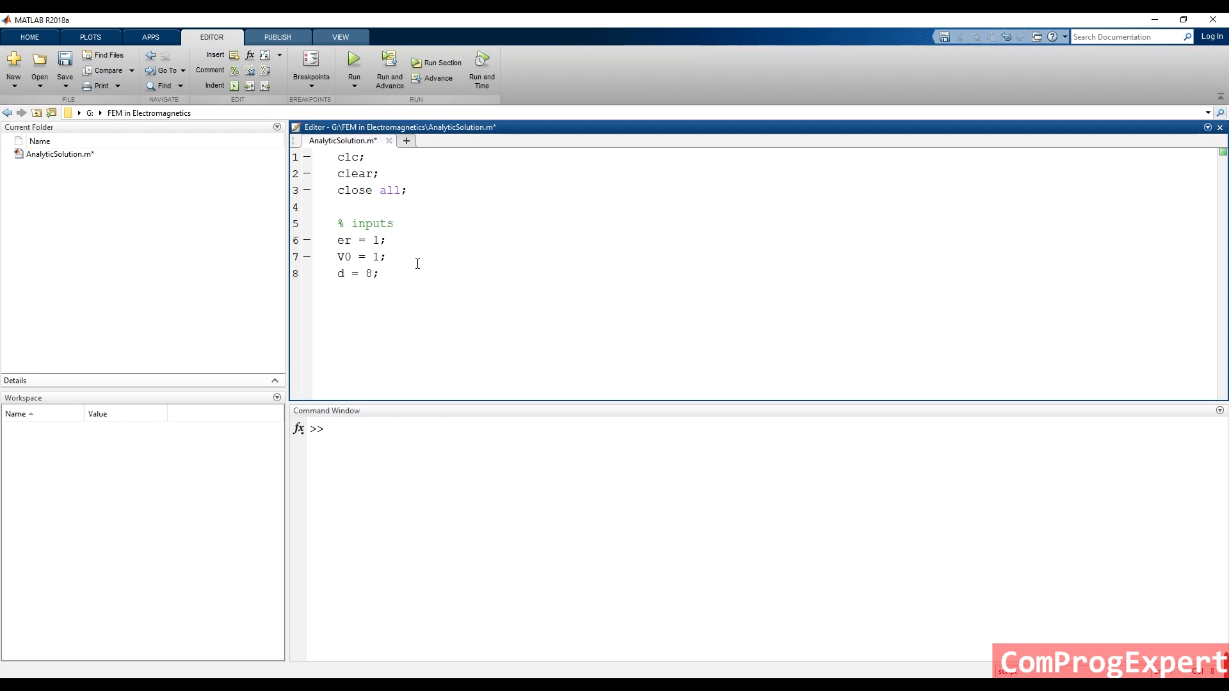
Annotate the inputs with trailing comments: relative permittivity, volt and cm.
click(393, 240)
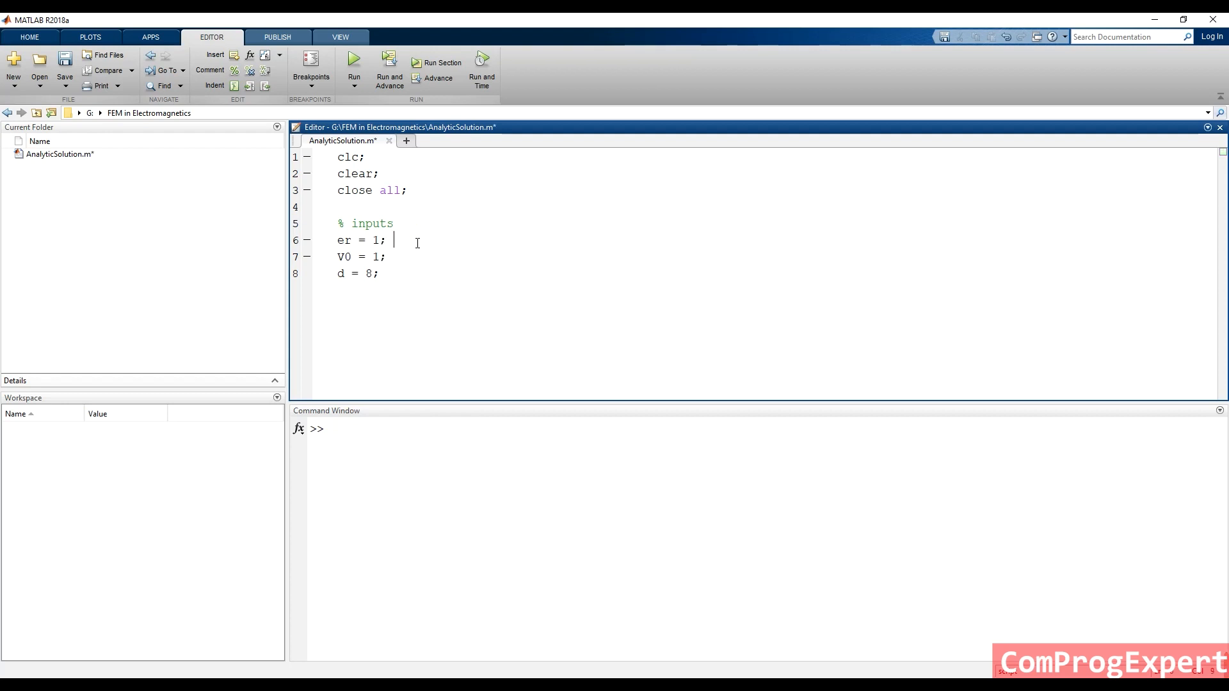
text(%)
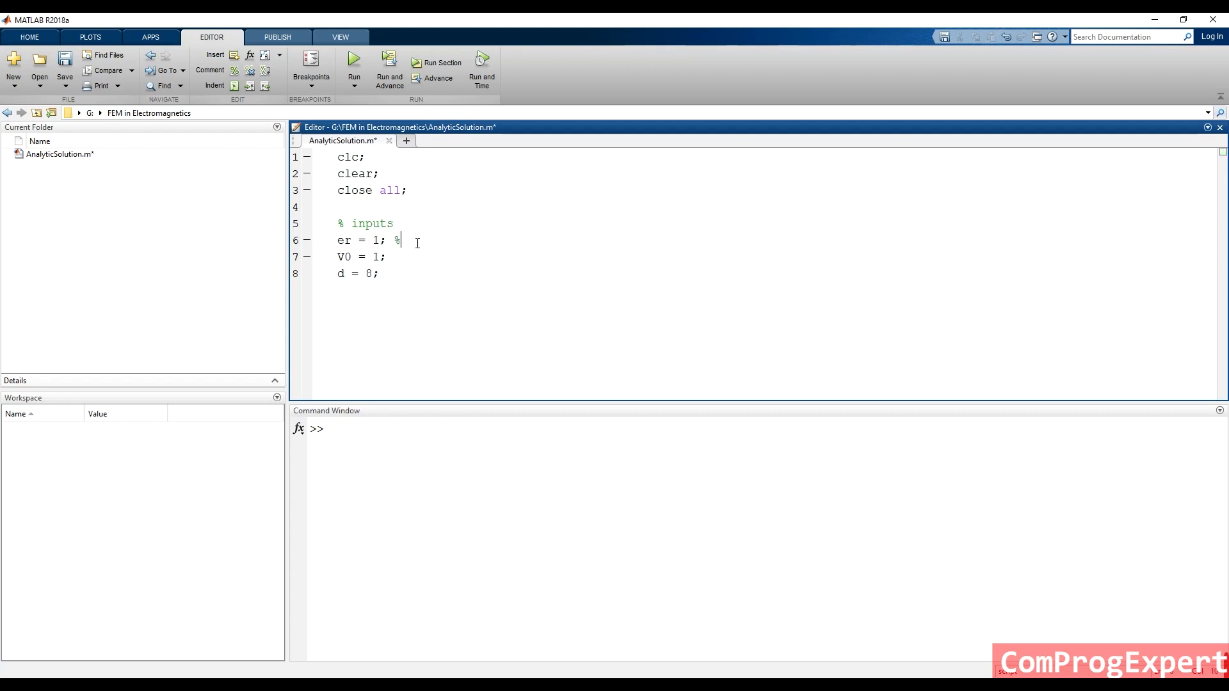
text(relati)
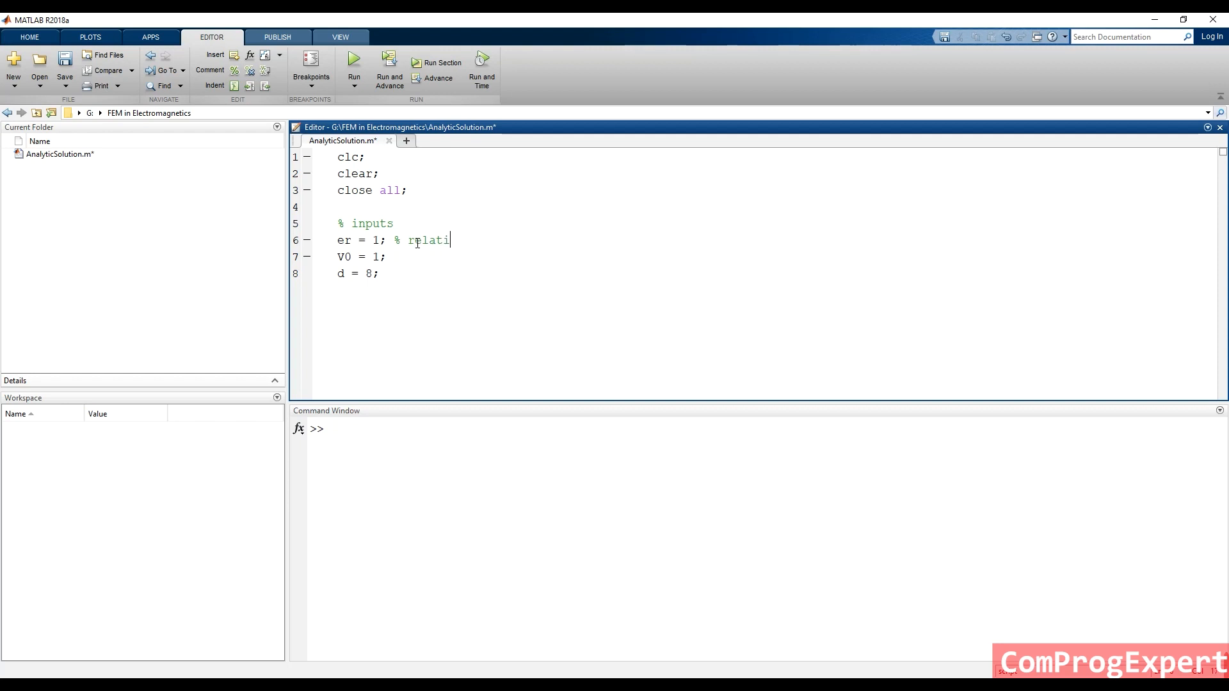
text(ve pe)
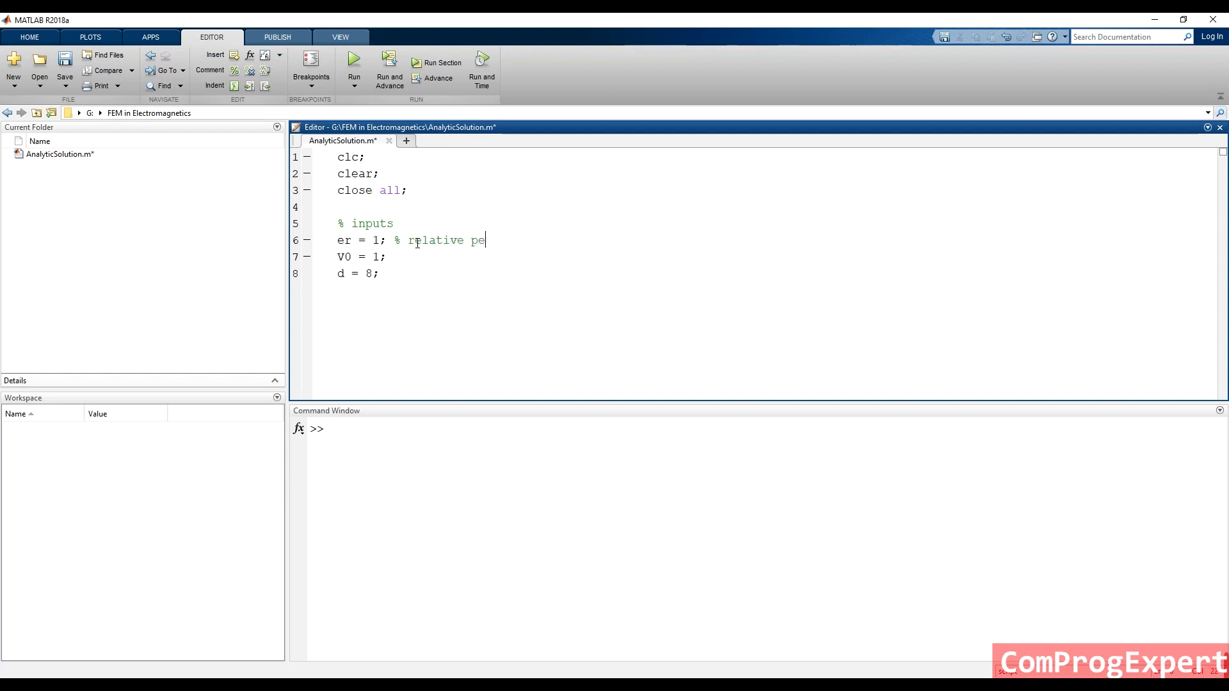
text(rmittivi)
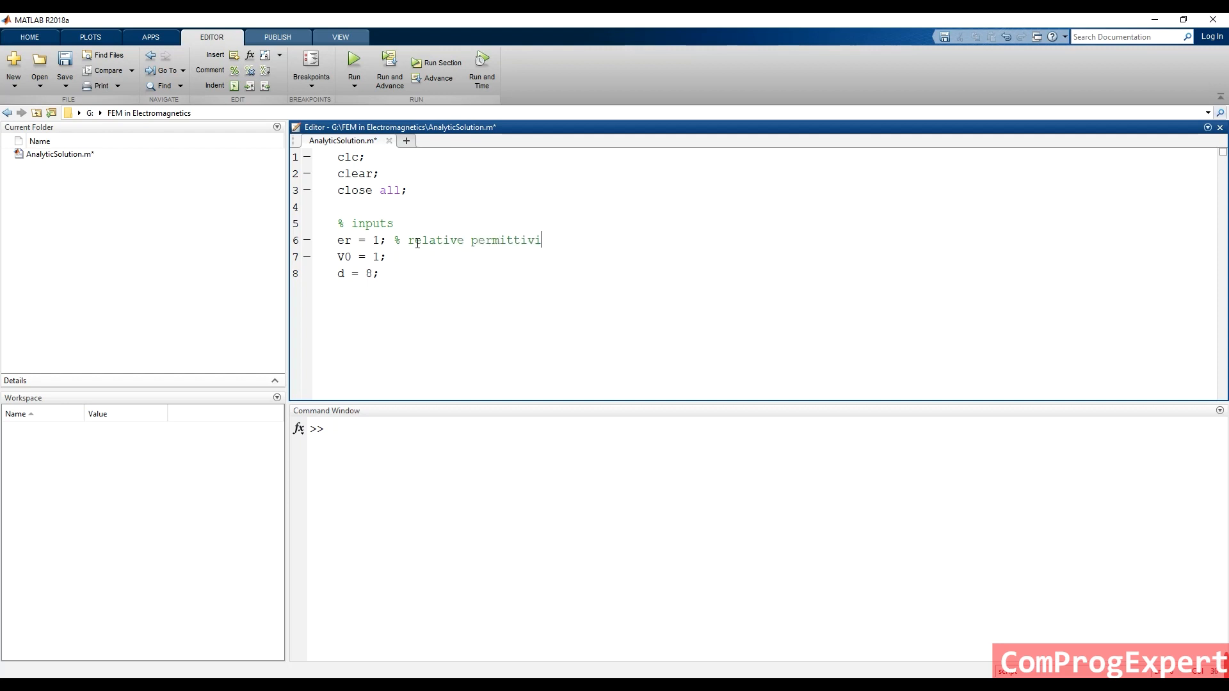
text(ty)
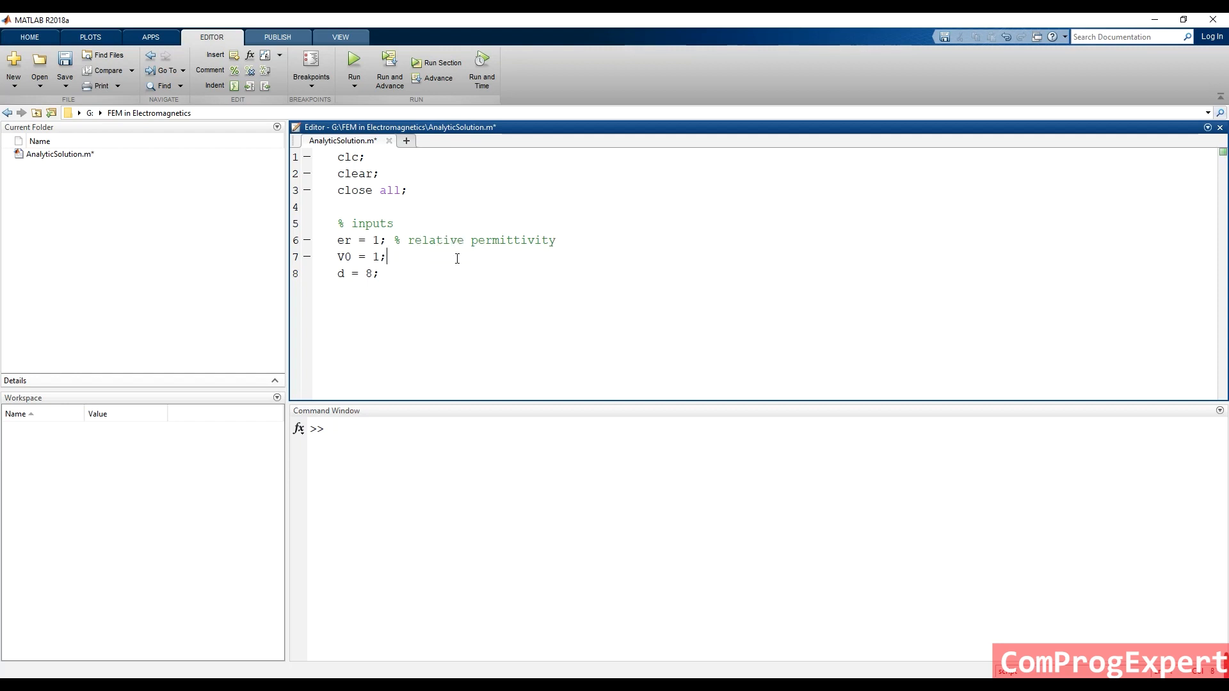
text(%)
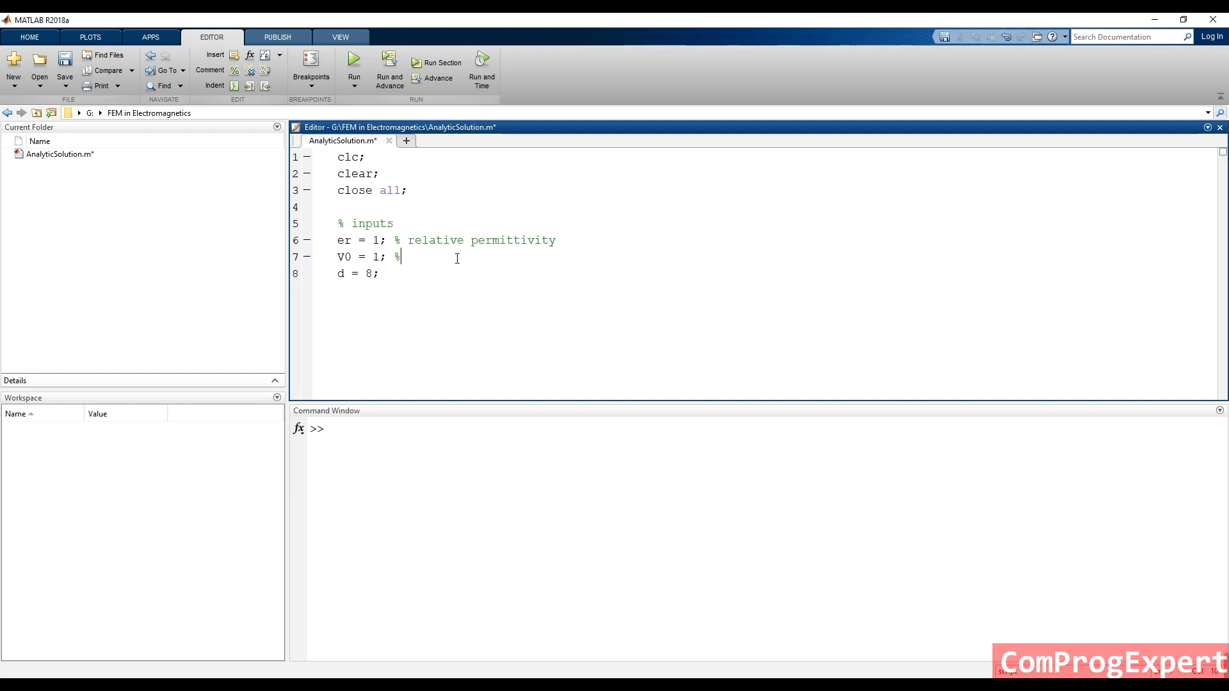
text(vo)
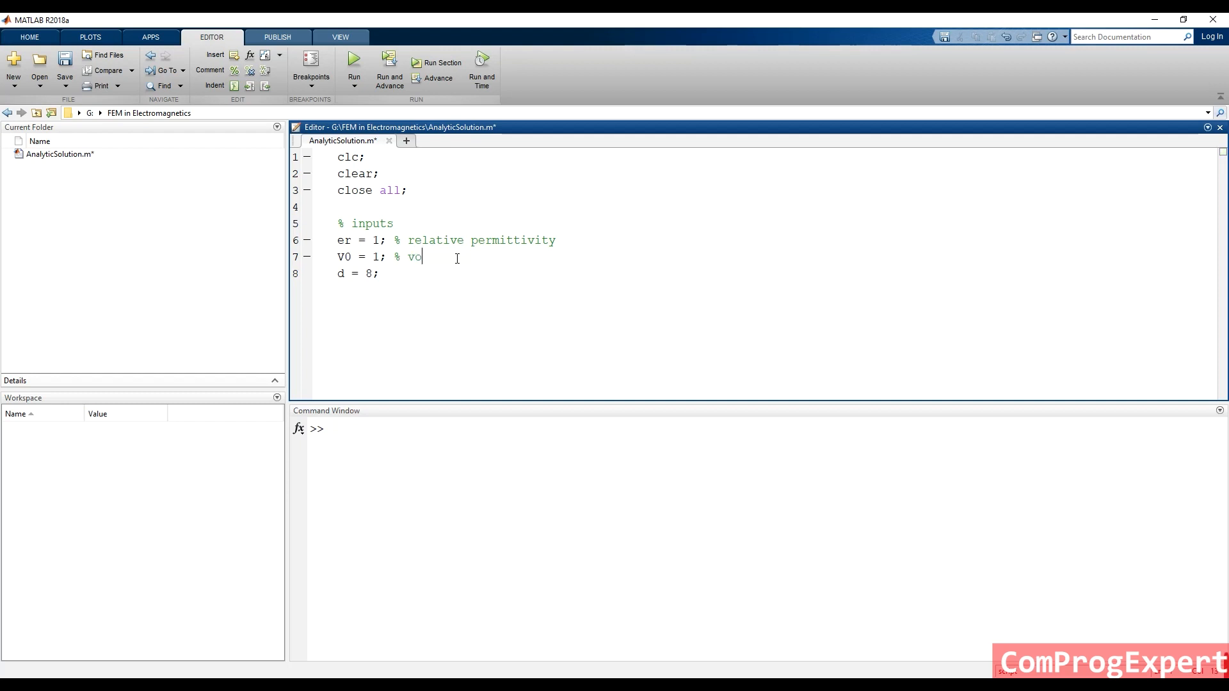
text(lt)
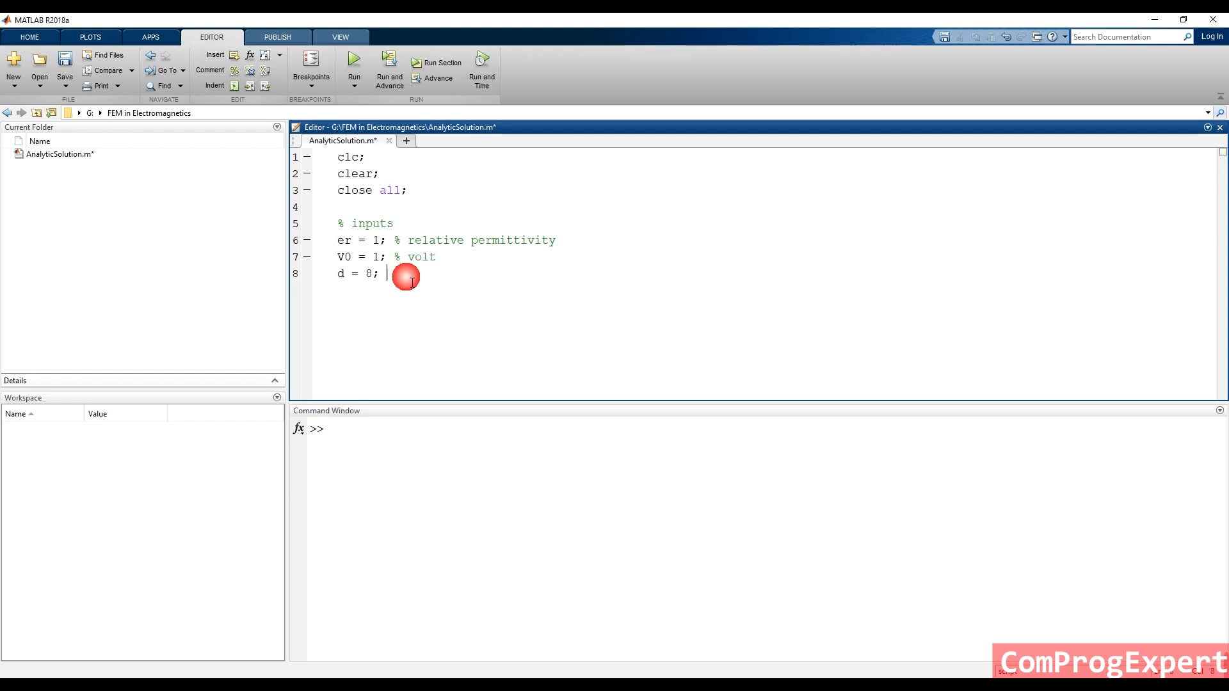
text(%)
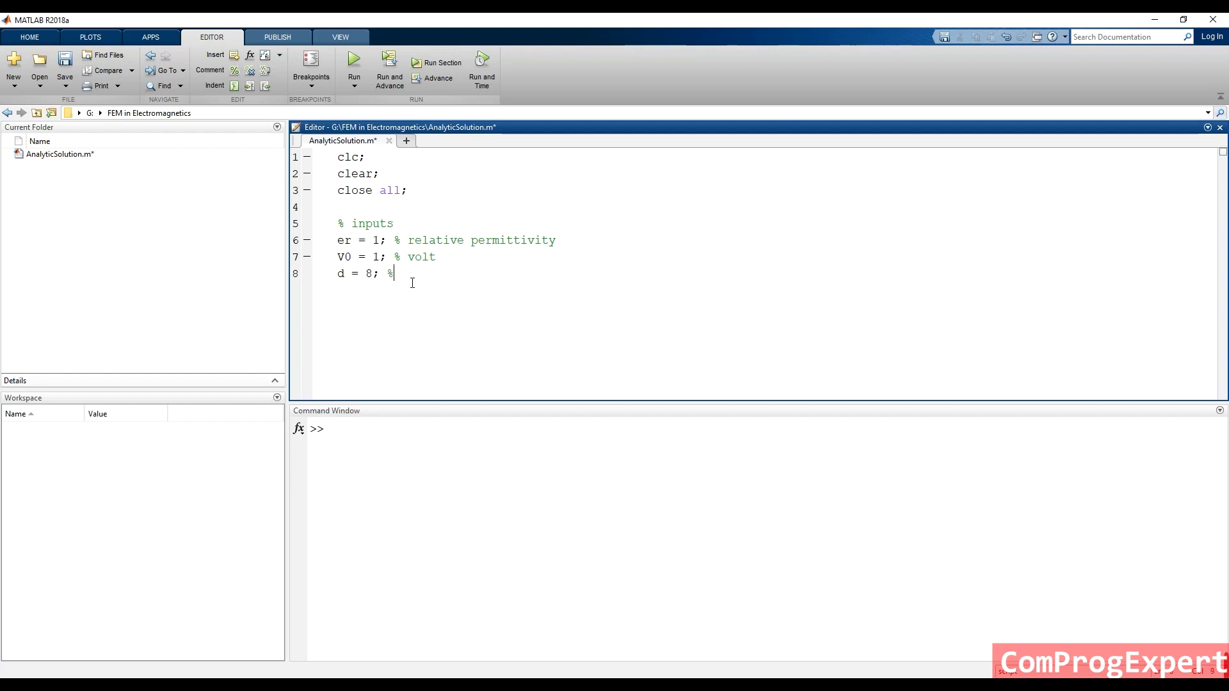
text(cm)
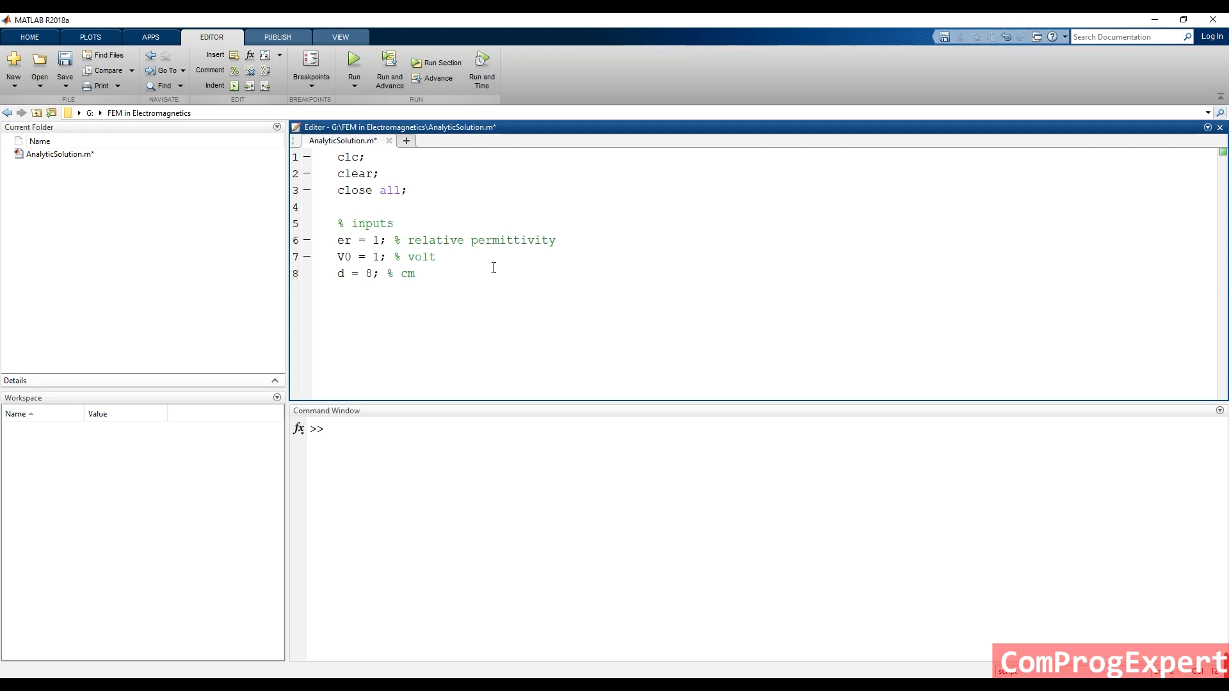
mouse_move(499, 288)
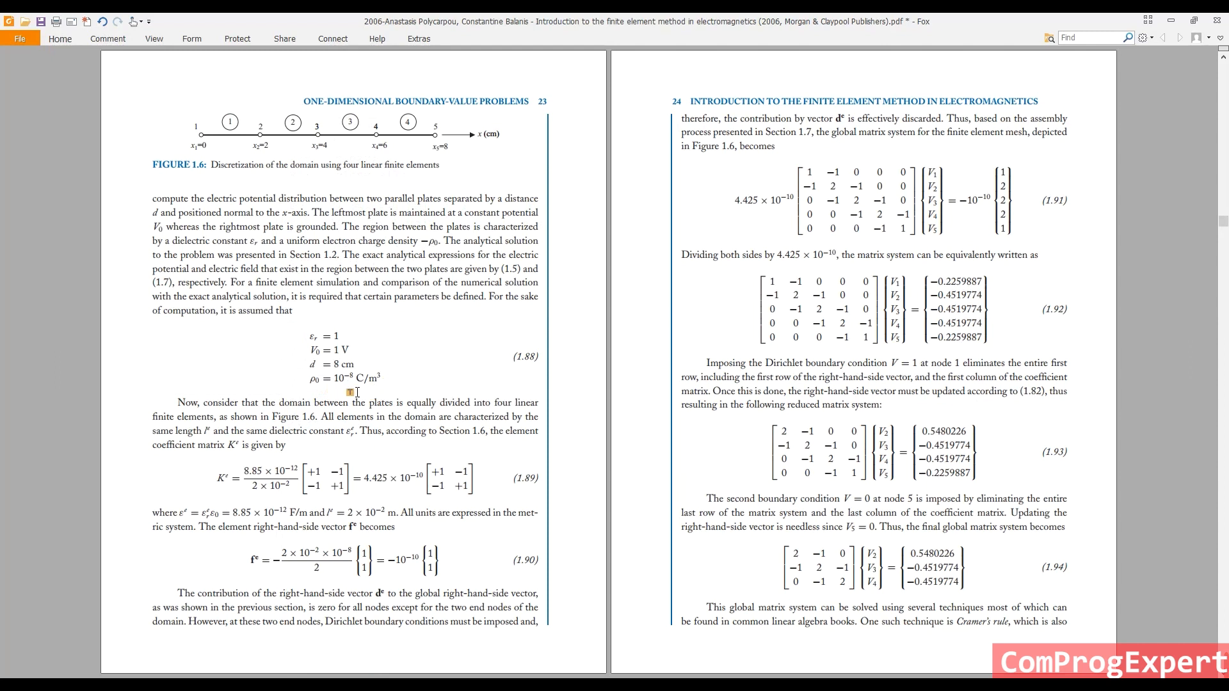
mouse_move(345, 587)
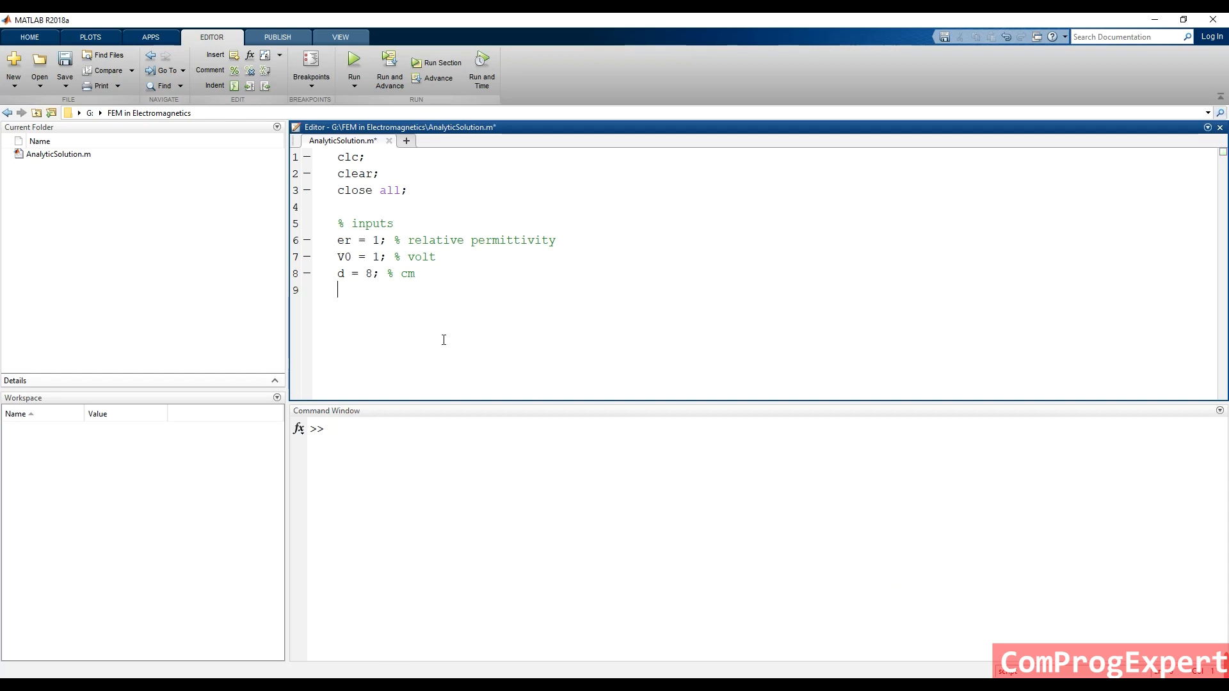
Add the charge density input rho0 = 10e-8 with a C/m3 unit comment.
text(rho0)
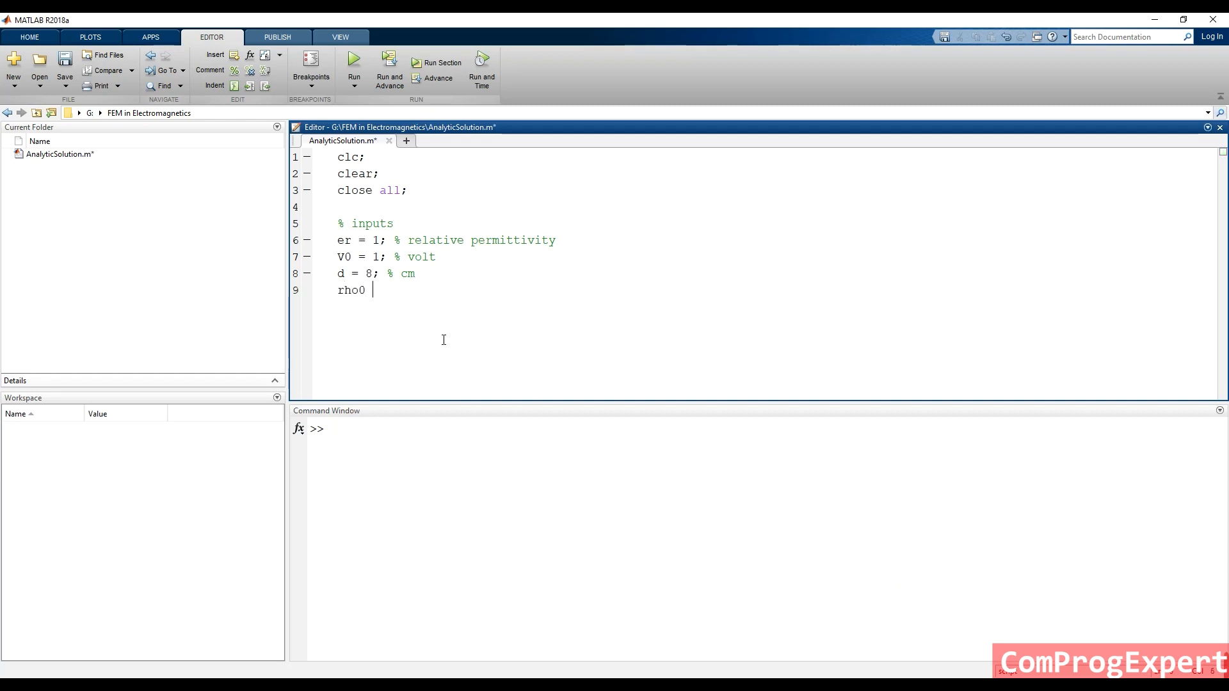
text(= 10)
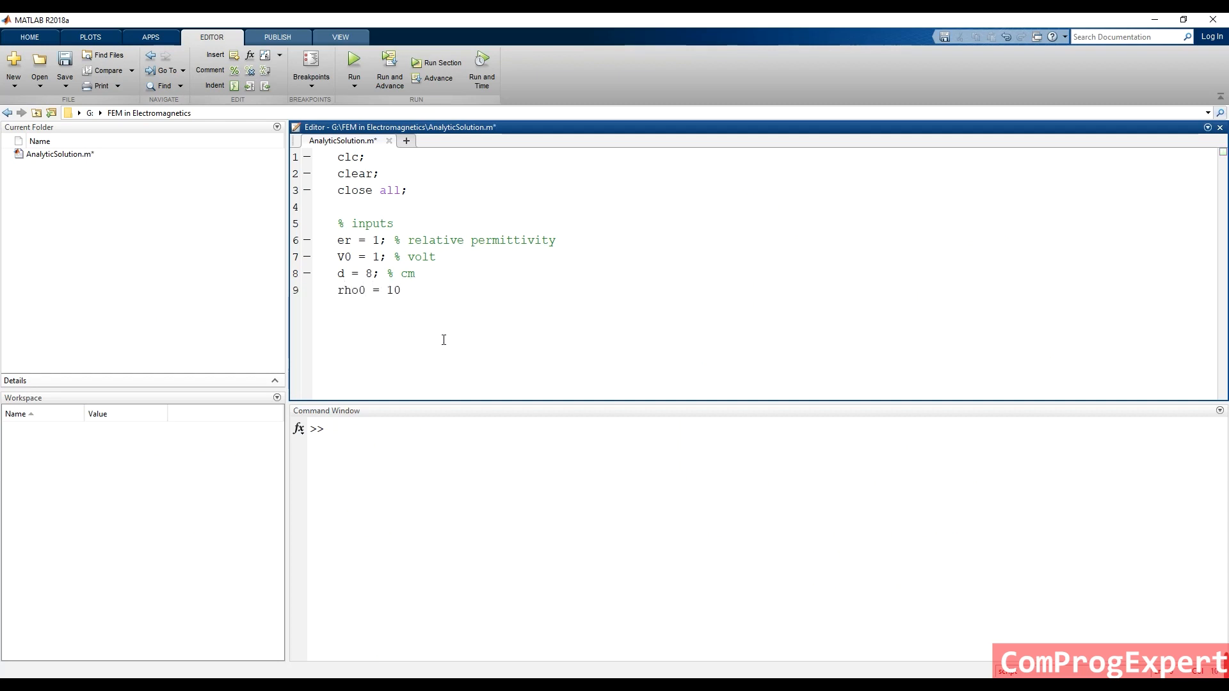
text(e-)
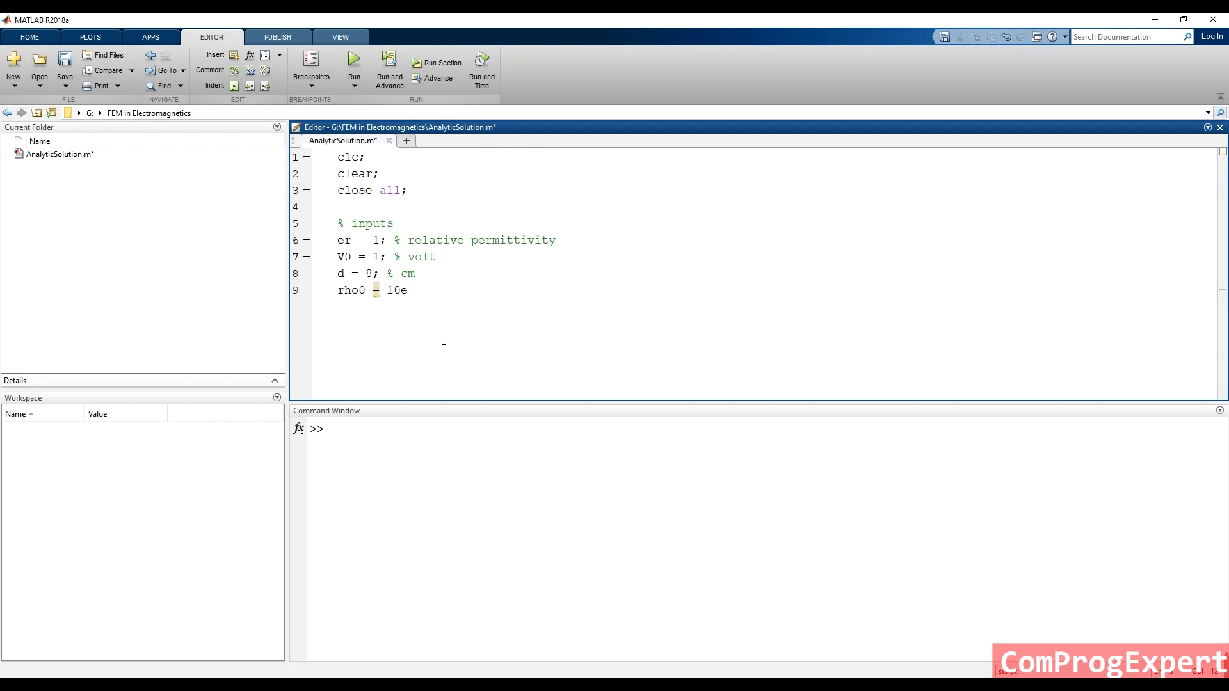
text(8; % C/)
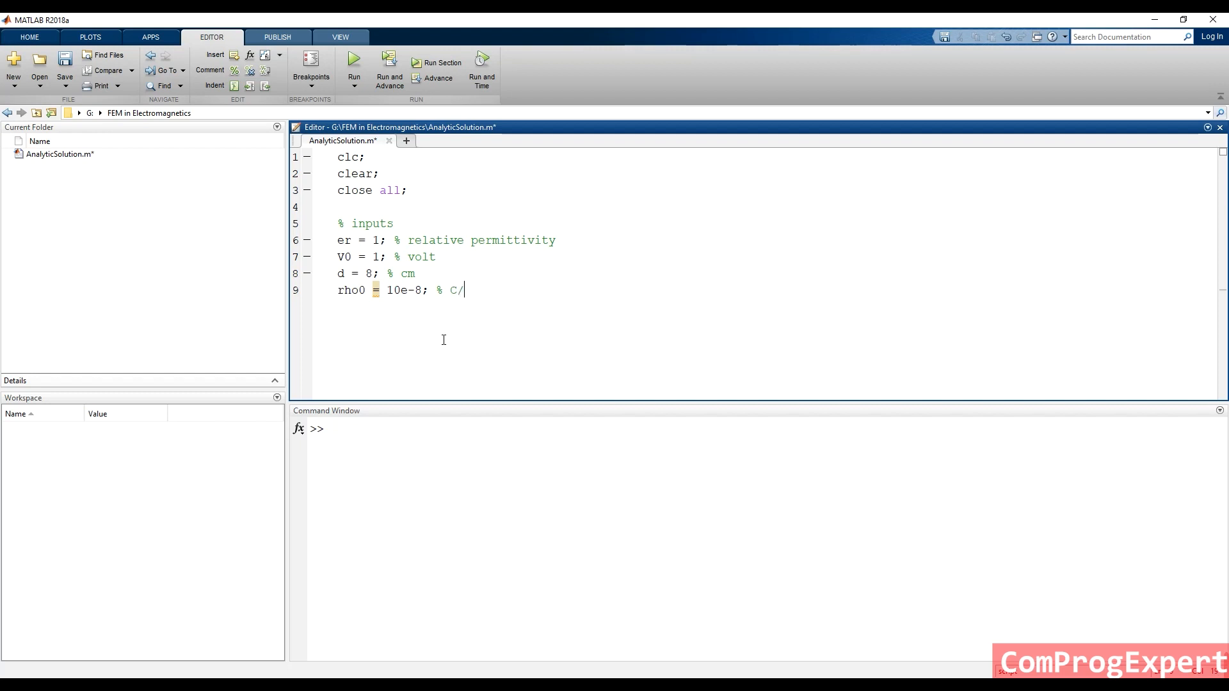
text(m3)
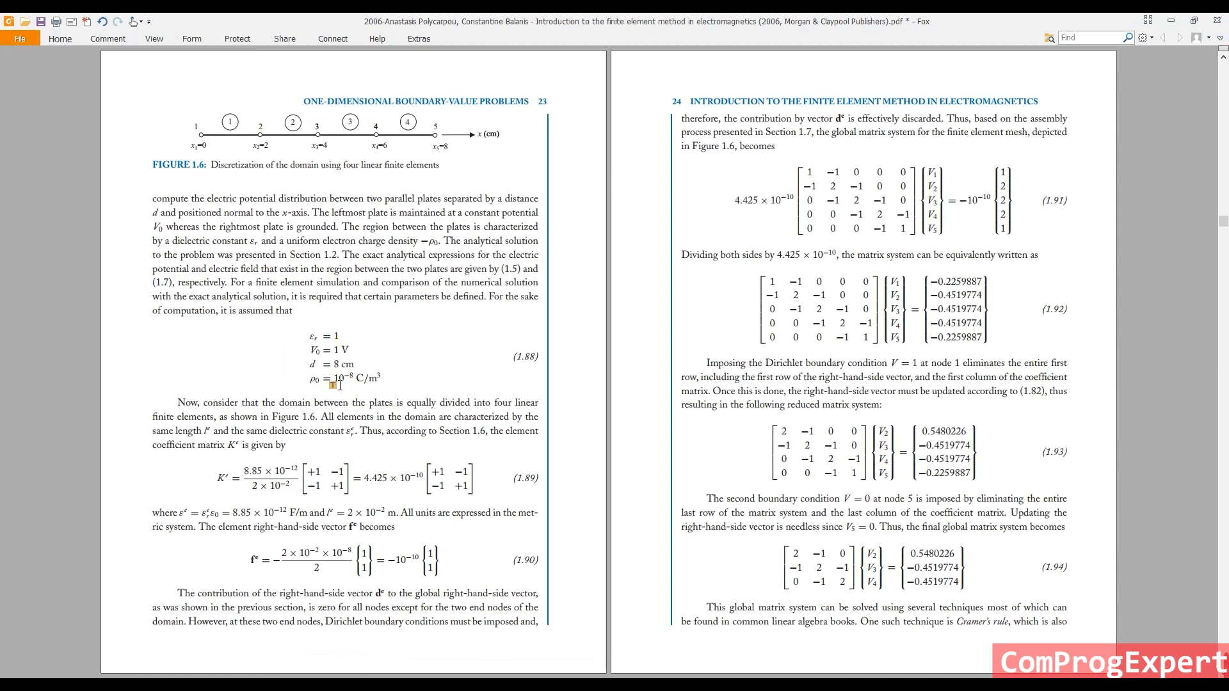
mouse_move(379, 369)
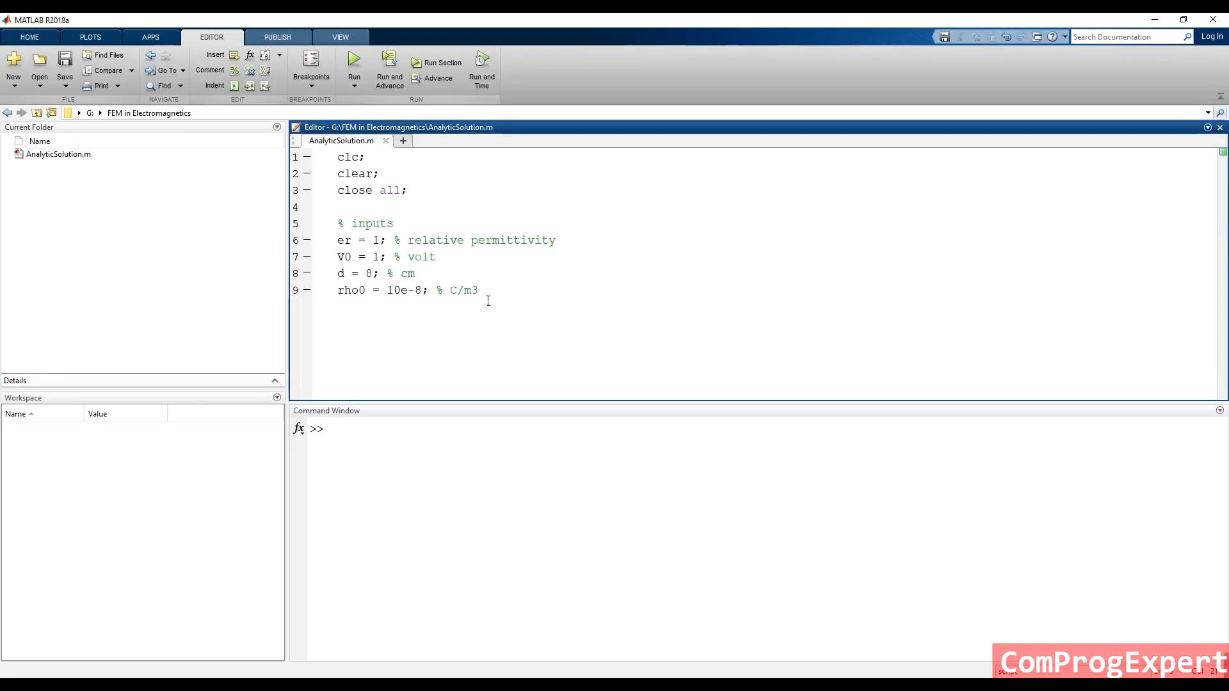
Define e0 = 8.85e-12 with a % F/m units comment at the top of the inputs.
text(e0)
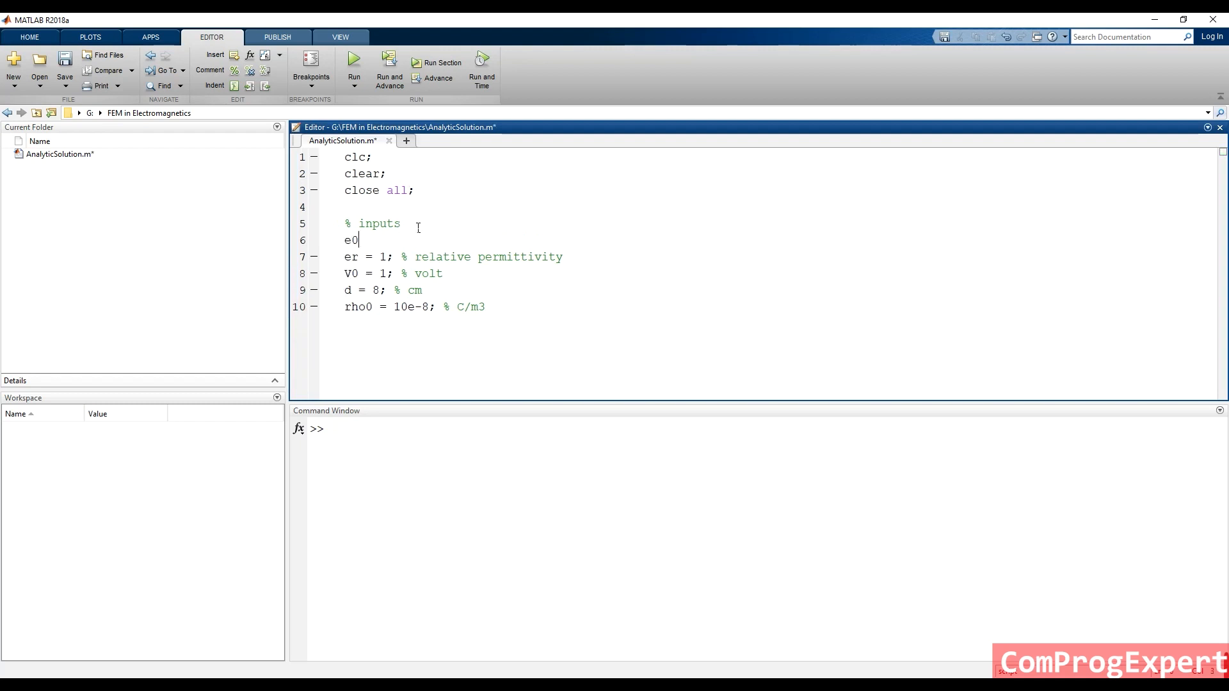
text(= 8.85)
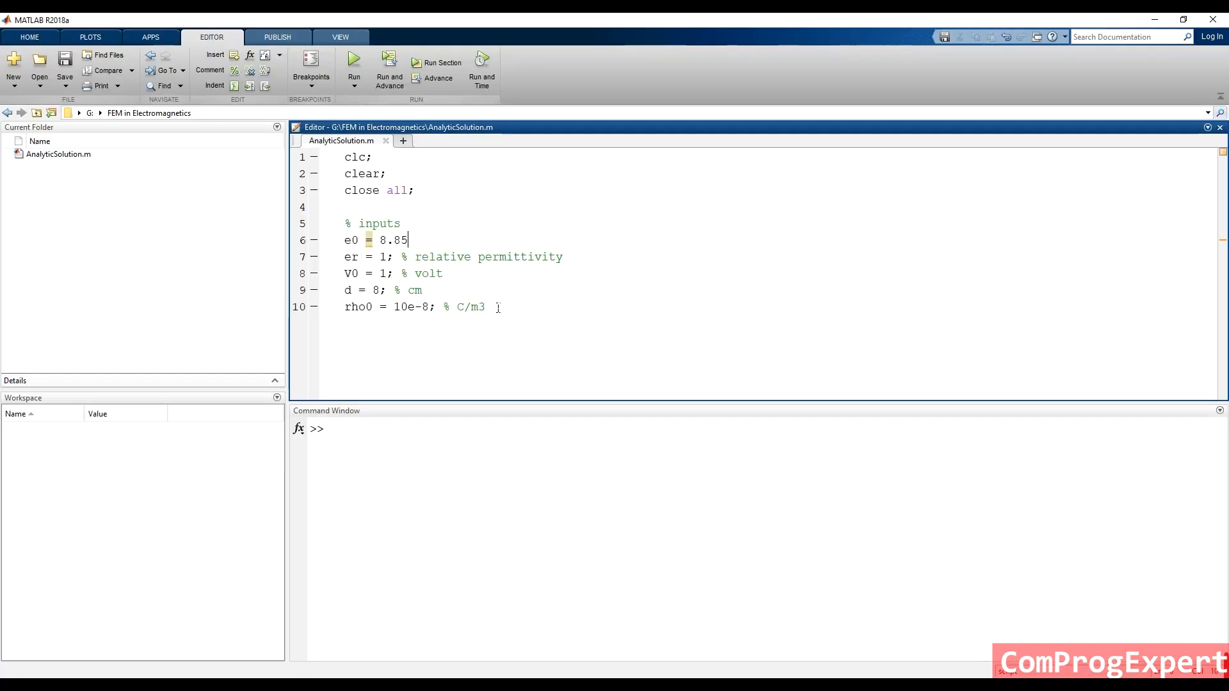
text(e)
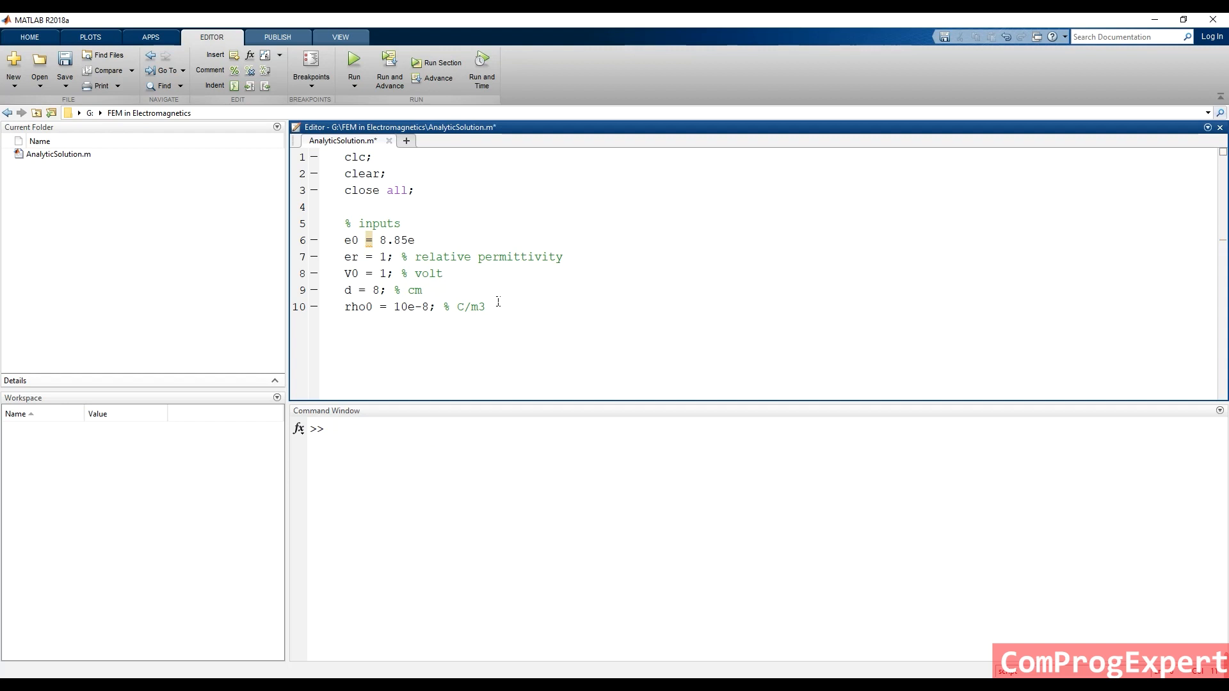
text(-12)
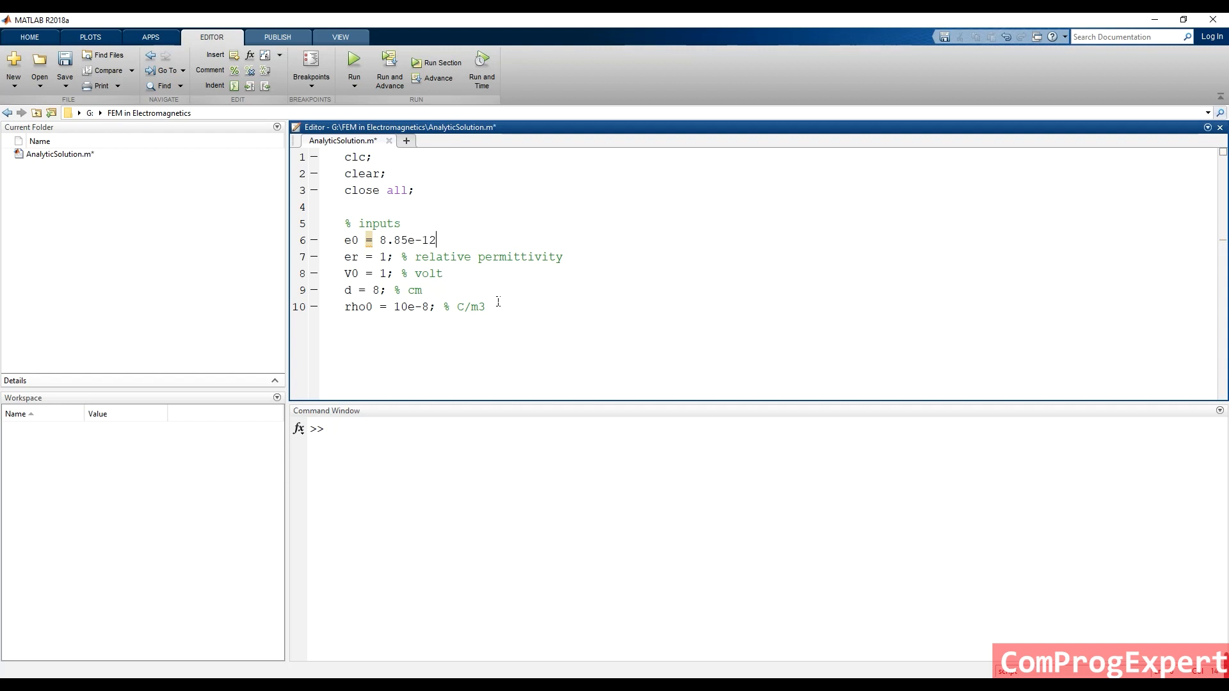
text(;)
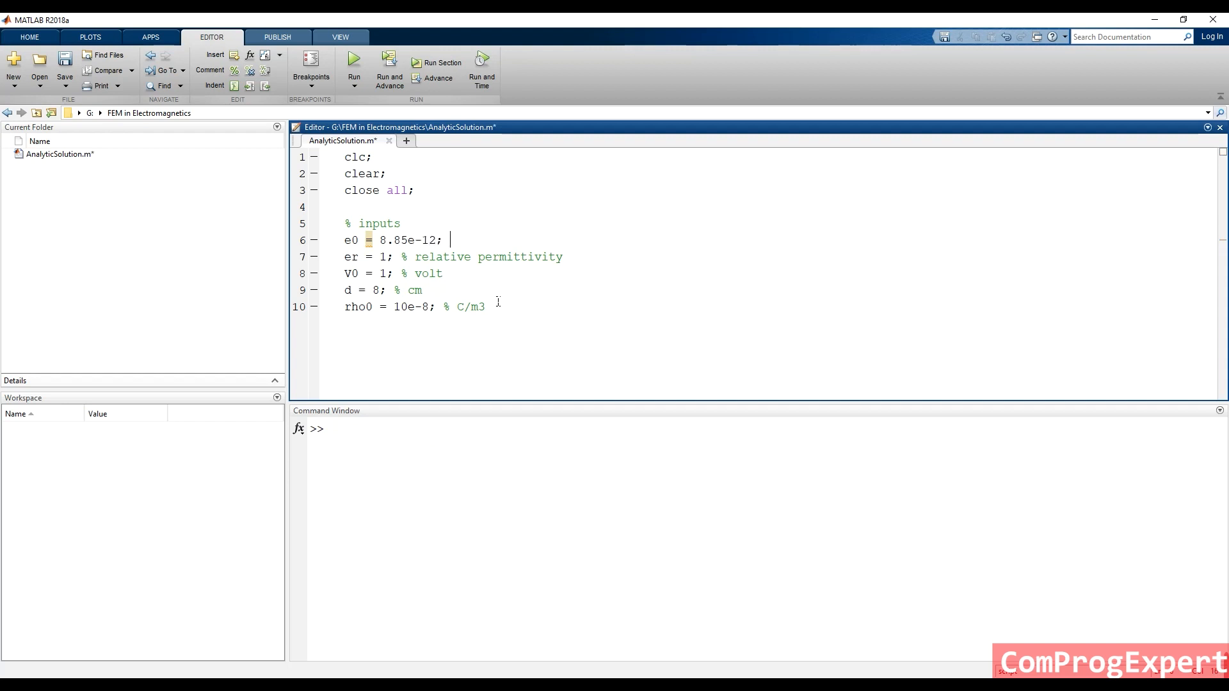
text(%)
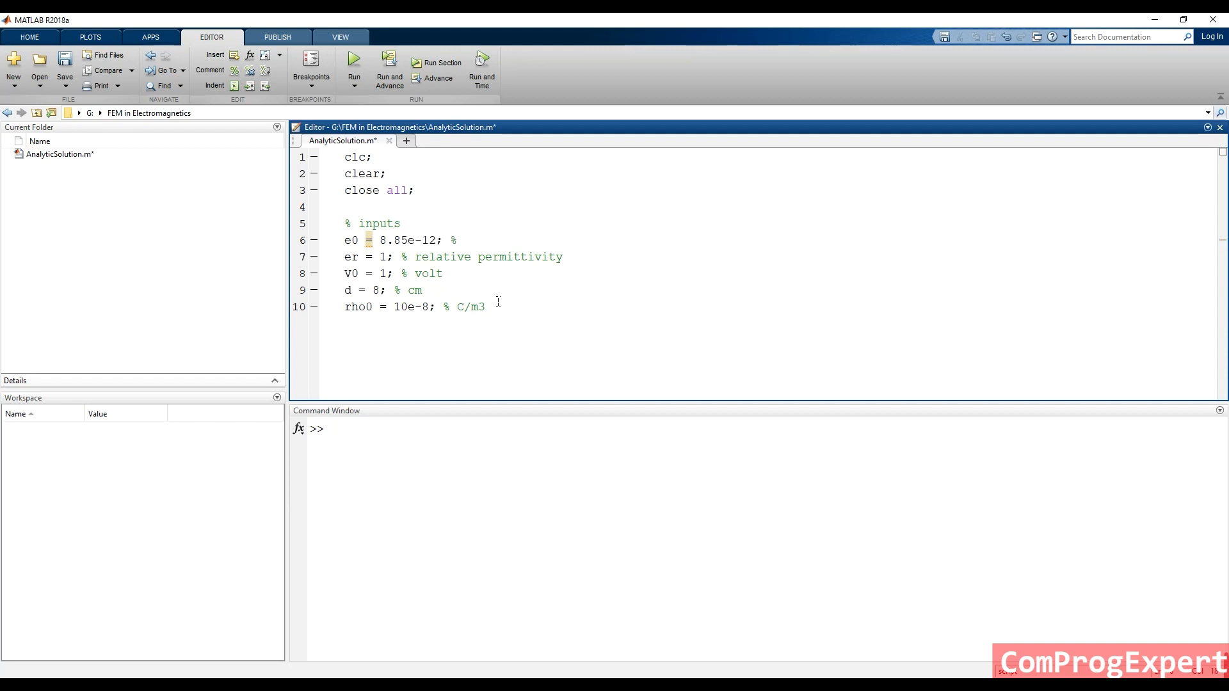
text(F/m)
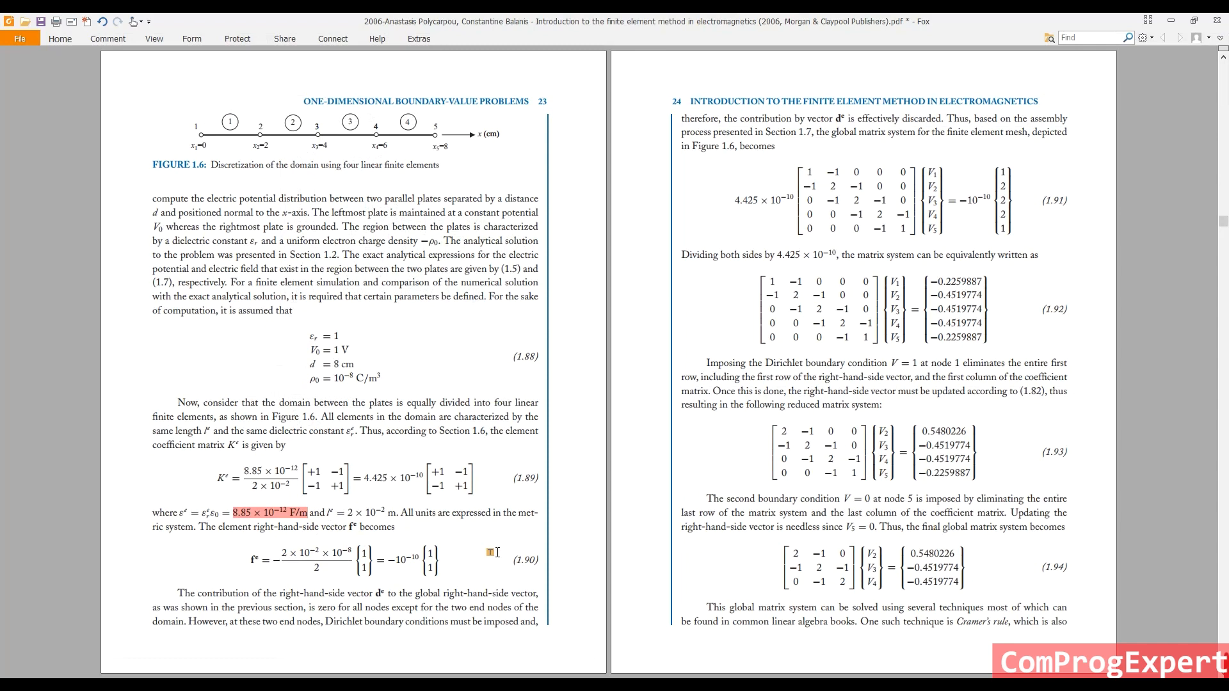
Page the book back to sections 1.4 and 1.5 on pages 5–6.
scroll(down, 3)
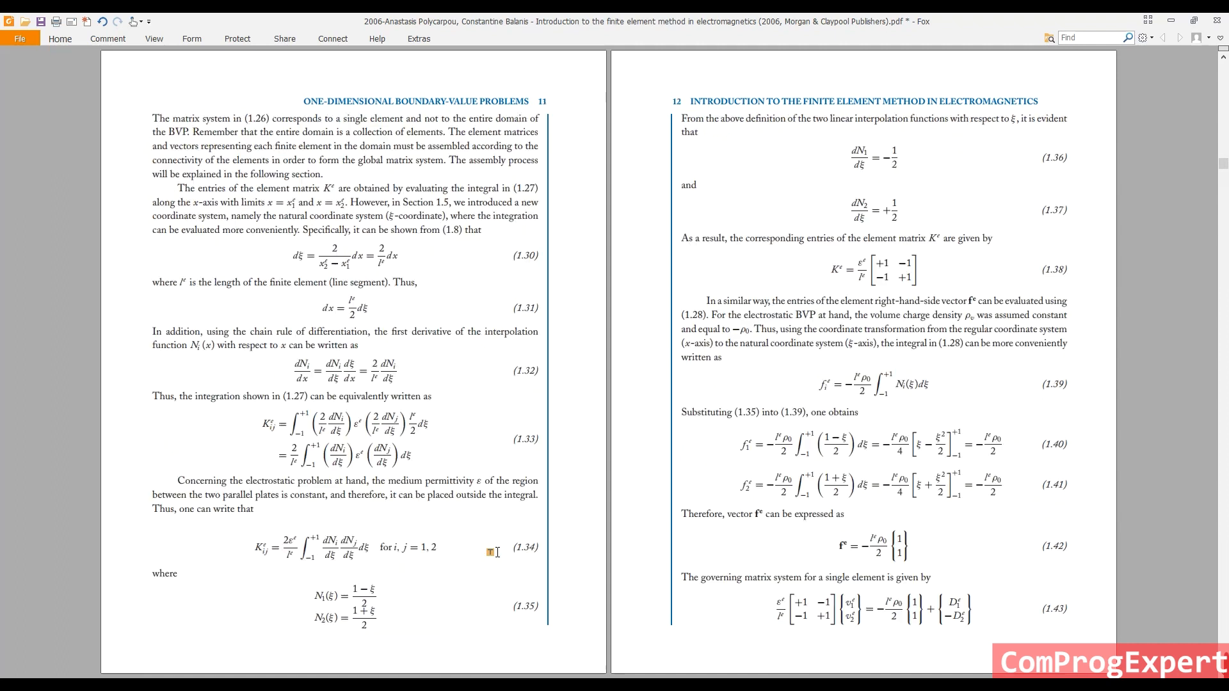
scroll(up, 3)
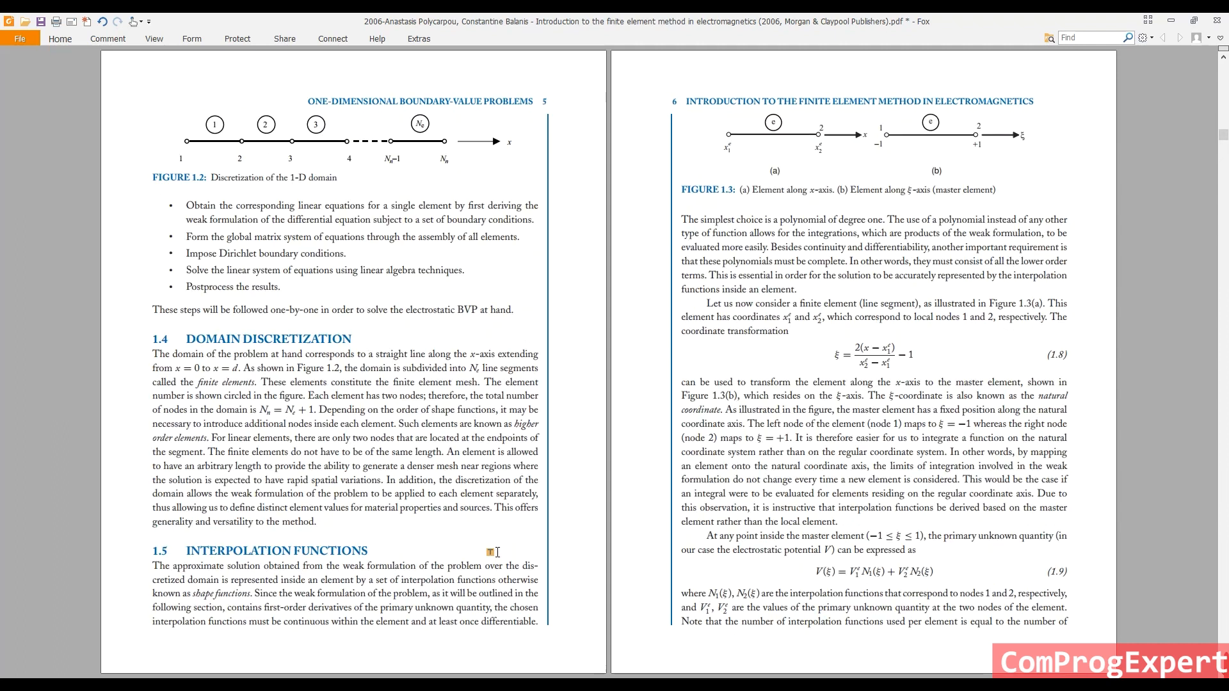
scroll(up, 3)
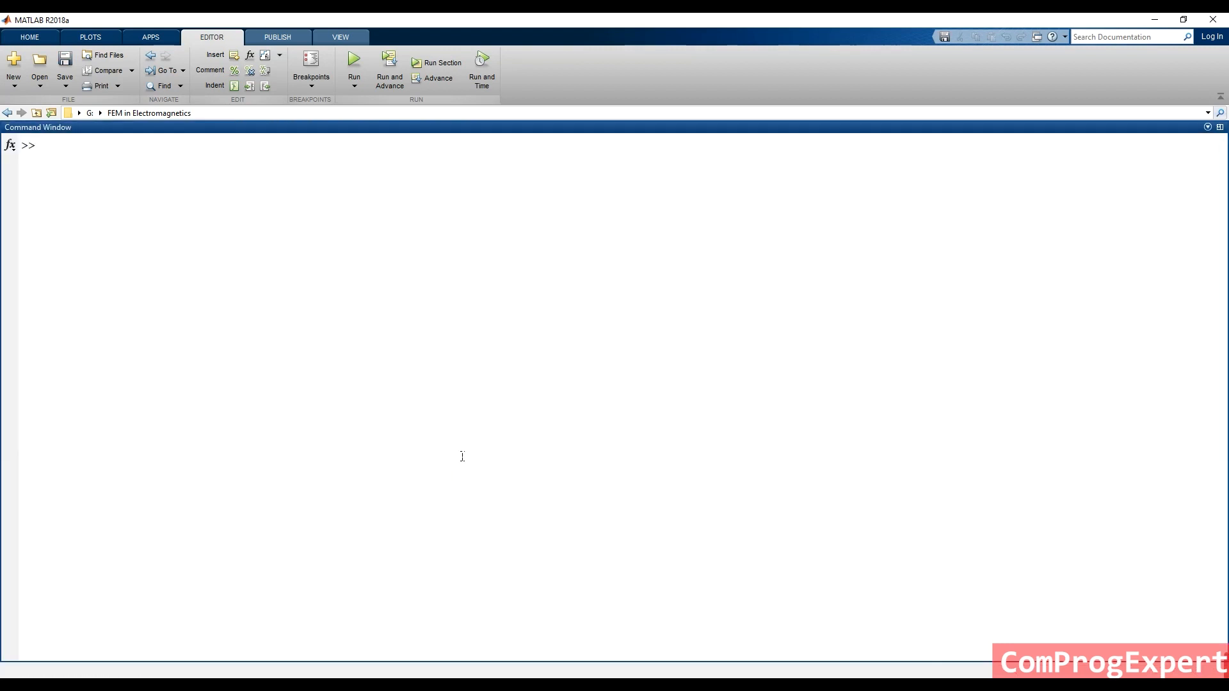
Run x = linspace(0,1,10) in the Command Window and inspect the first generated values.
text(x)
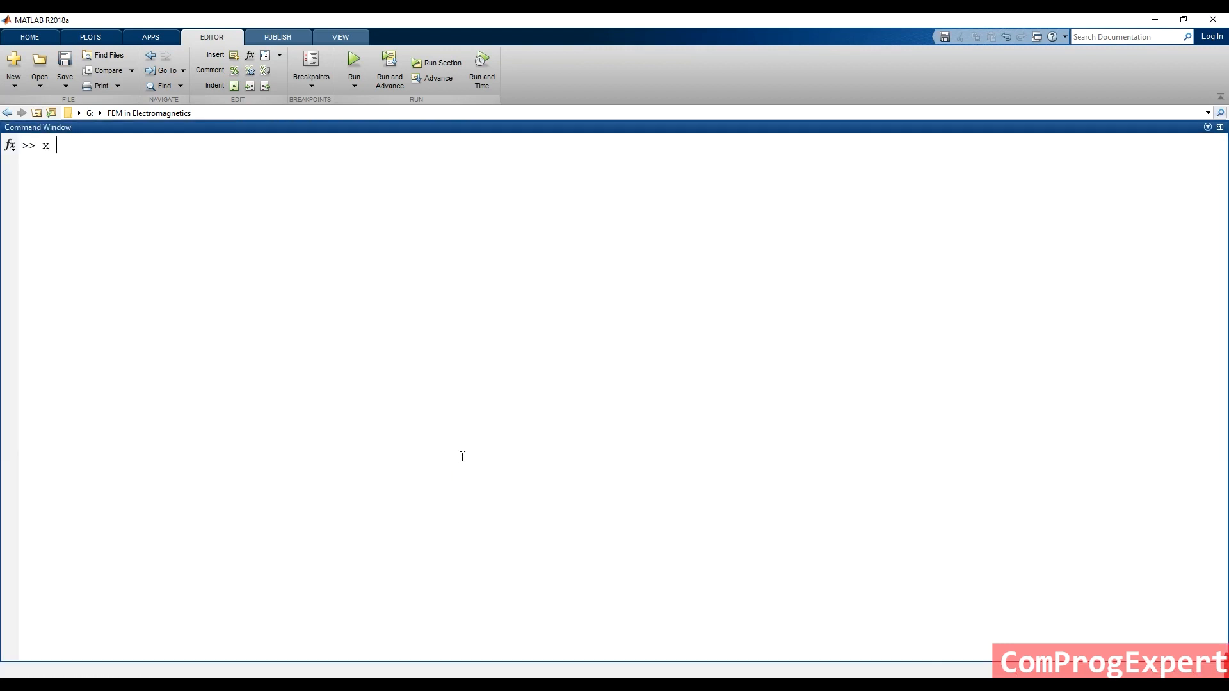
text(=)
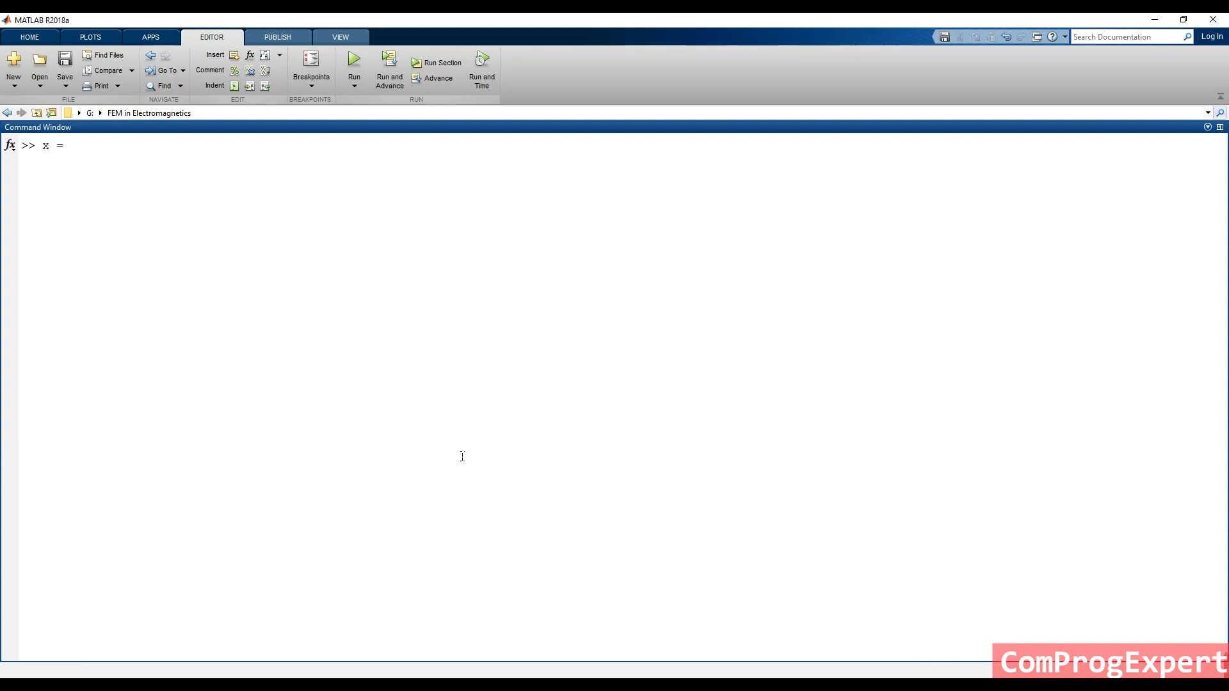
text(lins)
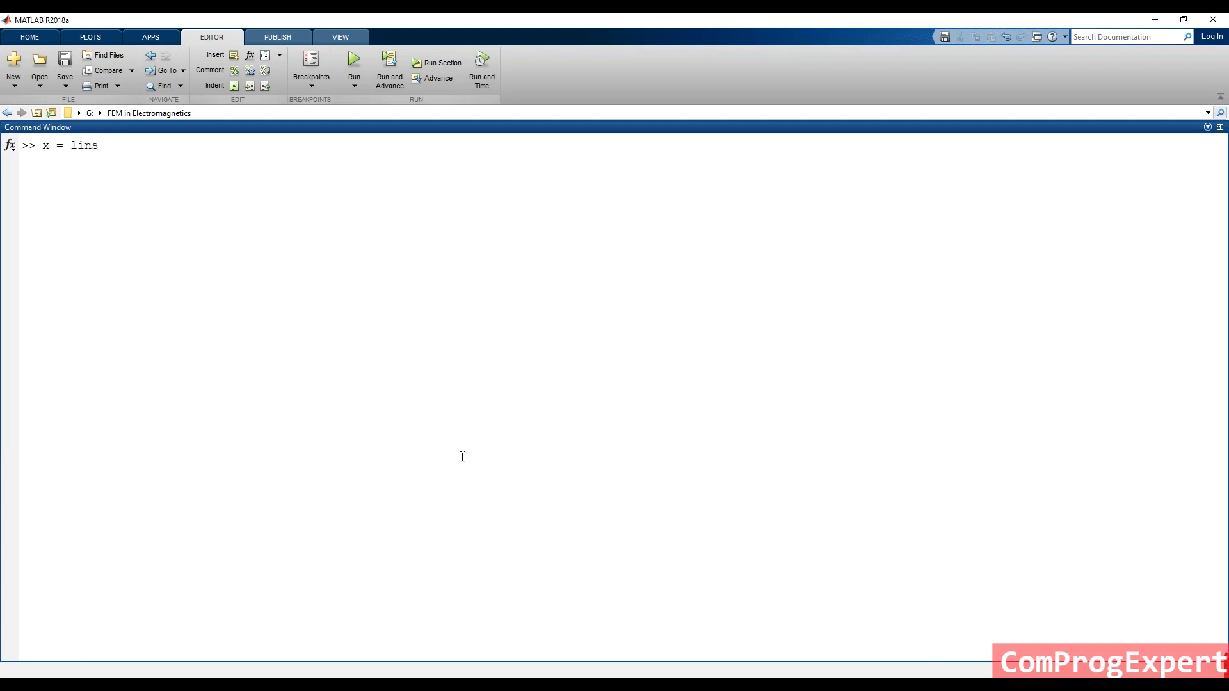
text(p)
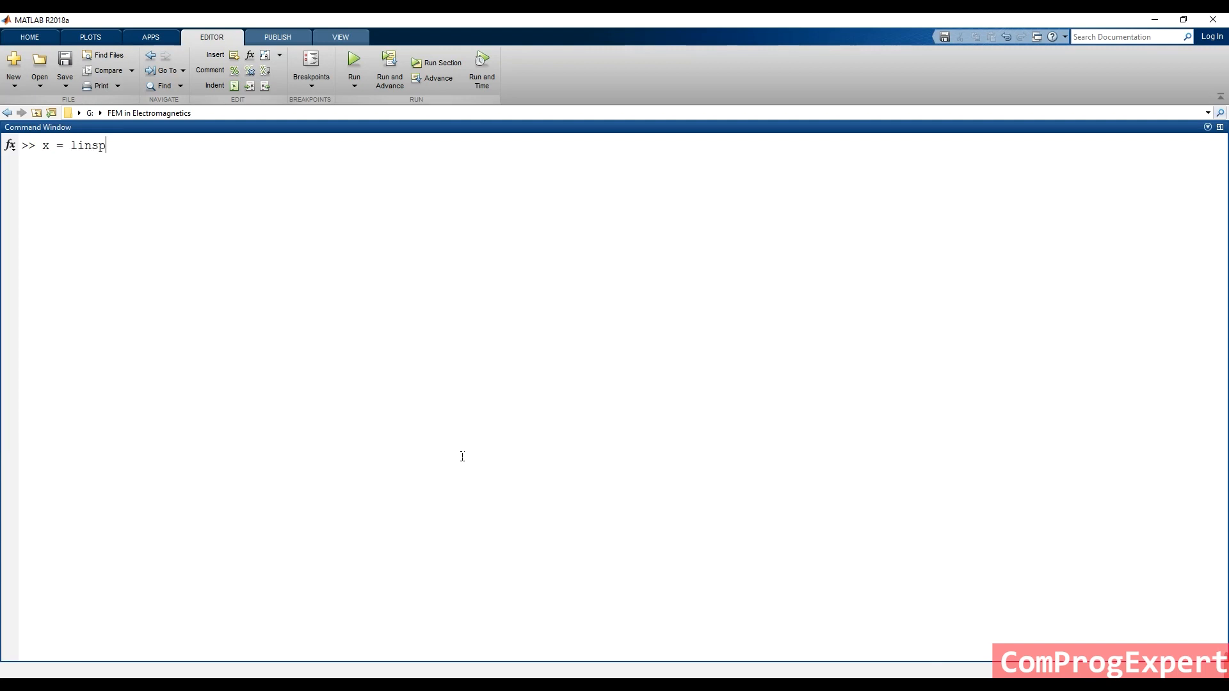
text(ace())
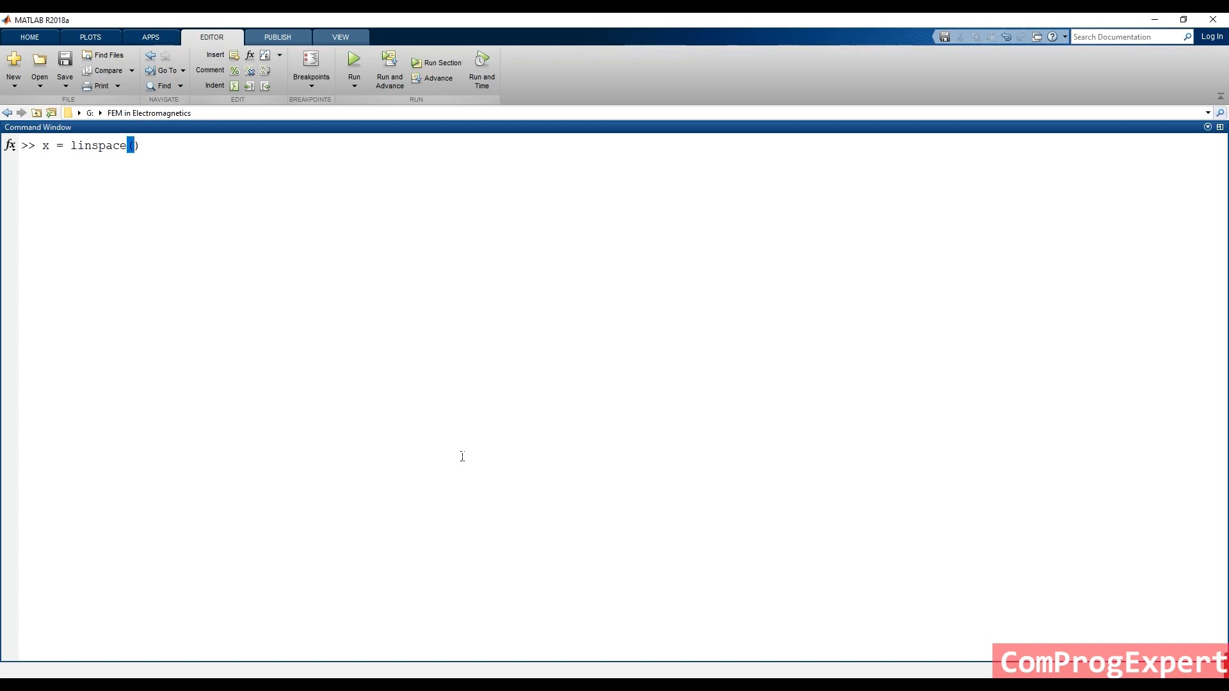
text(0,)
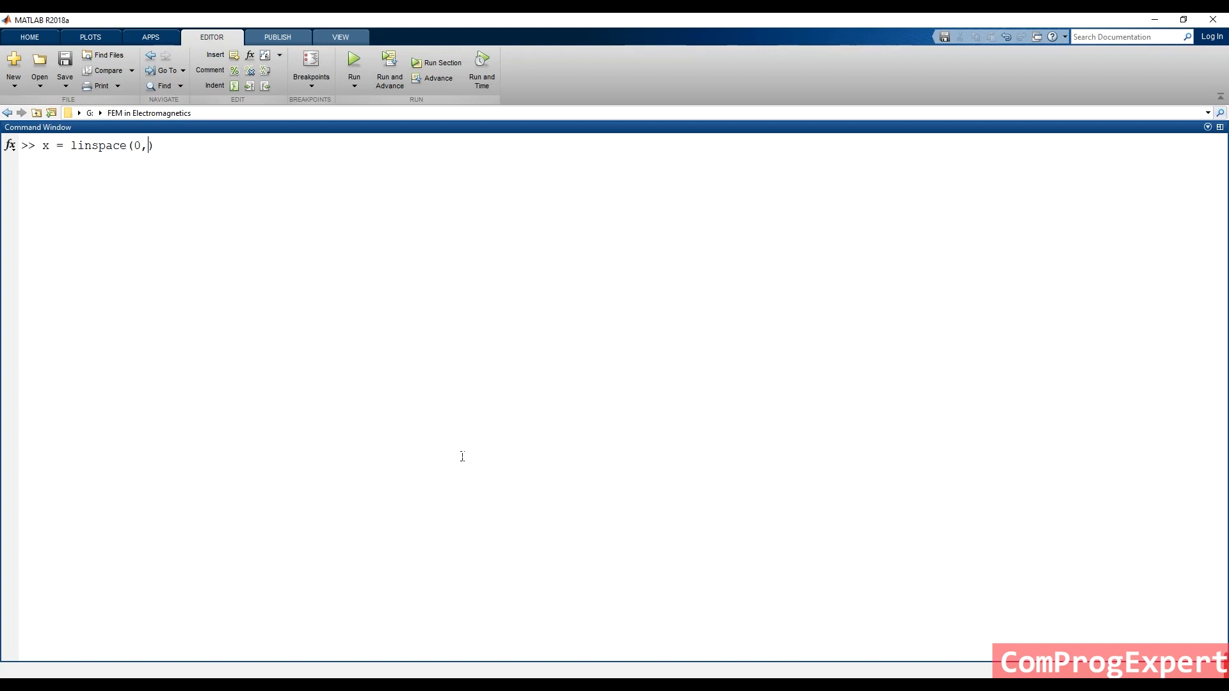
text(1,10)
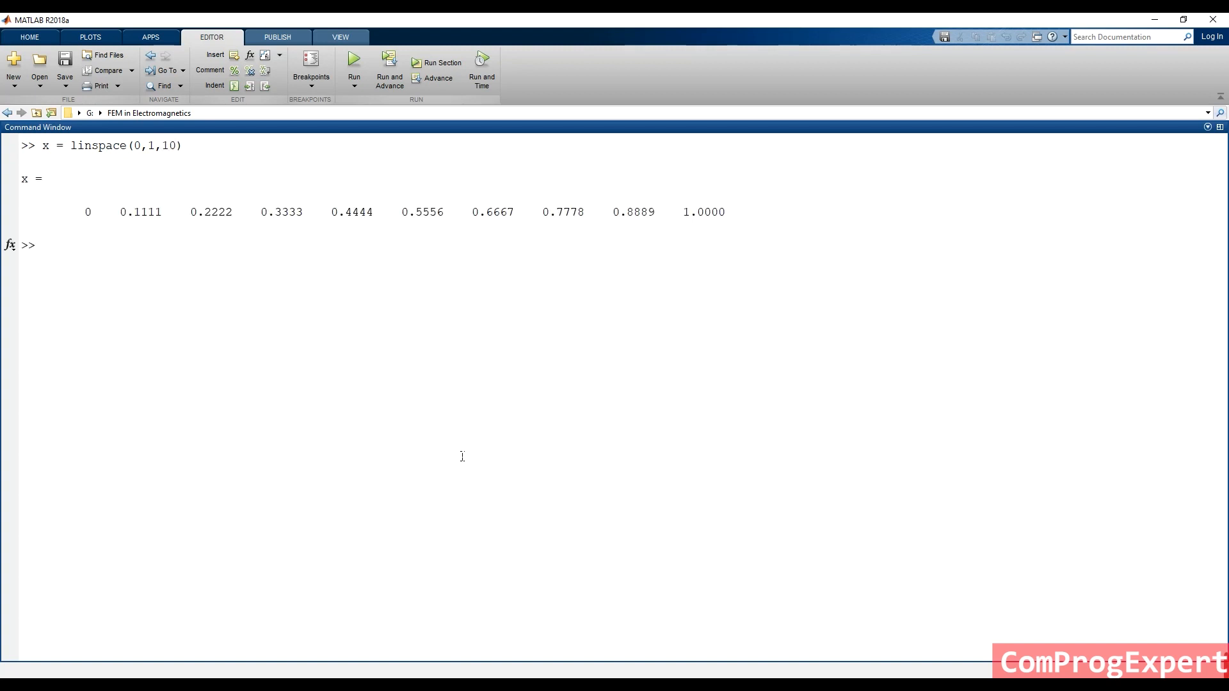
drag(84, 212, 258, 212)
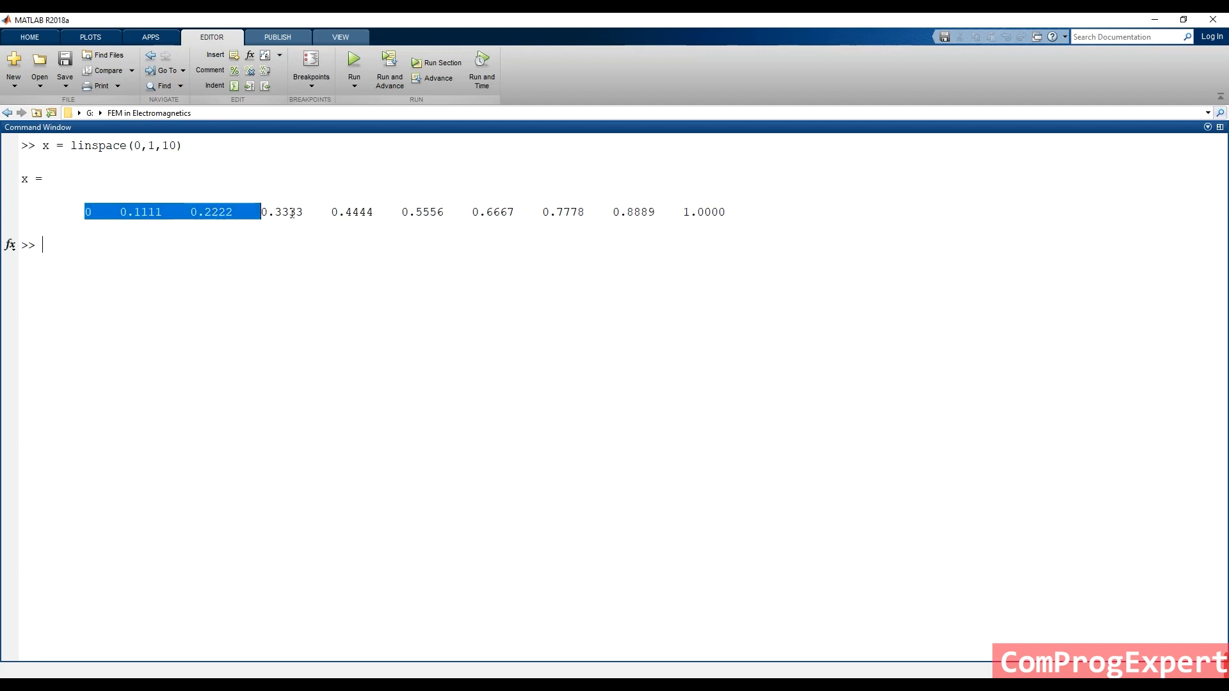
click(580, 229)
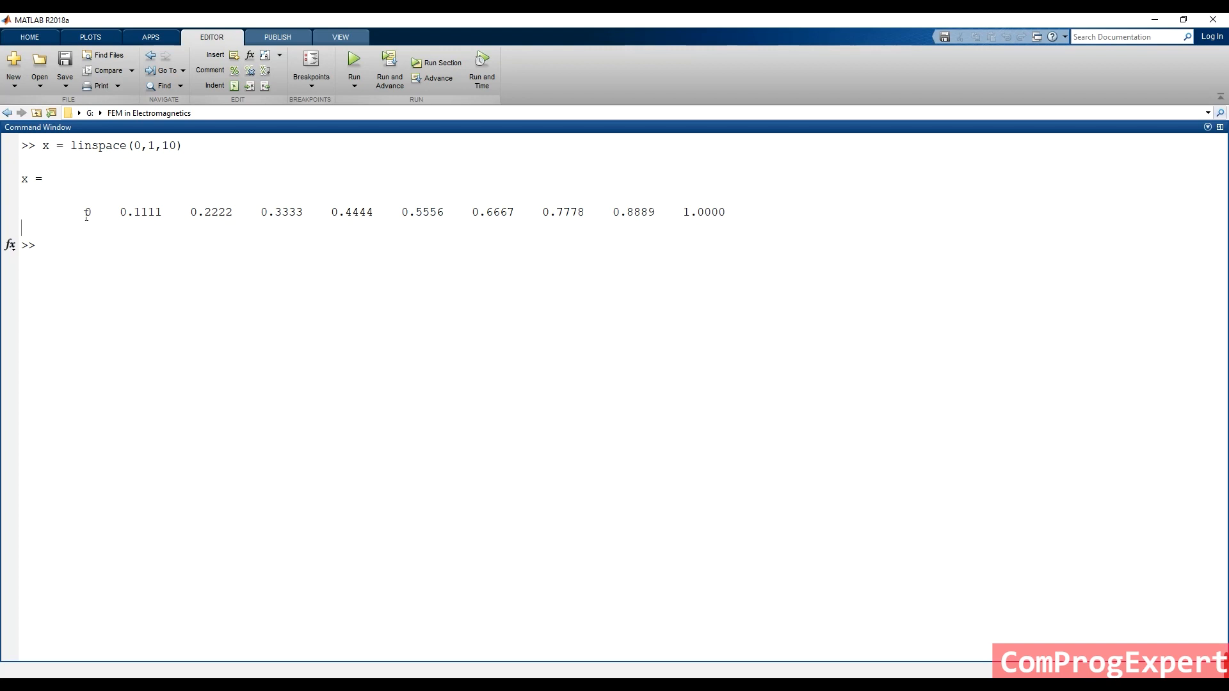
mouse_move(408, 305)
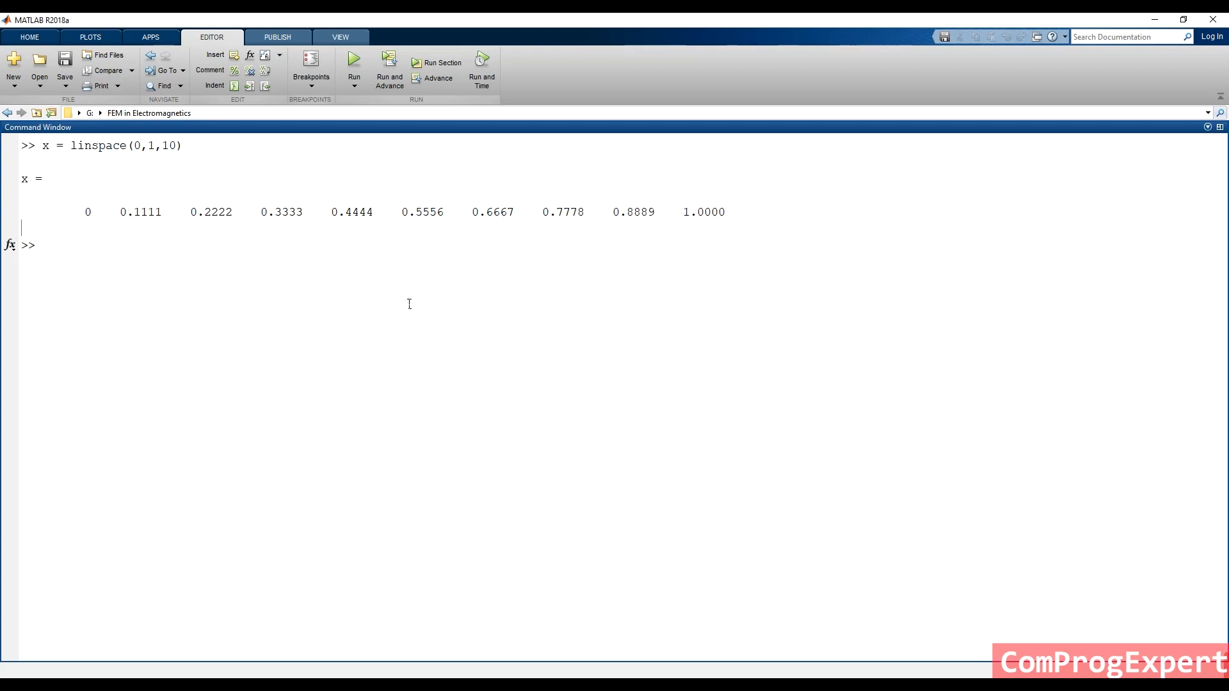
Index the vector with x(1) and x(2) to show its first two elements.
text(x(1))
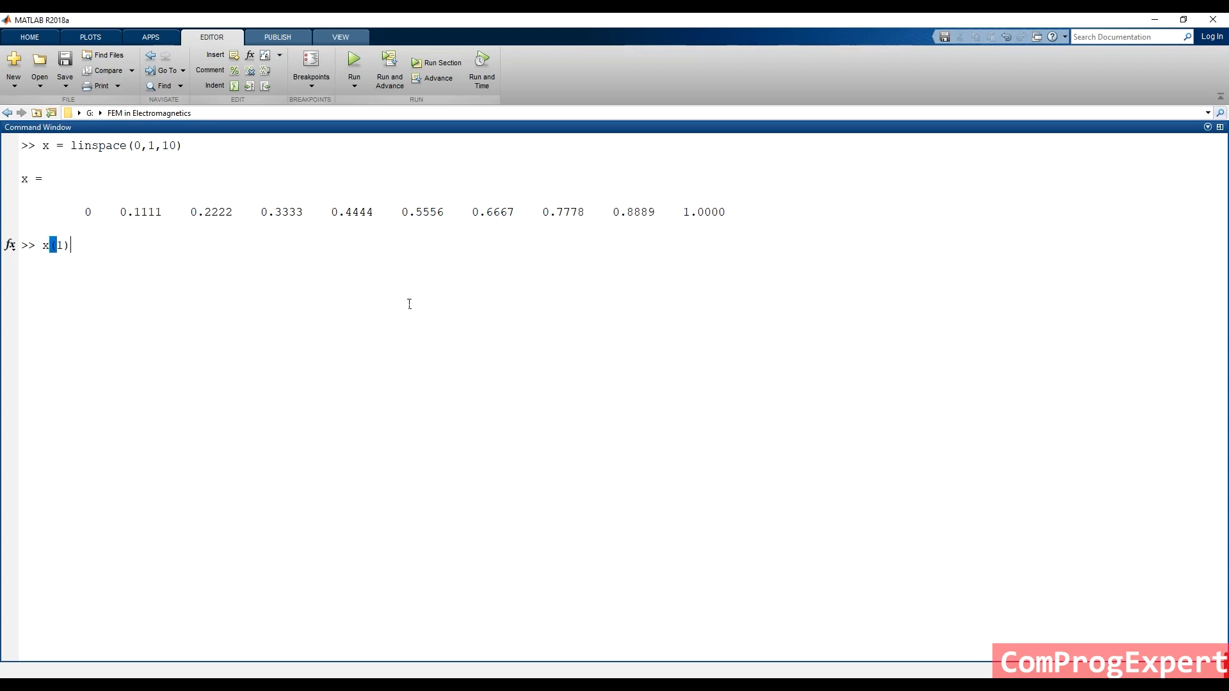
key(Return)
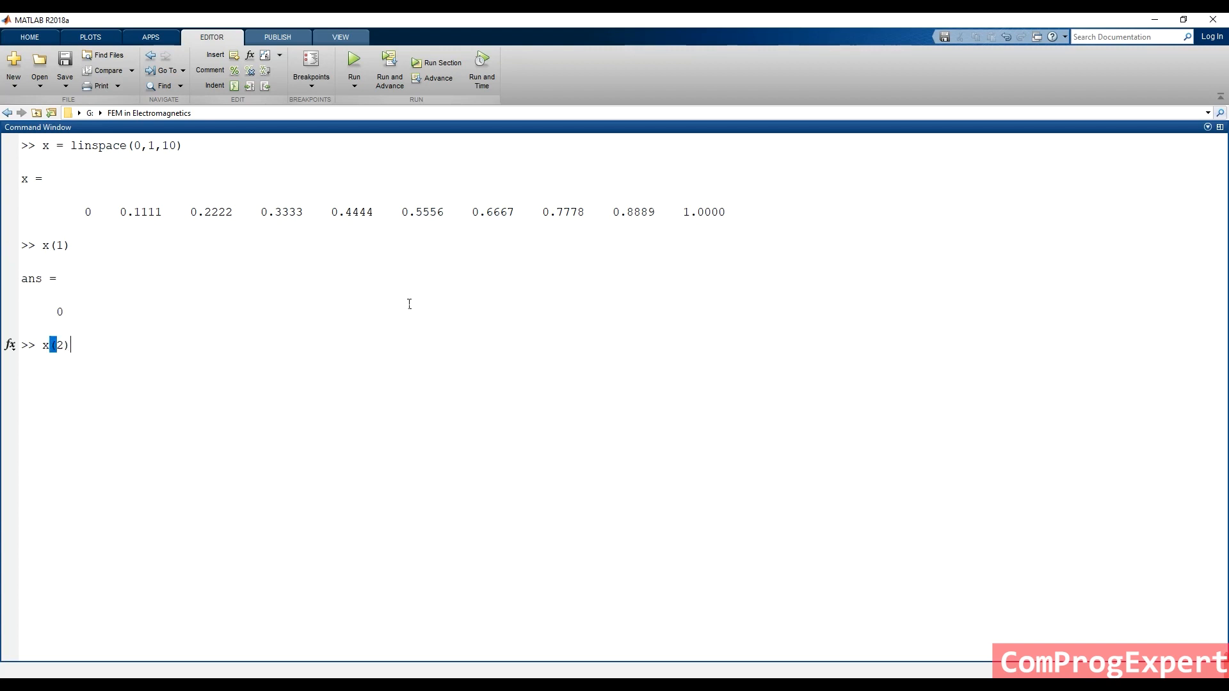
key(Return)
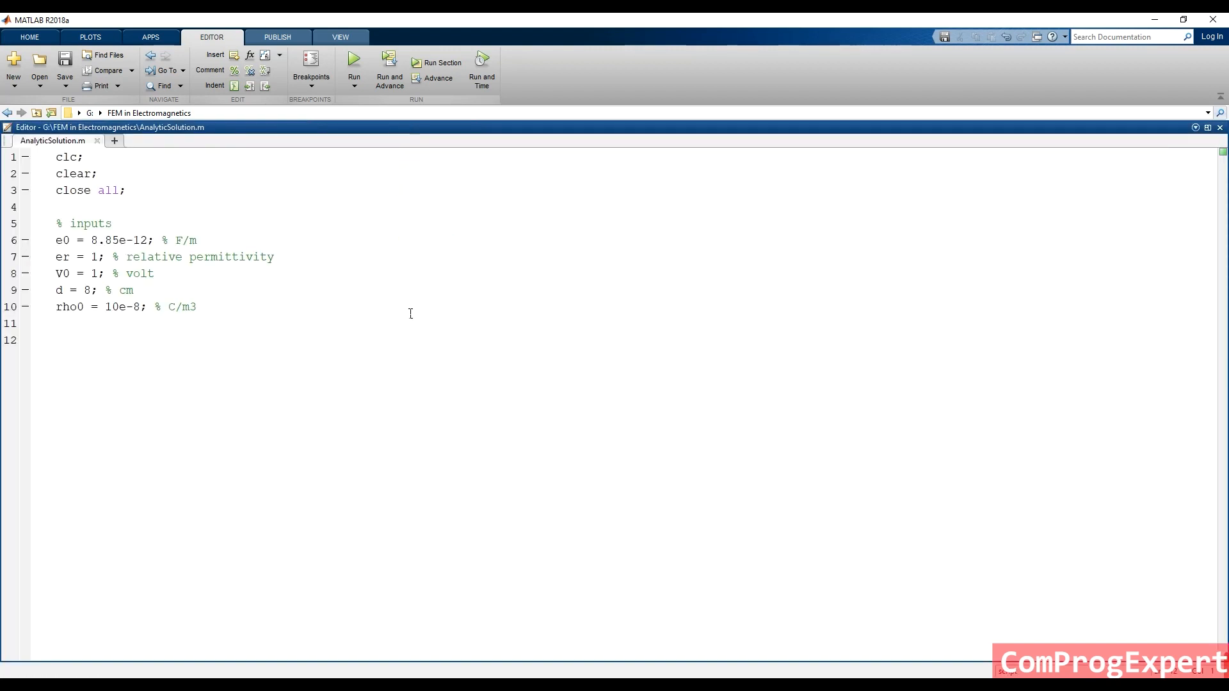
Define x = linspace(0, d, 100); and begin the next line for Vx.
text(x =)
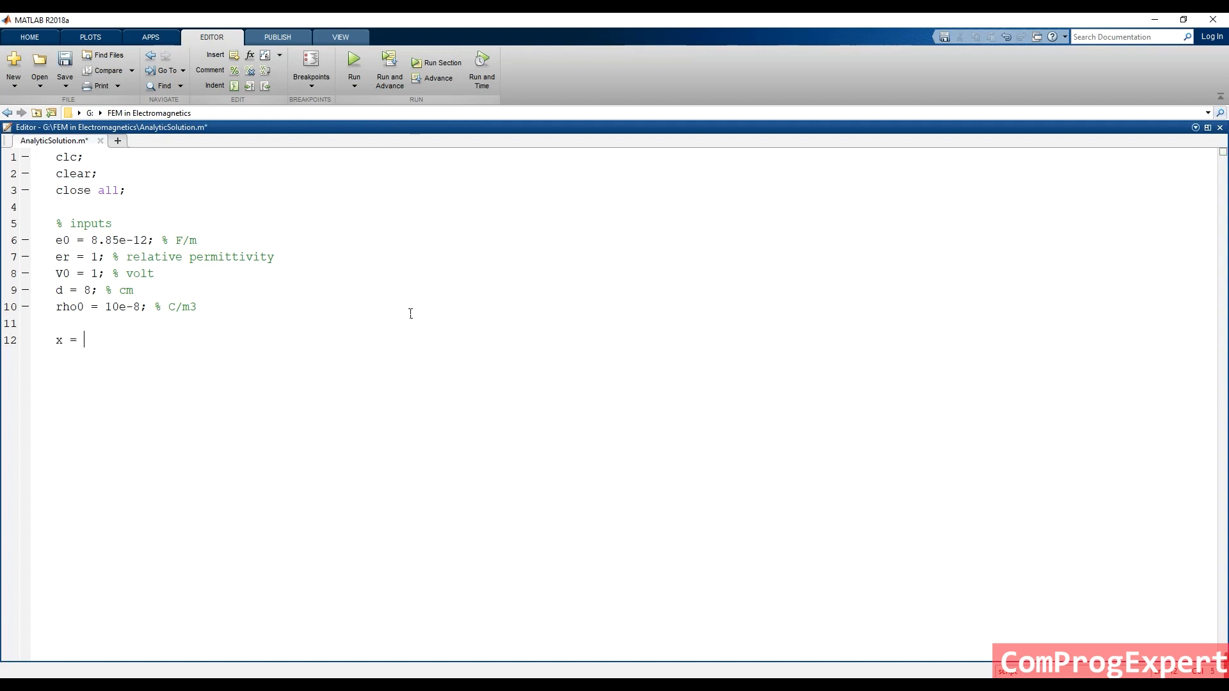
text(lins)
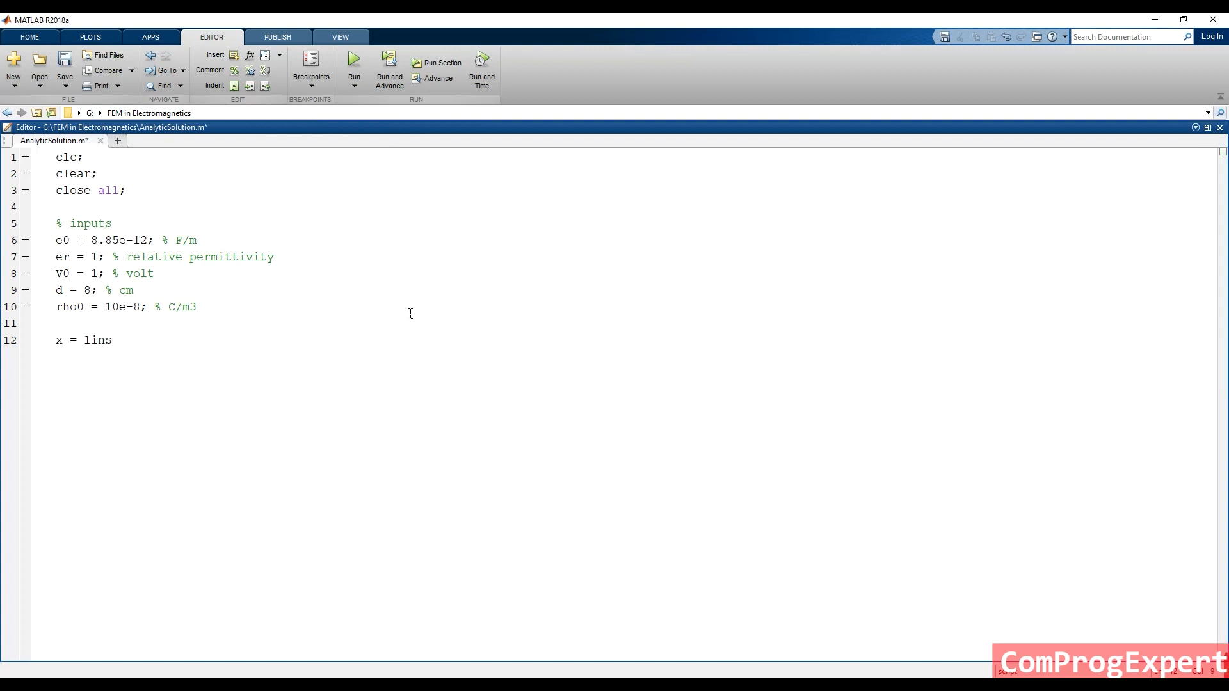
text(pace())
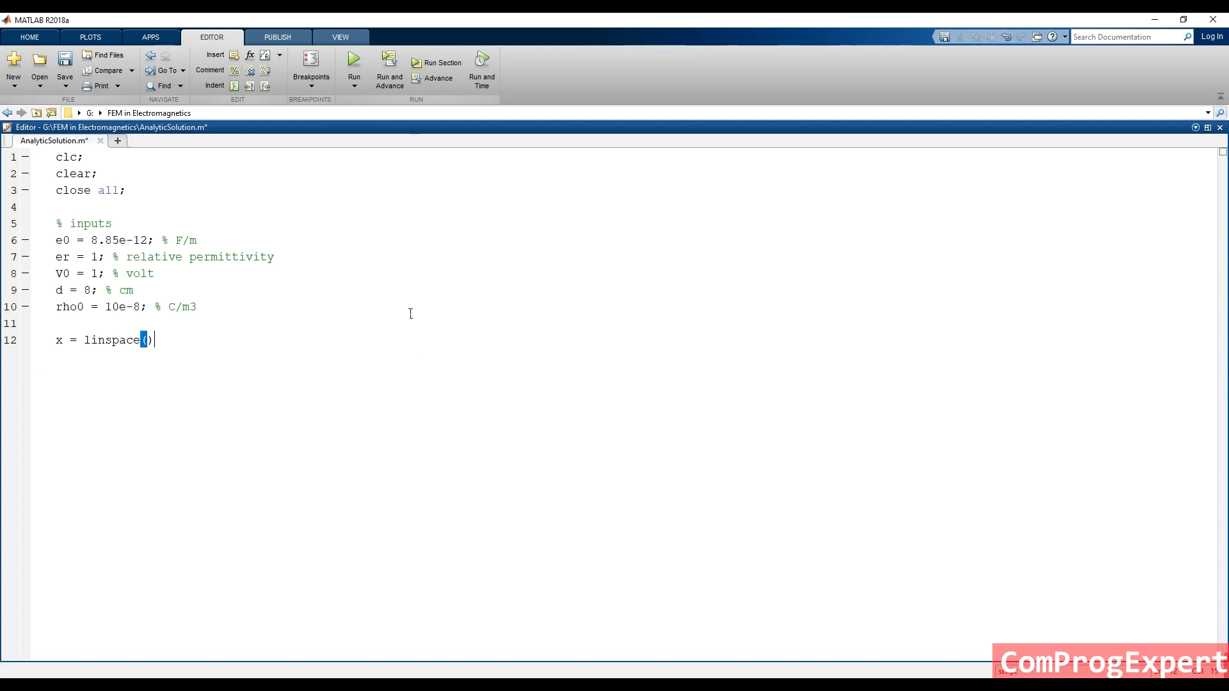
text(0,)
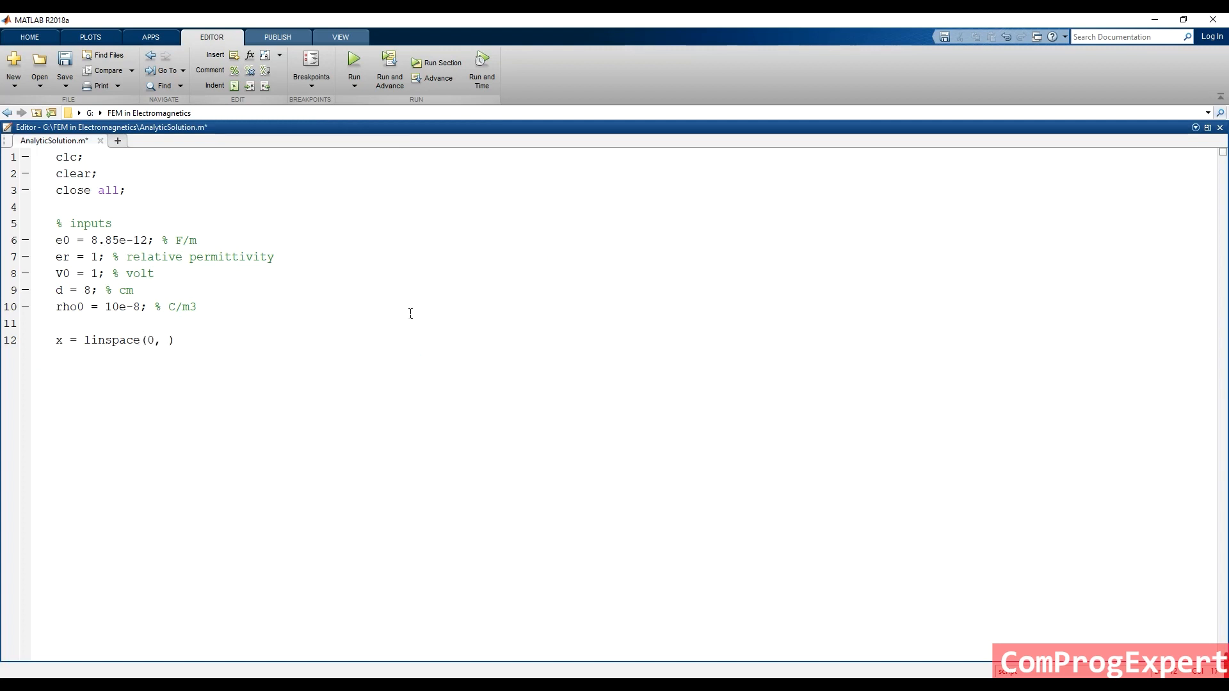
text(d)
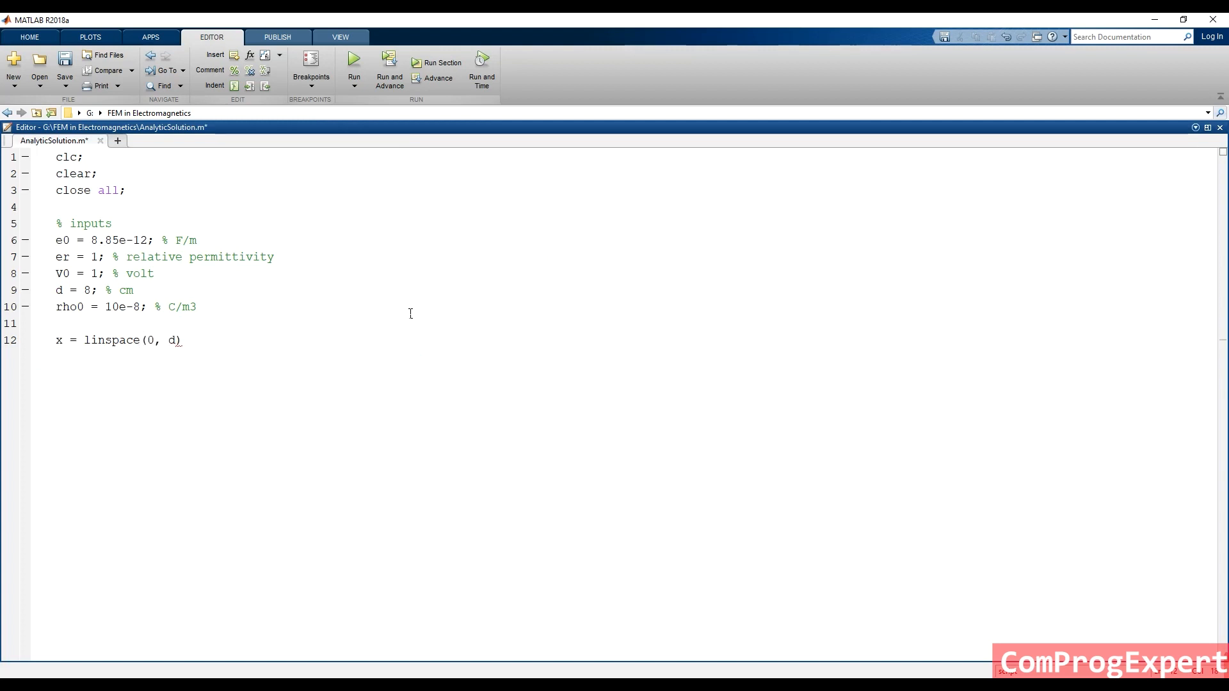
text(, 100)
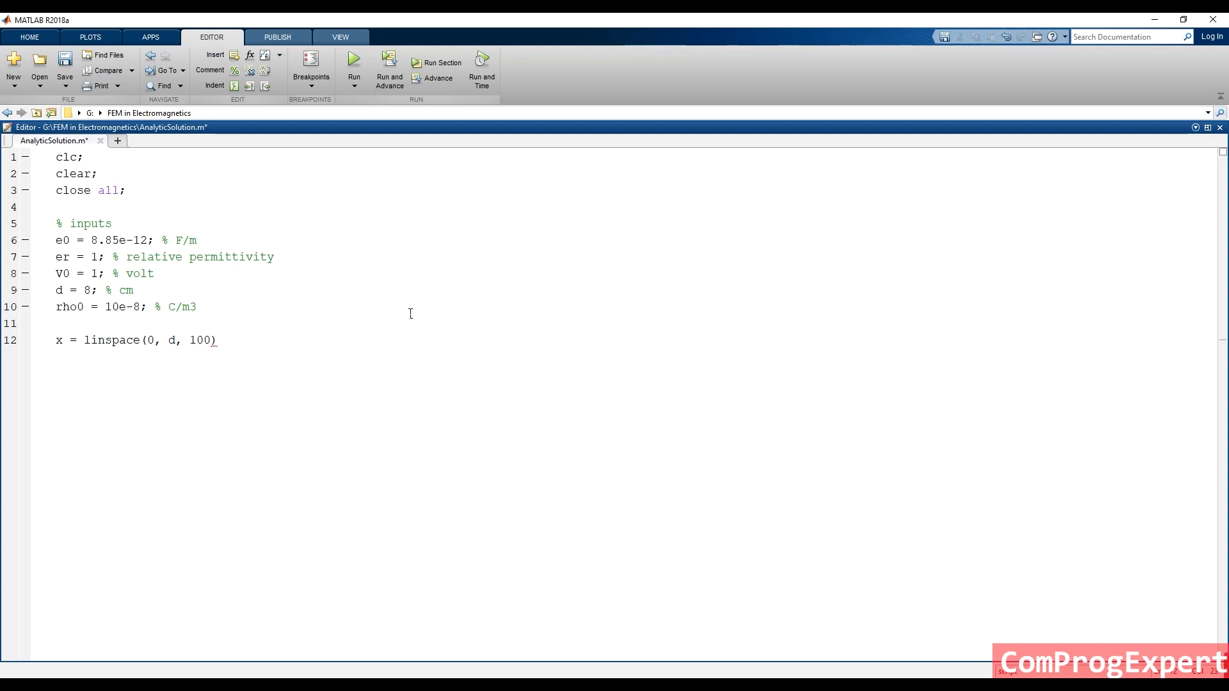
text(;)
text(V)
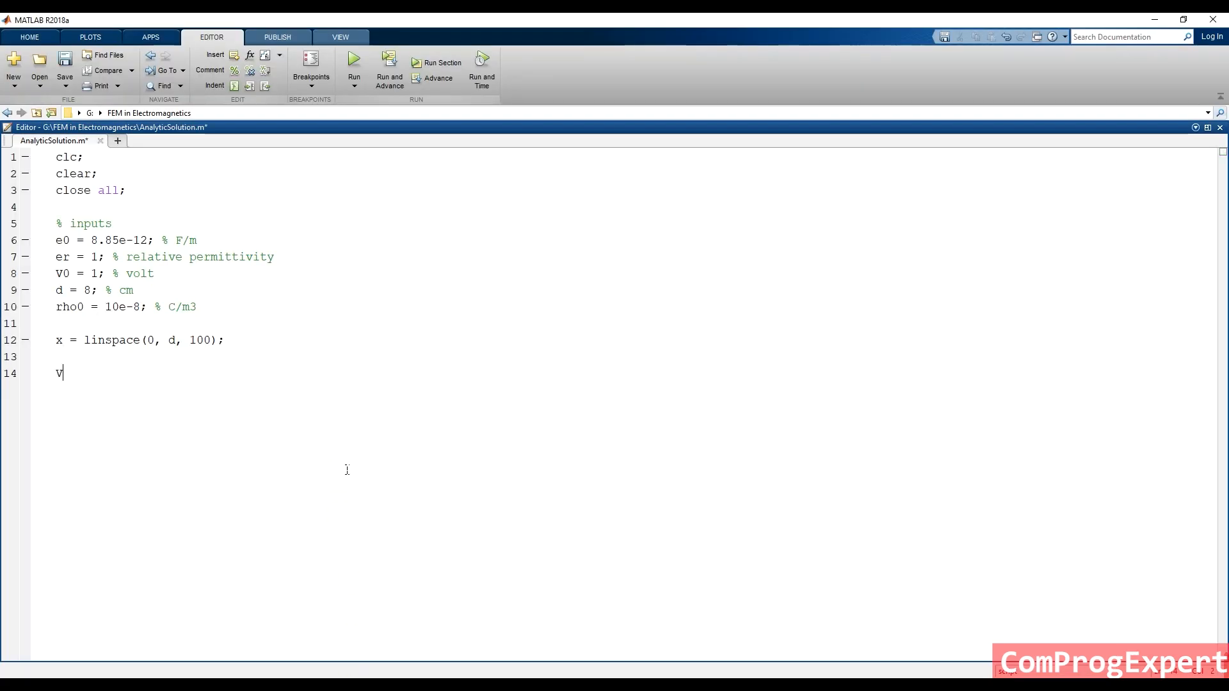
text(x)
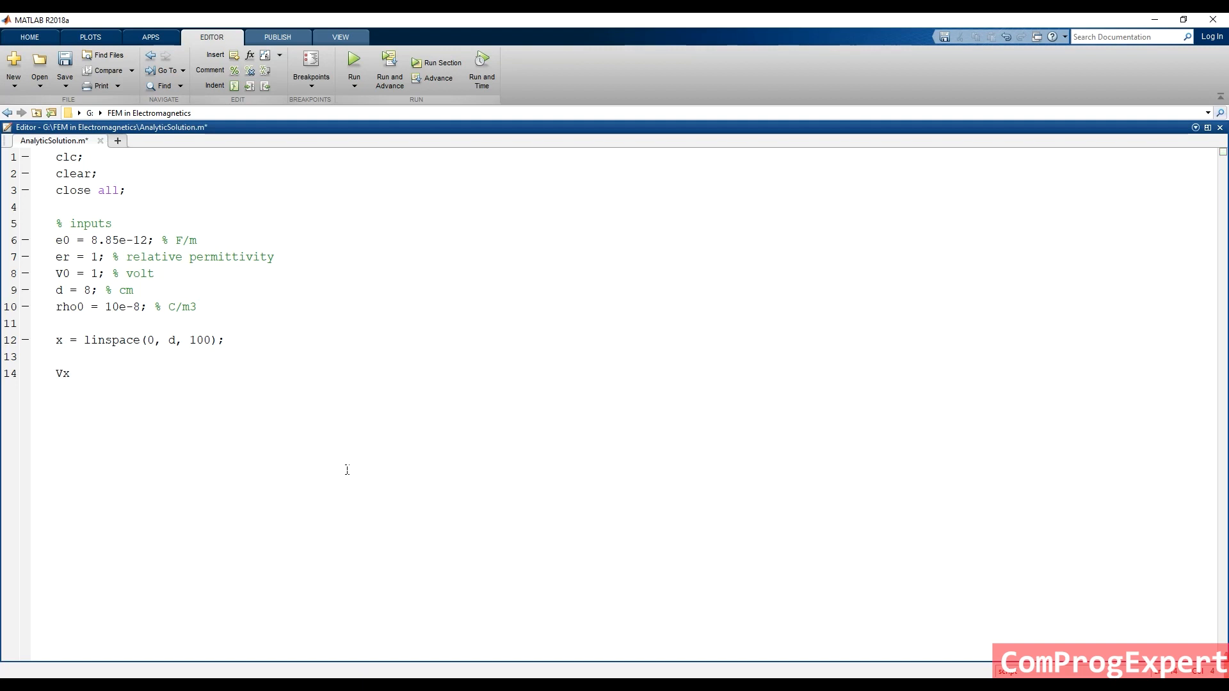
Write Vx = (rho0/(2*er*e0)) * x.^2 as the quadratic term of the potential.
text(=)
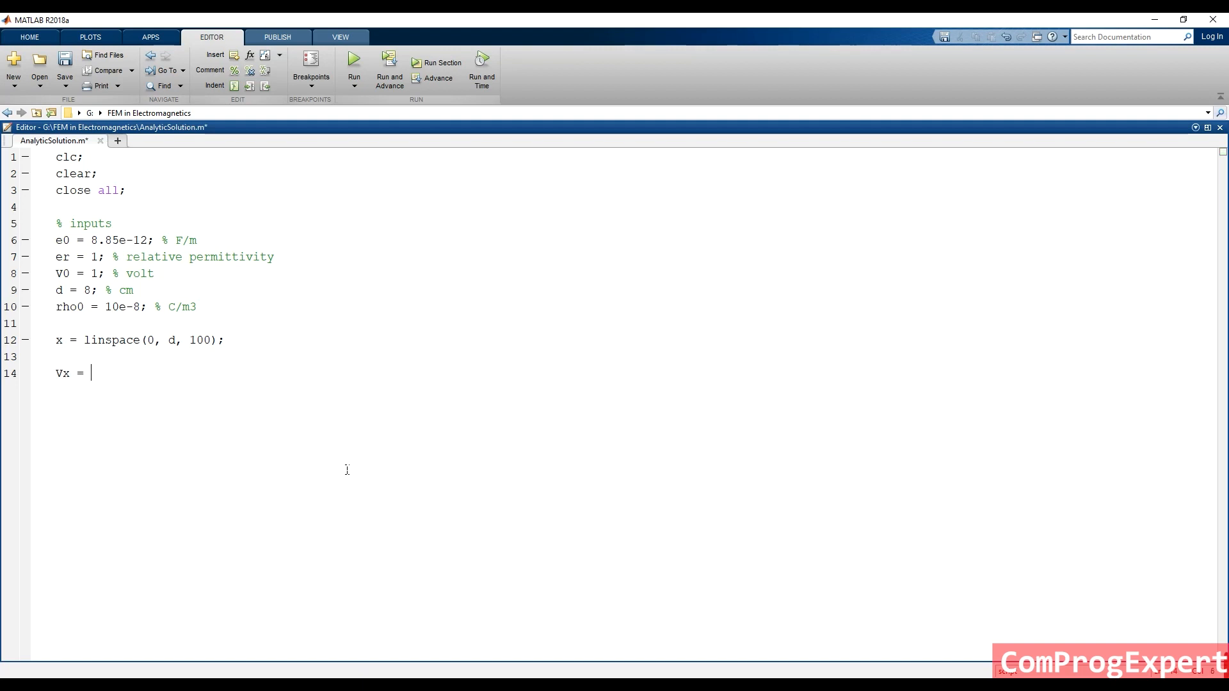
text(())
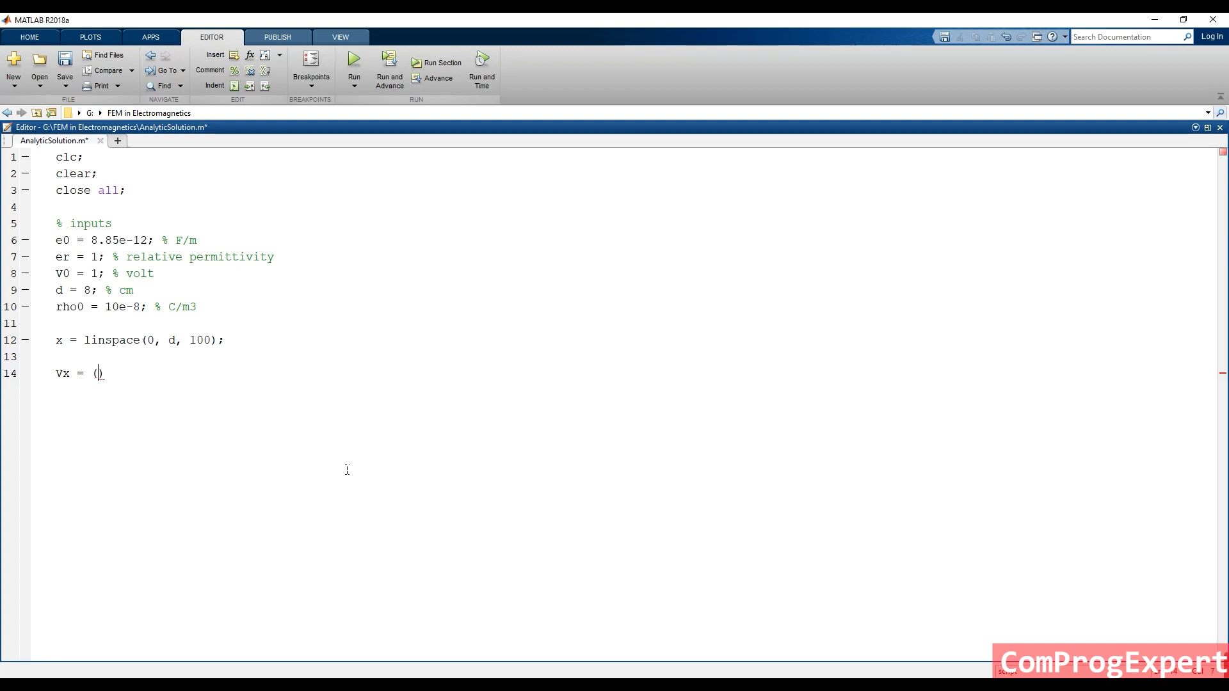
text(rho)
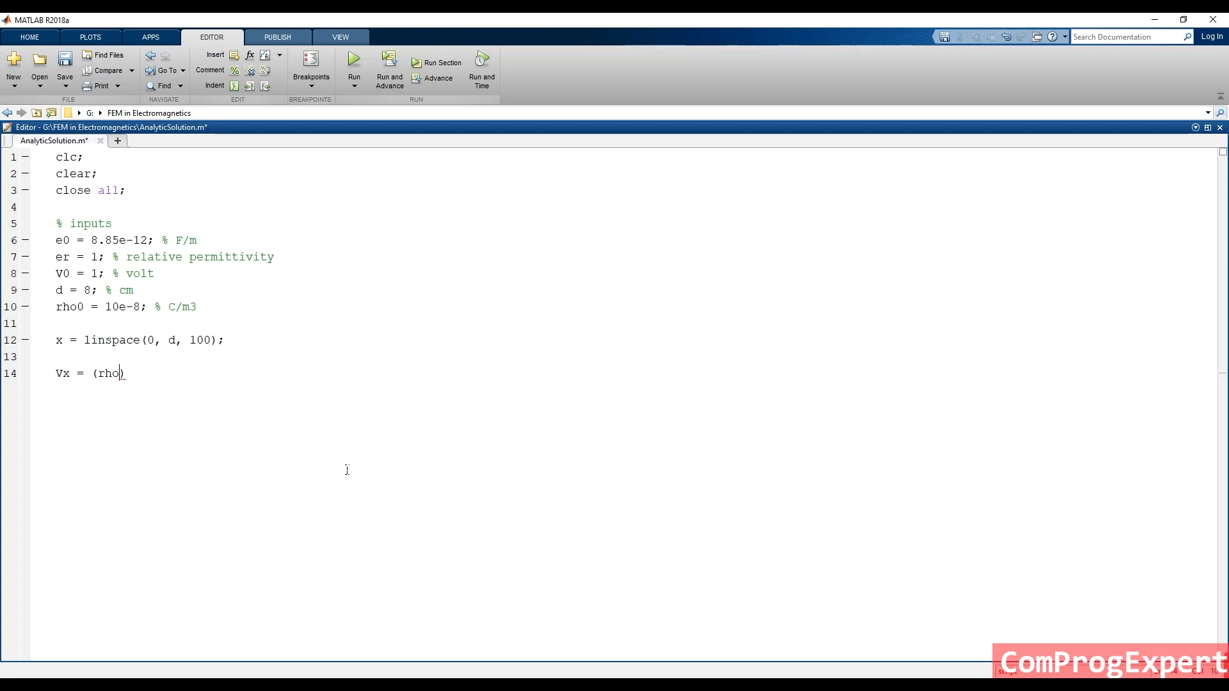
text(0/)
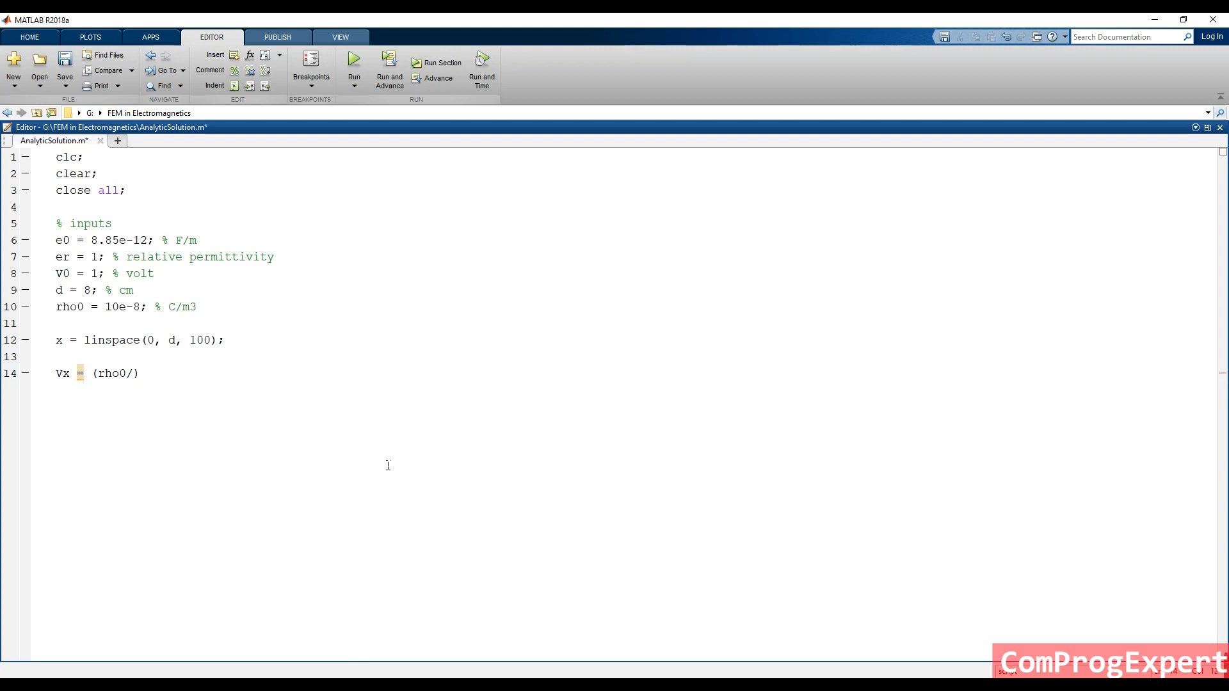
text((2*)
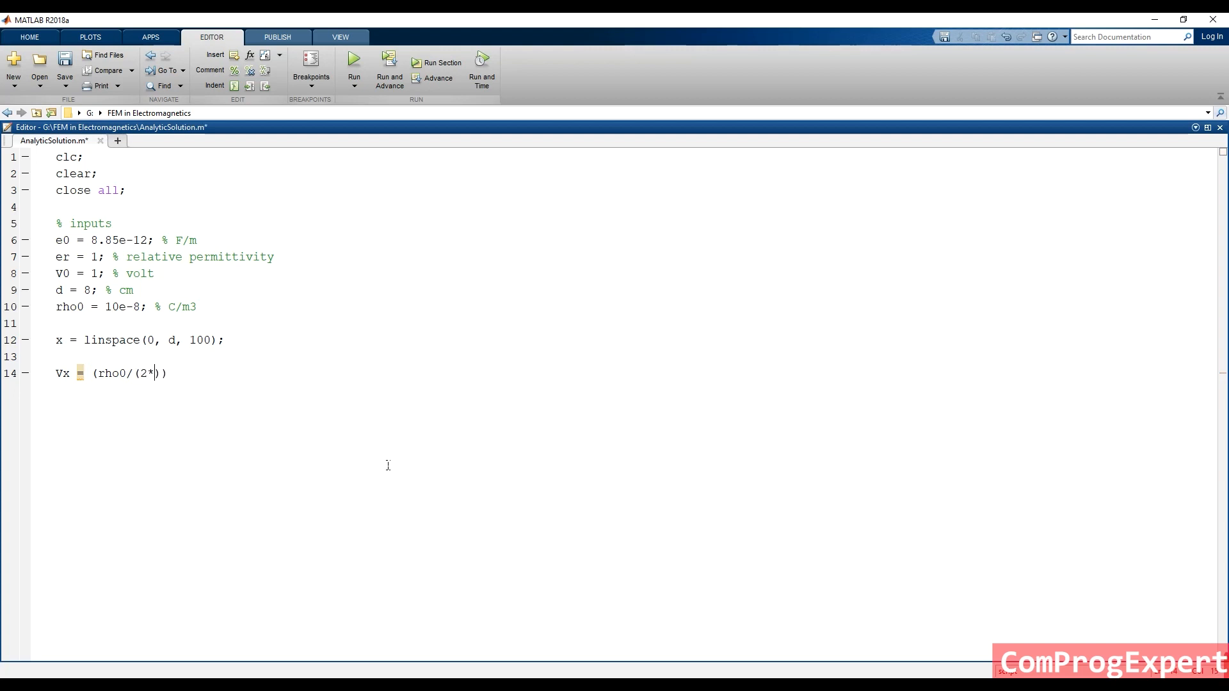
text(er*e)
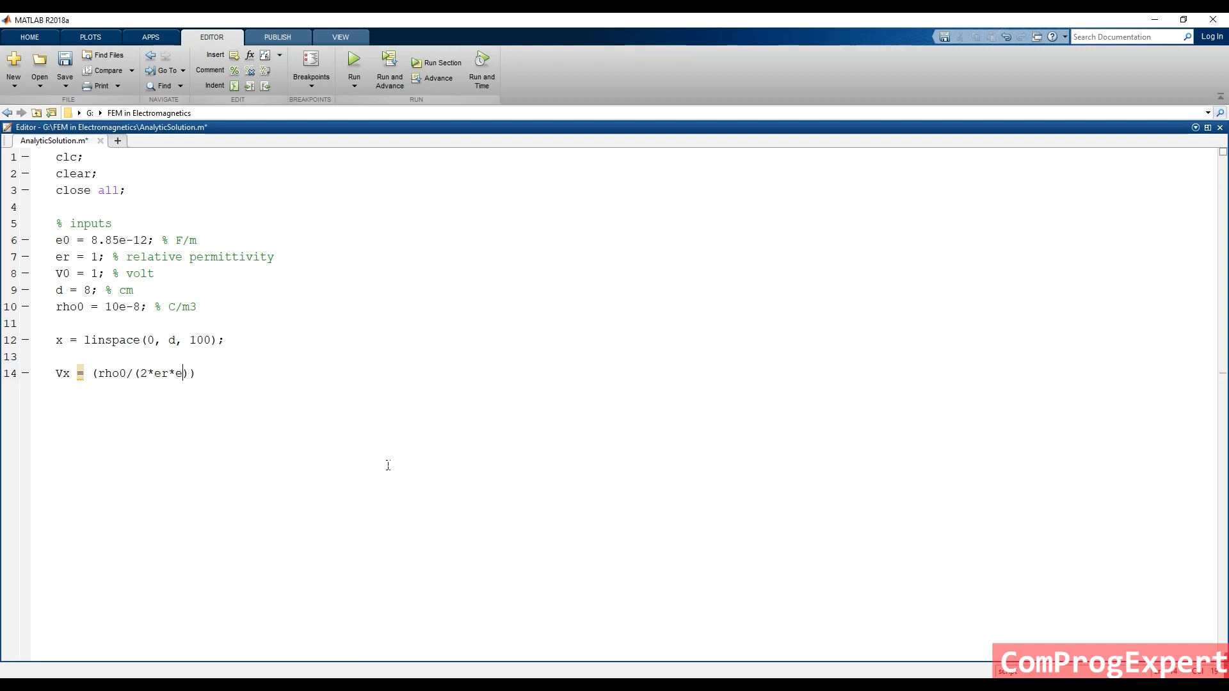
text(0))
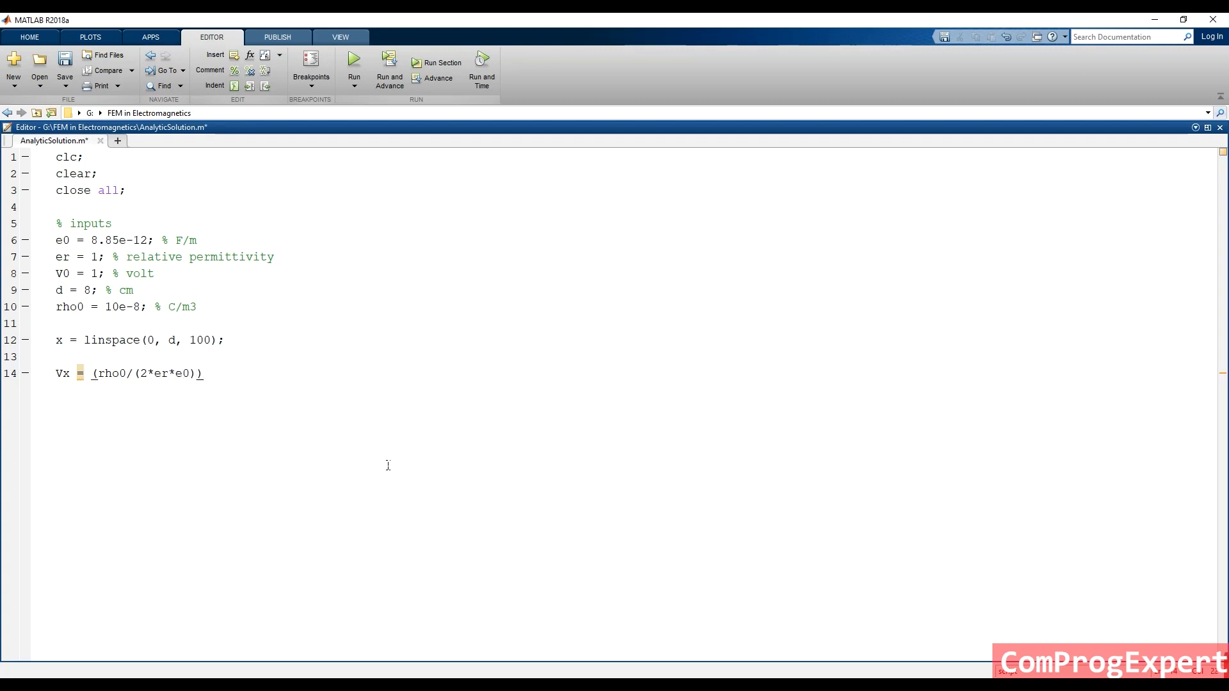
text(* x)
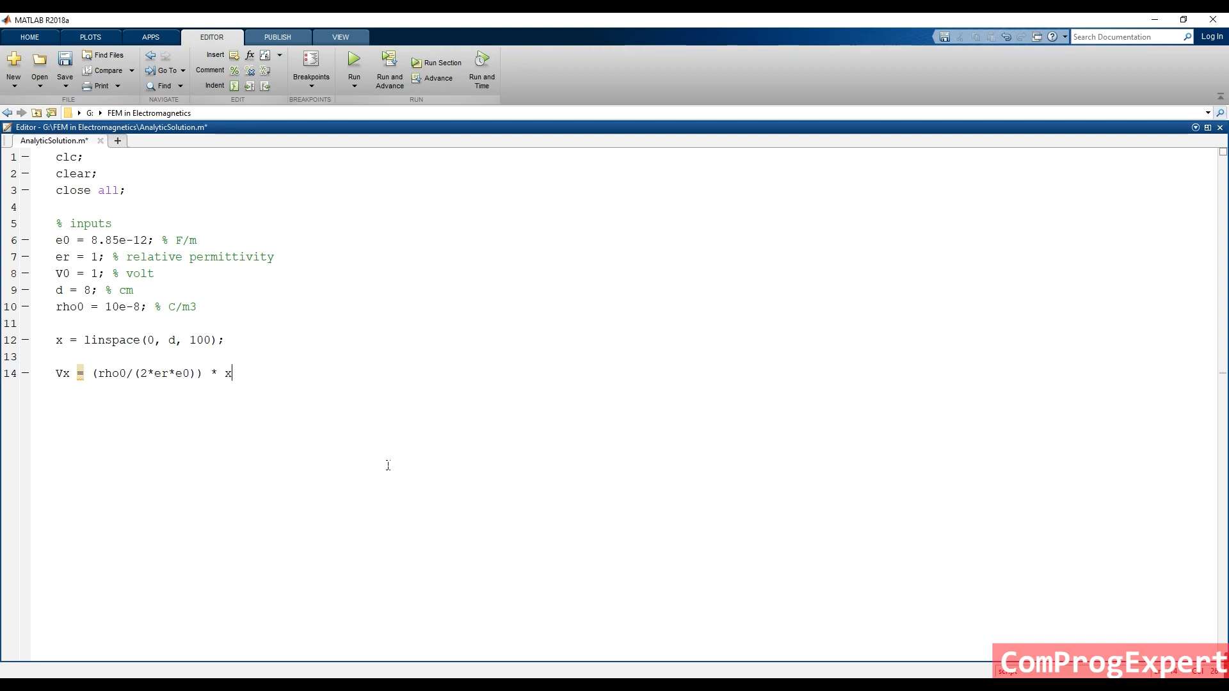
text(.^)
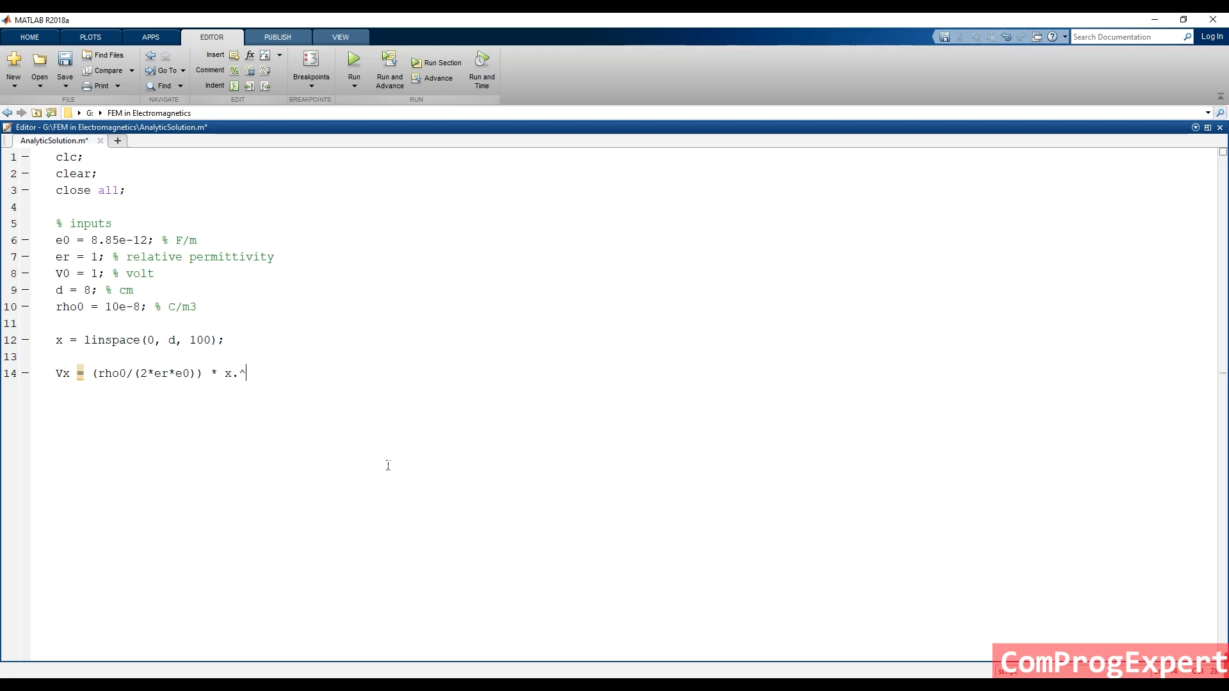
text(2)
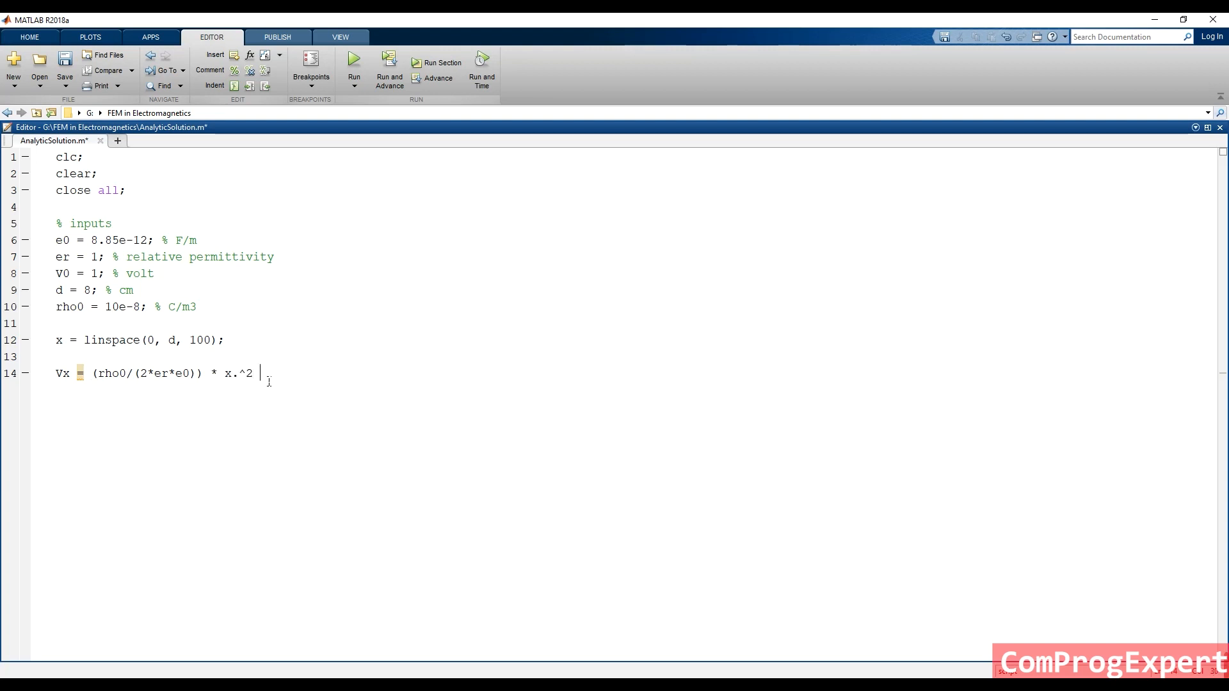
double_click(230, 373)
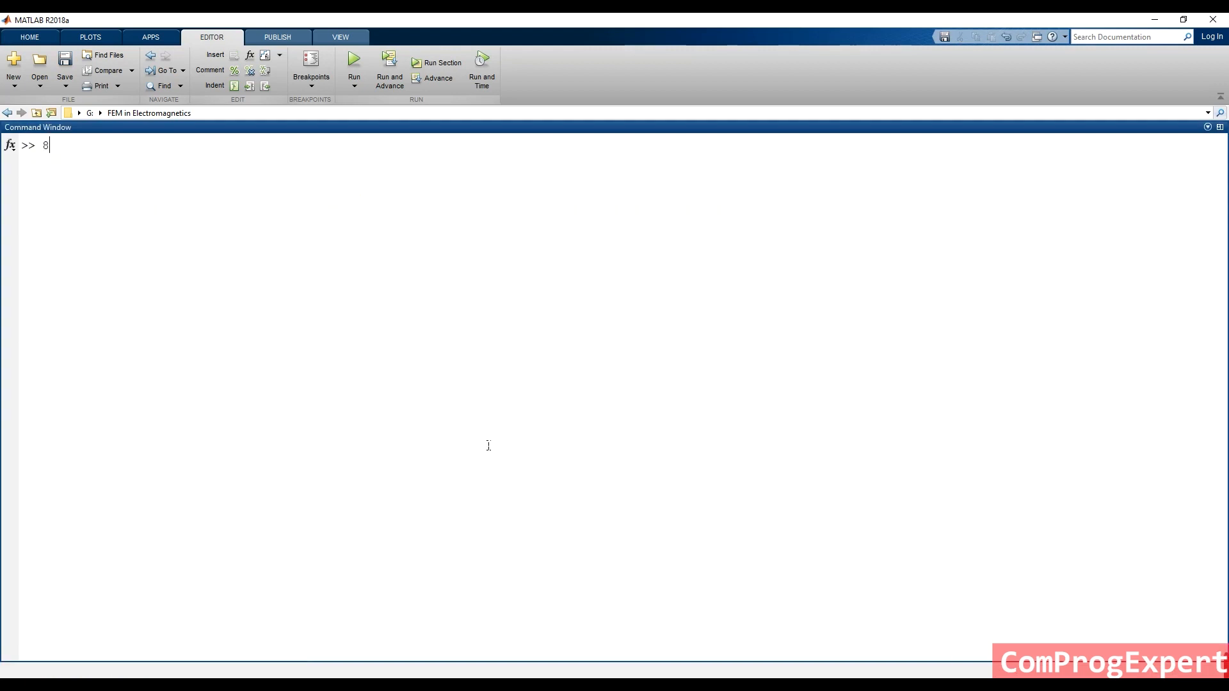
Evaluate 8 * 9 at the command prompt, returning 72.
text(* 9)
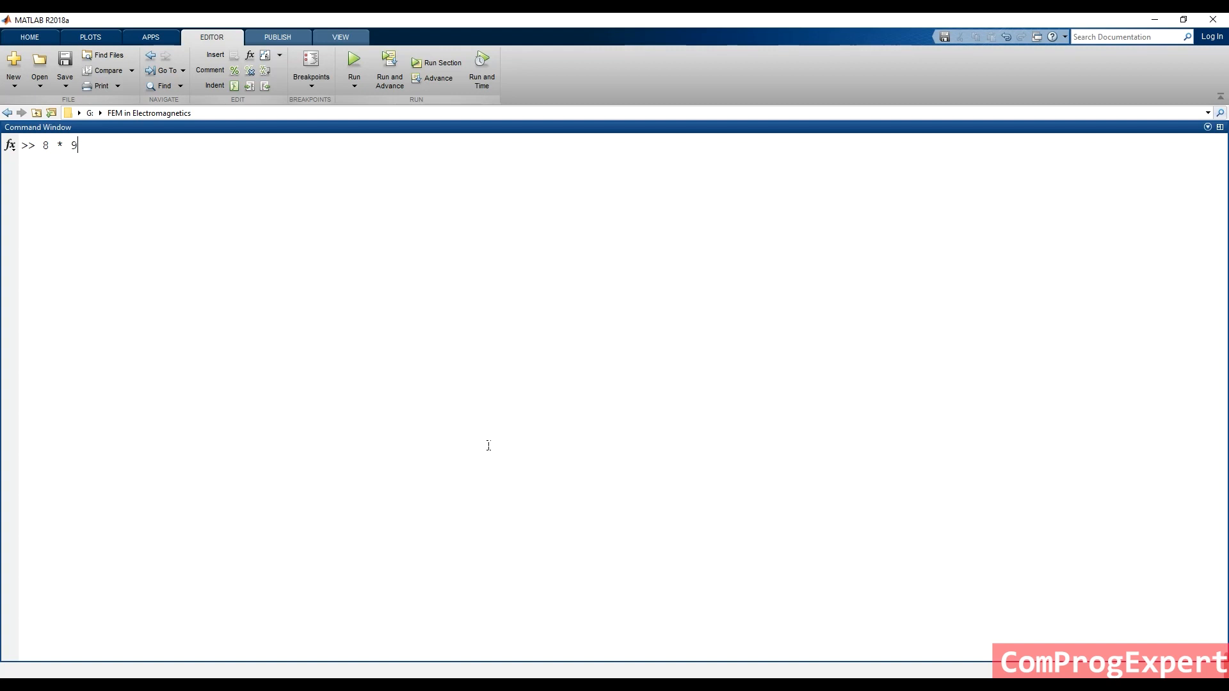
key(Return)
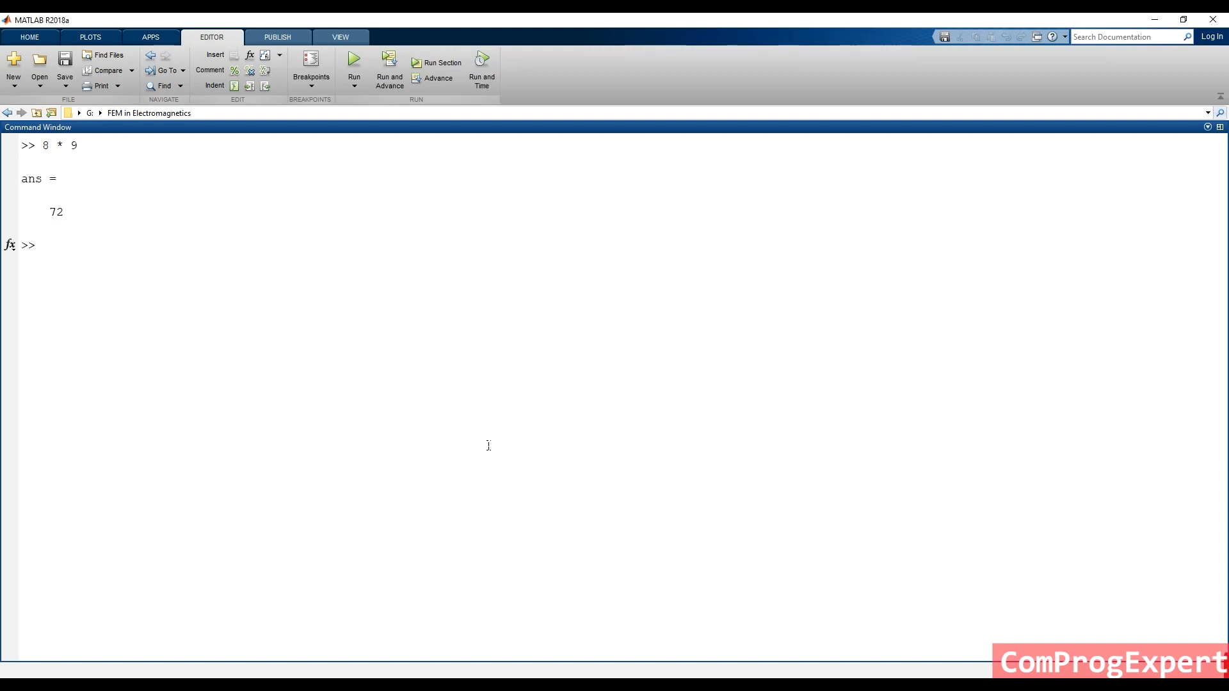
double_click(59, 144)
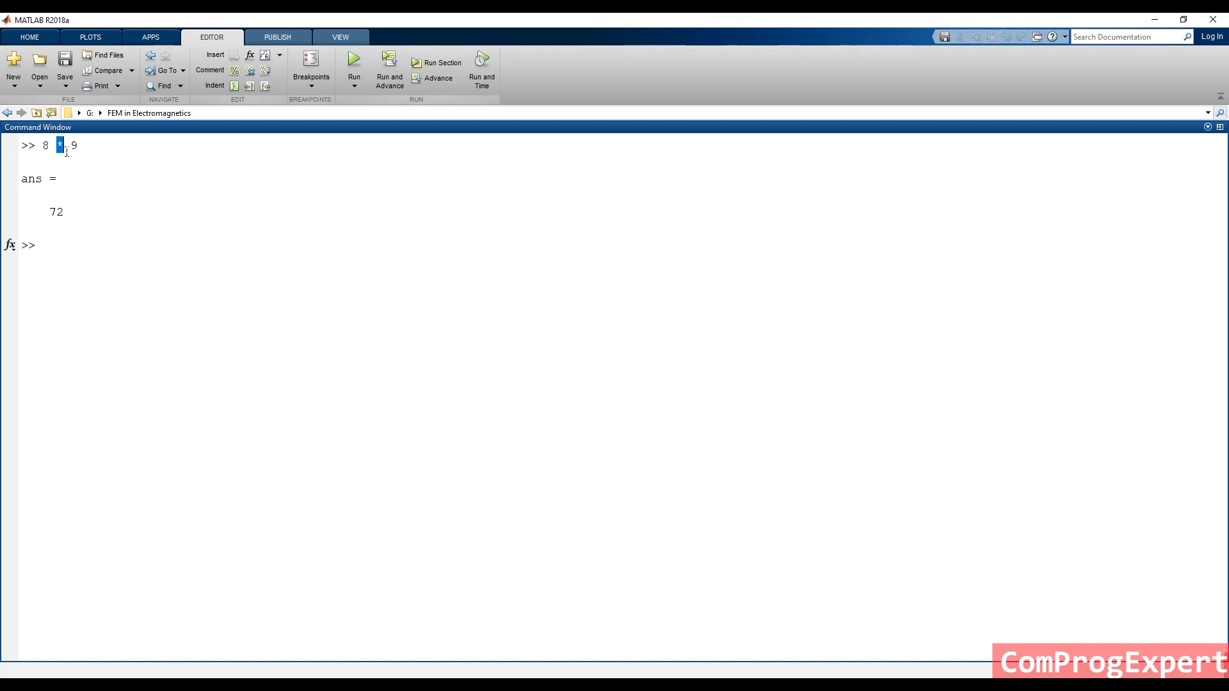
mouse_move(83, 244)
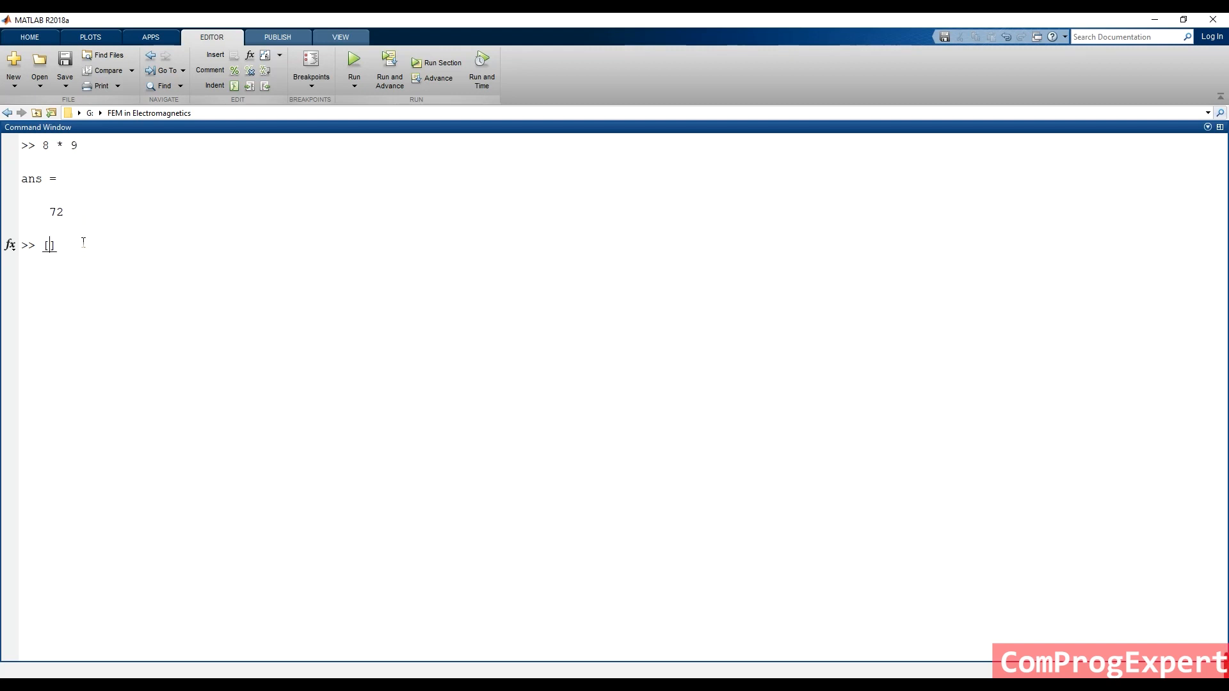
Enter [1 2 3] .* [8 5 ] to demonstrate element-wise multiplication.
text([1 2 3)
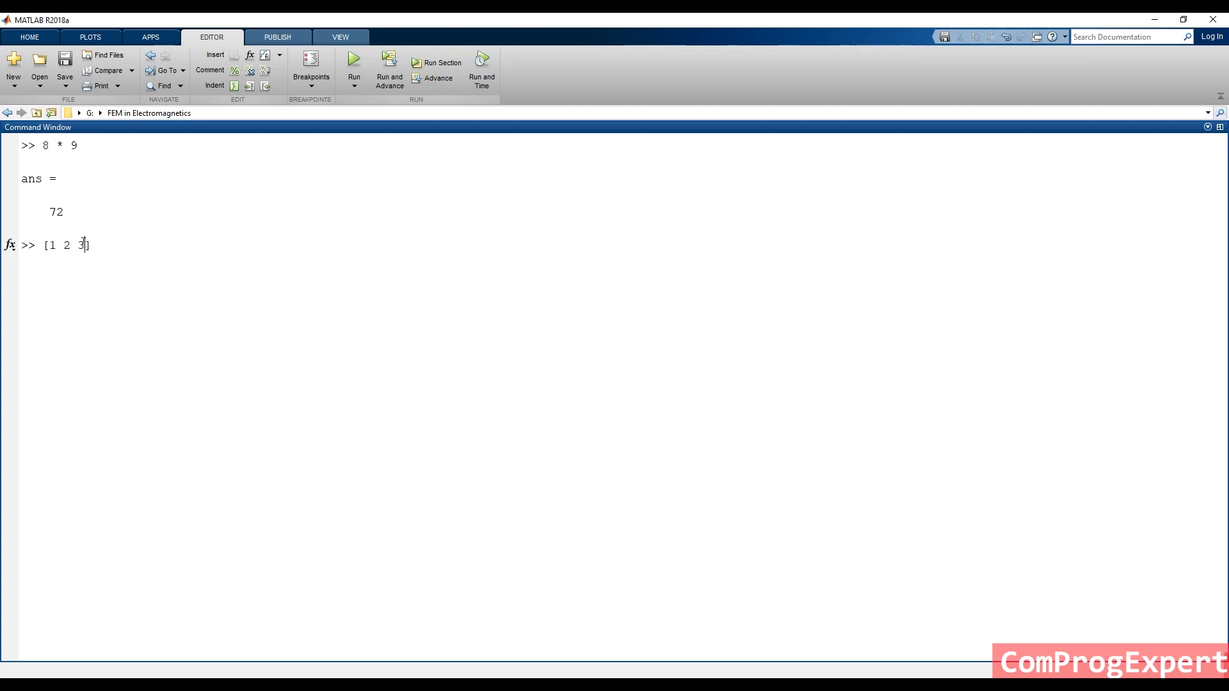
text(.*)
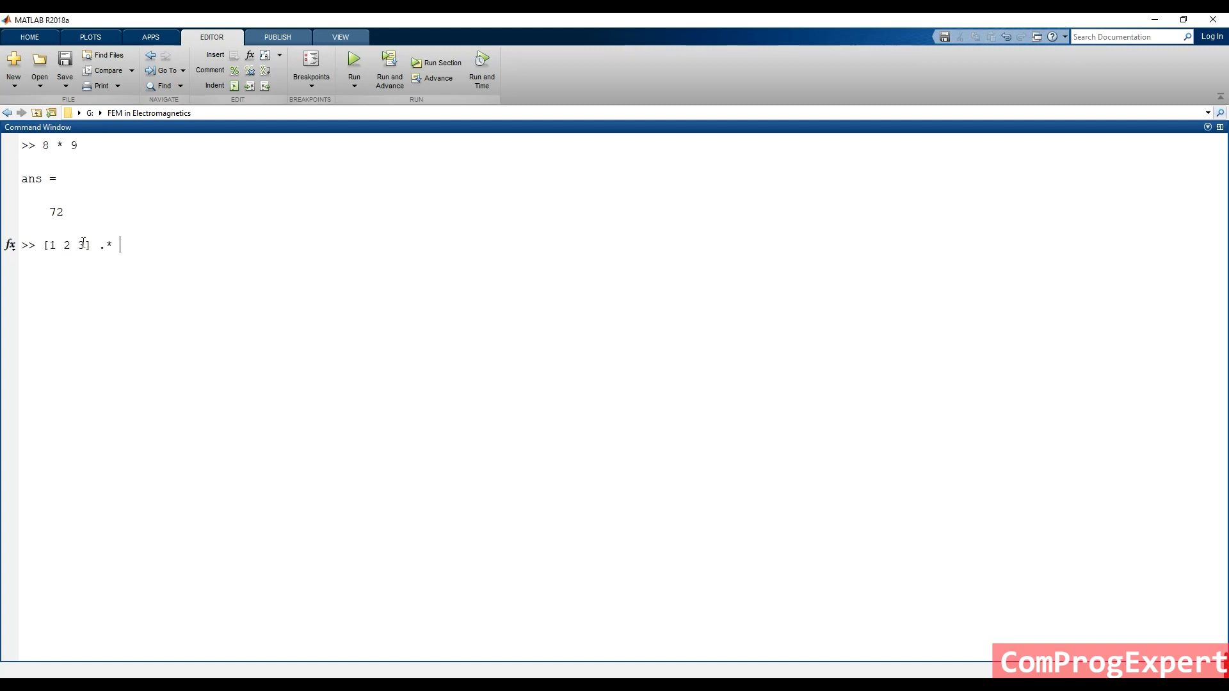
text([)
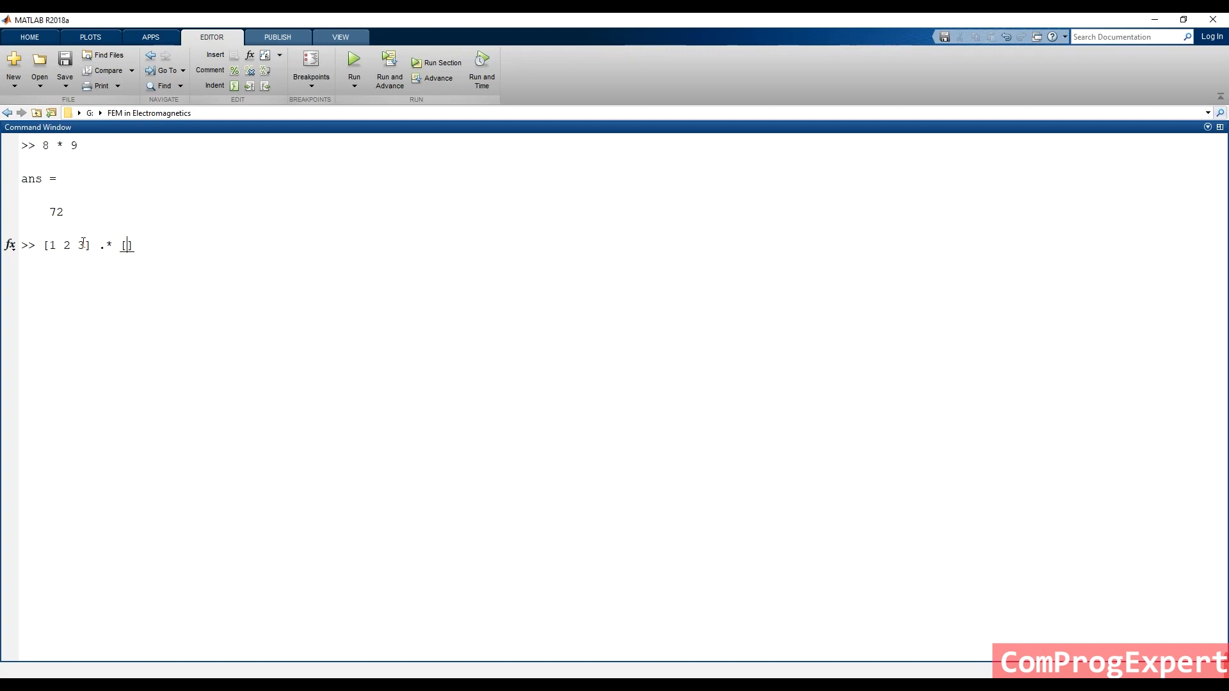
text(8 5 ])
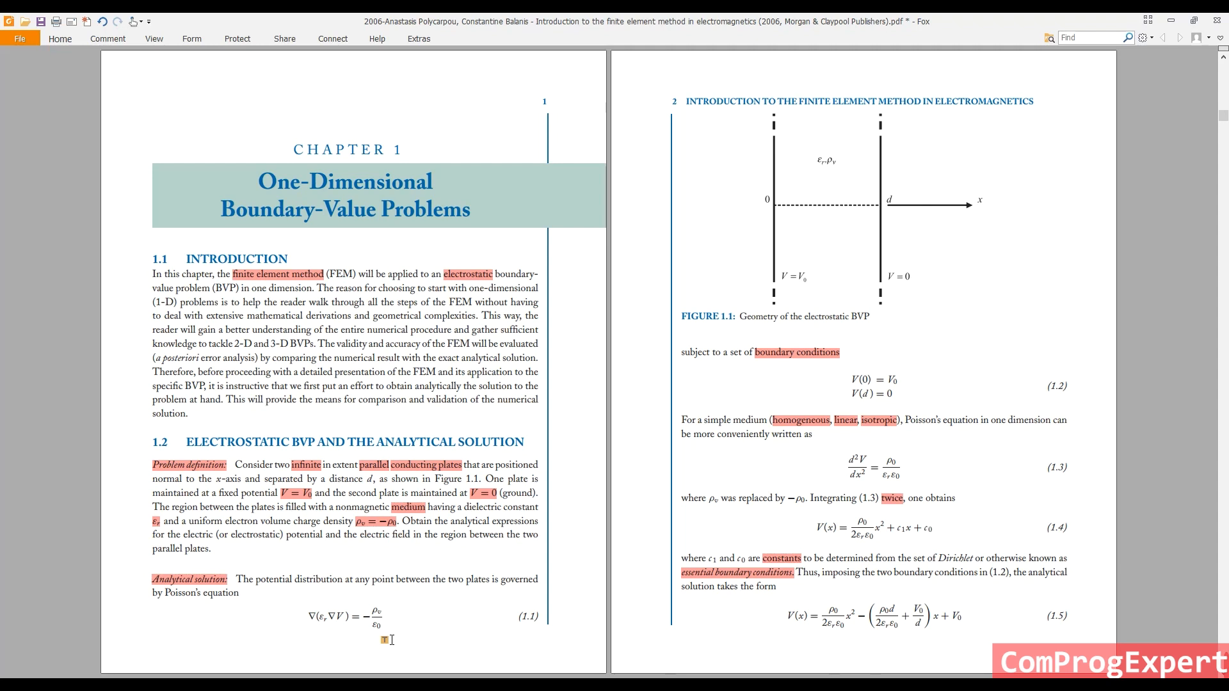
mouse_move(563, 621)
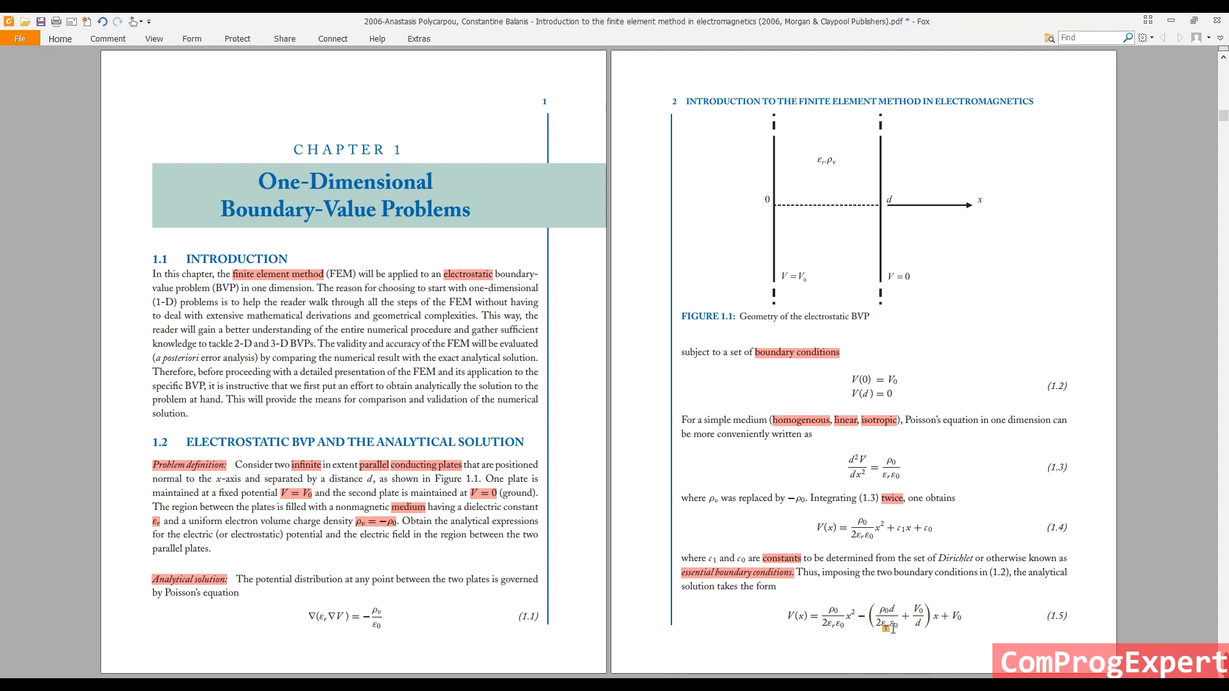
mouse_move(902, 630)
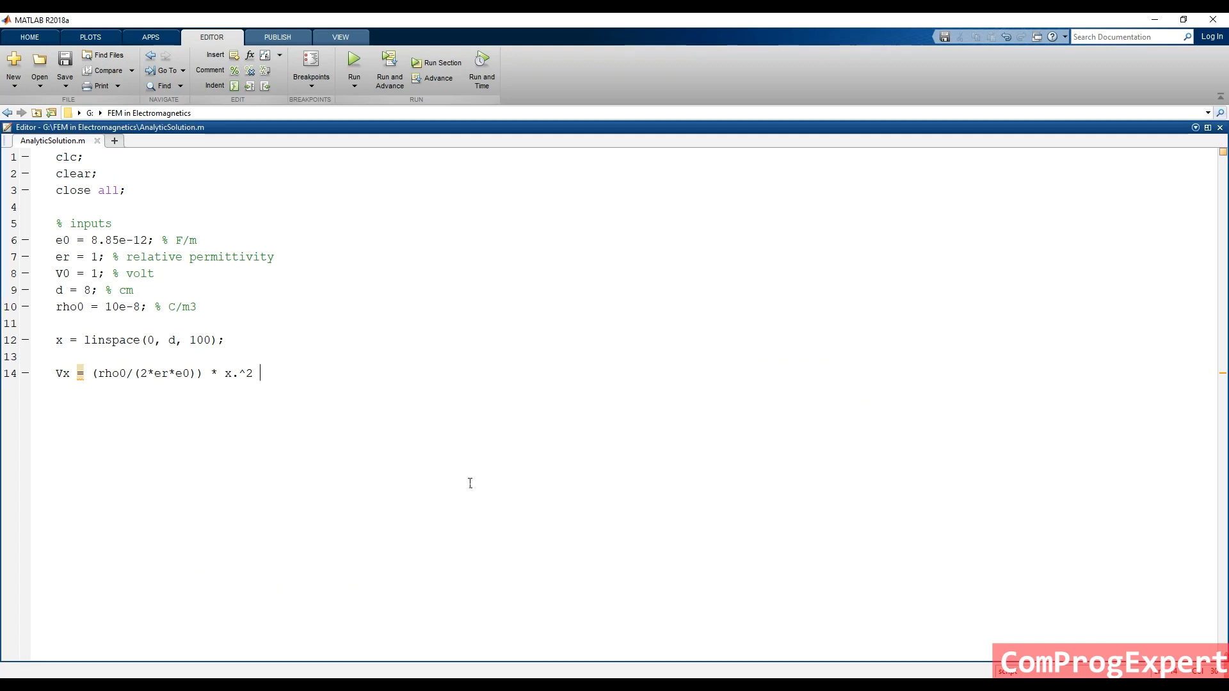
Append - (rho0*d/(2*er*e0) + V0/d) * x to the Vx formula.
text(- () * x)
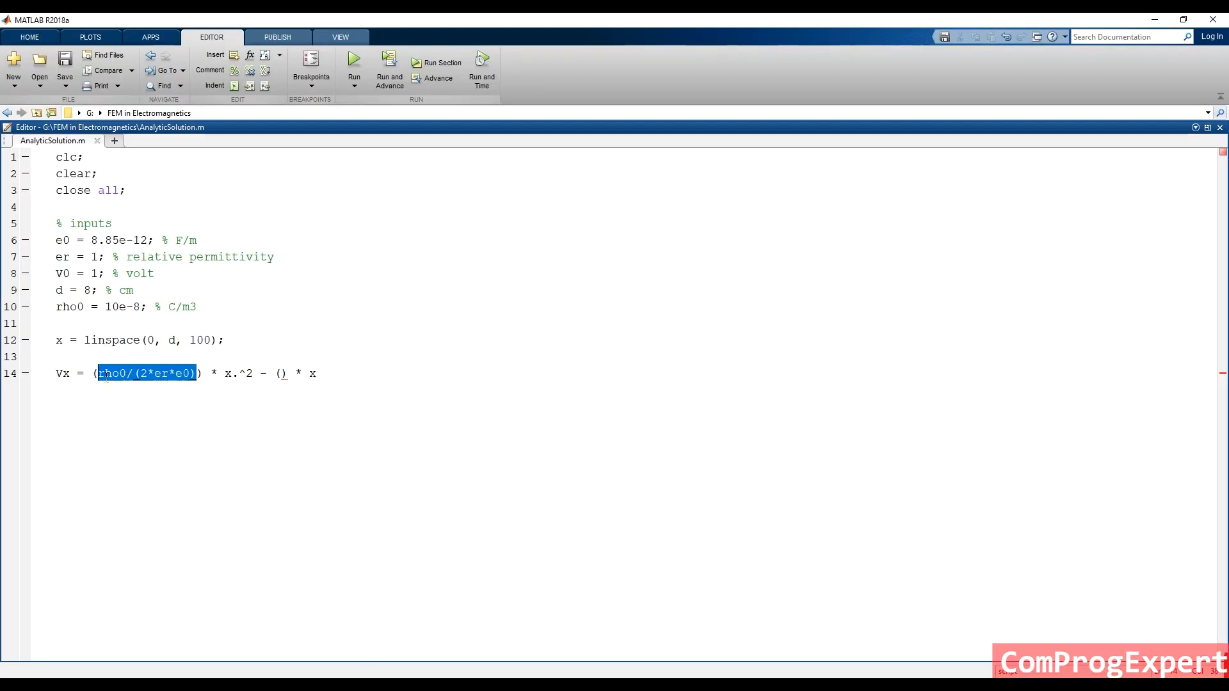
text(rho0/(2*er*e0) +)
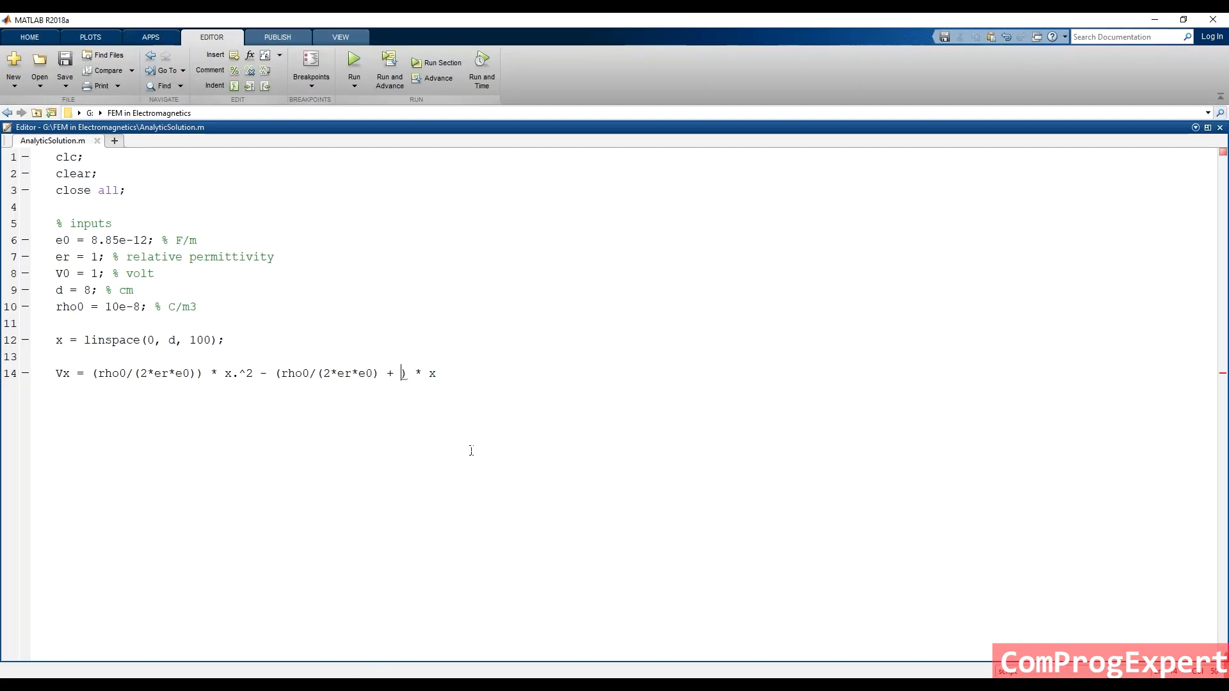
text(V0)
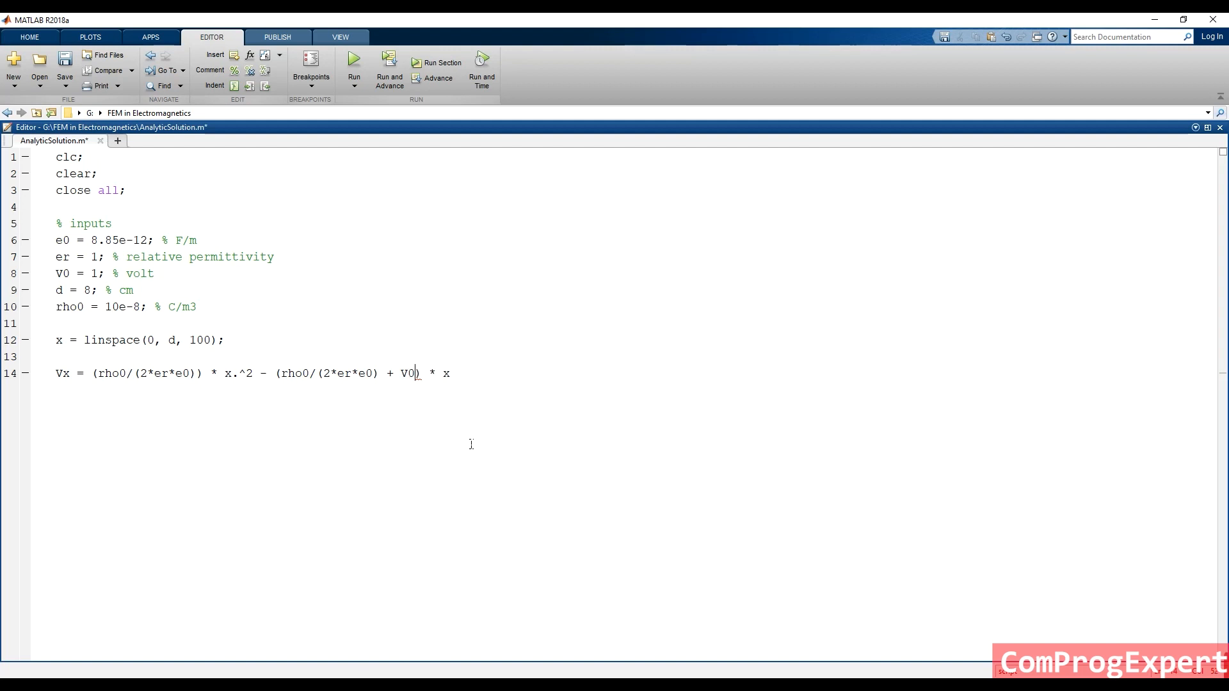
text(/d)
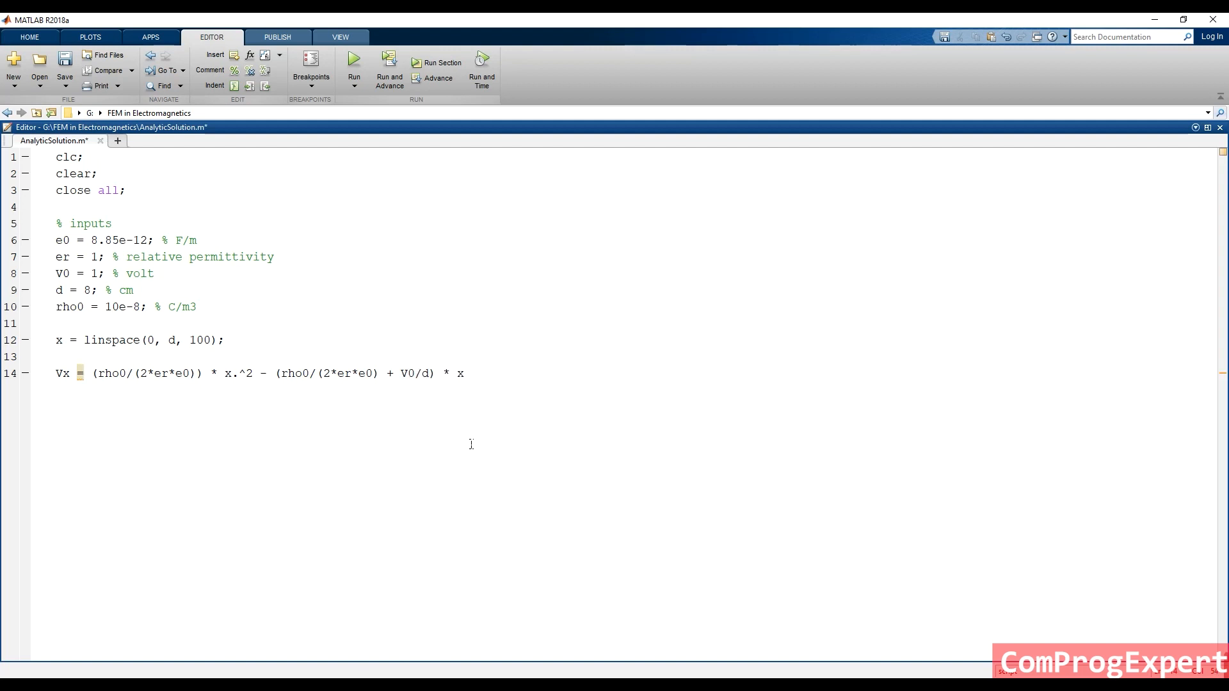
mouse_move(126, 295)
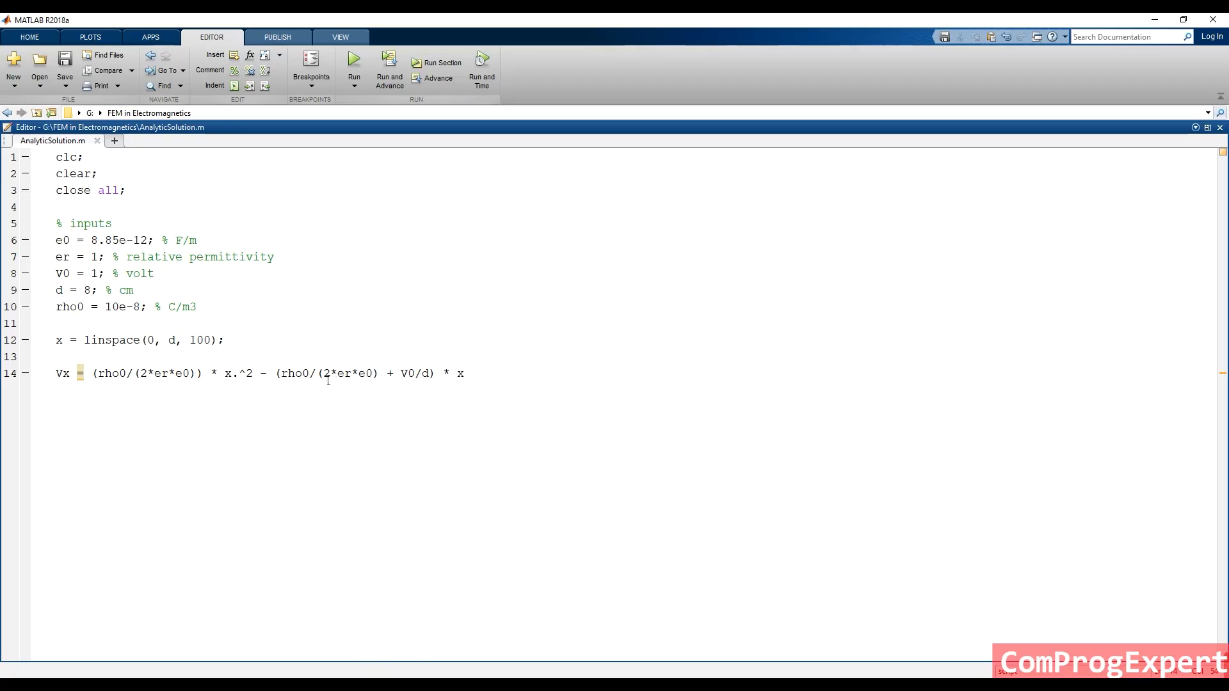
text(*d)
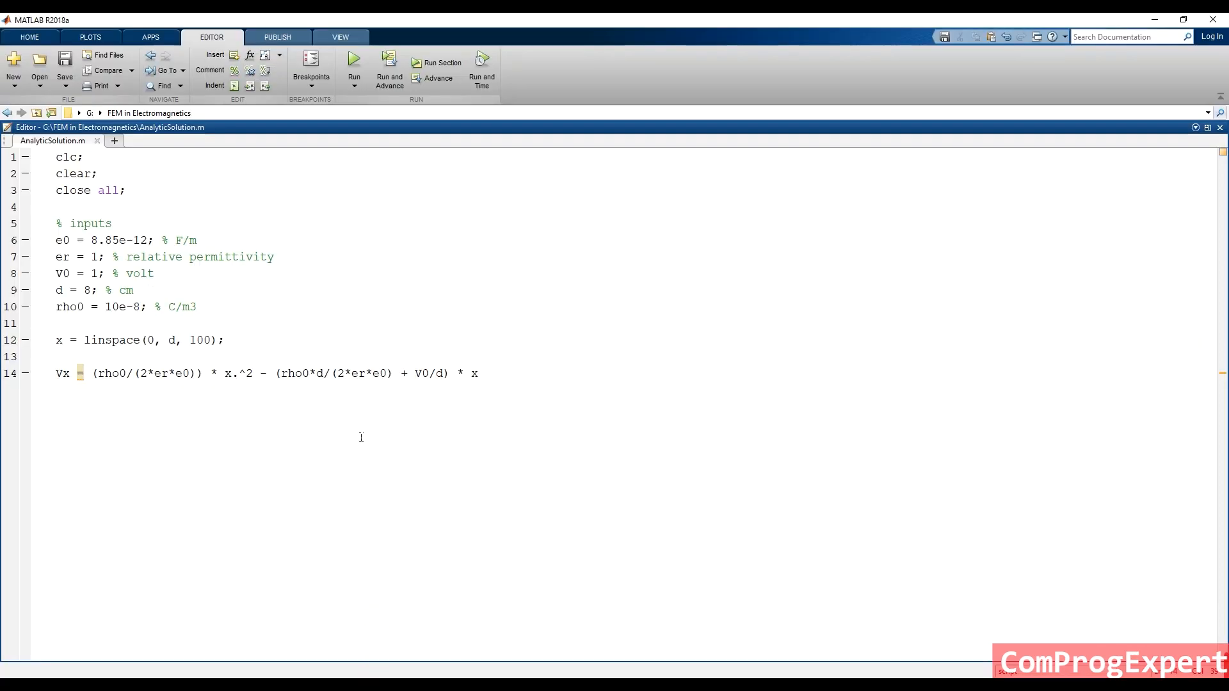
mouse_move(124, 292)
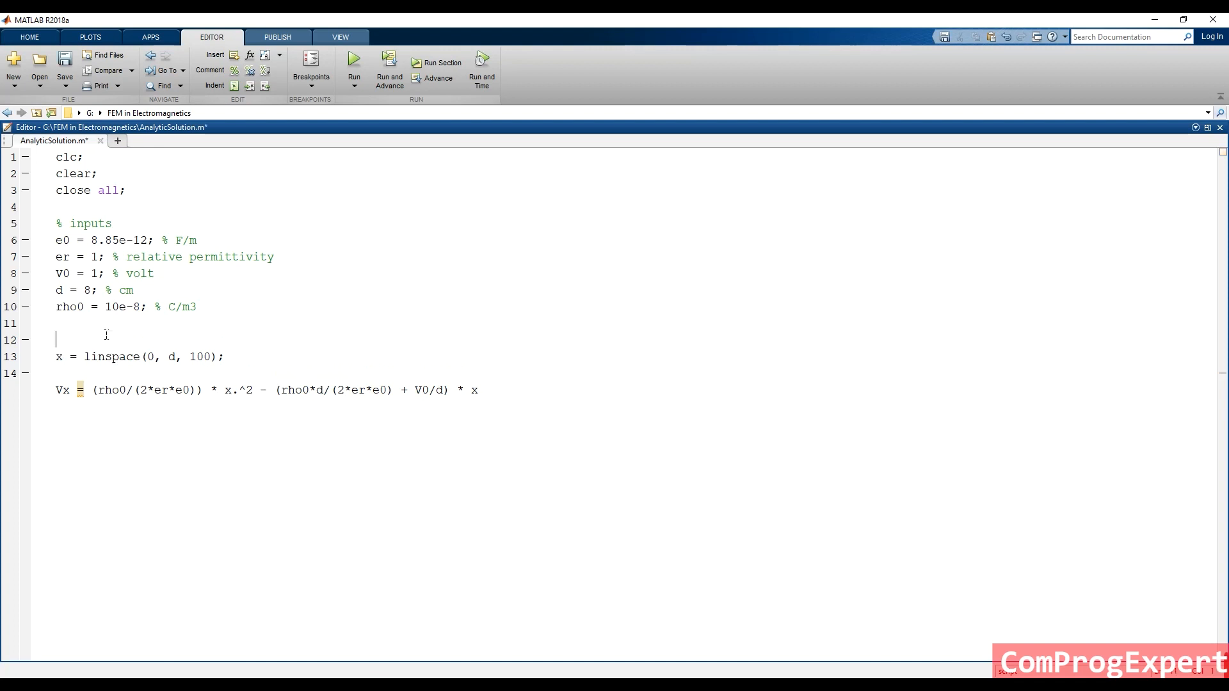
Convert d to metres with d = d * 1e-2 and end the Vx line with + V0;.
text(d)
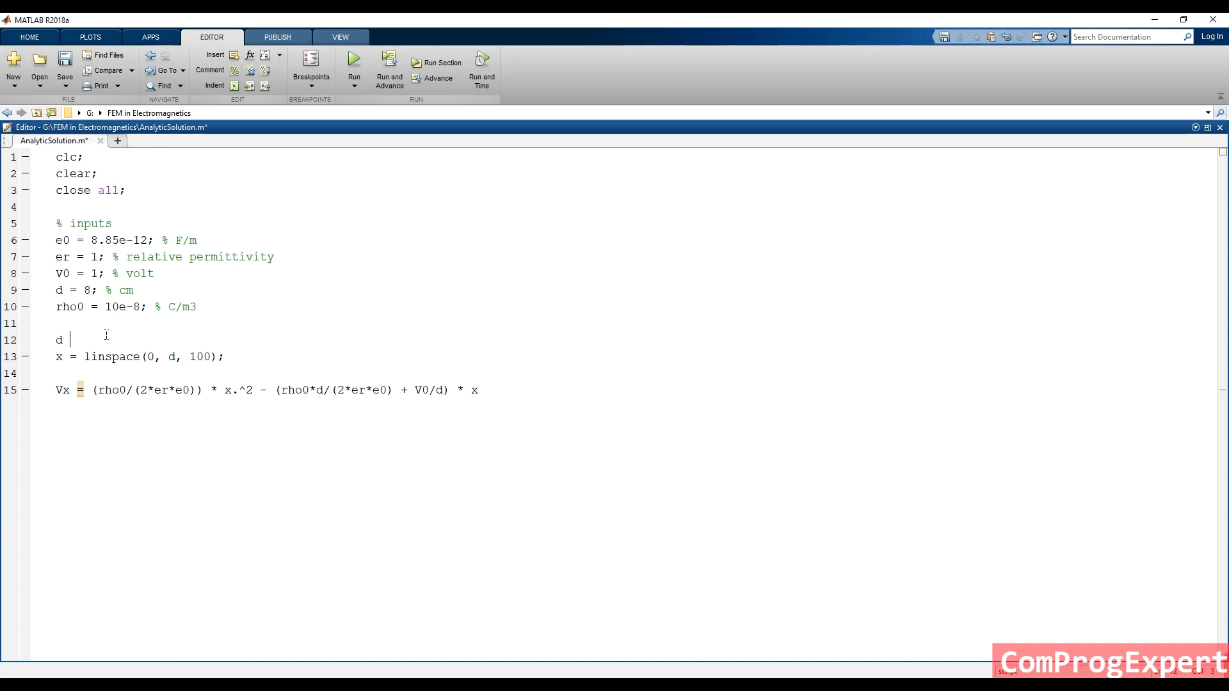
text(= d*)
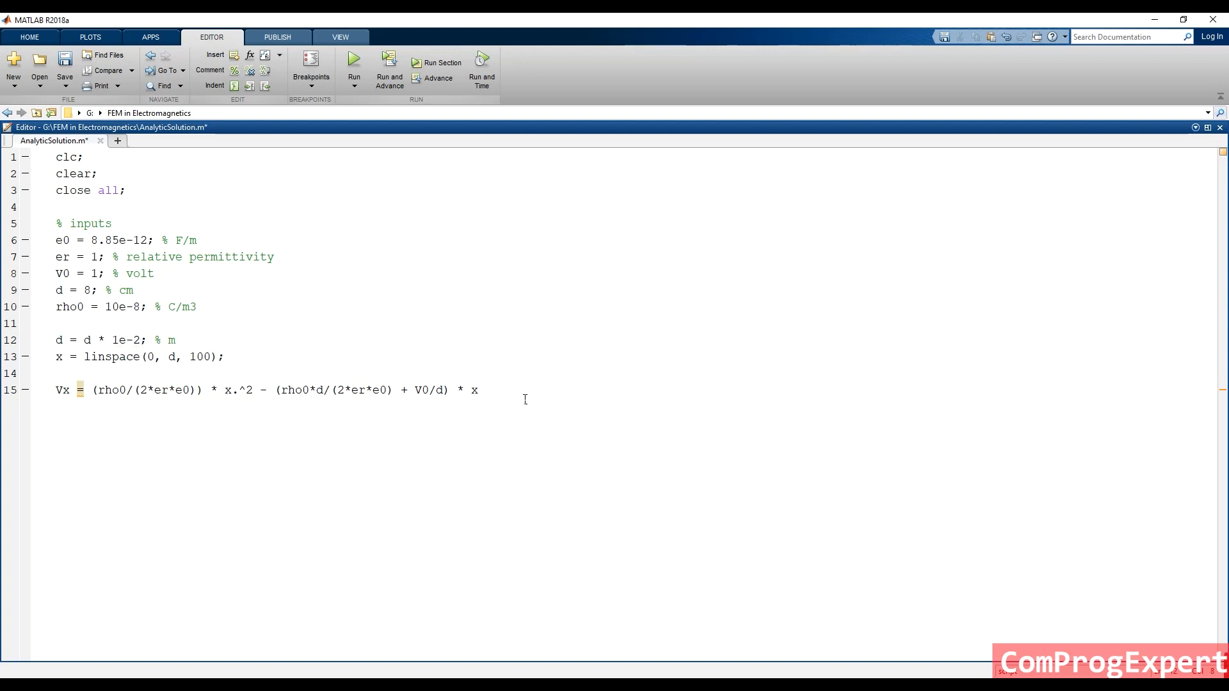
text(+)
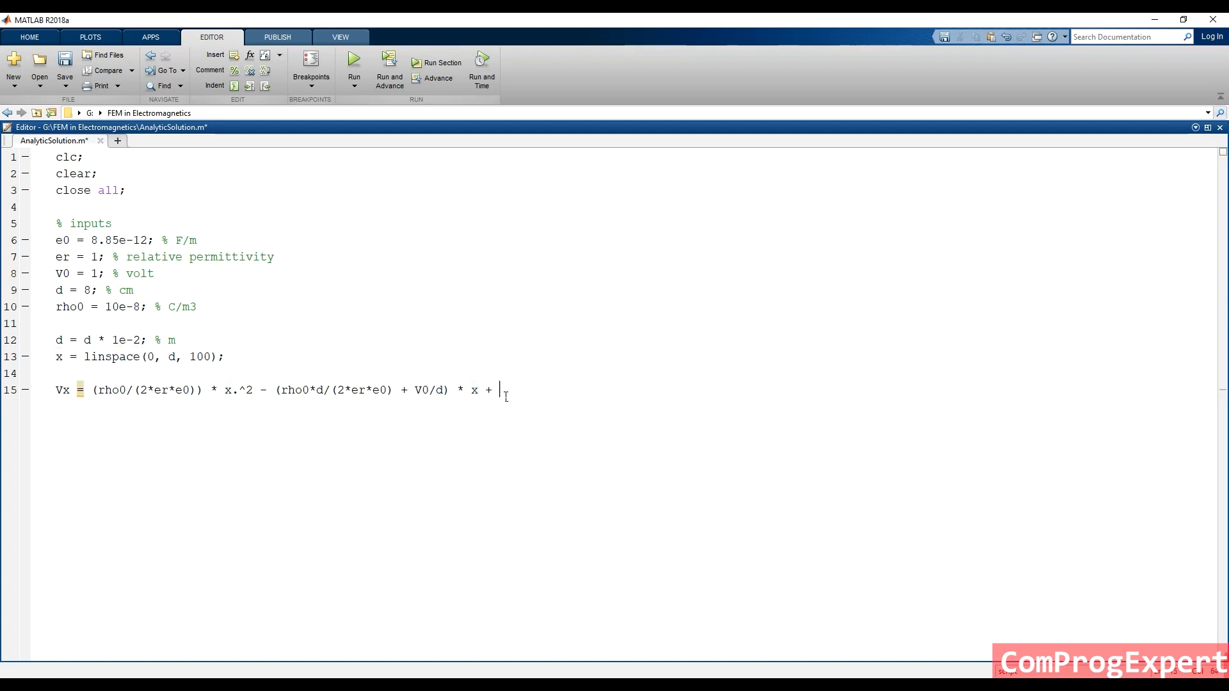
text(V0;)
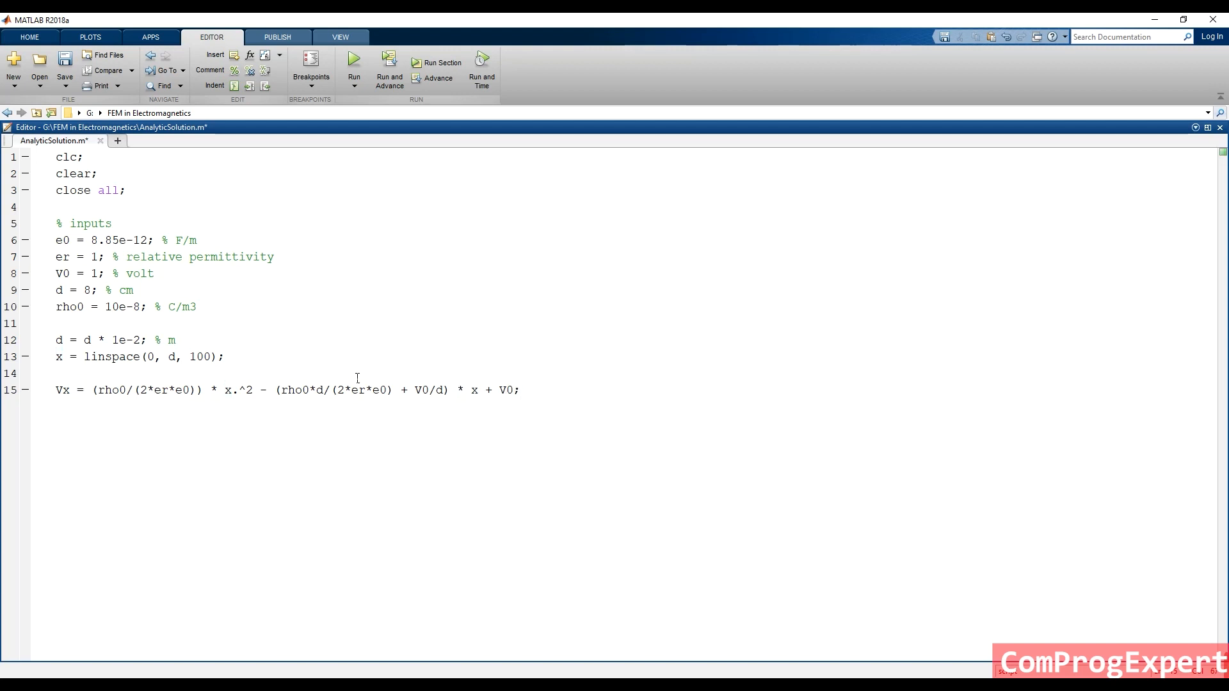
mouse_move(166, 332)
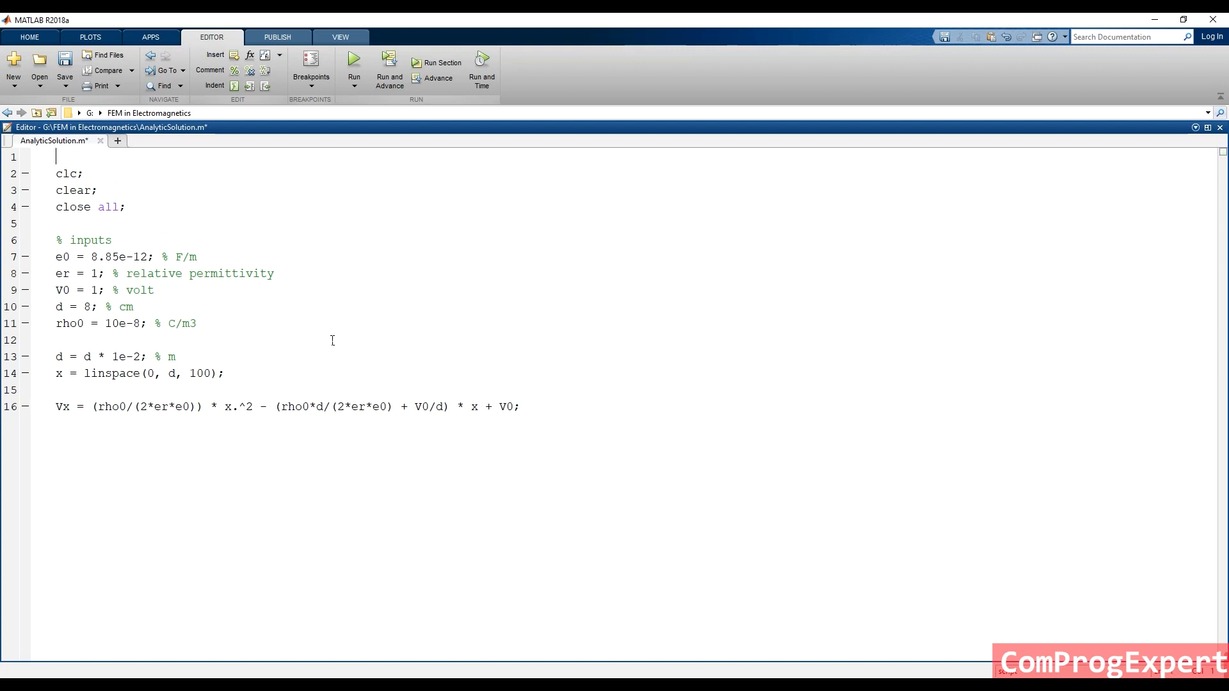
Add a %% initialization section header above clc.
text(%%)
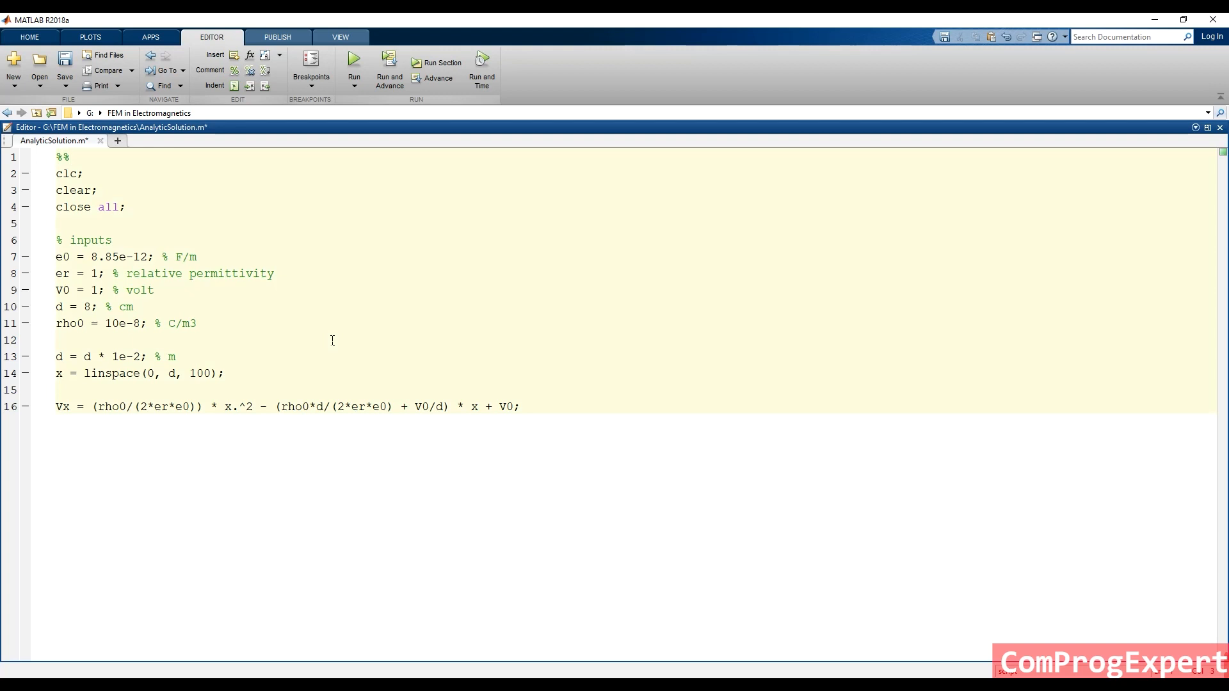
click(75, 156)
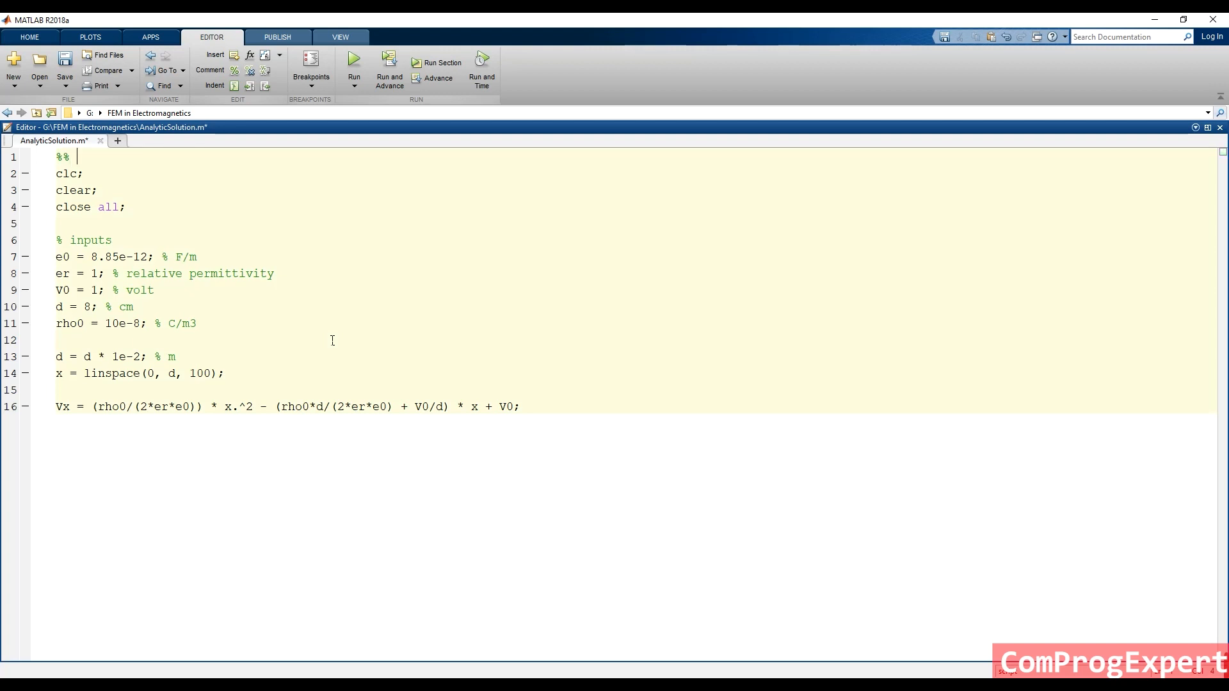
text(initia)
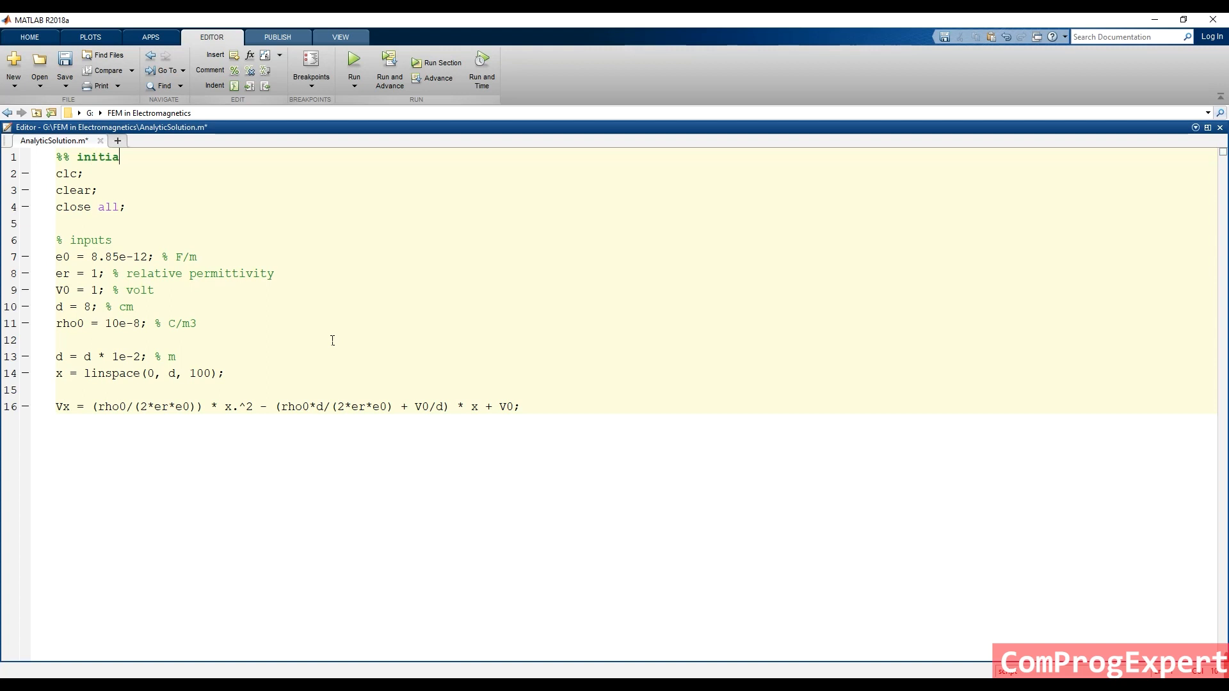
text(lization)
click(635, 241)
text(%)
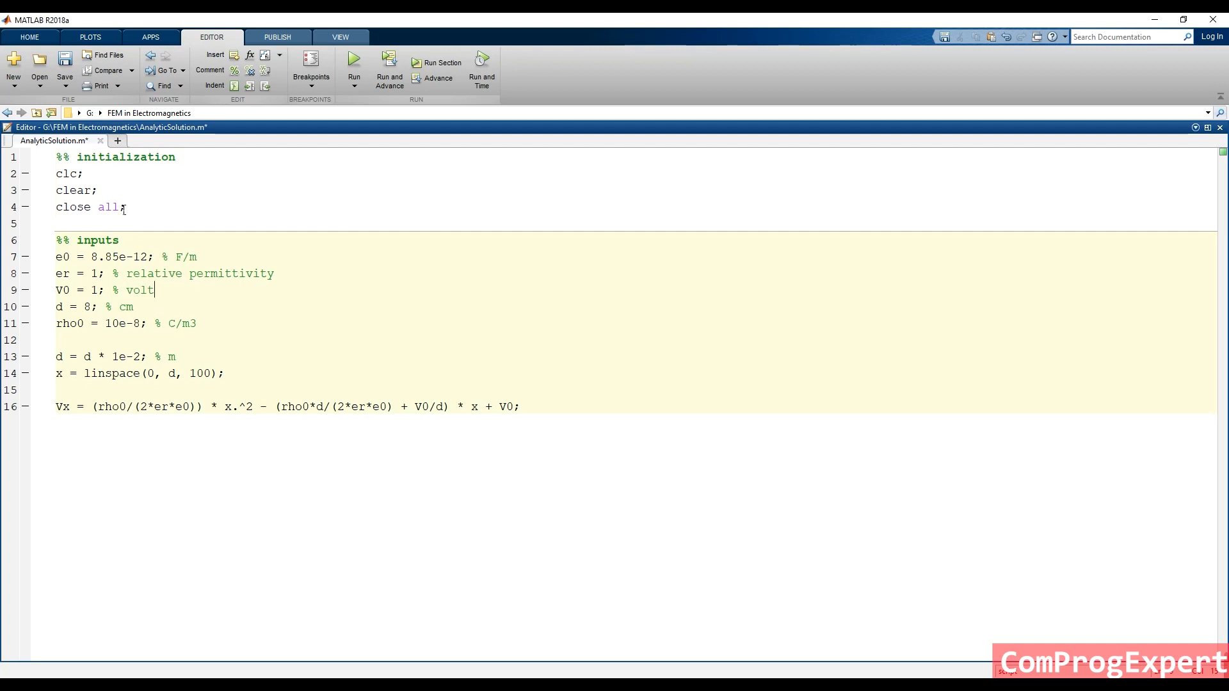
Insert a %% calculations section above the d conversion and adjust spacing.
click(123, 306)
text(%% ca)
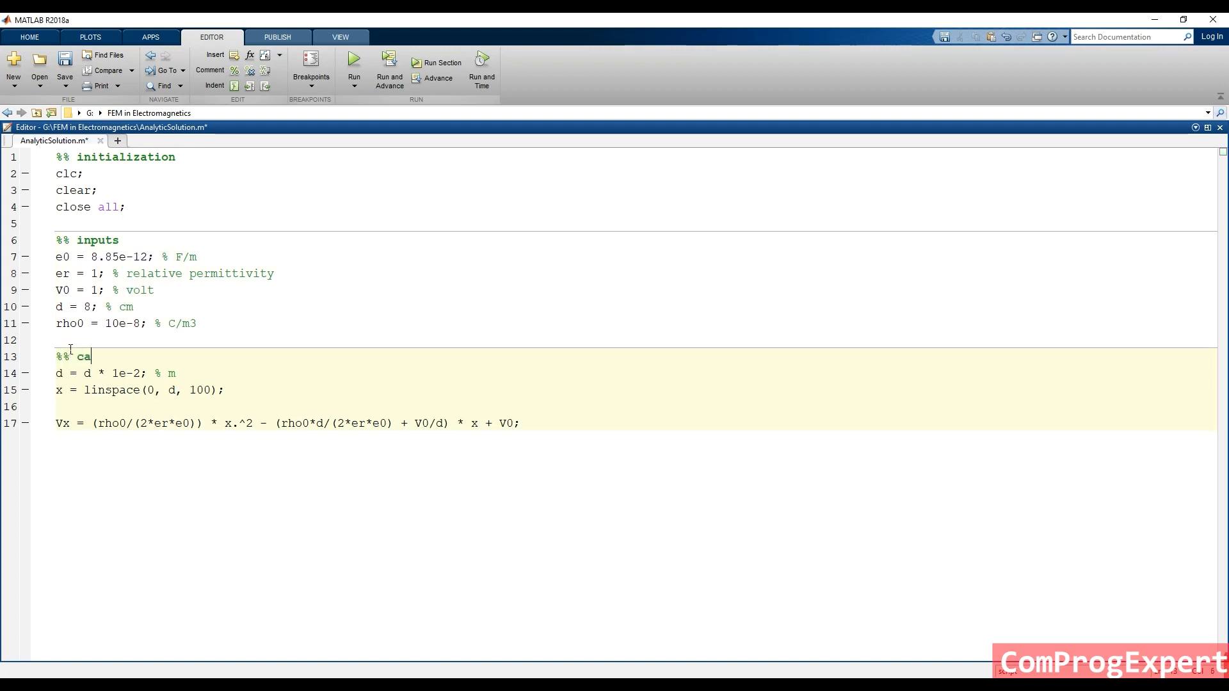
text(lculation)
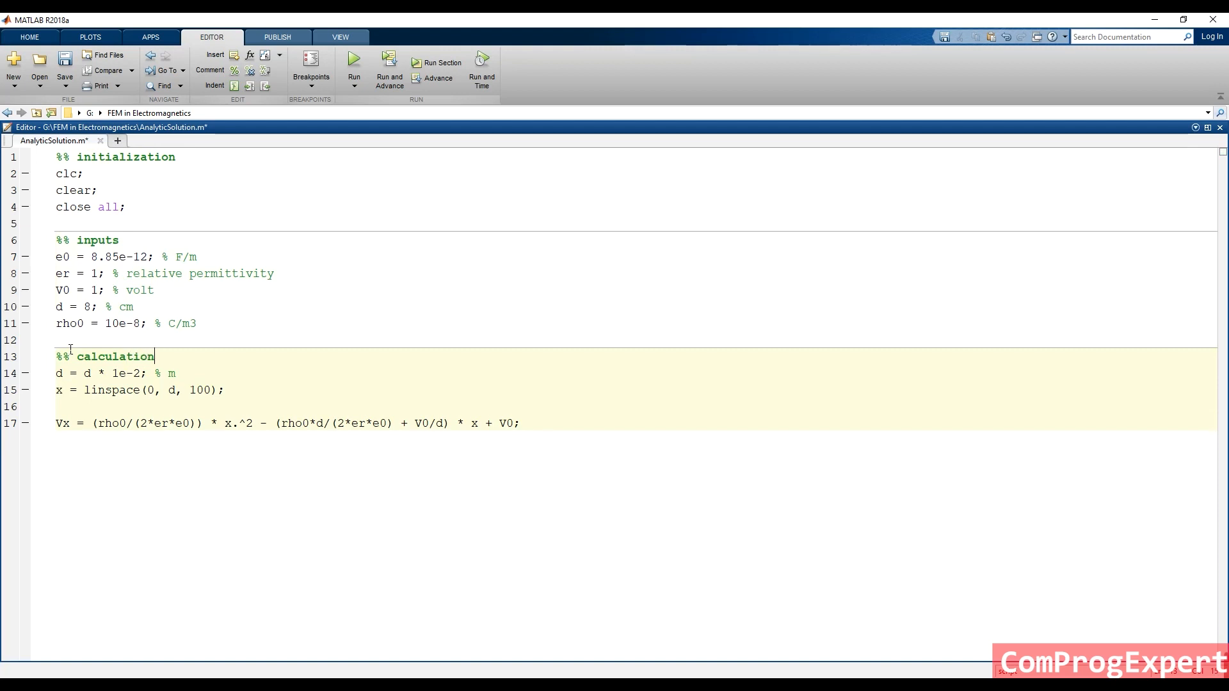
text(s)
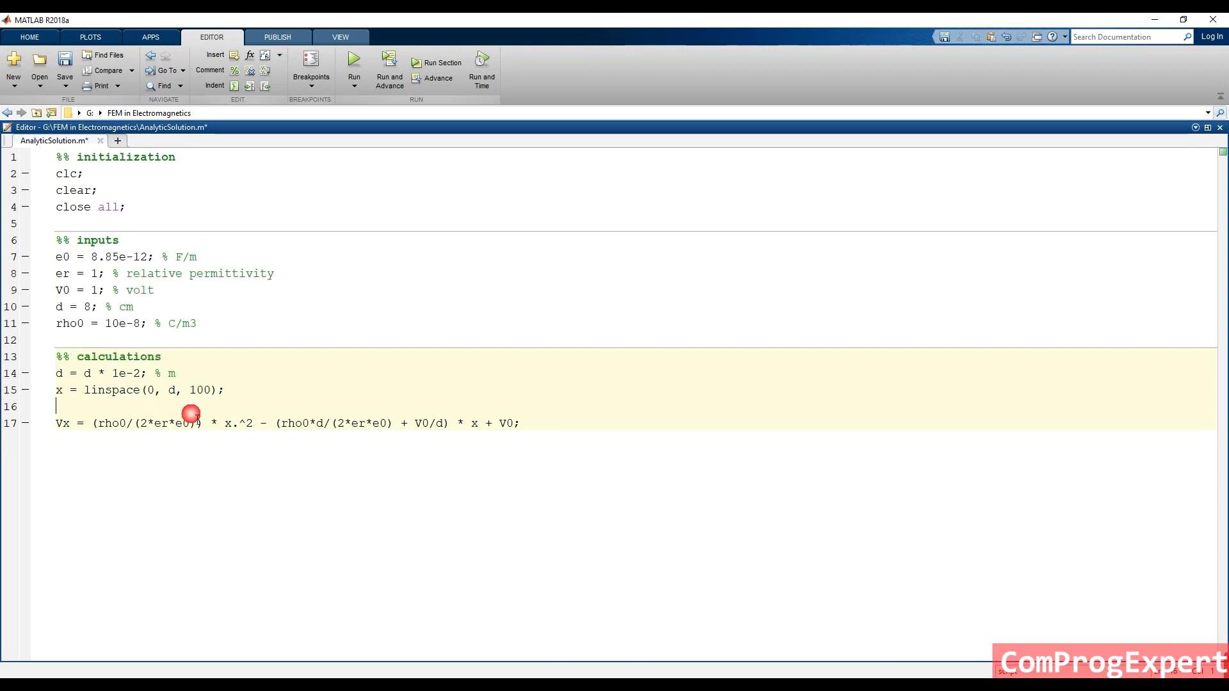
click(519, 423)
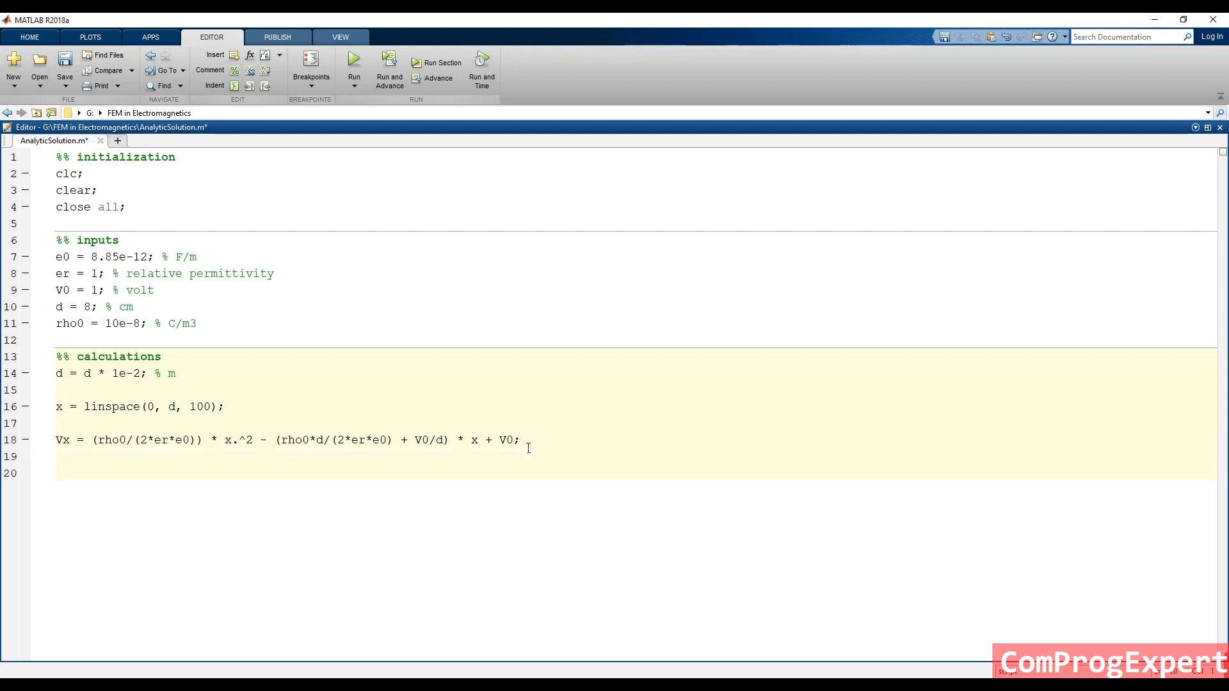
Add plot(x, Vx) at the end of the script and run it.
text(plot()
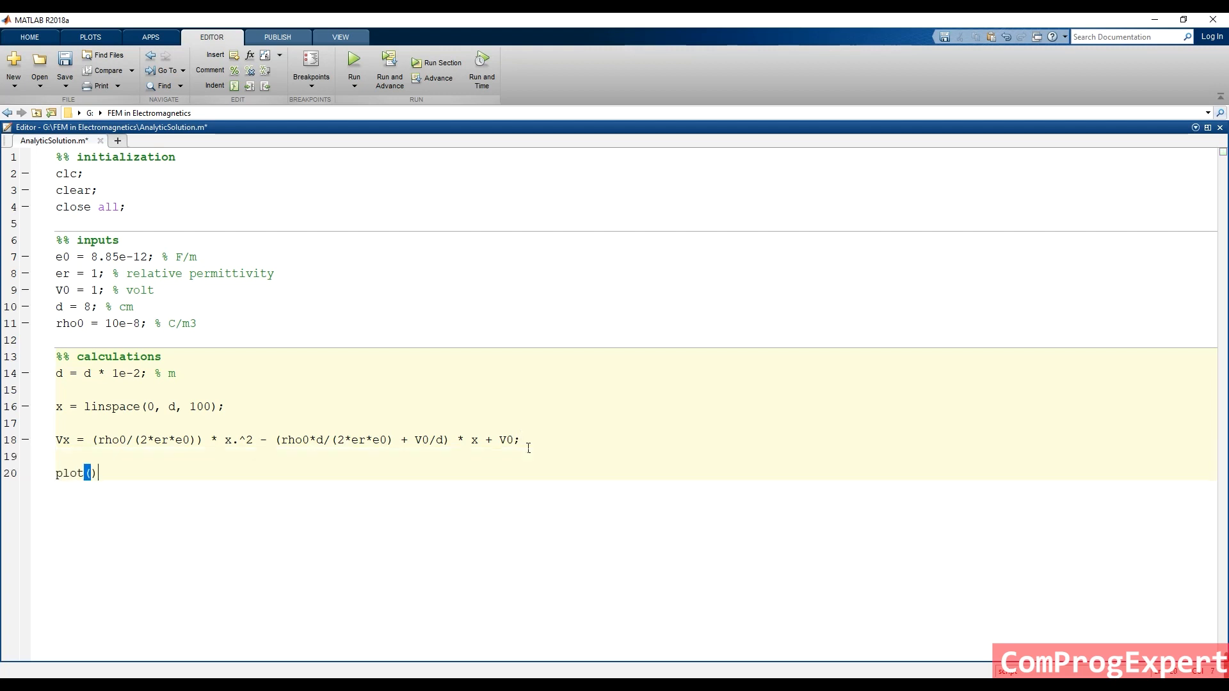
text(x)
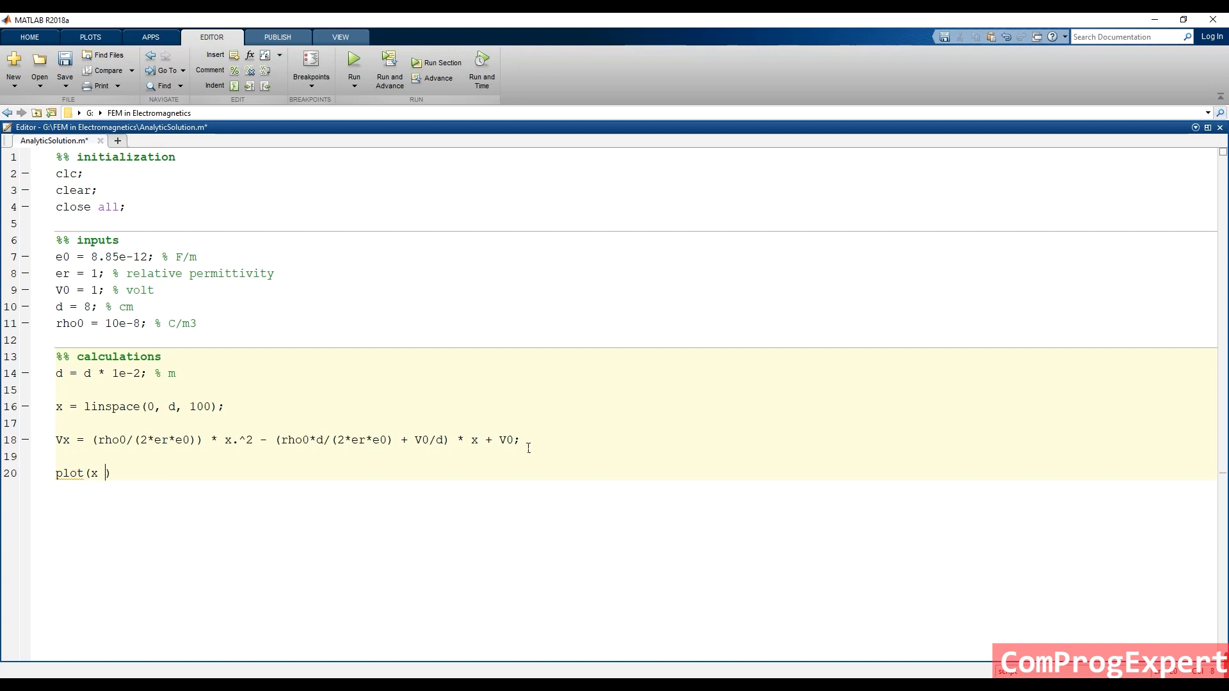
text(, Vx)
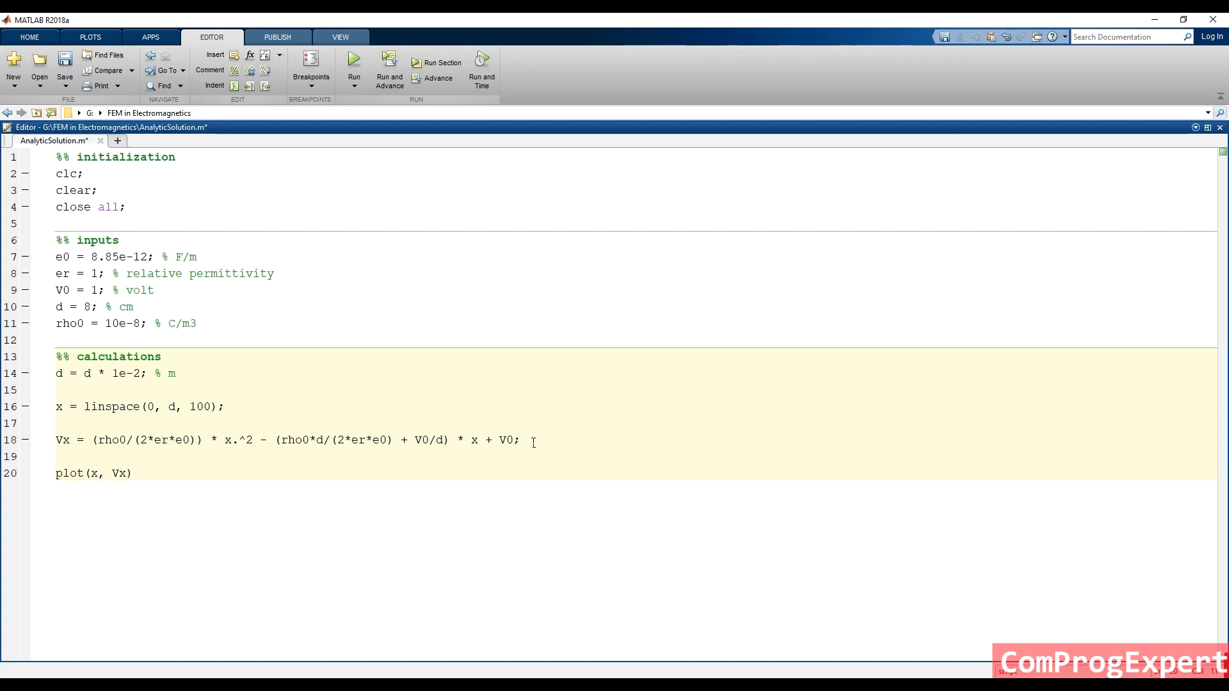
mouse_move(362, 654)
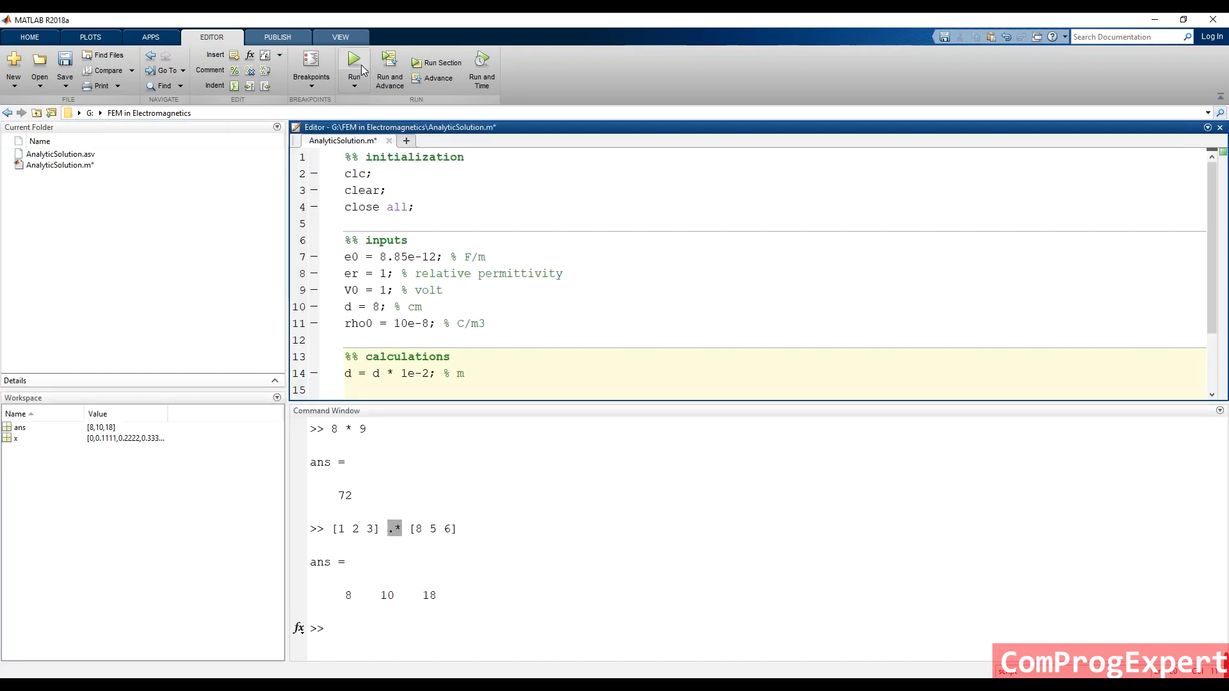
click(353, 63)
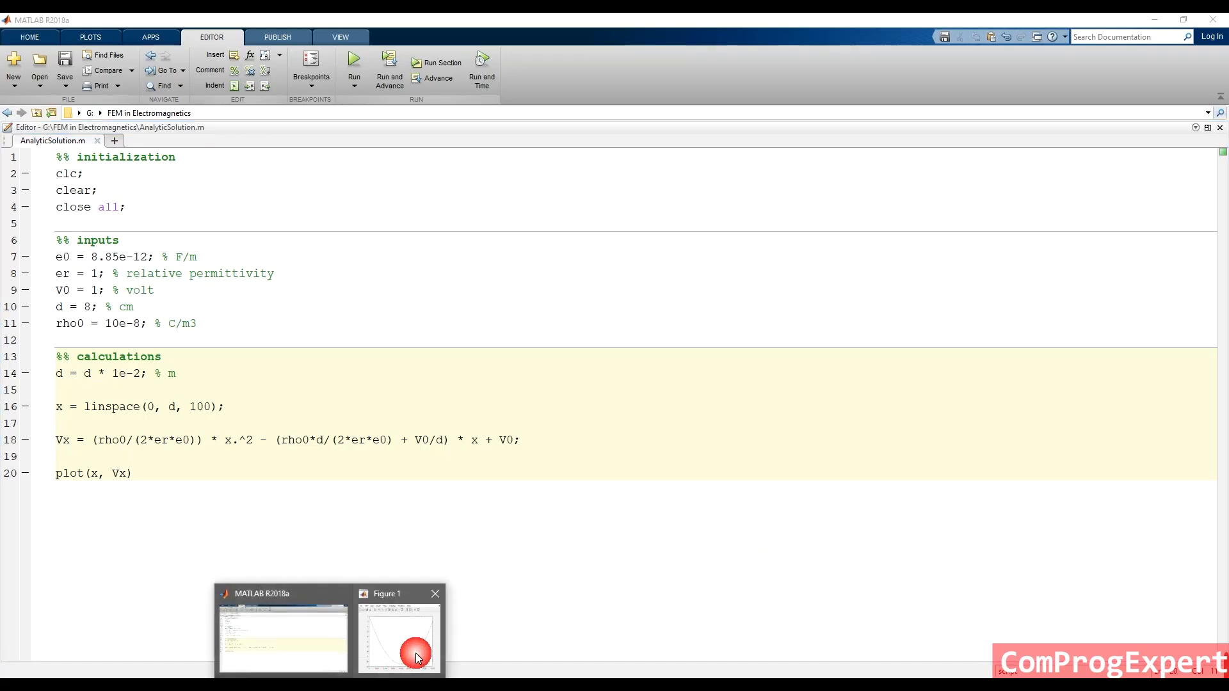
Bring Figure 1 to the front to inspect the Vx curve dipping to about −8.5.
click(400, 635)
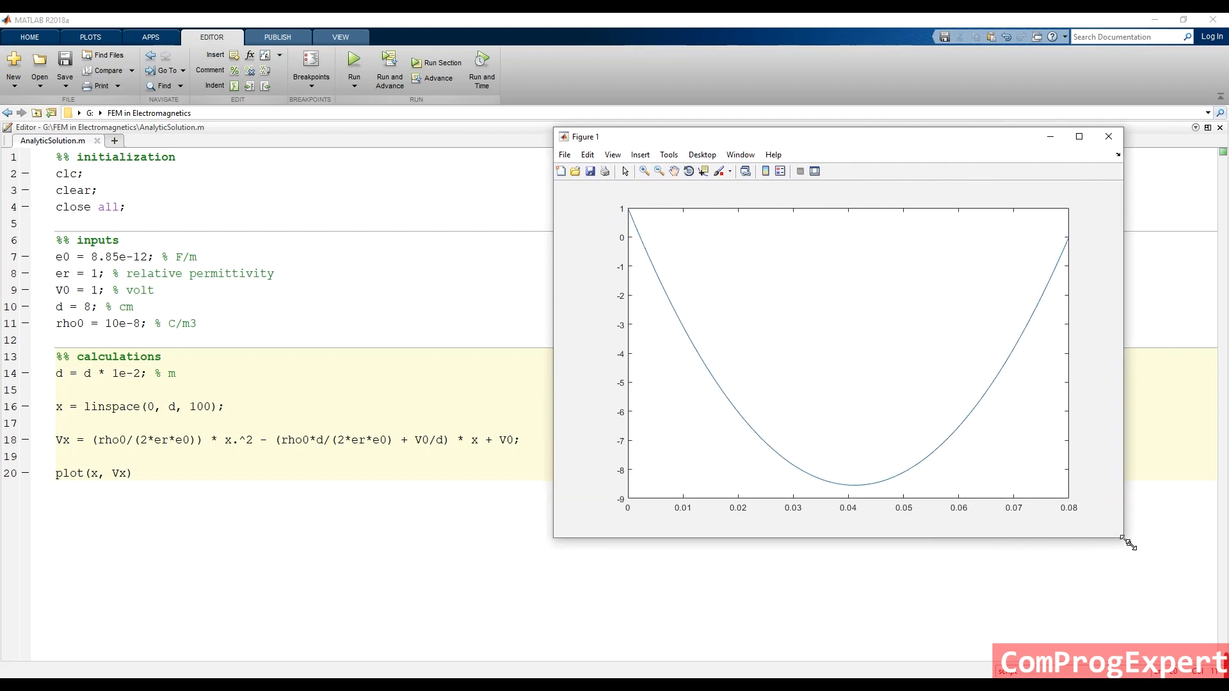
mouse_move(620, 510)
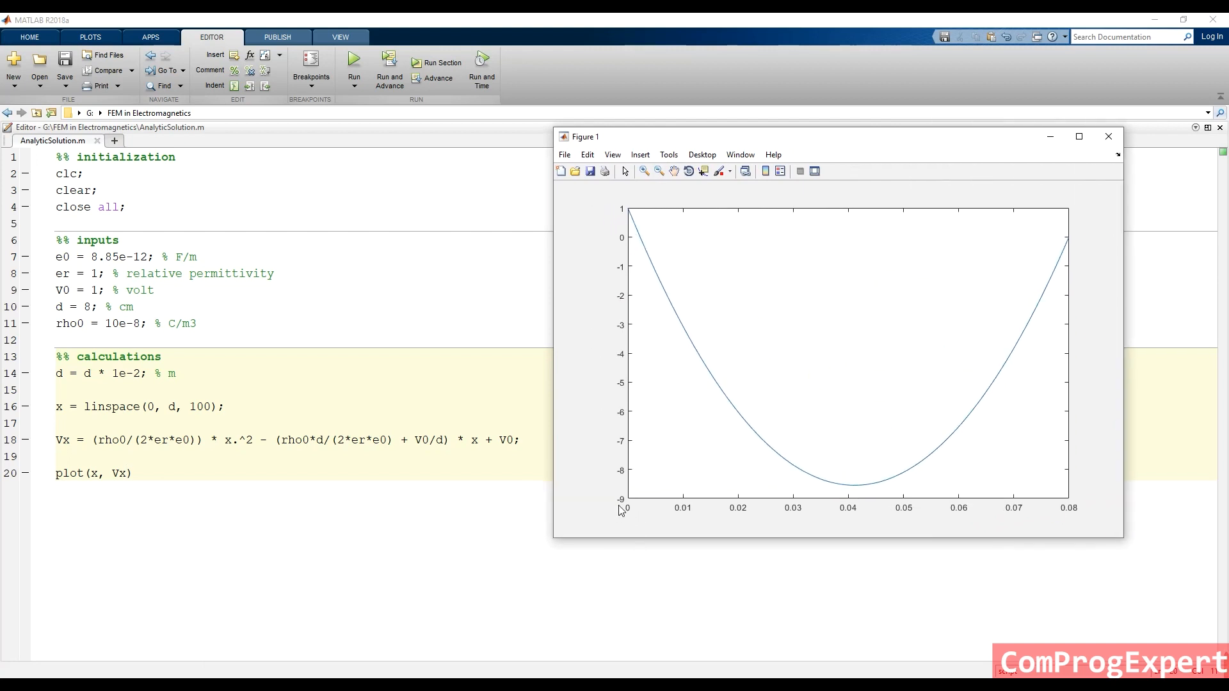
mouse_move(629, 217)
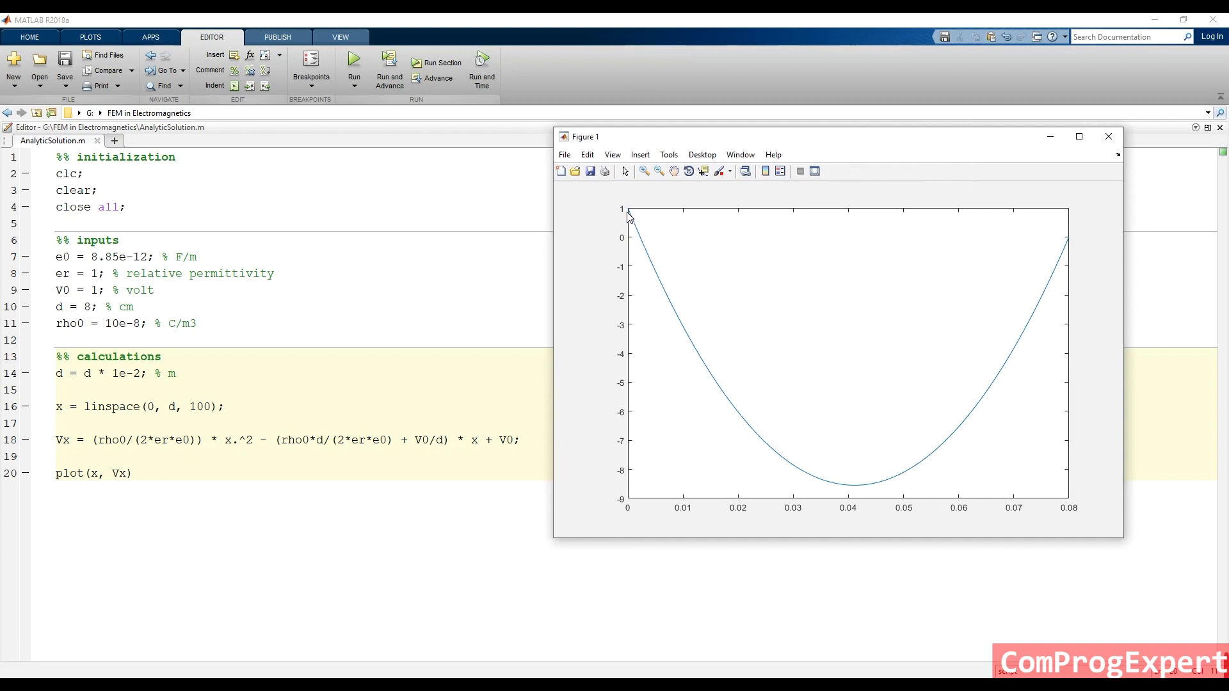
mouse_move(1070, 511)
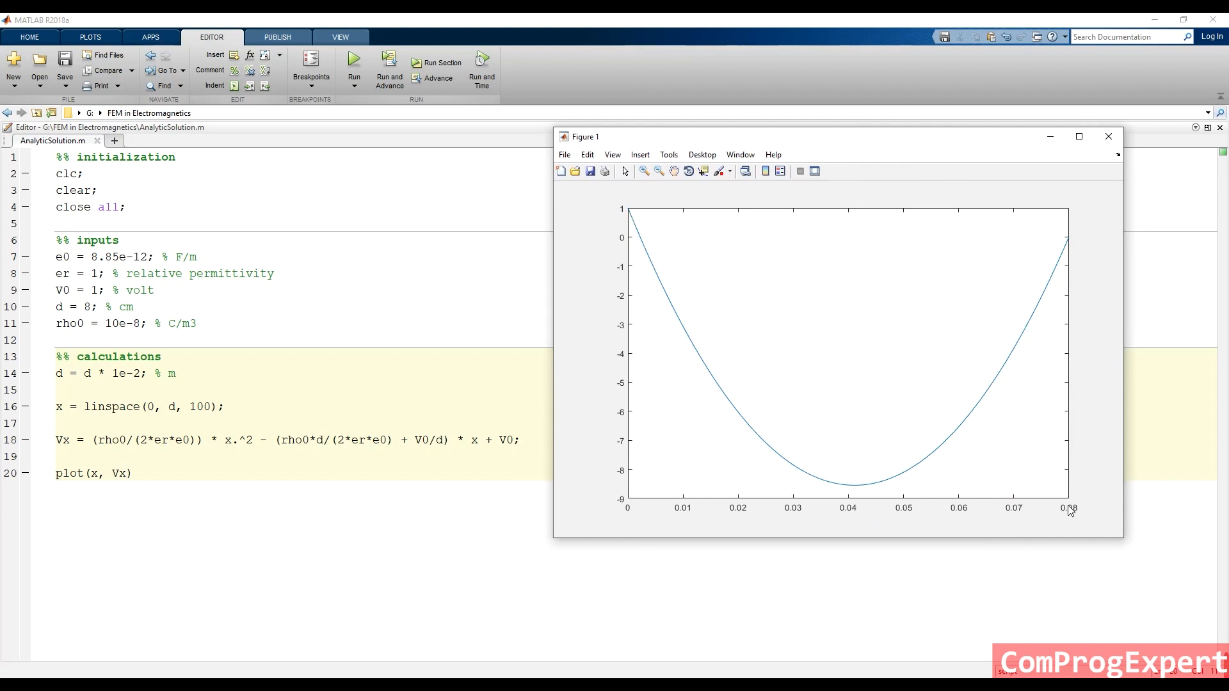
mouse_move(1057, 273)
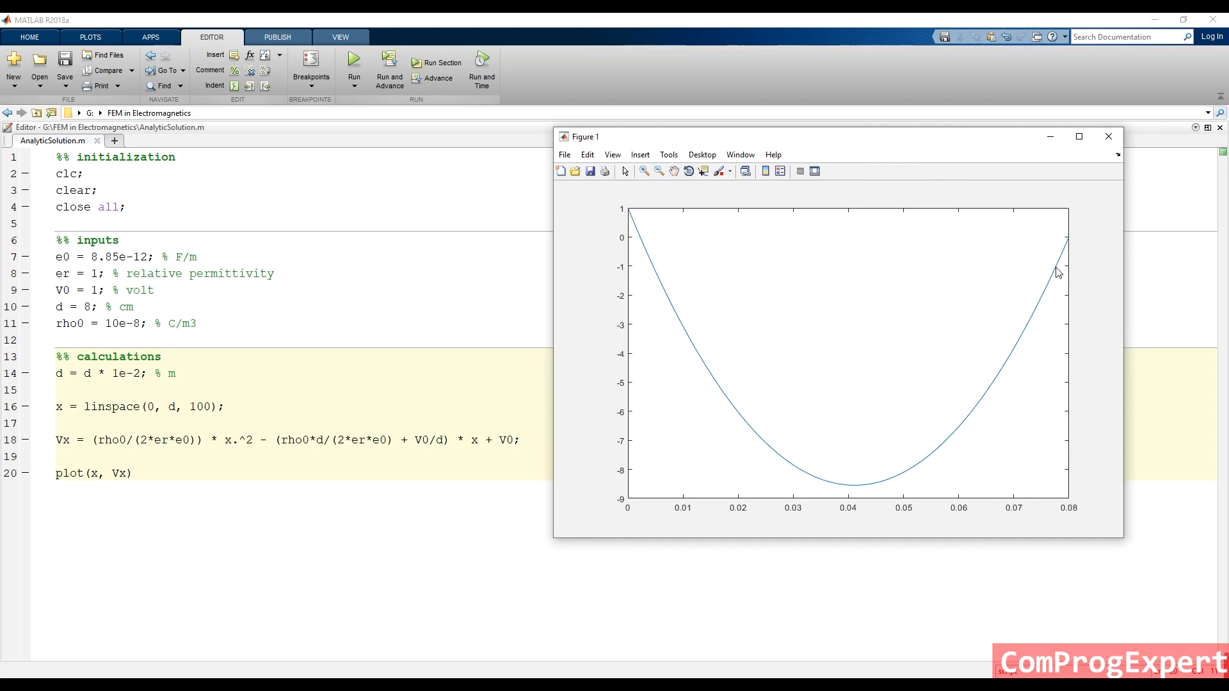
mouse_move(1025, 329)
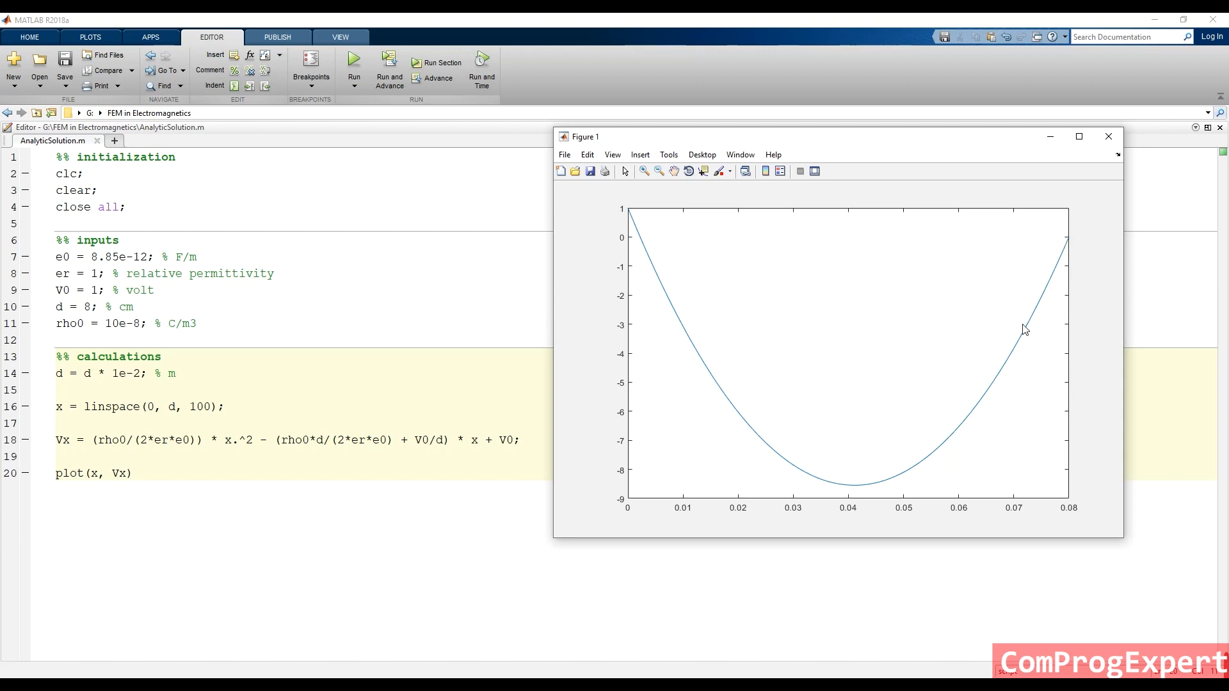
mouse_move(781, 493)
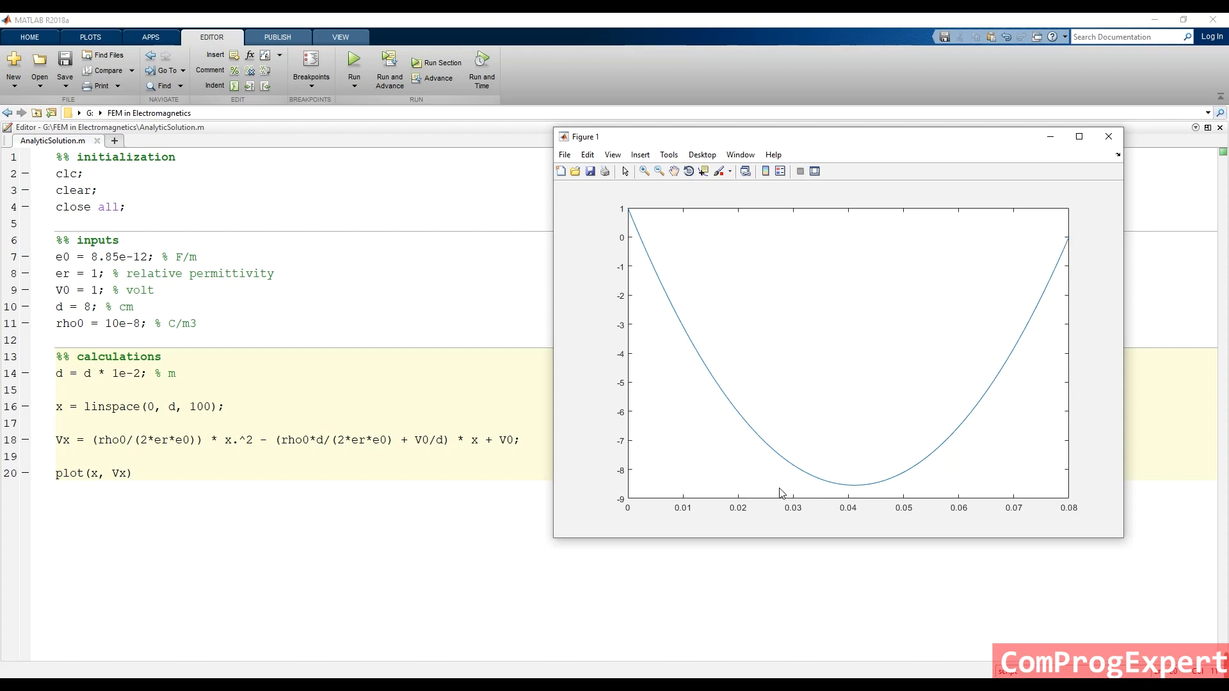
mouse_move(622, 476)
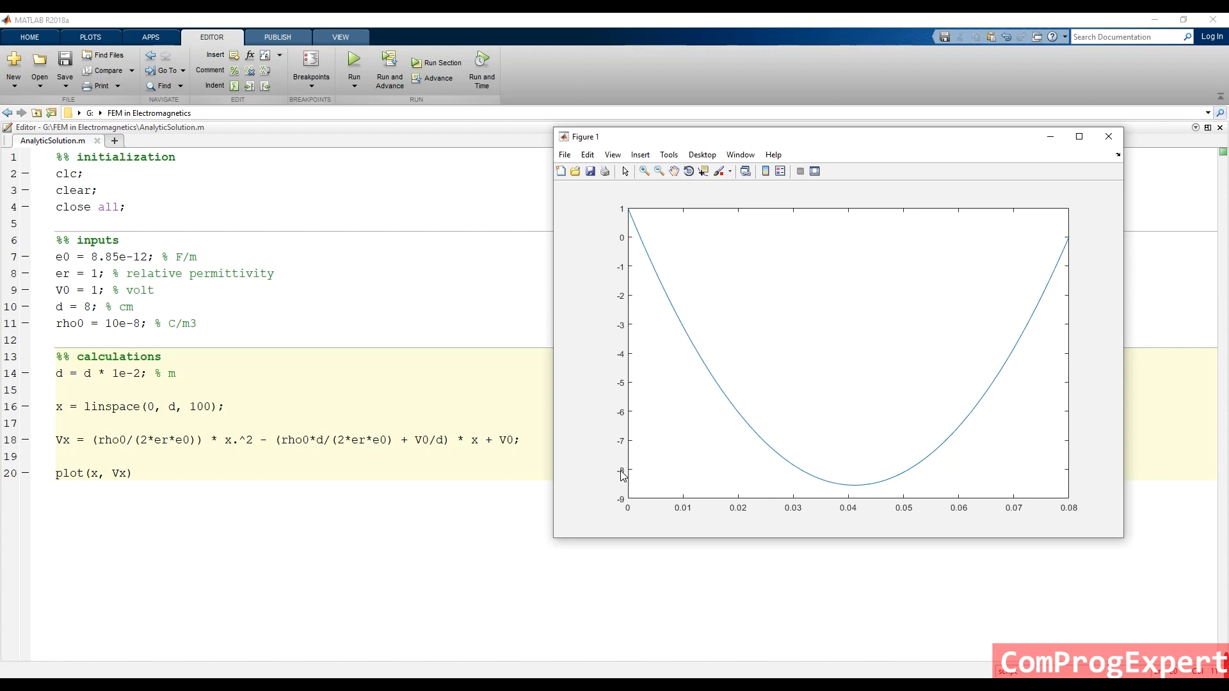
mouse_move(838, 487)
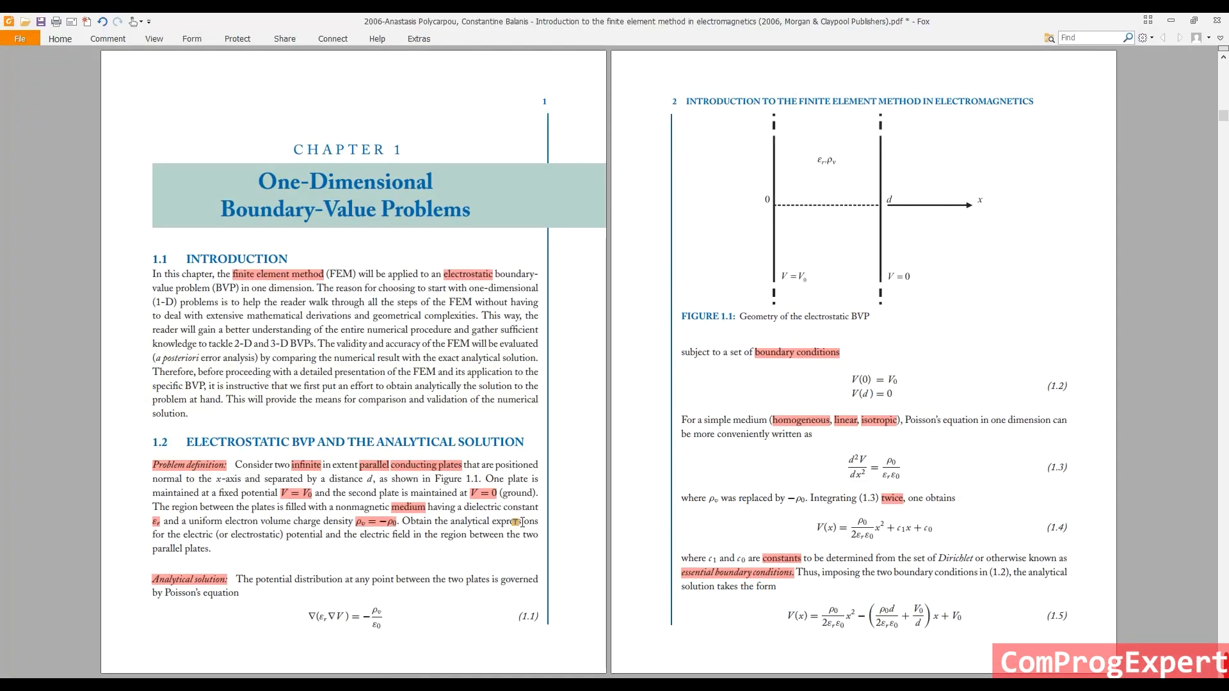
Scroll the PDF to the parameter list with ρ0 = 10⁻⁸ C/m³, then return to MATLAB.
scroll(down, 3)
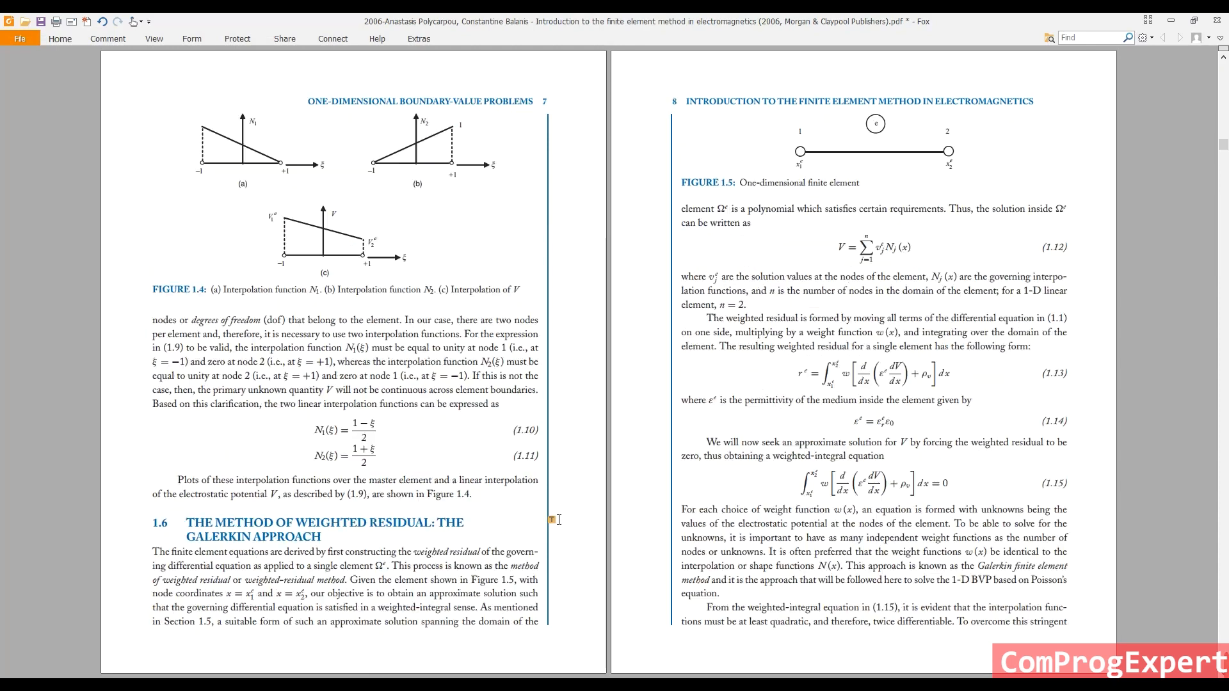
scroll(down, 3)
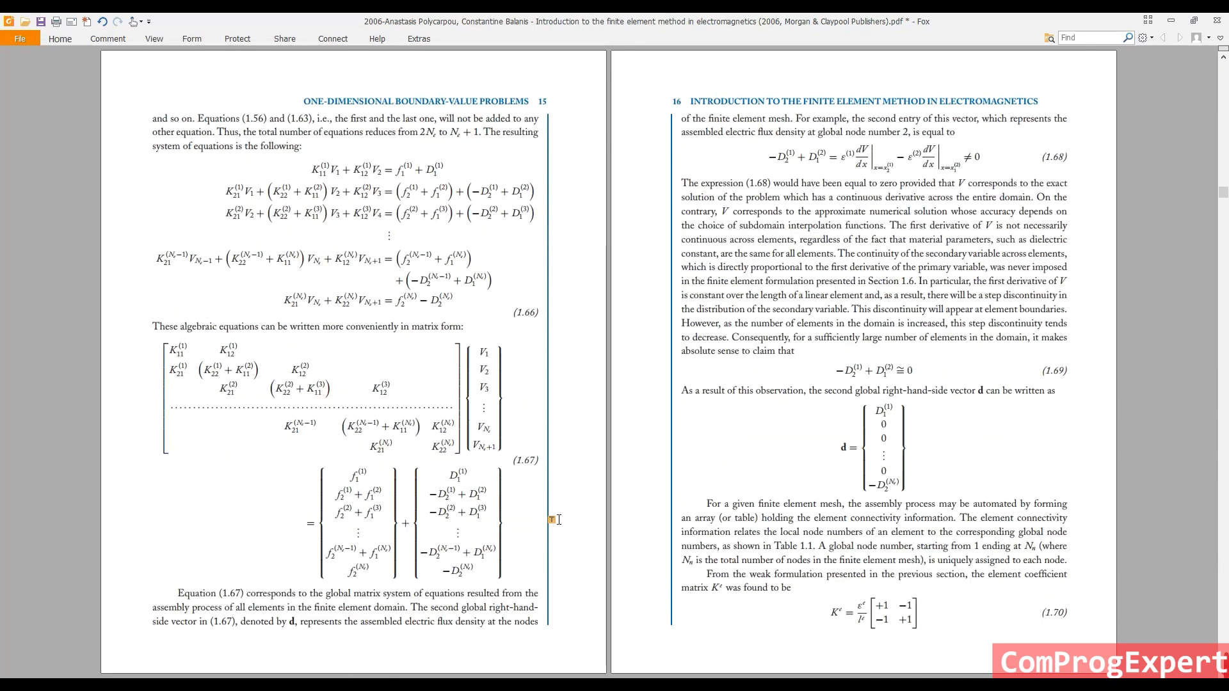
scroll(down, 3)
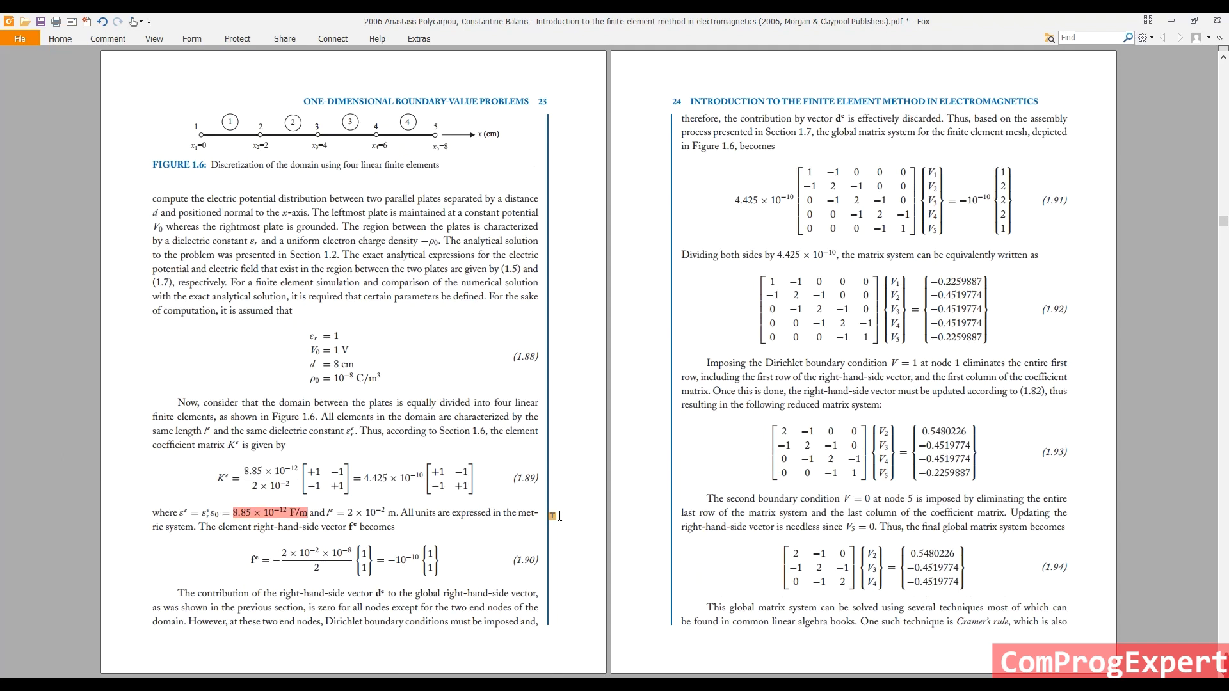
scroll(down, 3)
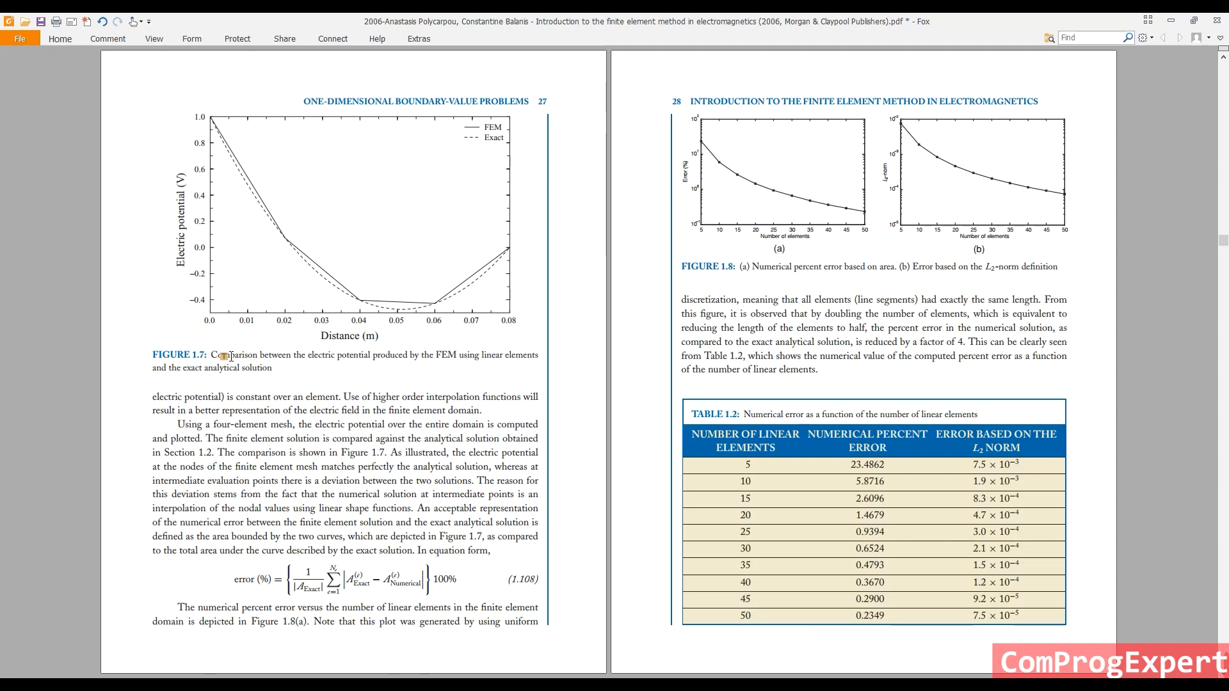
scroll(up, 3)
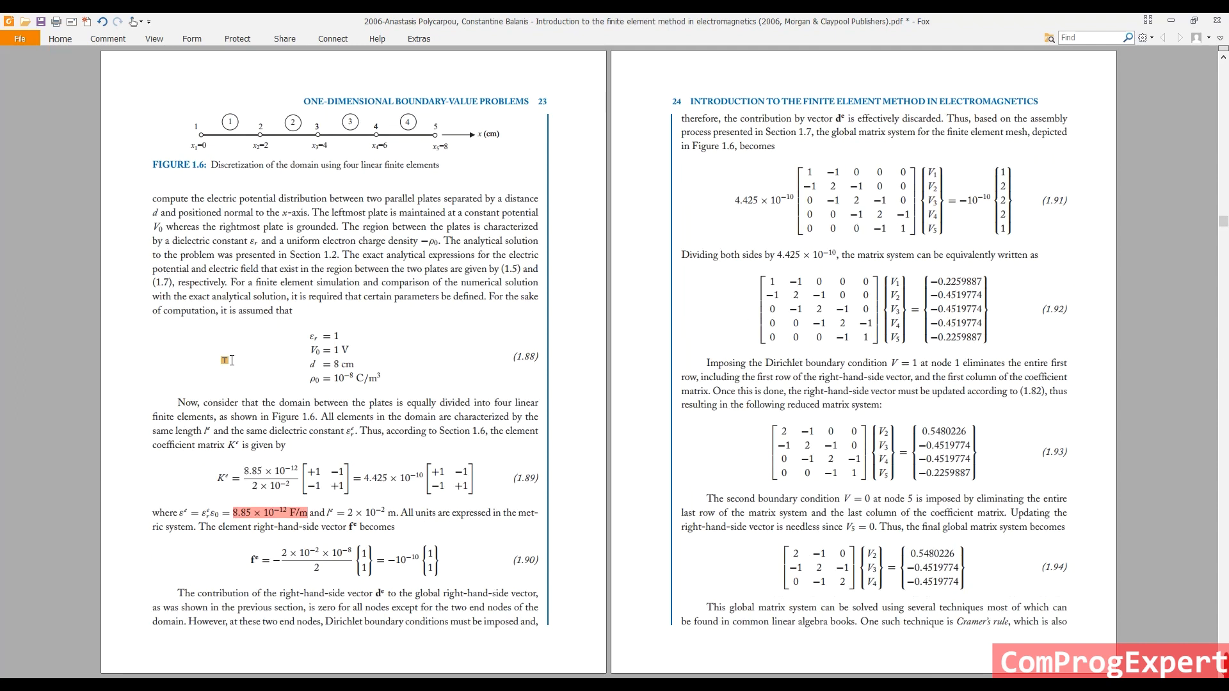
mouse_move(337, 344)
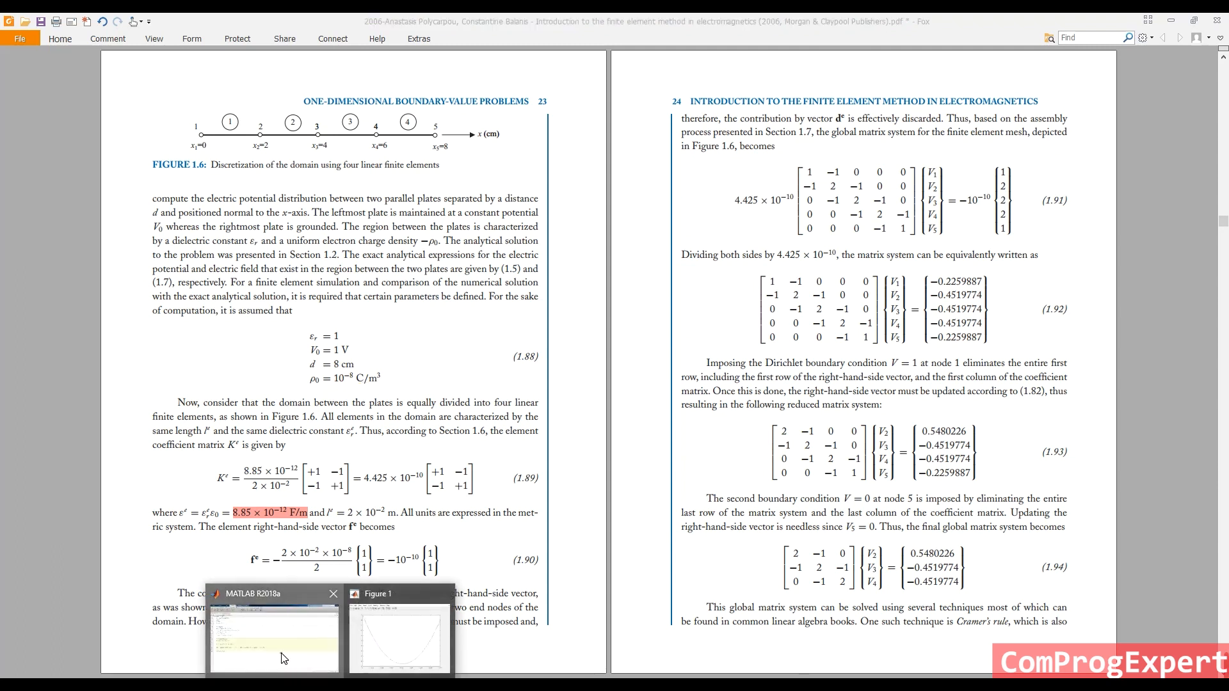
click(274, 635)
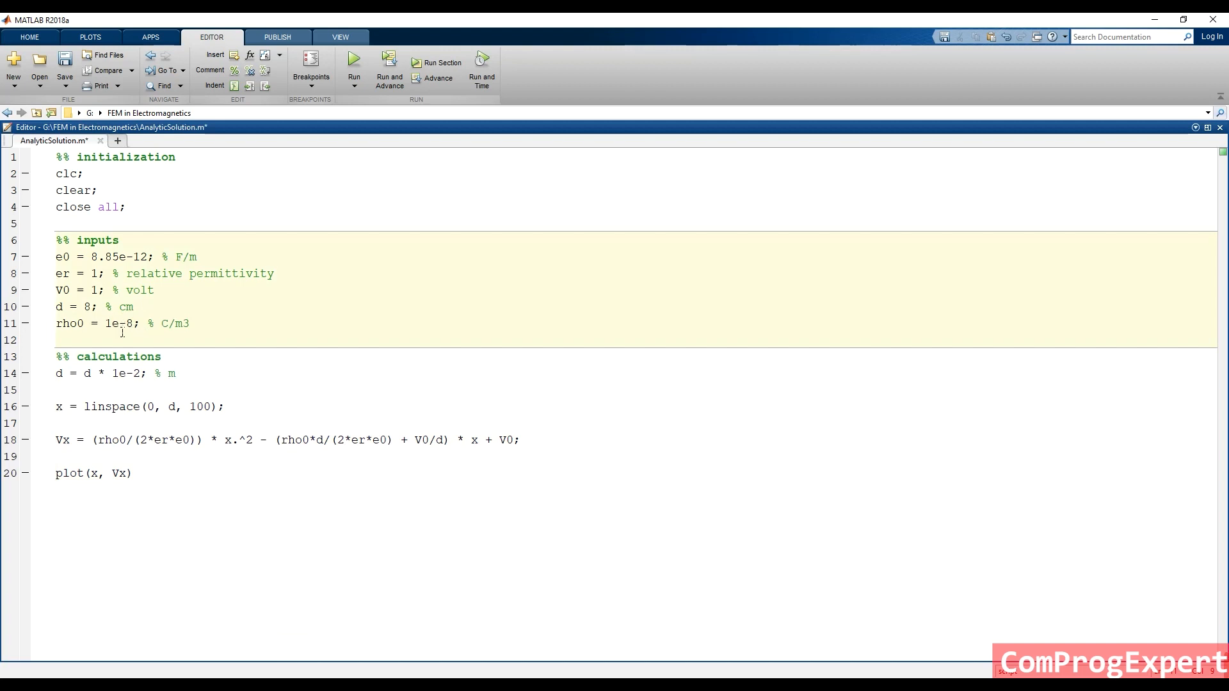
Rerun the script with rho0 = 1e-8 and maximize the Figure 1 window.
click(353, 63)
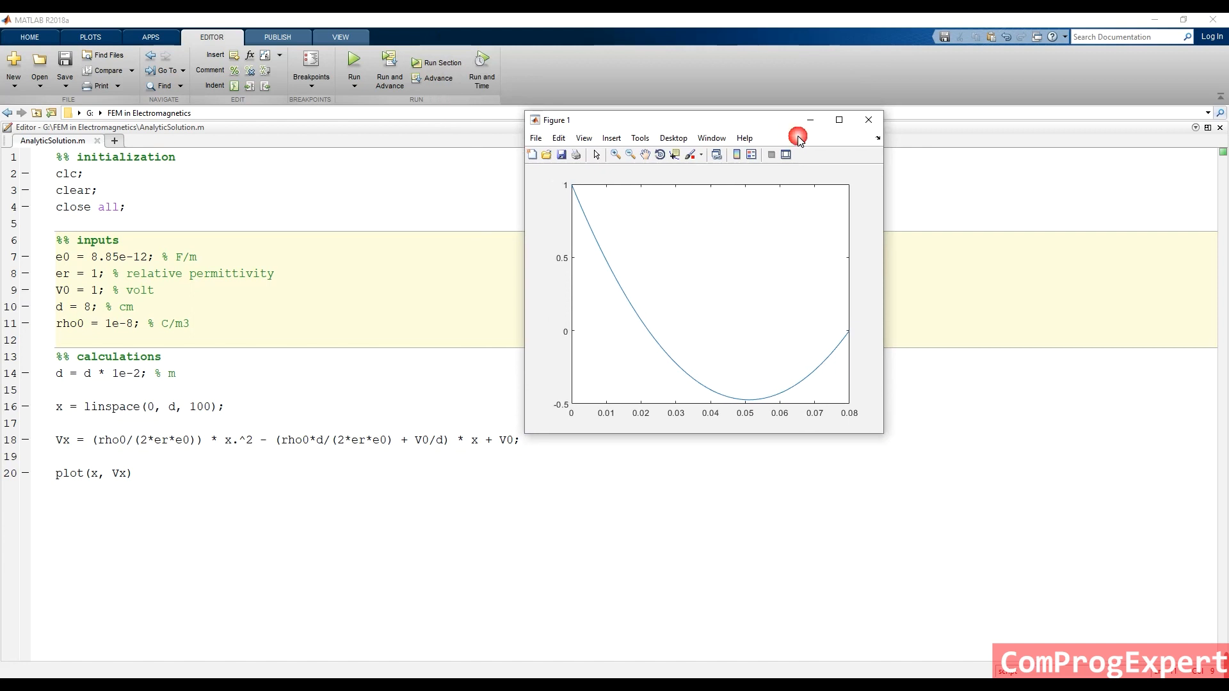
click(837, 119)
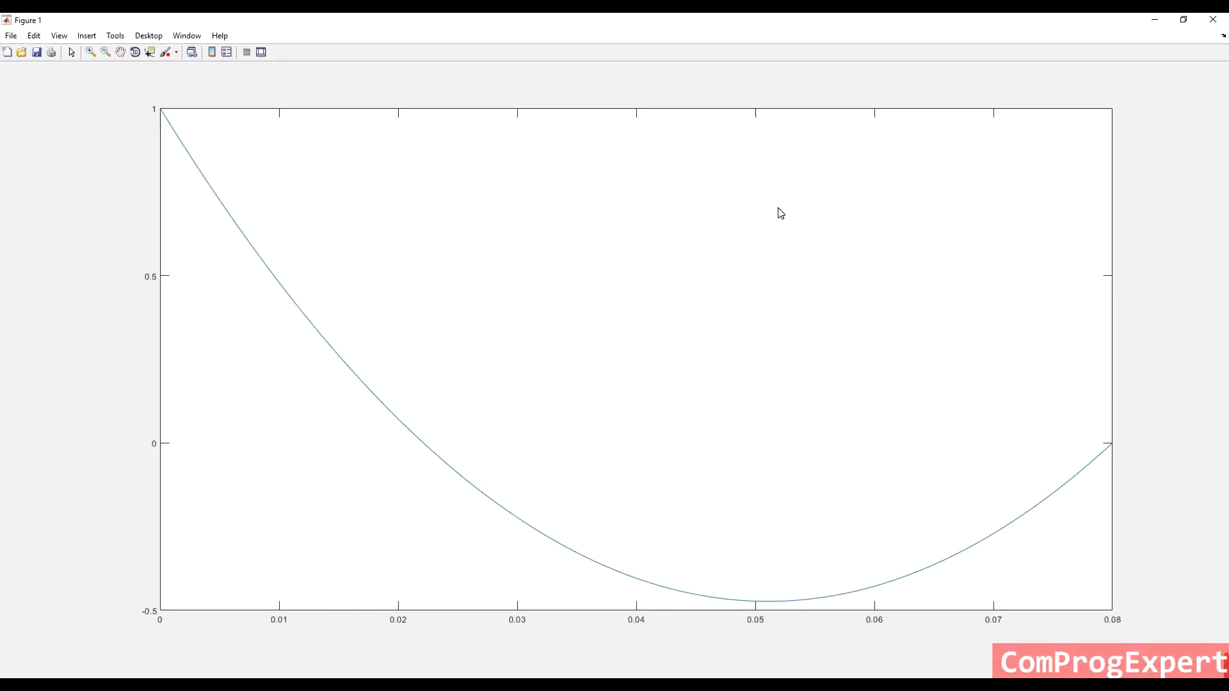
mouse_move(1077, 462)
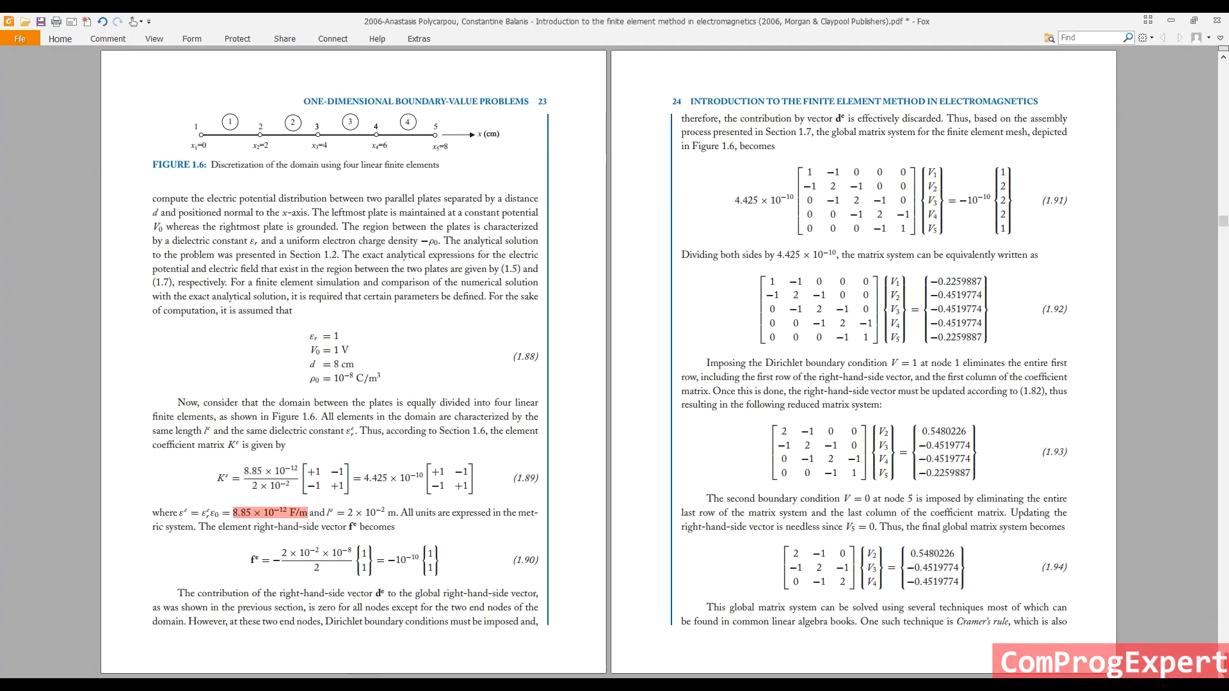
Scroll the textbook down to Figure 1.7 with the FEM versus exact potential curves.
scroll(down, 3)
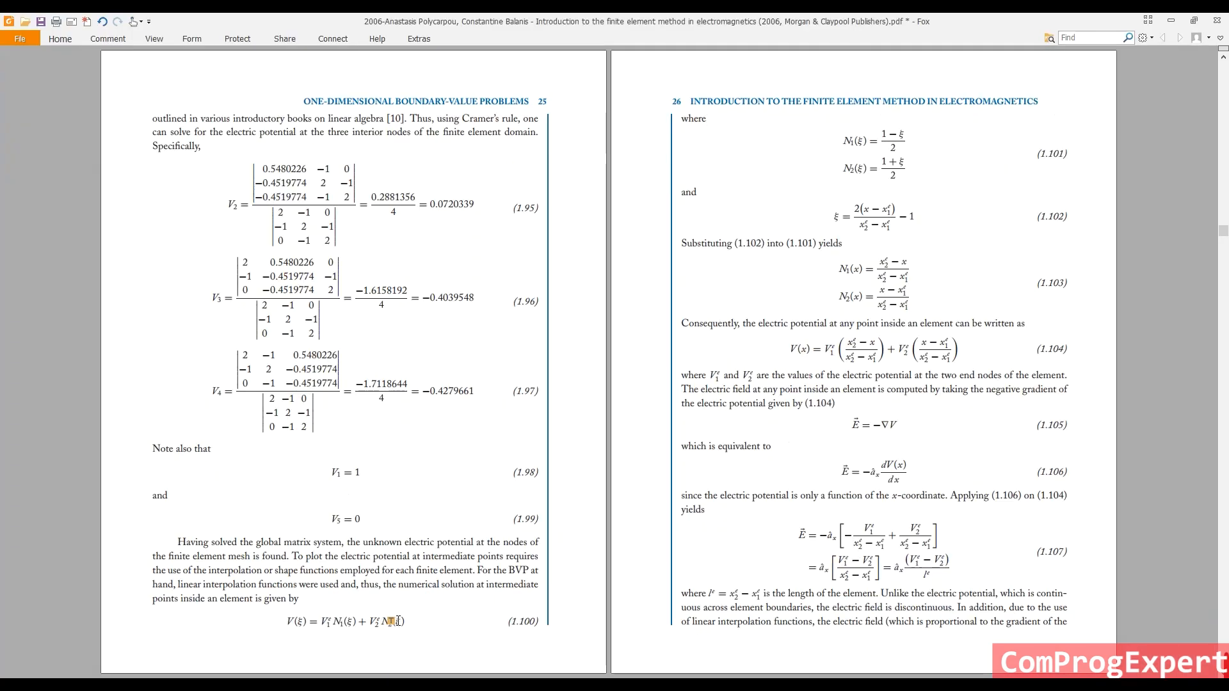
scroll(down, 3)
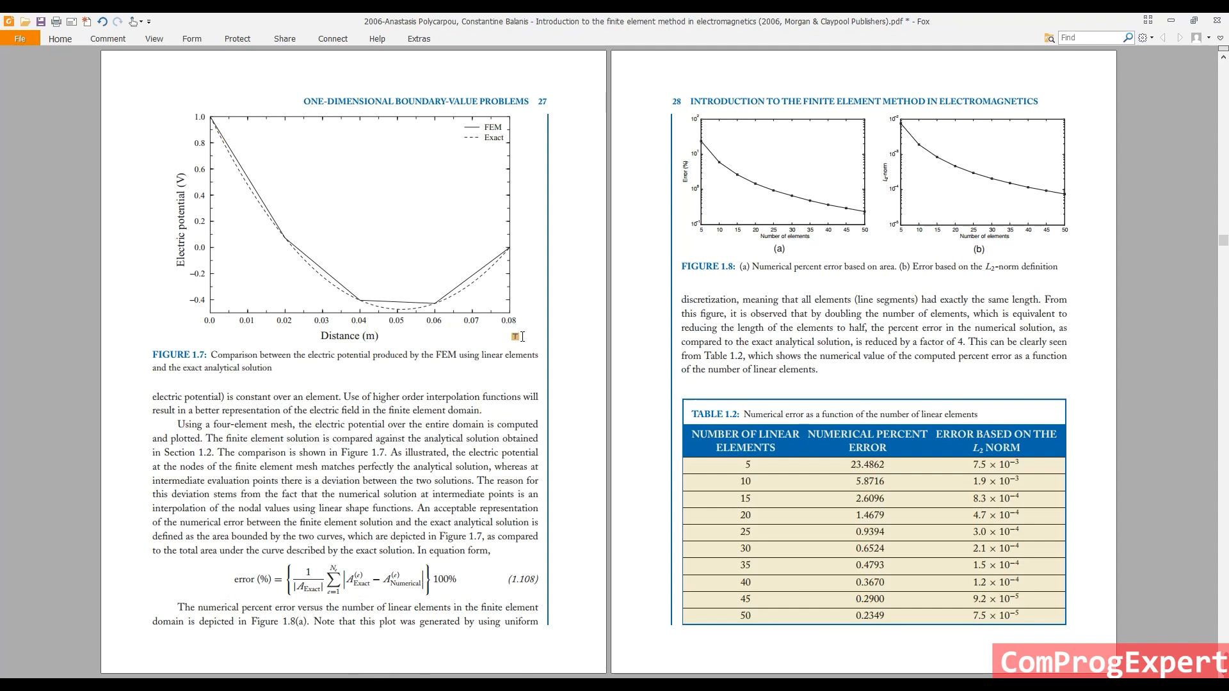
mouse_move(310, 470)
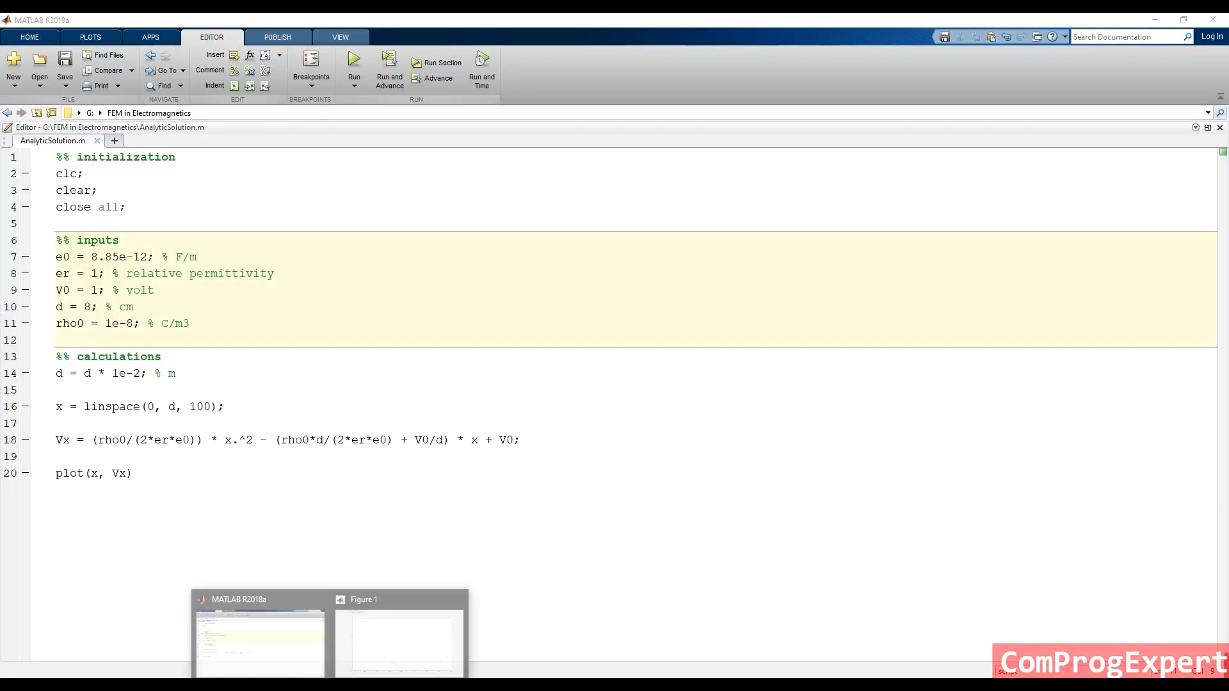
Change line 20 to plot(x, Vx, '--', 'color', 'b'); for a dashed blue curve.
click(400, 644)
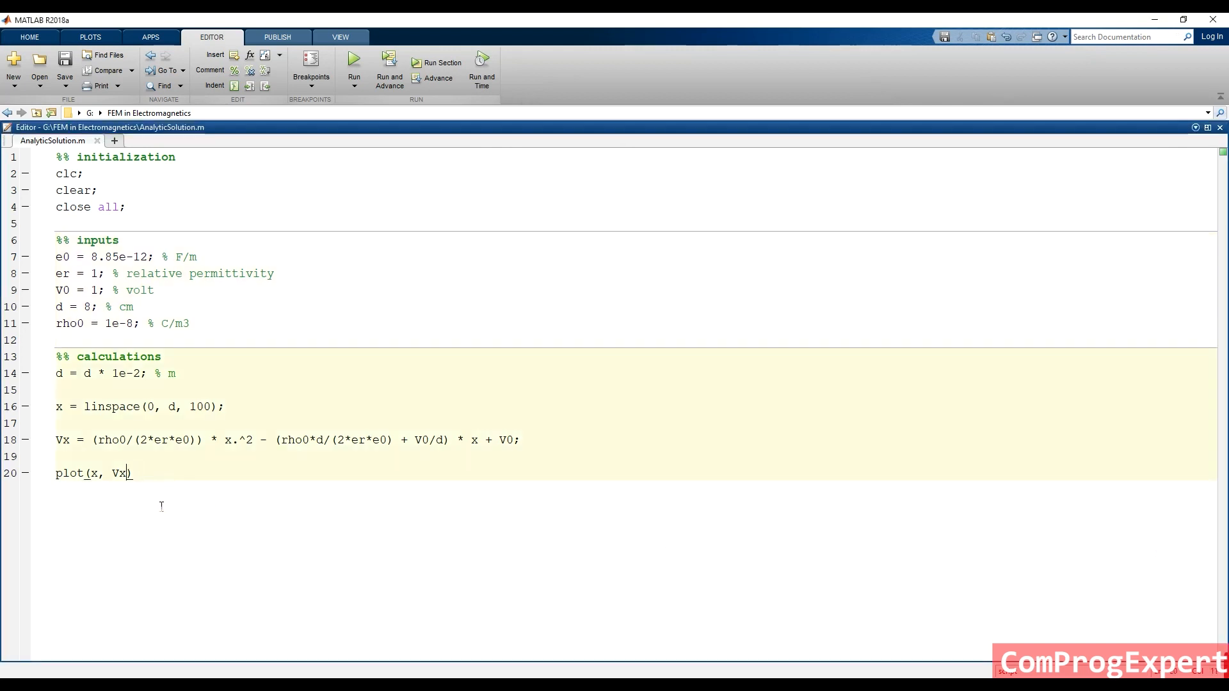
text(, '')
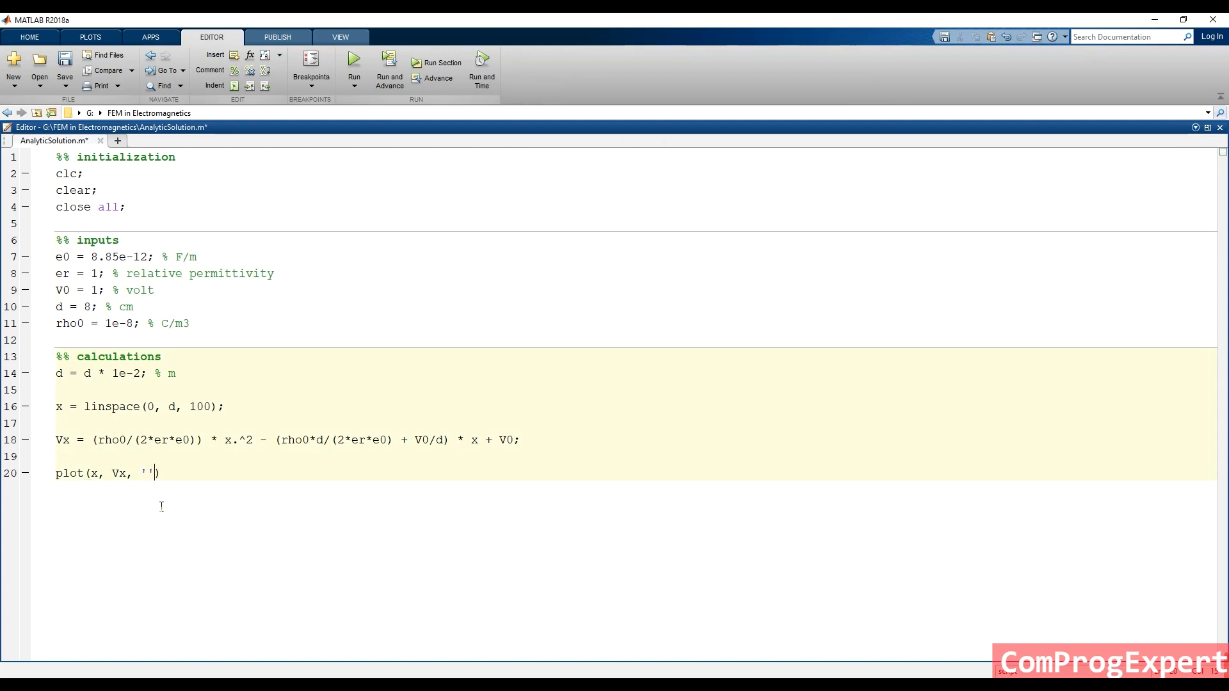
text(--)
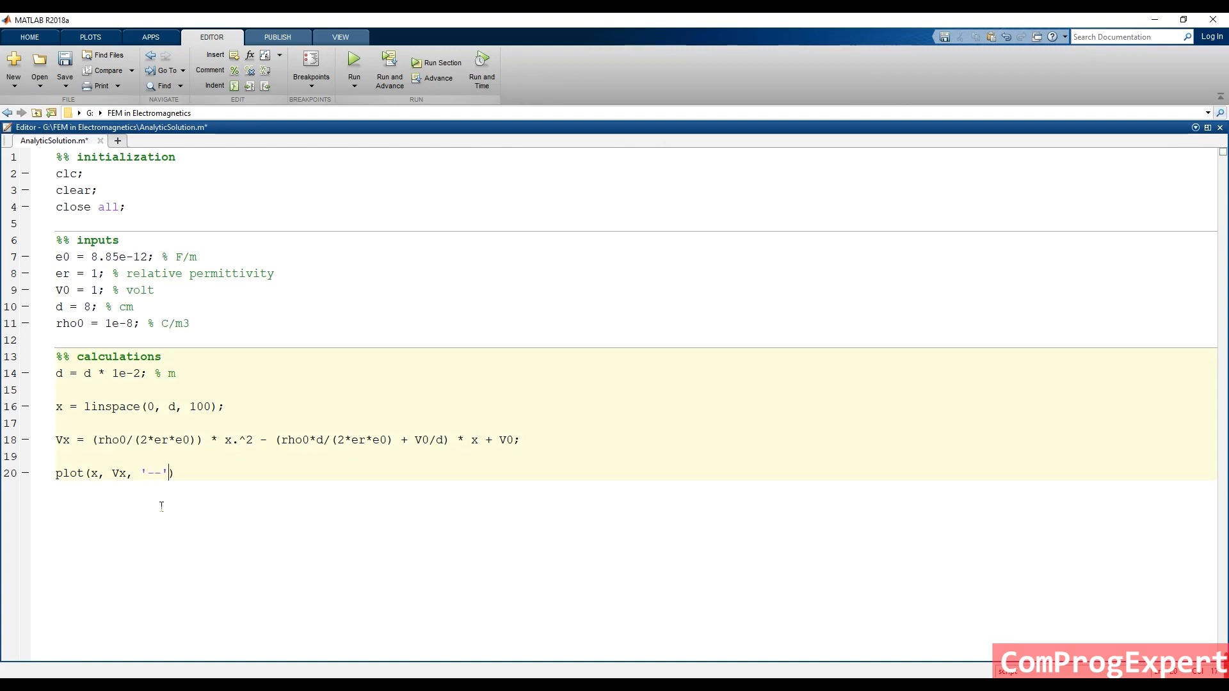
text(, ')
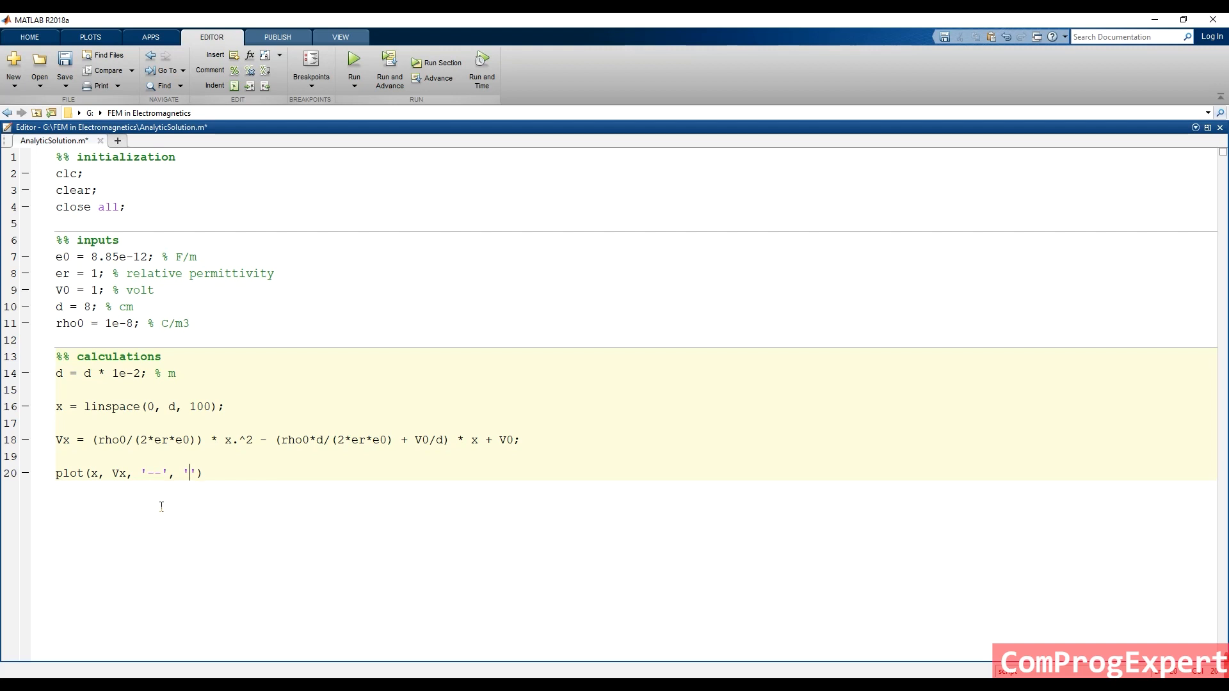
text(color)
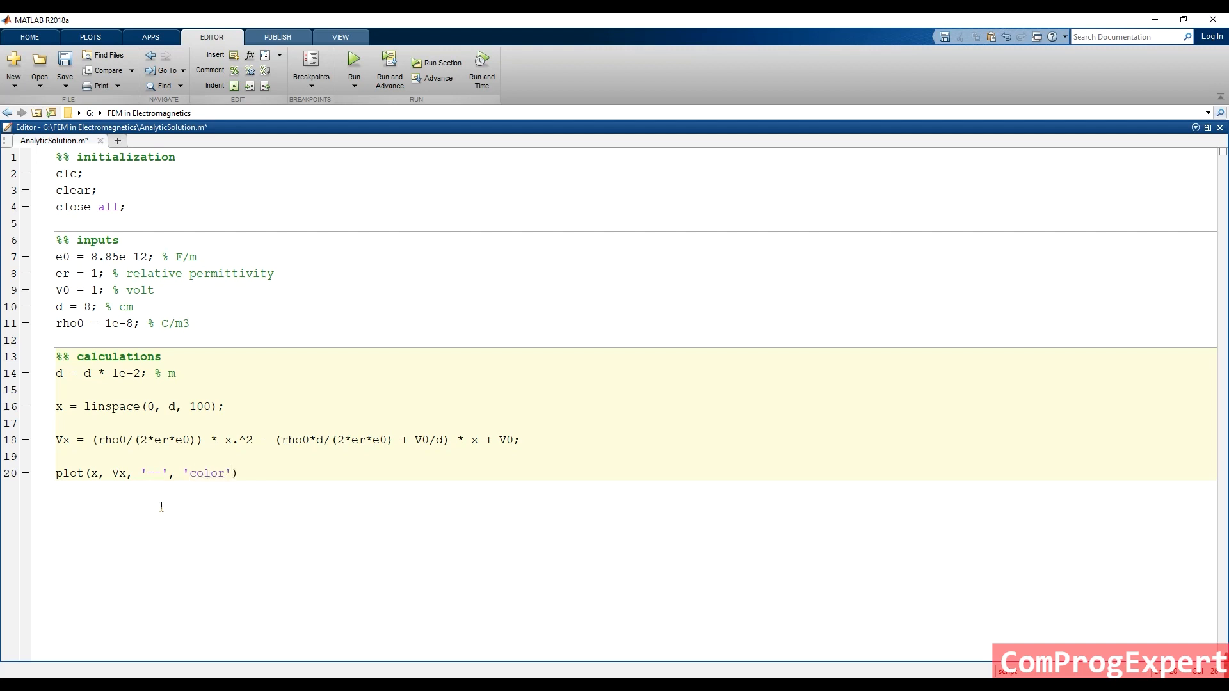
text(, ')
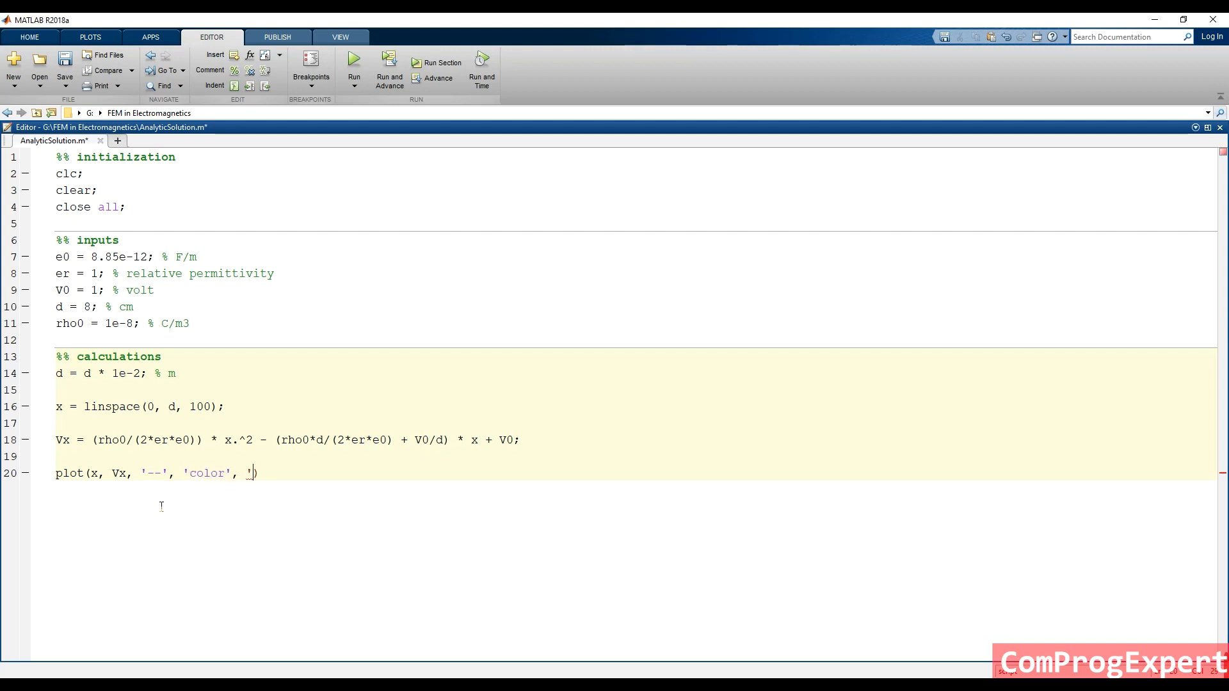
text(b');)
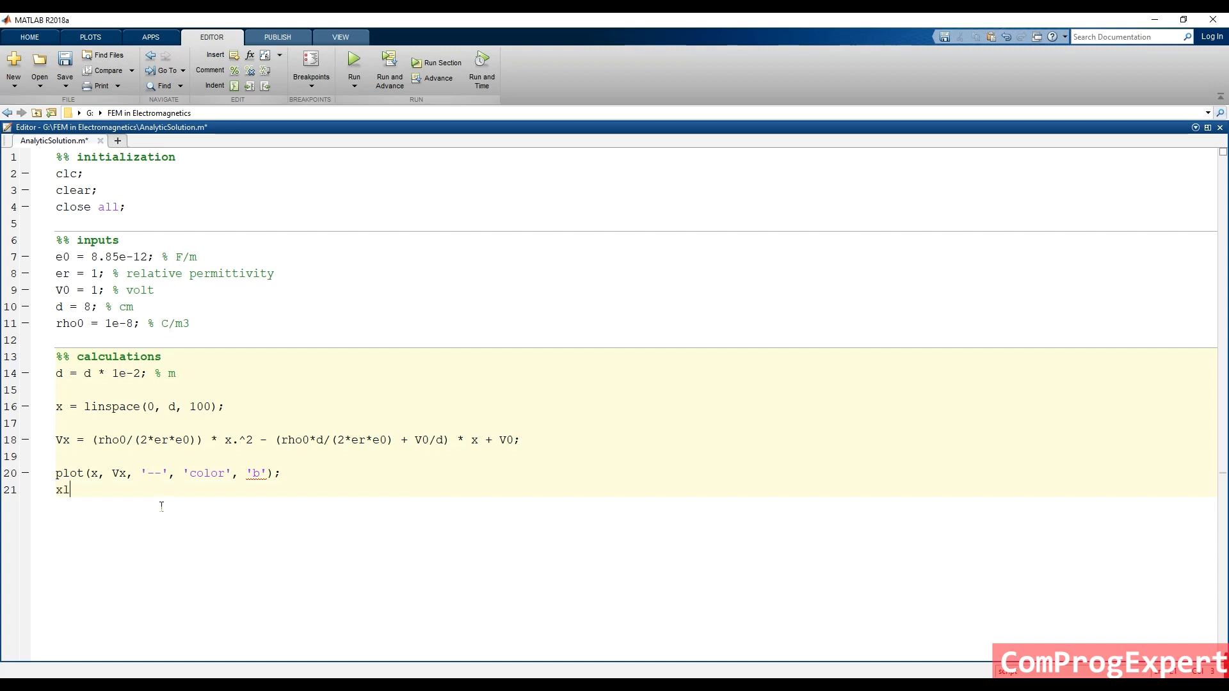
Add xlabel('Distance (m)') on line 21 and rerun to show the dashed curve.
text(abel)
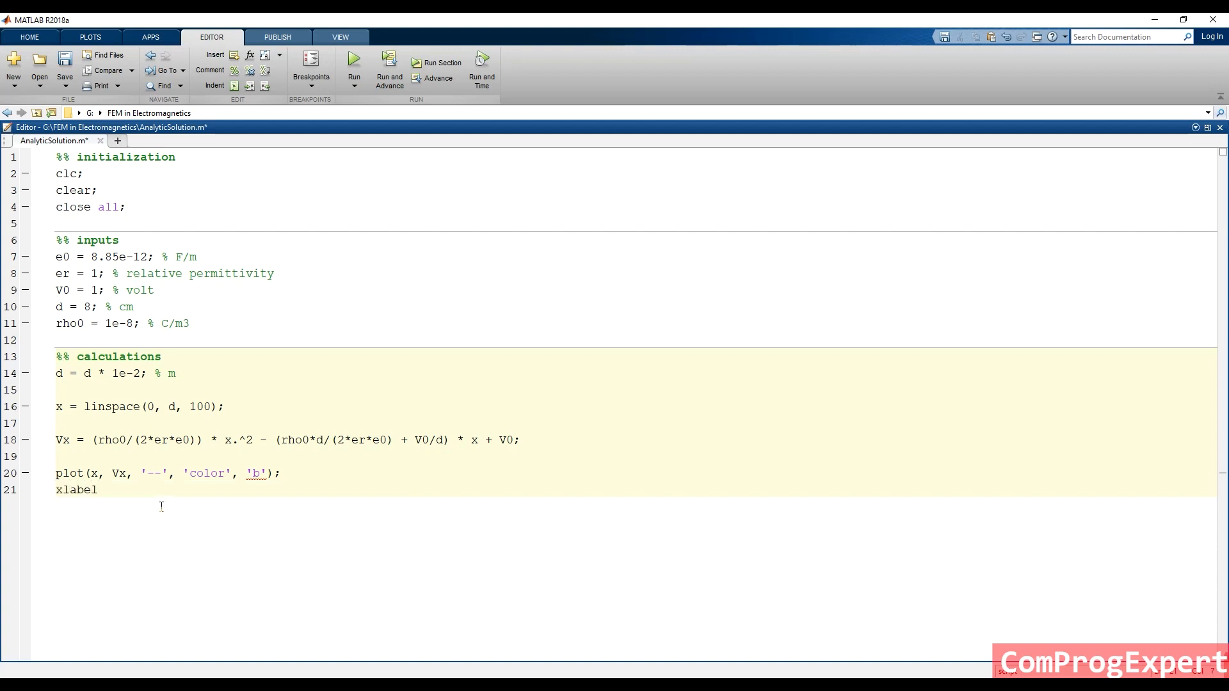
text((''))
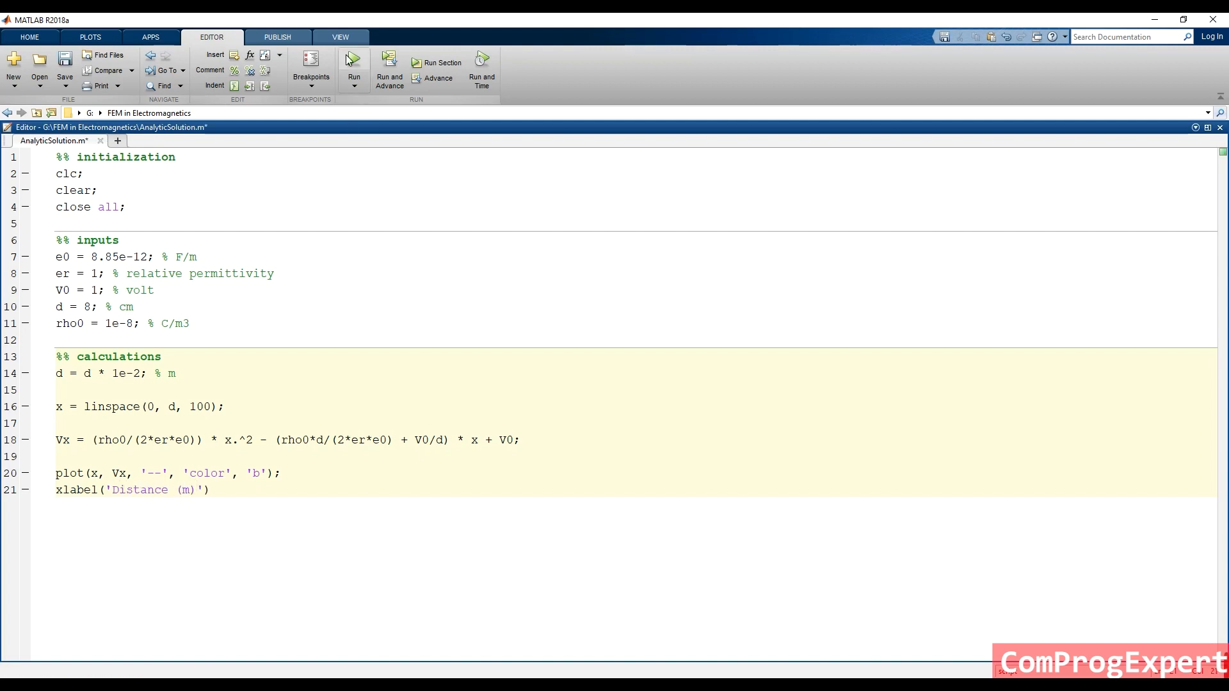
click(353, 62)
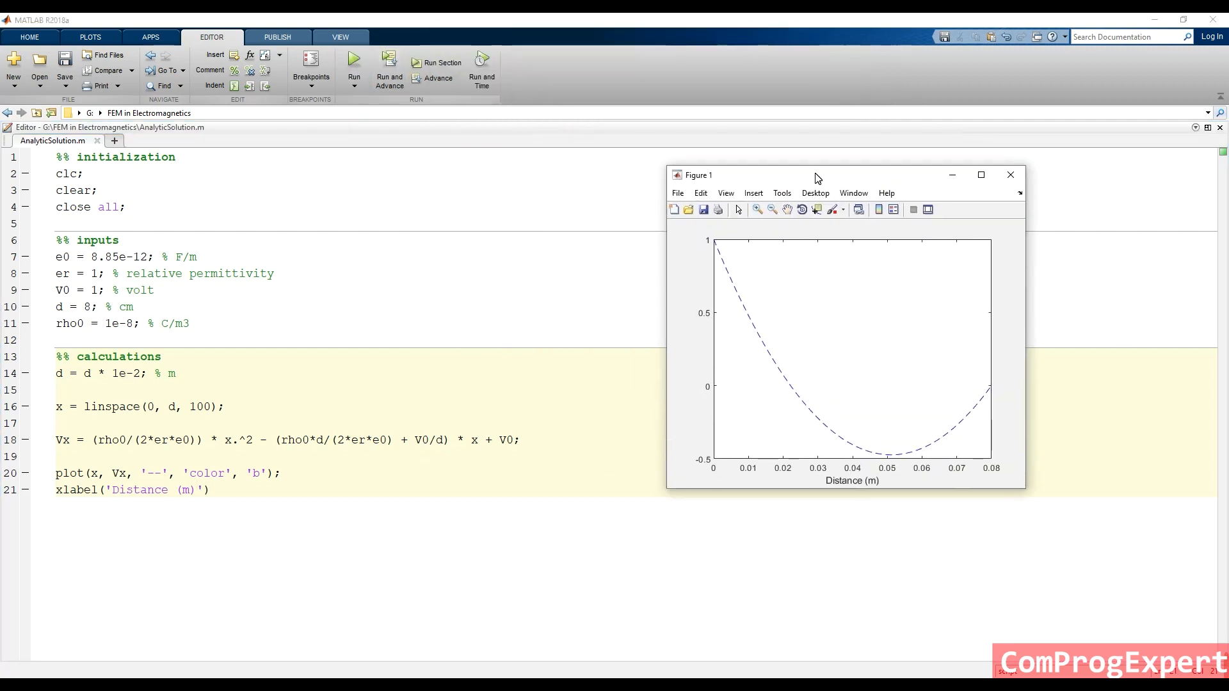
mouse_move(172, 477)
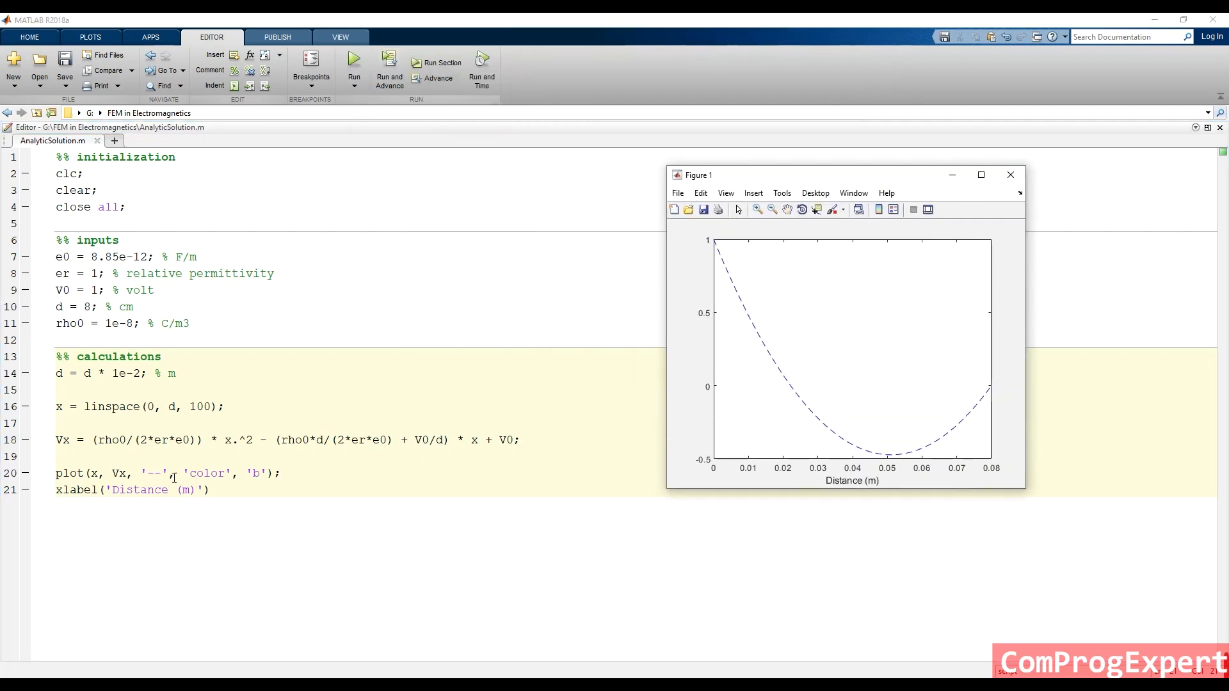
mouse_move(750, 327)
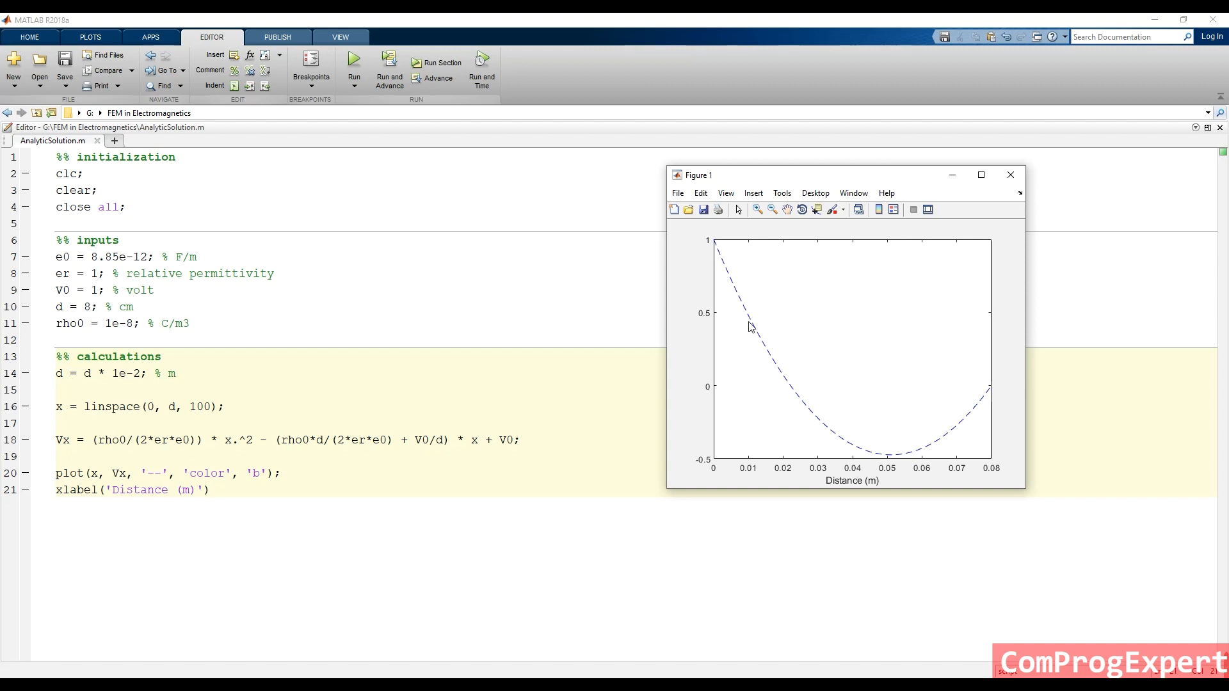
mouse_move(672, 354)
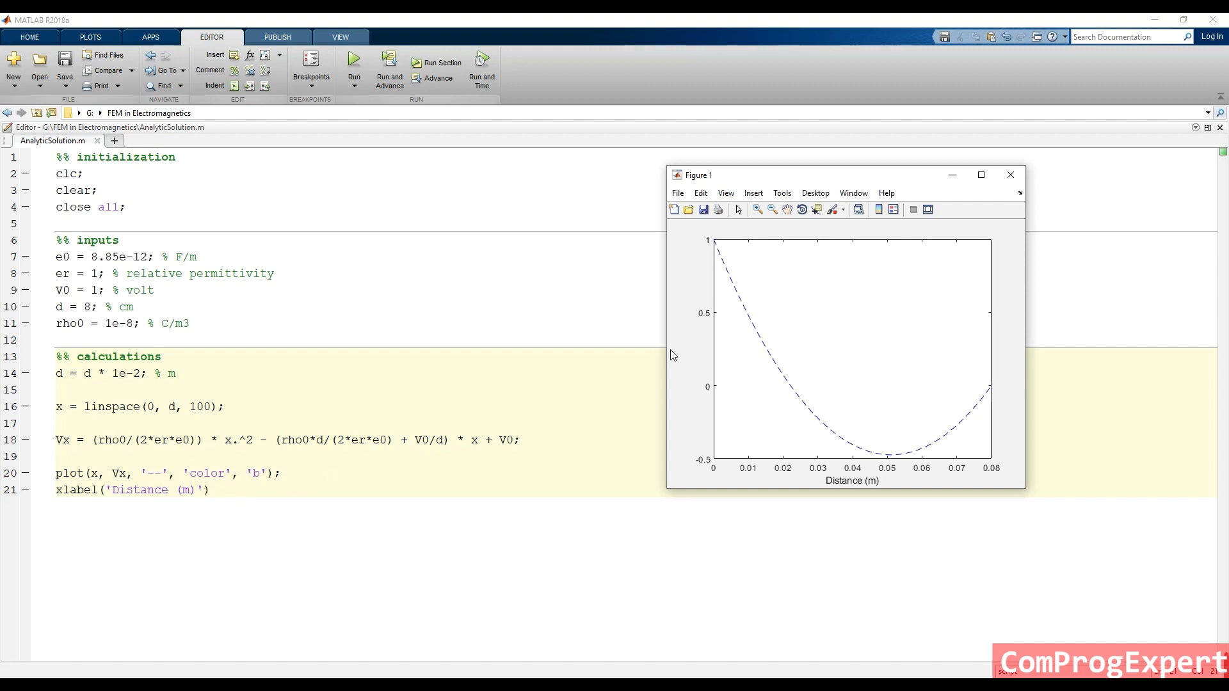
mouse_move(856, 488)
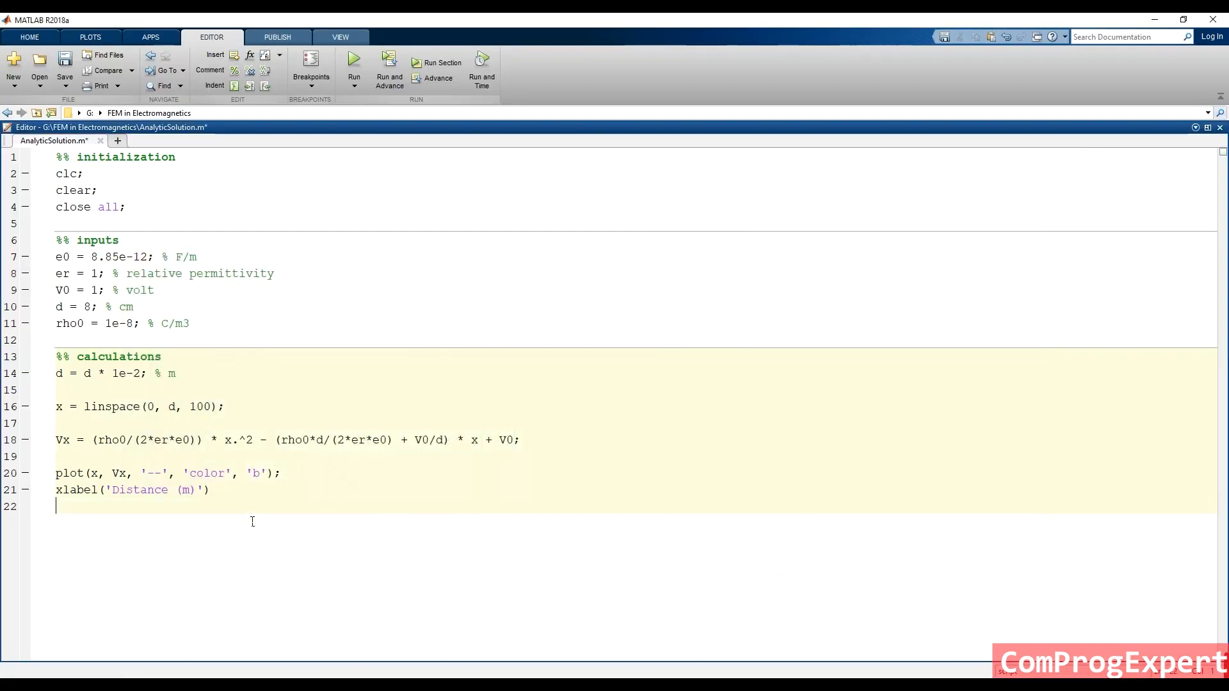
Add ylabel('Electric Potential [V]'); on line 22 and rerun for both axis labels.
text(yla)
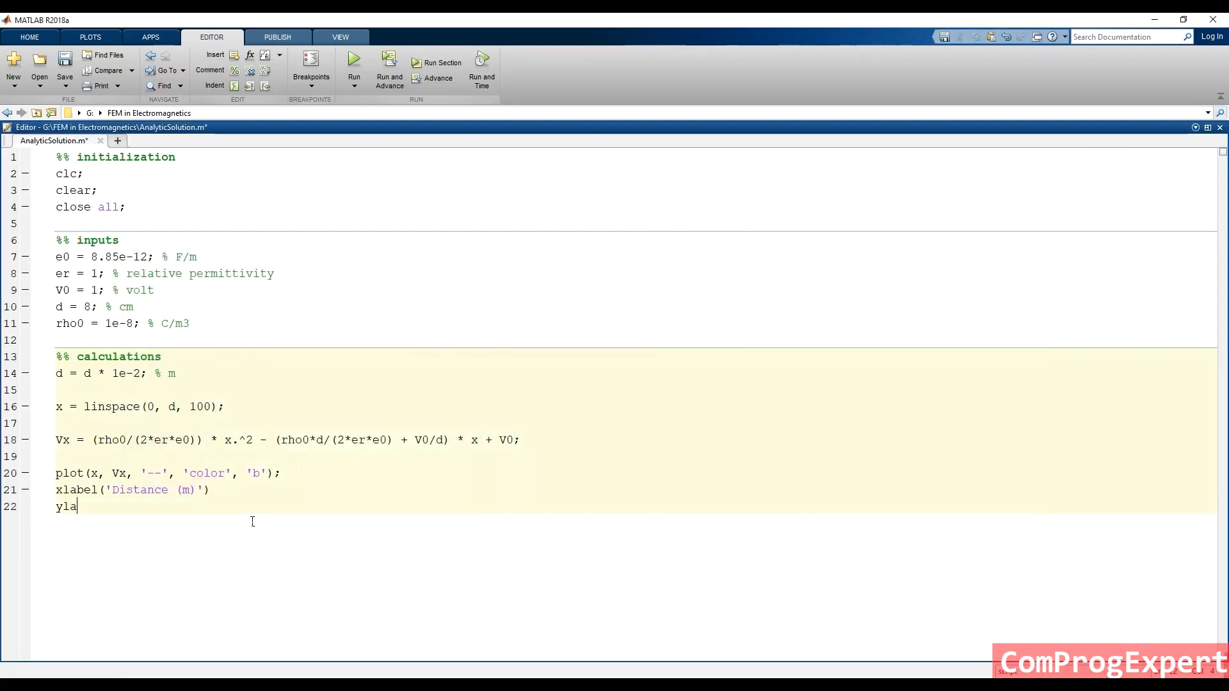
text(bel()
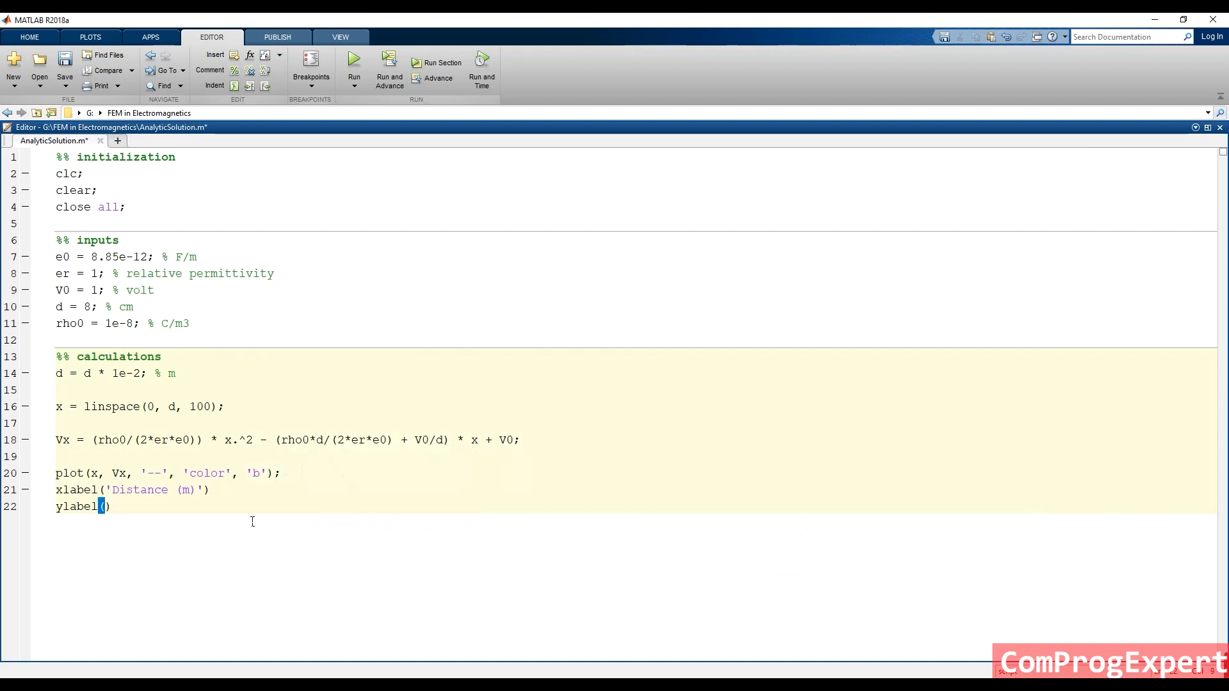
text(Ele')
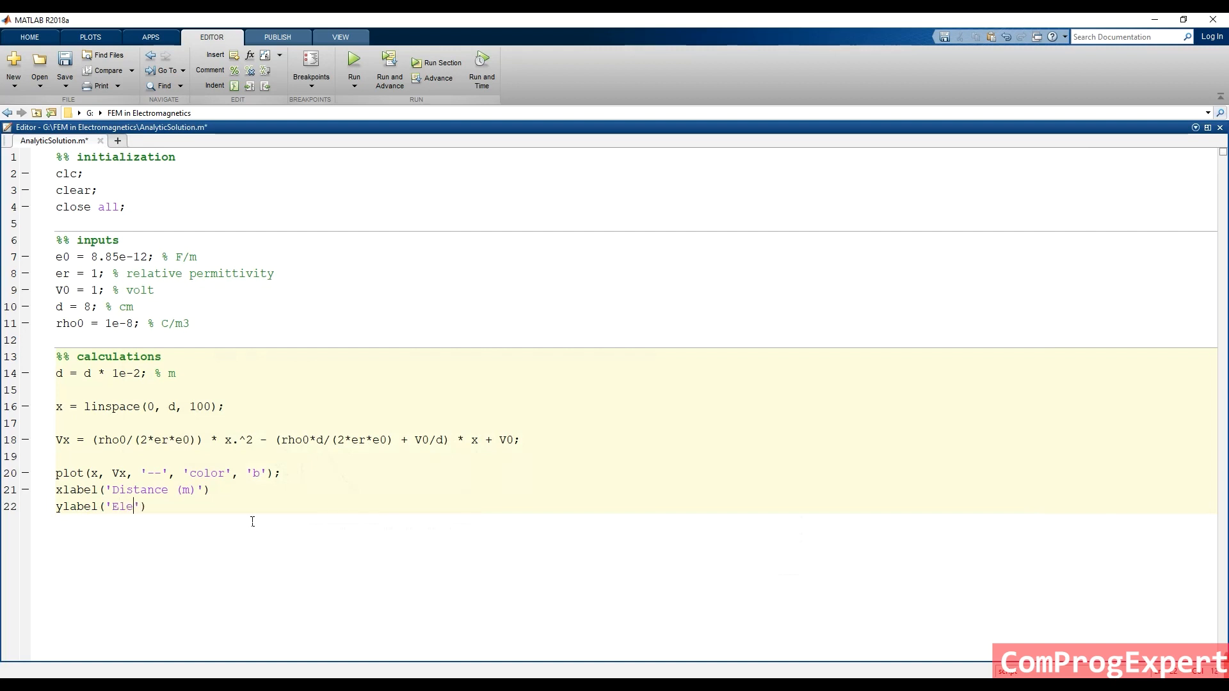
text(ctric)
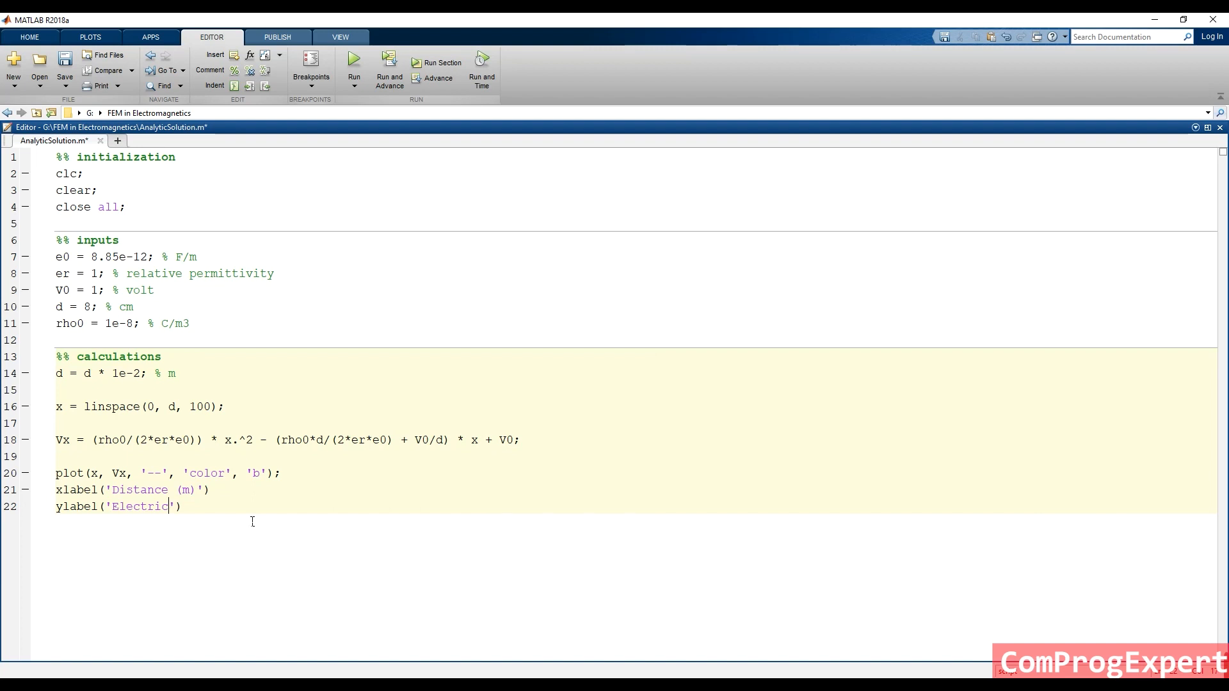
text(Potentil)
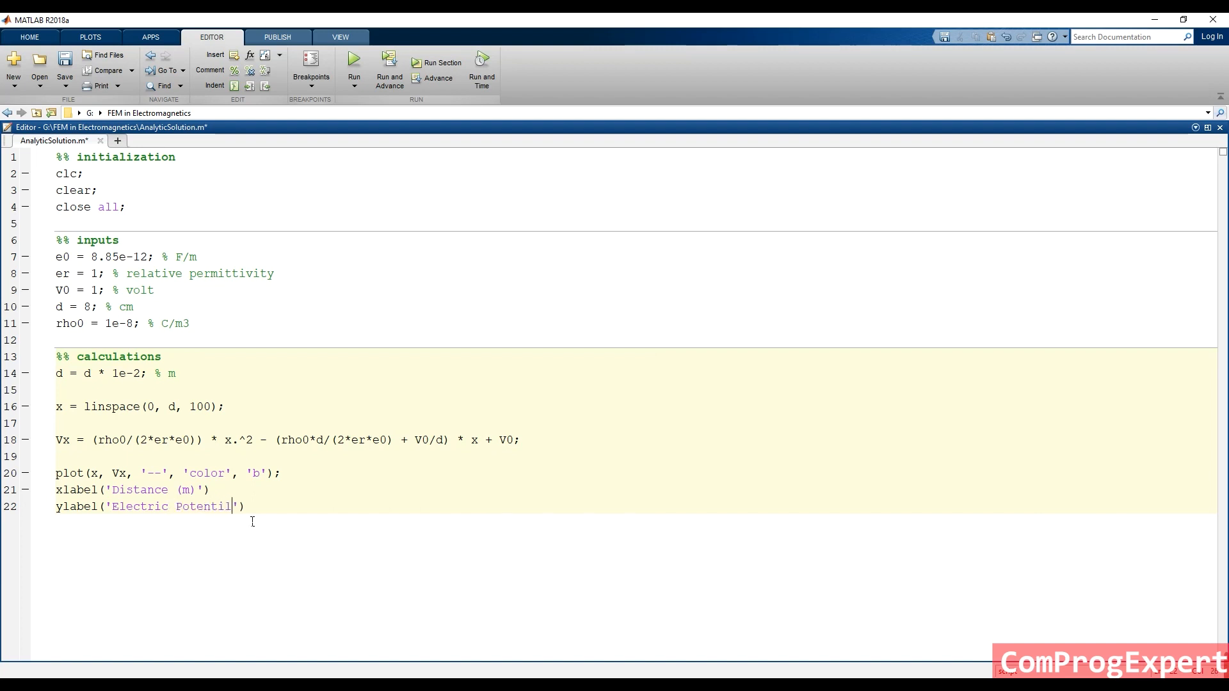
key(Backspace)
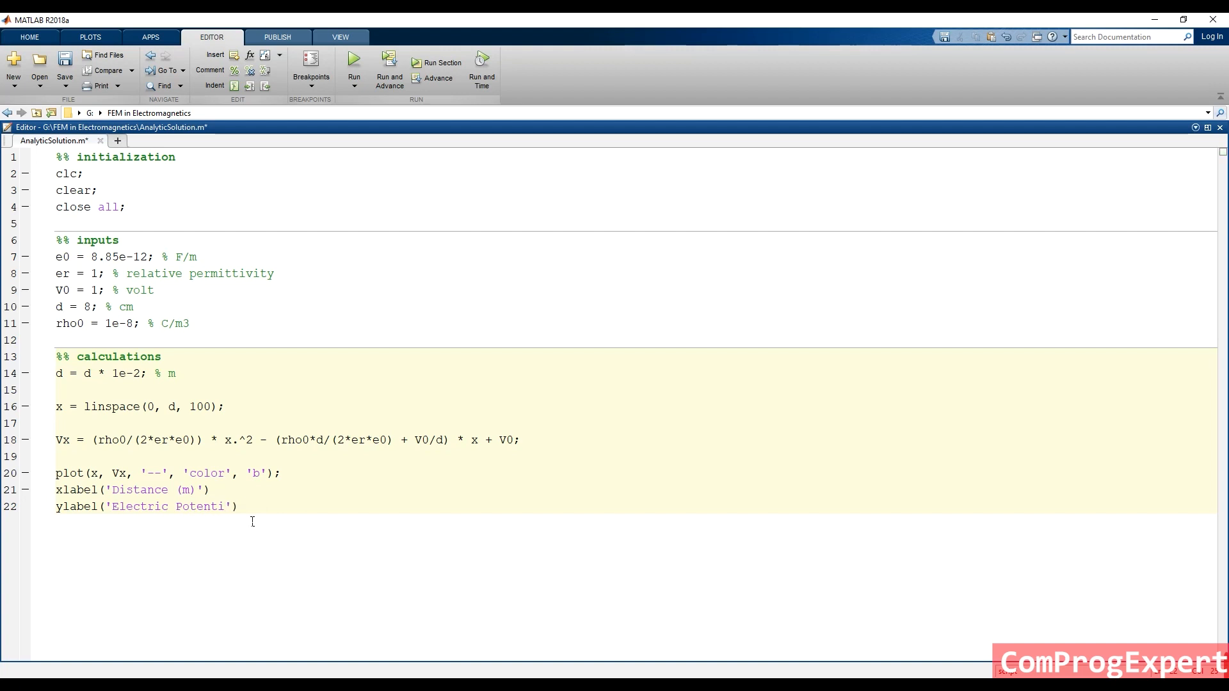
text(al [V])
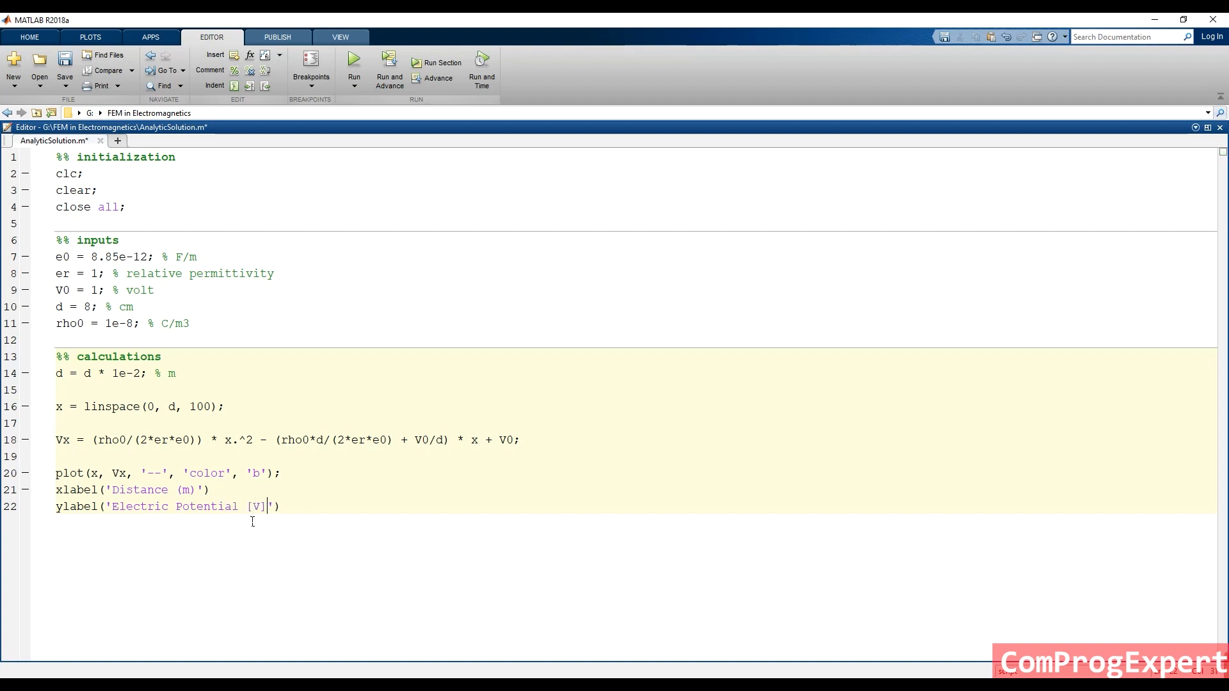
text(;)
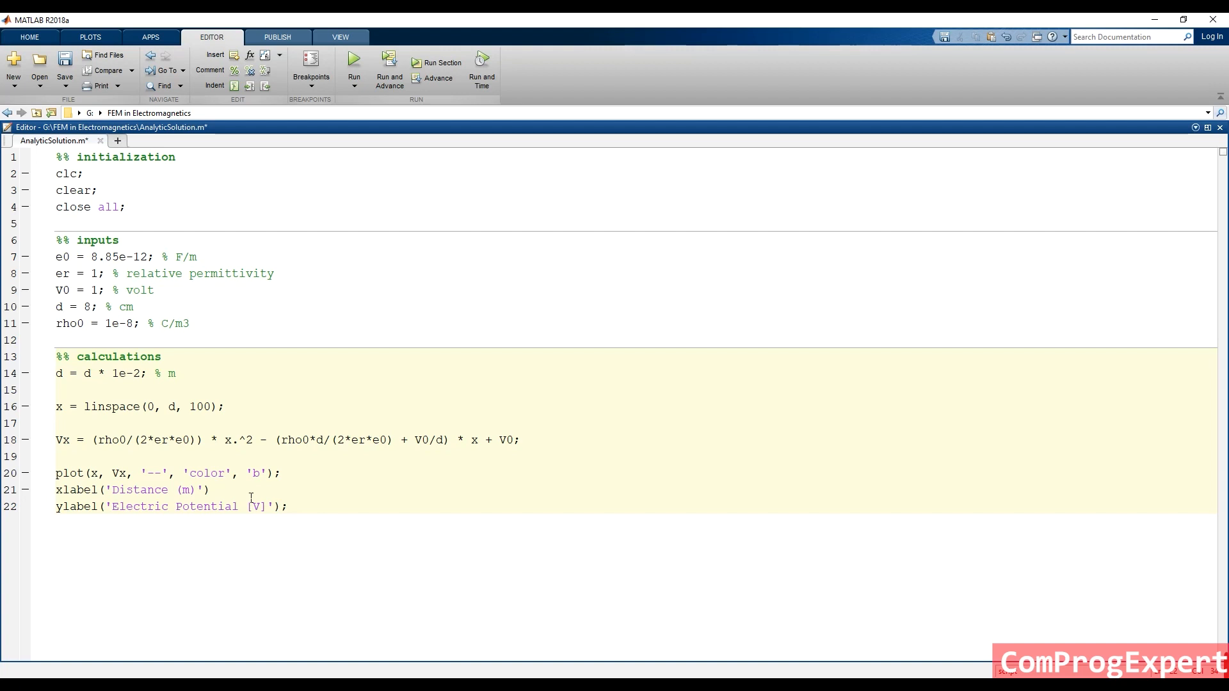
click(354, 63)
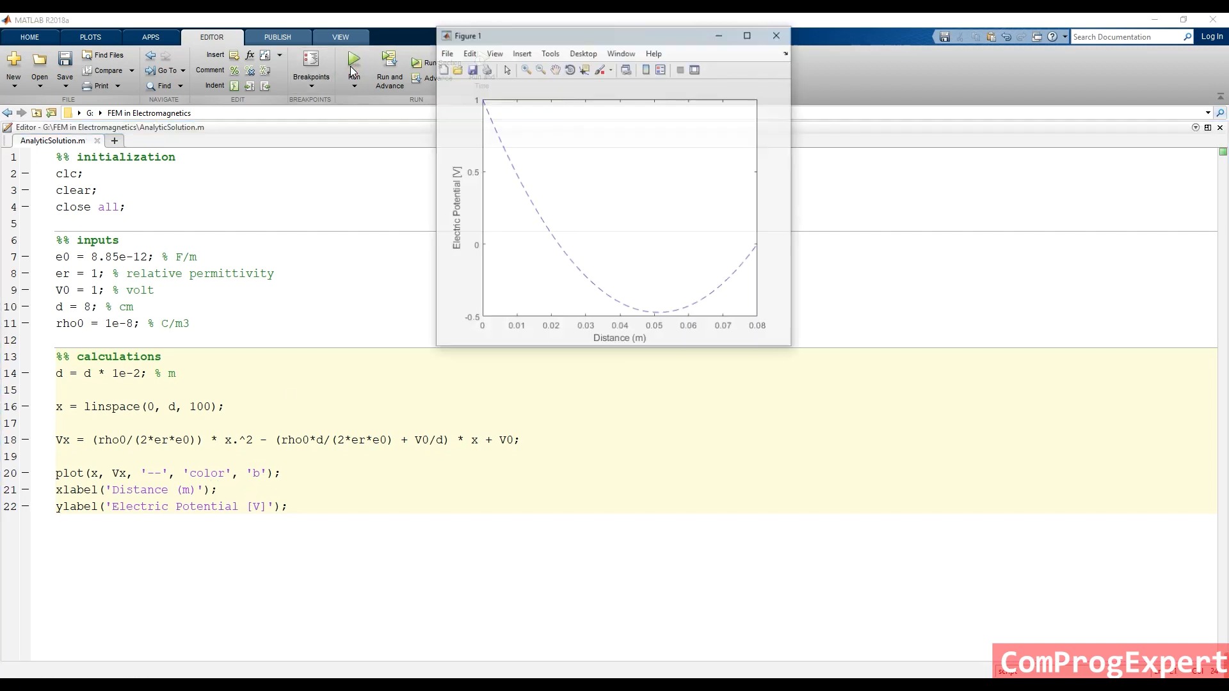